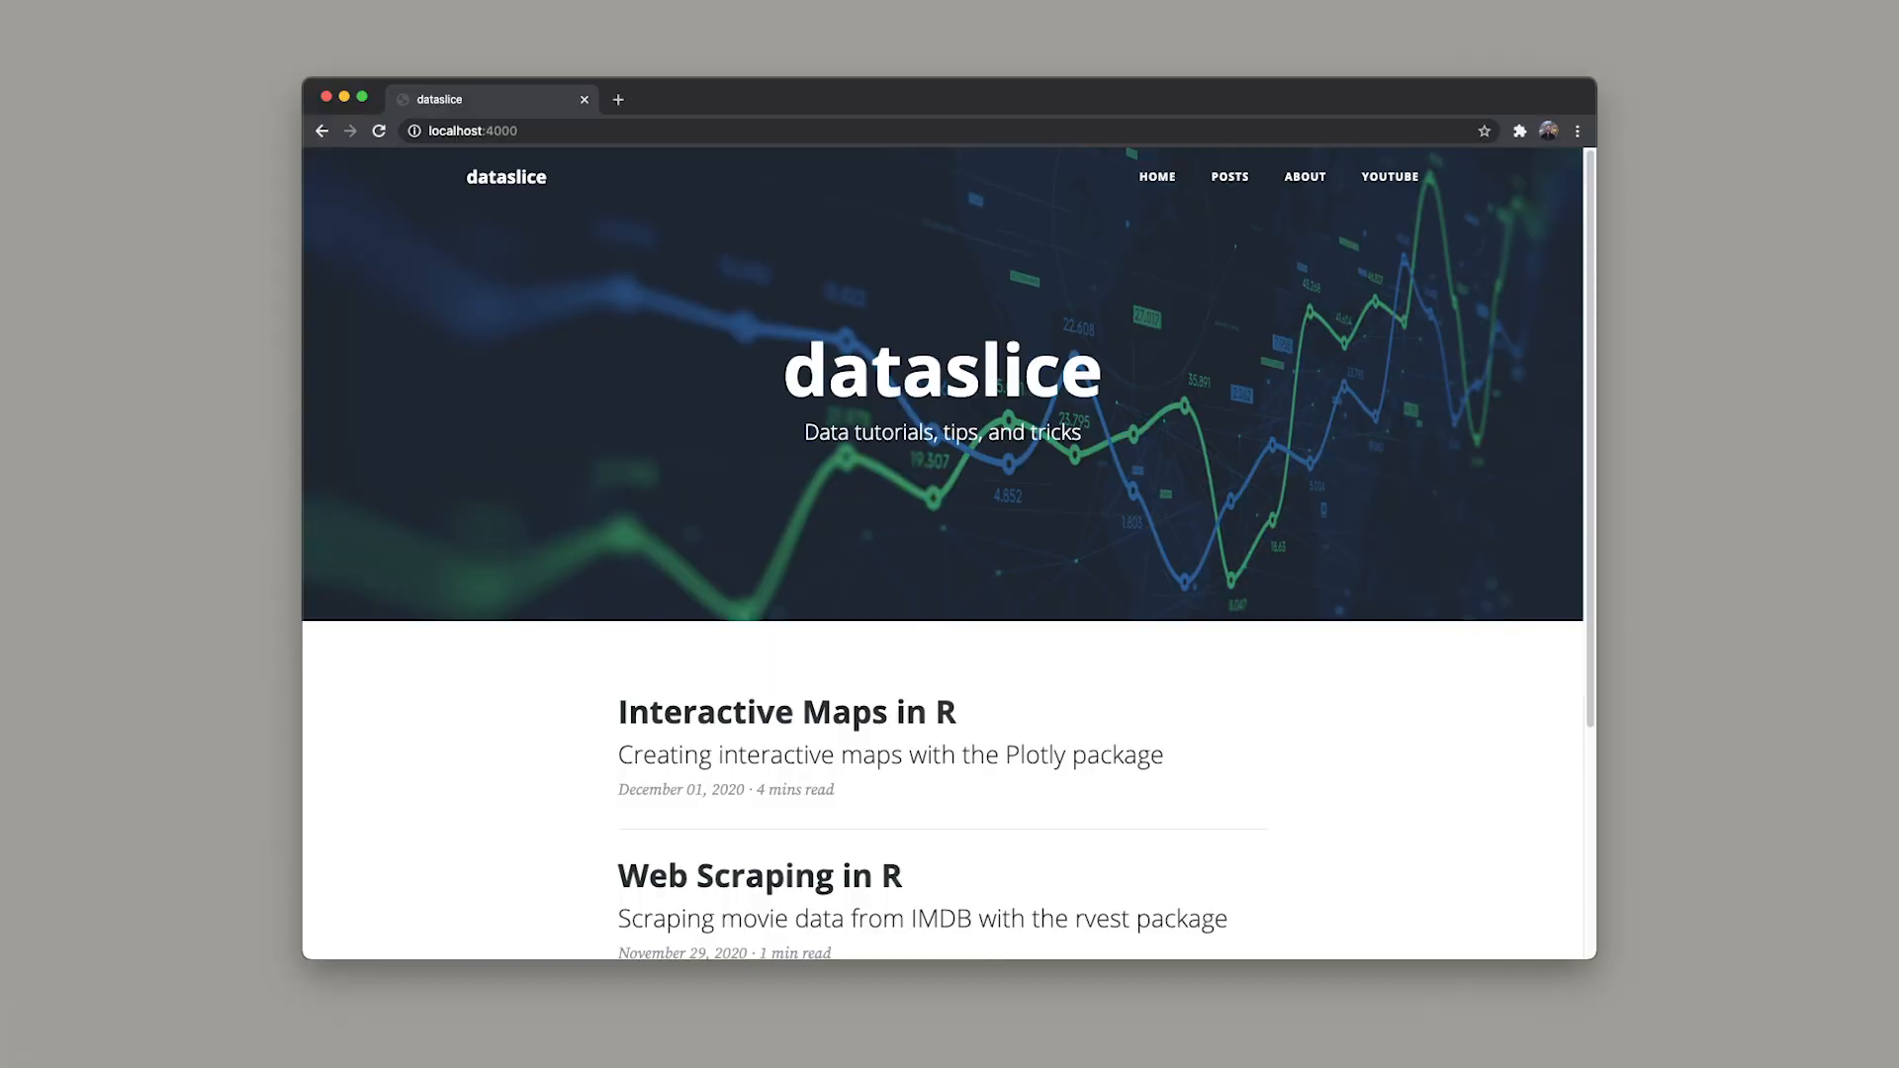
# Open the Web Scraping in R post, then switch to the GitHub jekyll-theme topic tab.
pyautogui.click(759, 874)
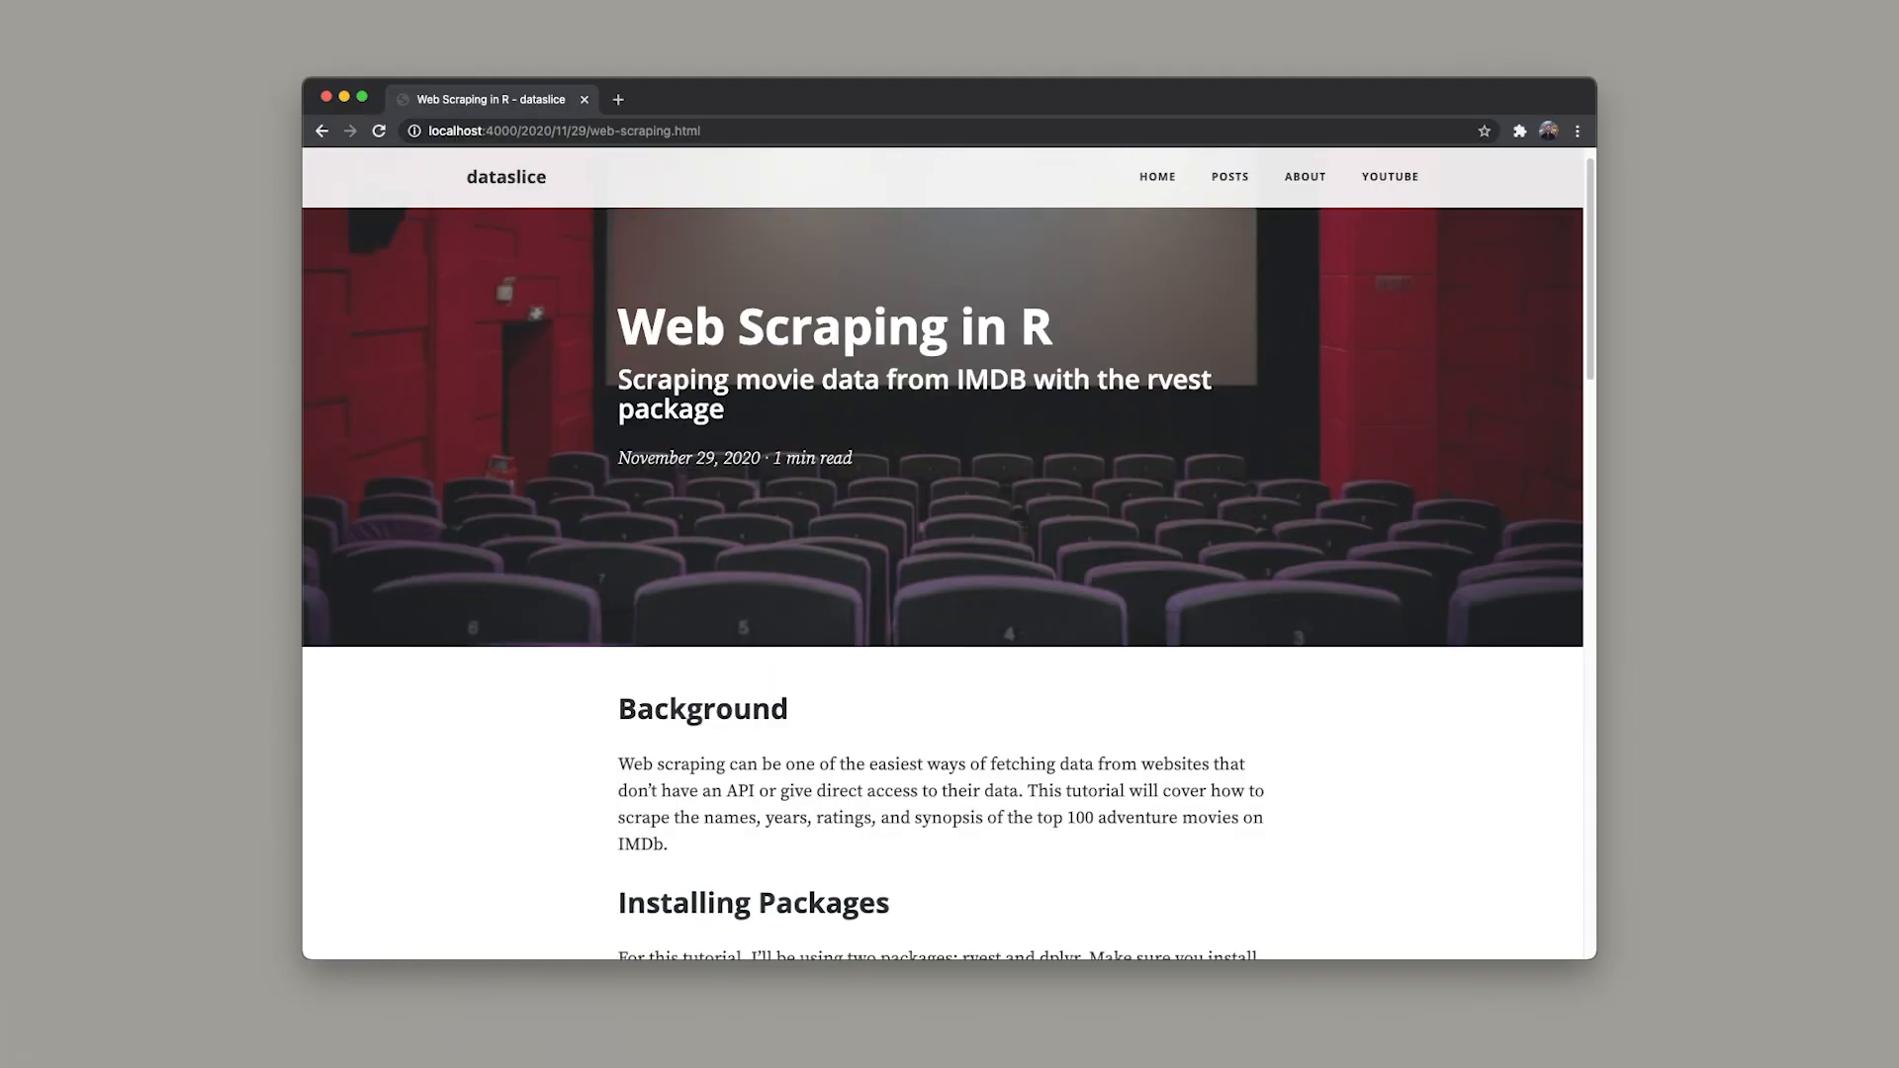
pyautogui.click(1305, 176)
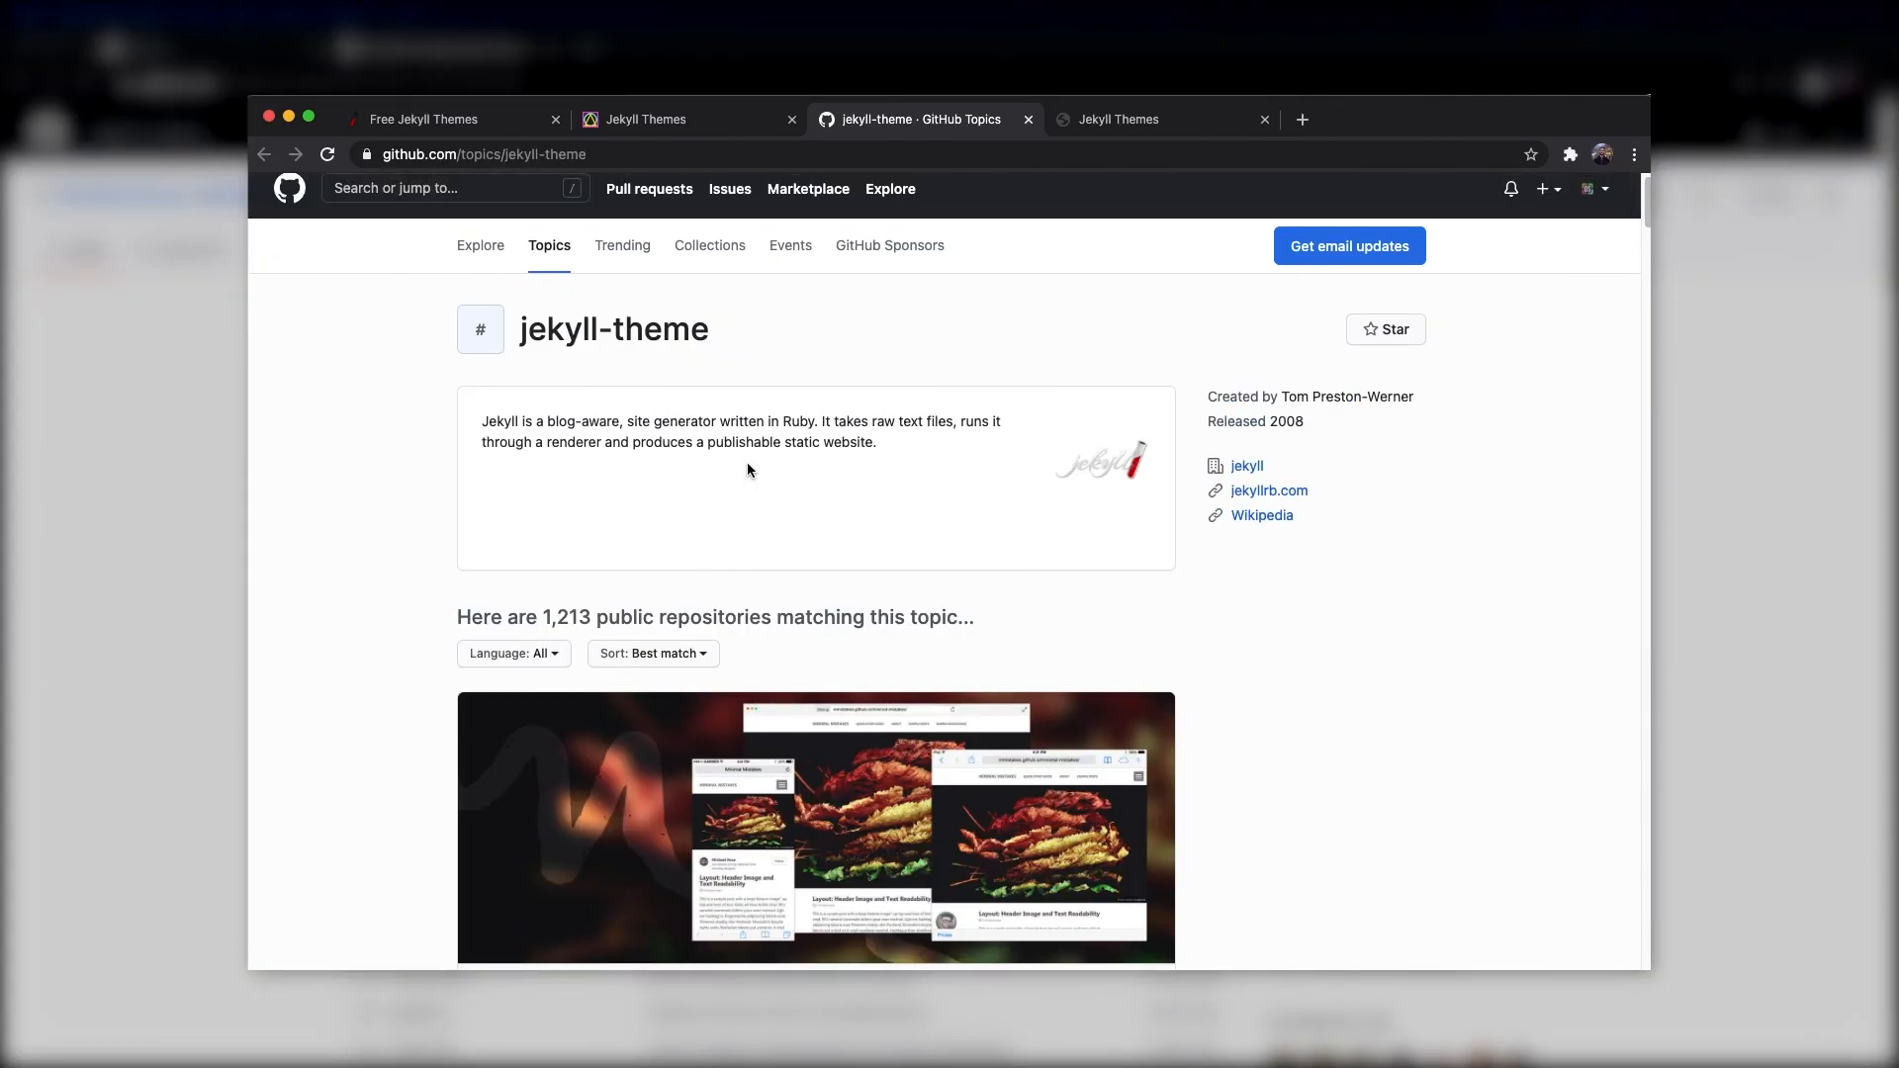
# Browse the JAMstack themes gallery down to Clean Blog and open its GitHub repository.
pyautogui.click(644, 119)
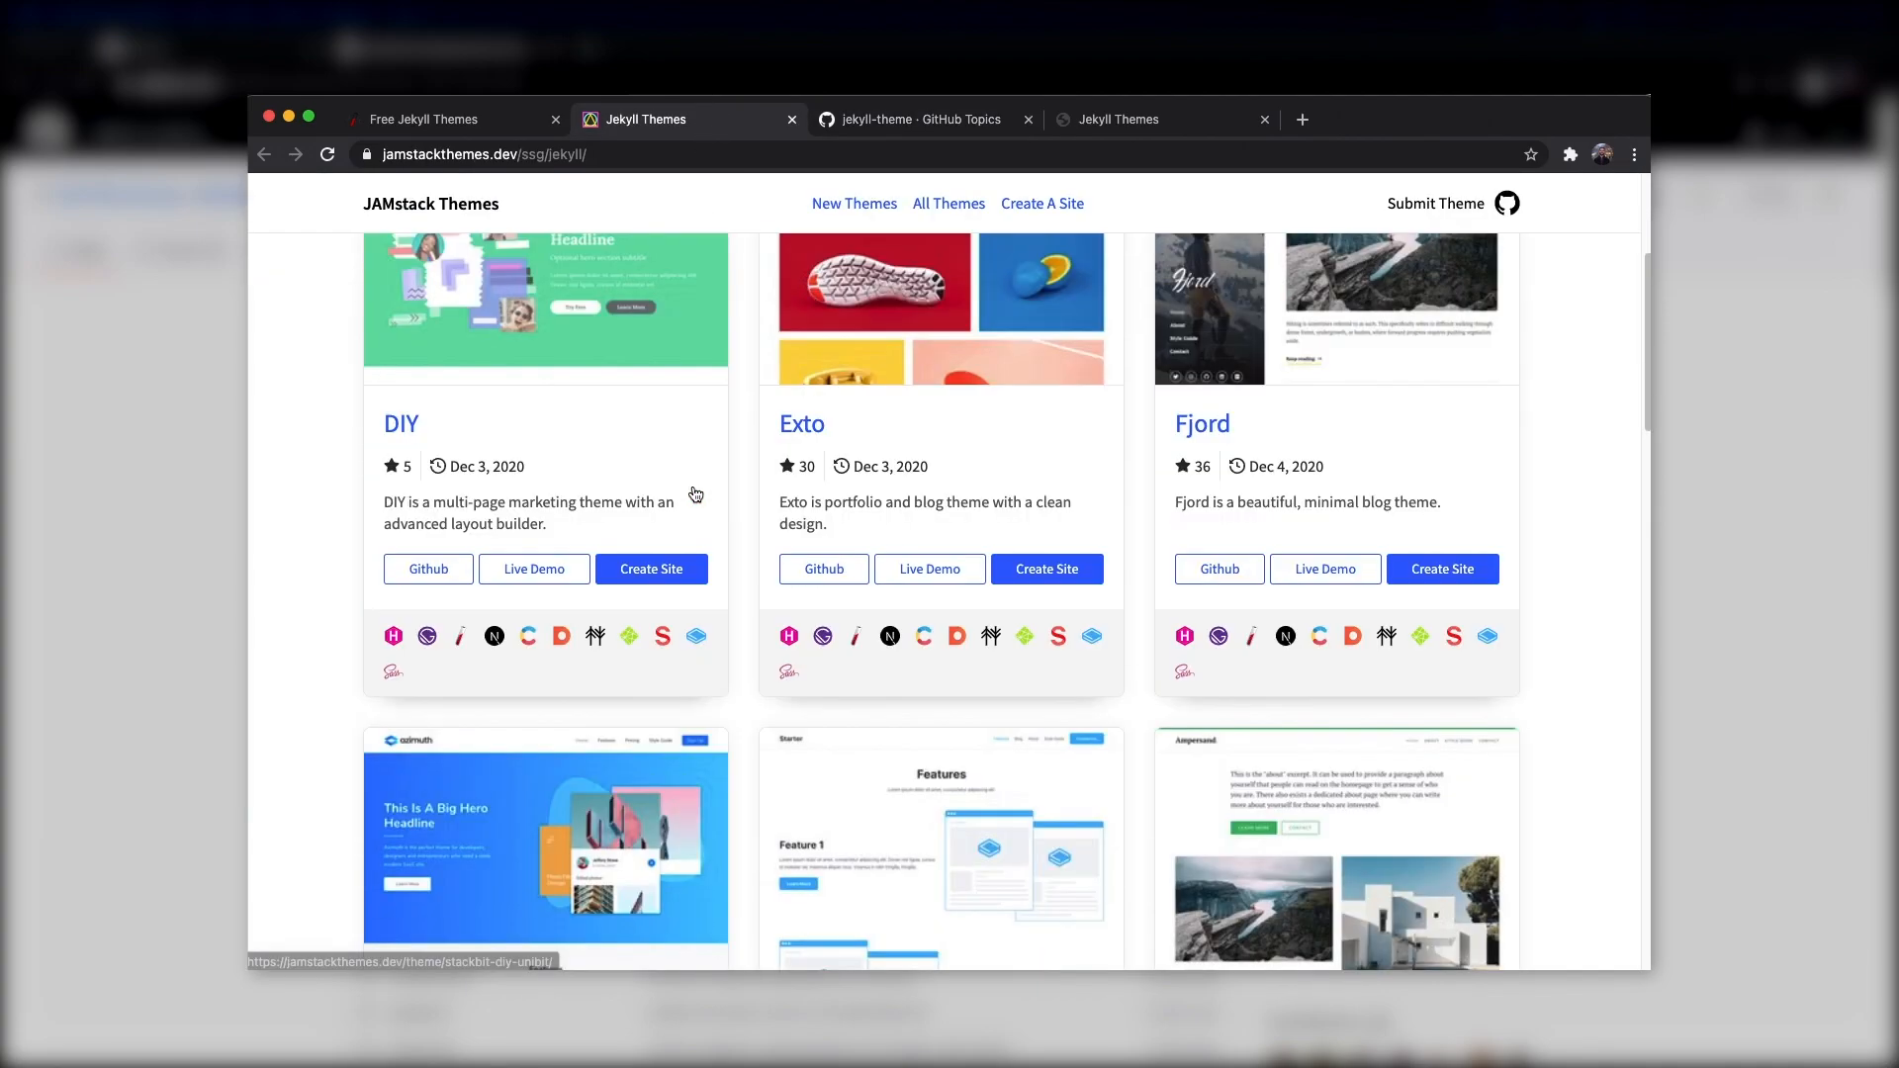
pyautogui.scroll(-3)
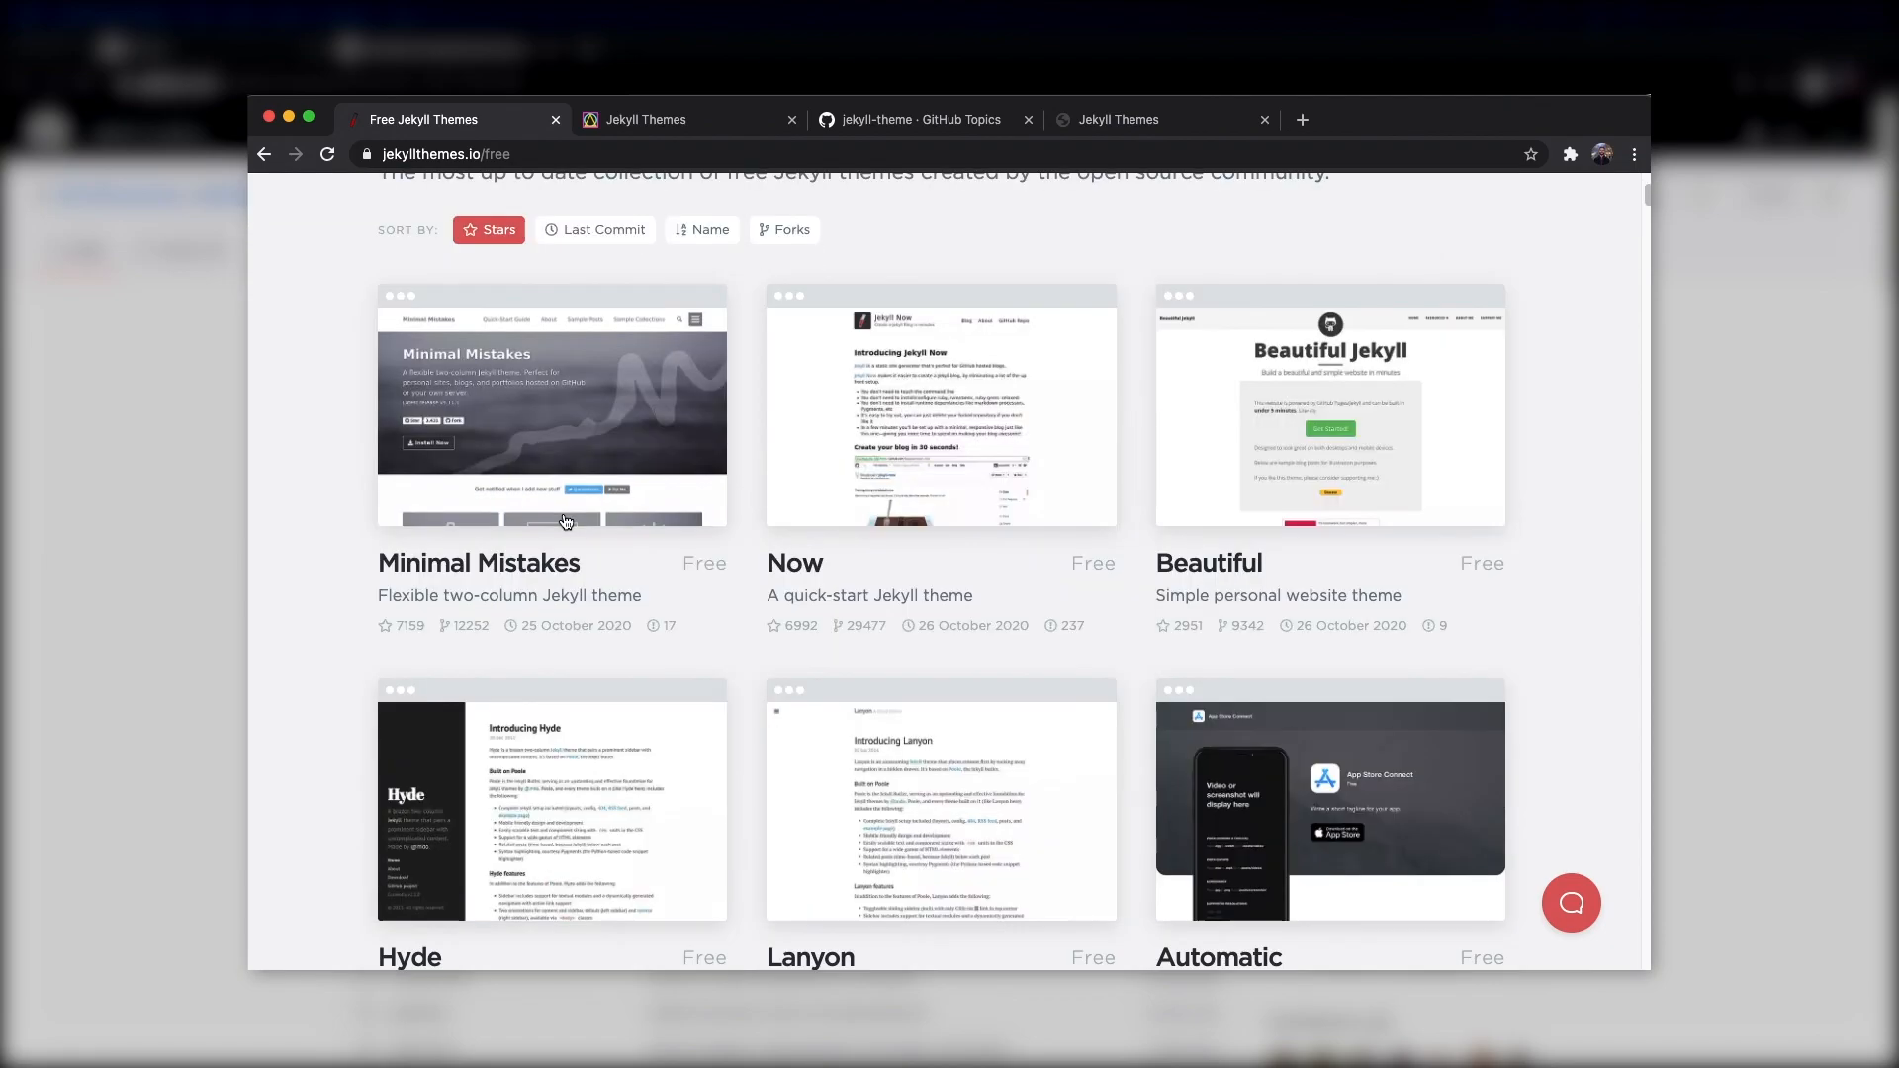
pyautogui.scroll(-3)
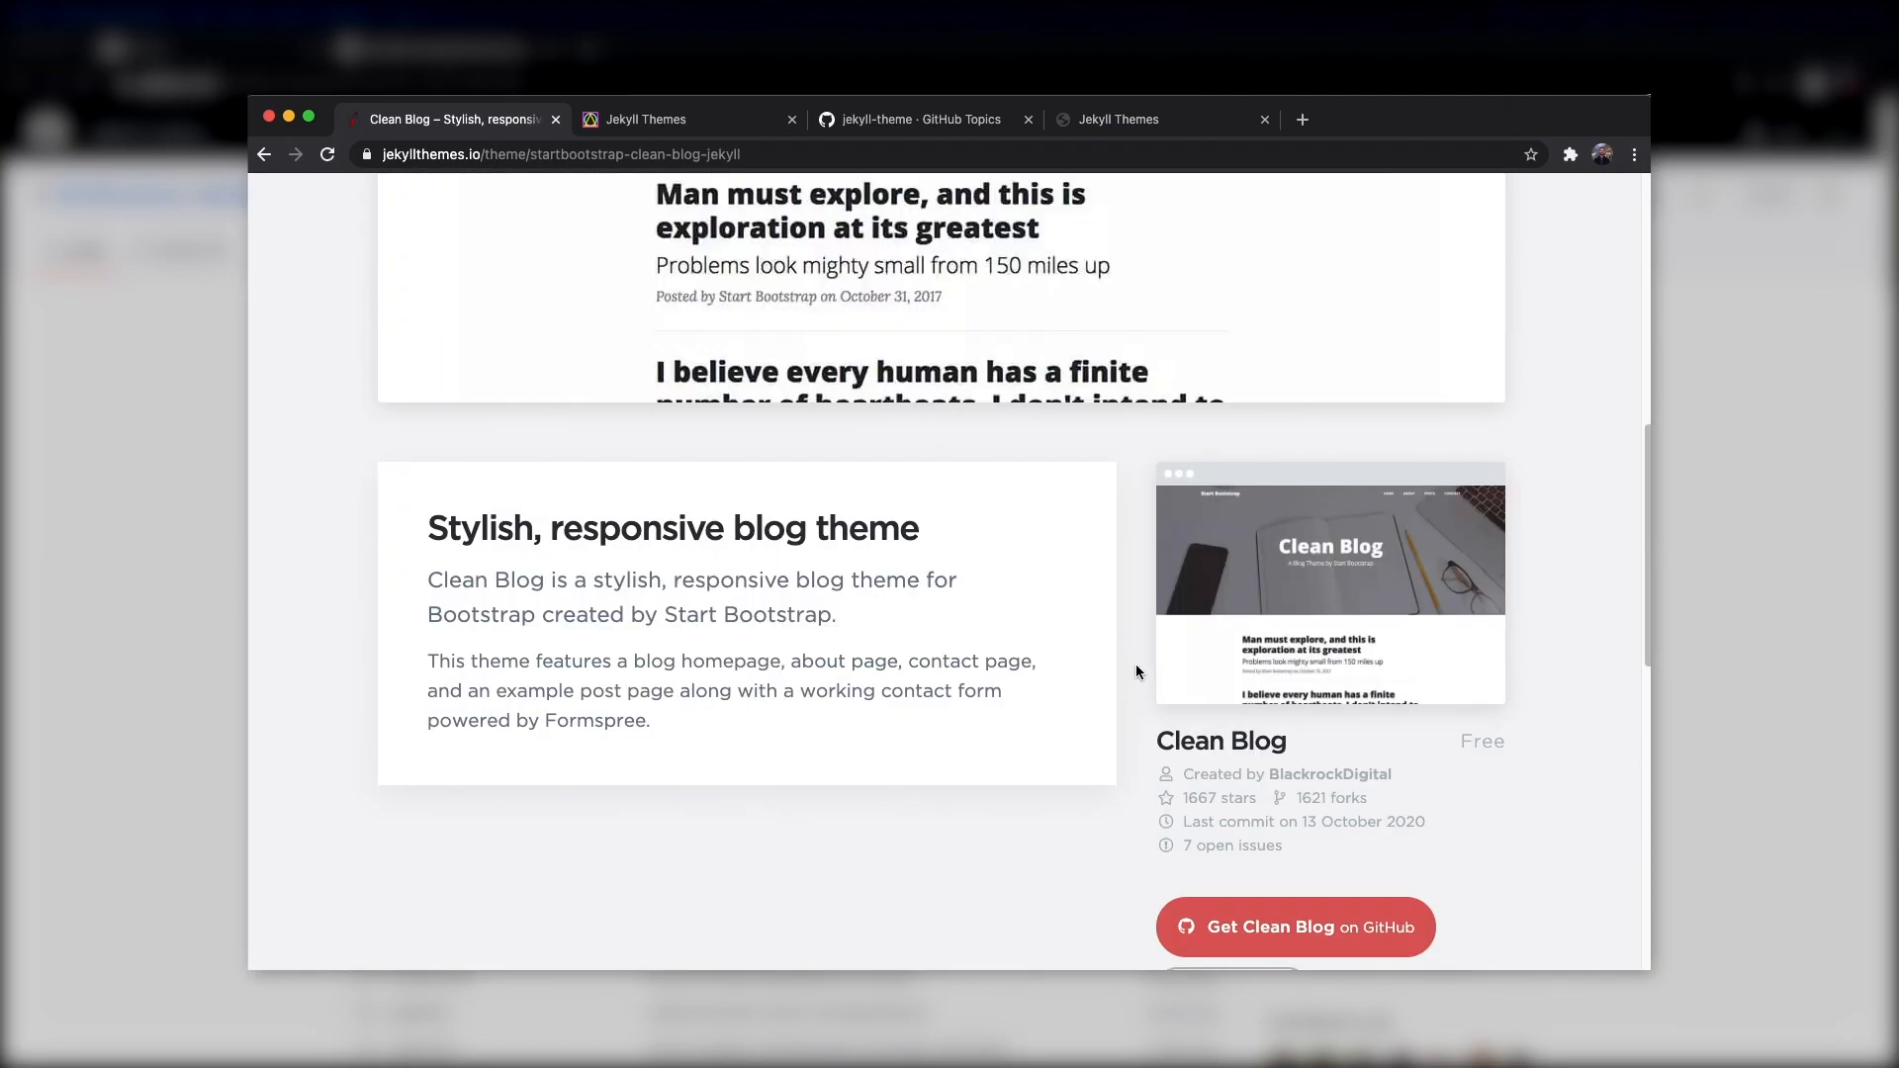
pyautogui.click(1294, 926)
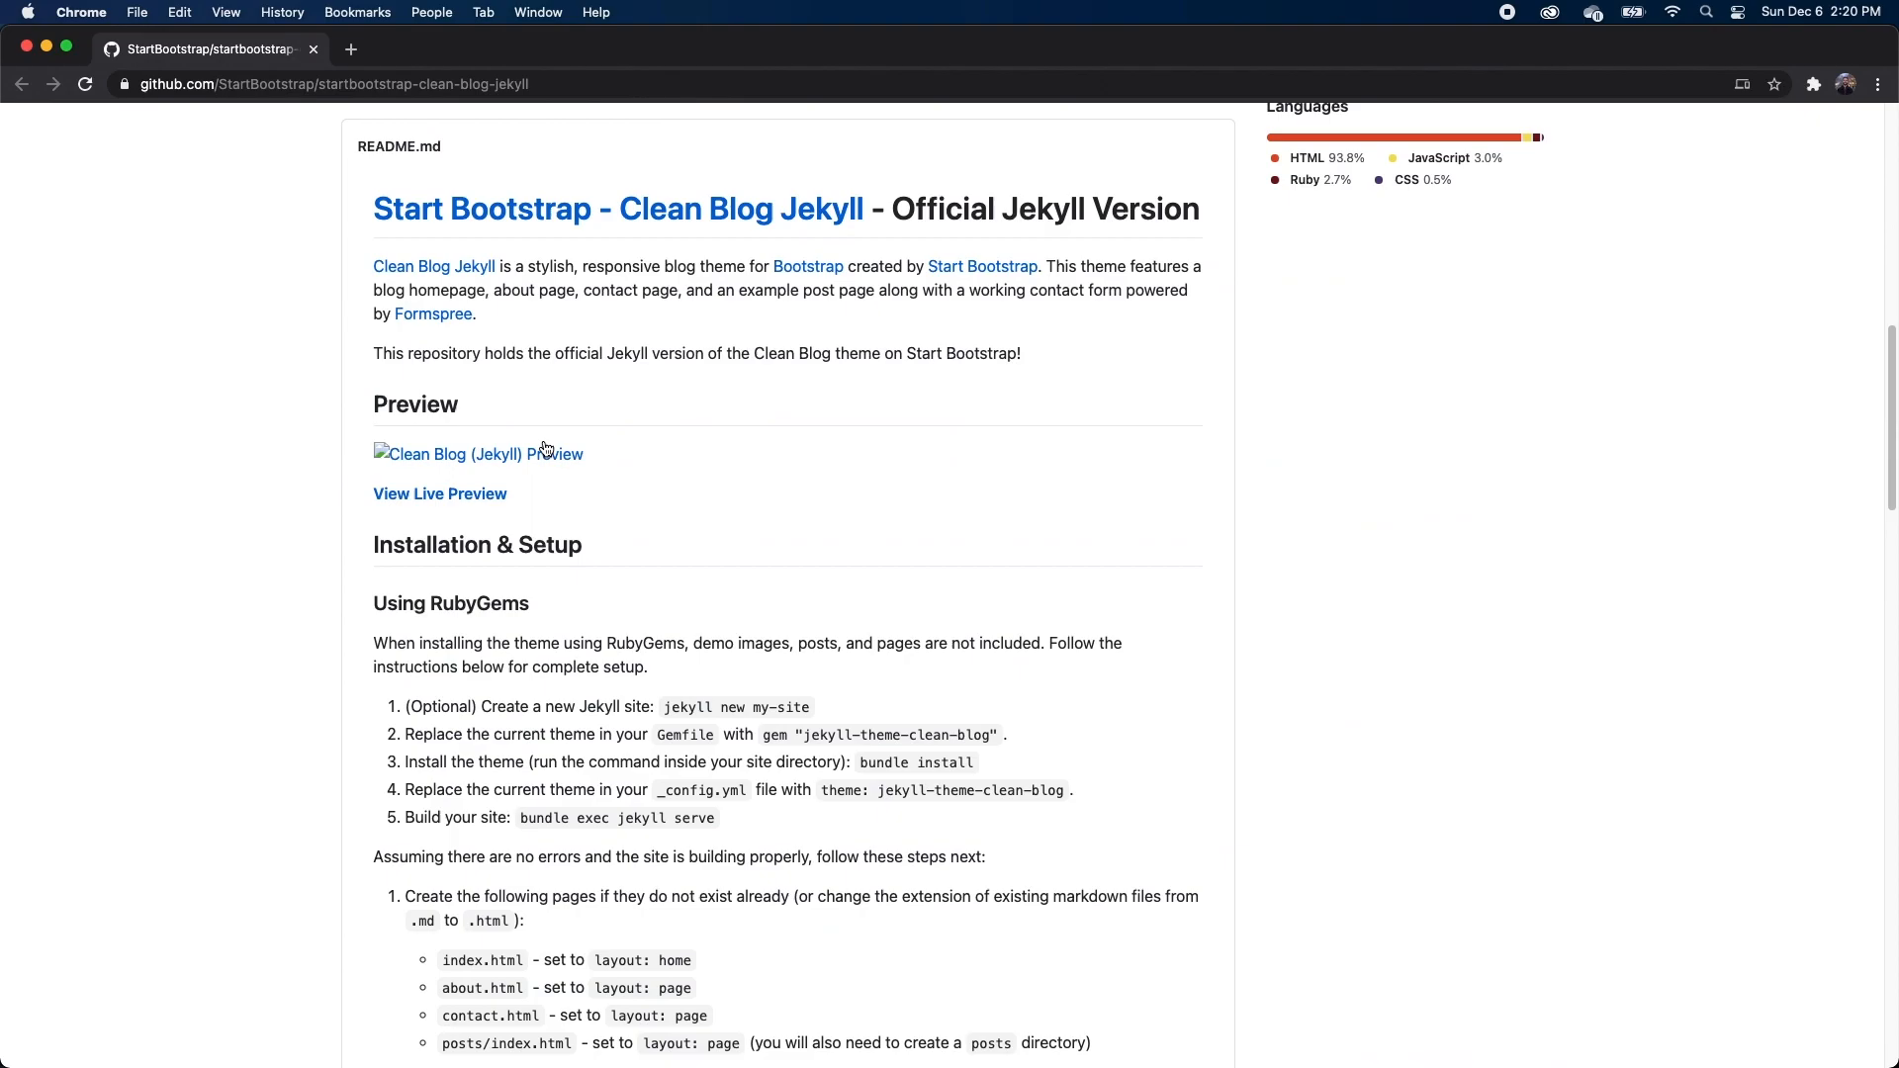
pyautogui.click(439, 494)
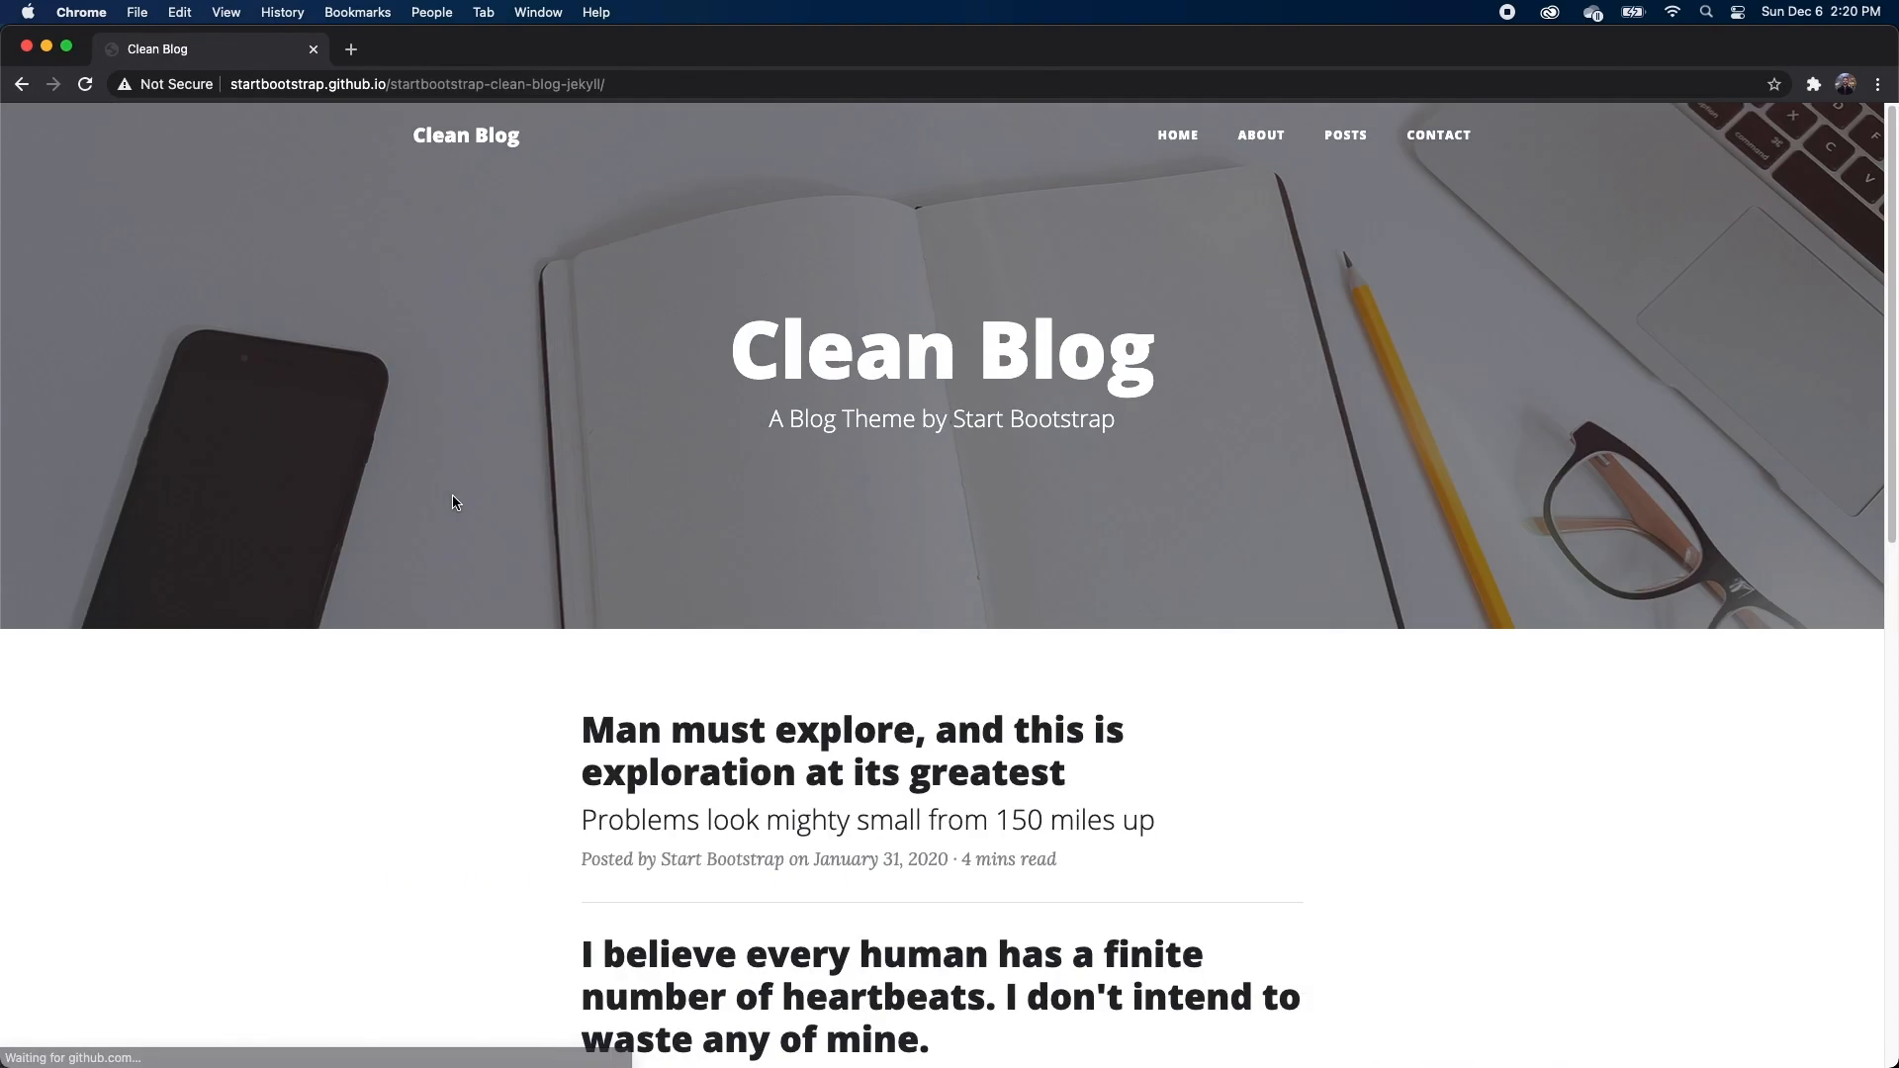
pyautogui.scroll(-3)
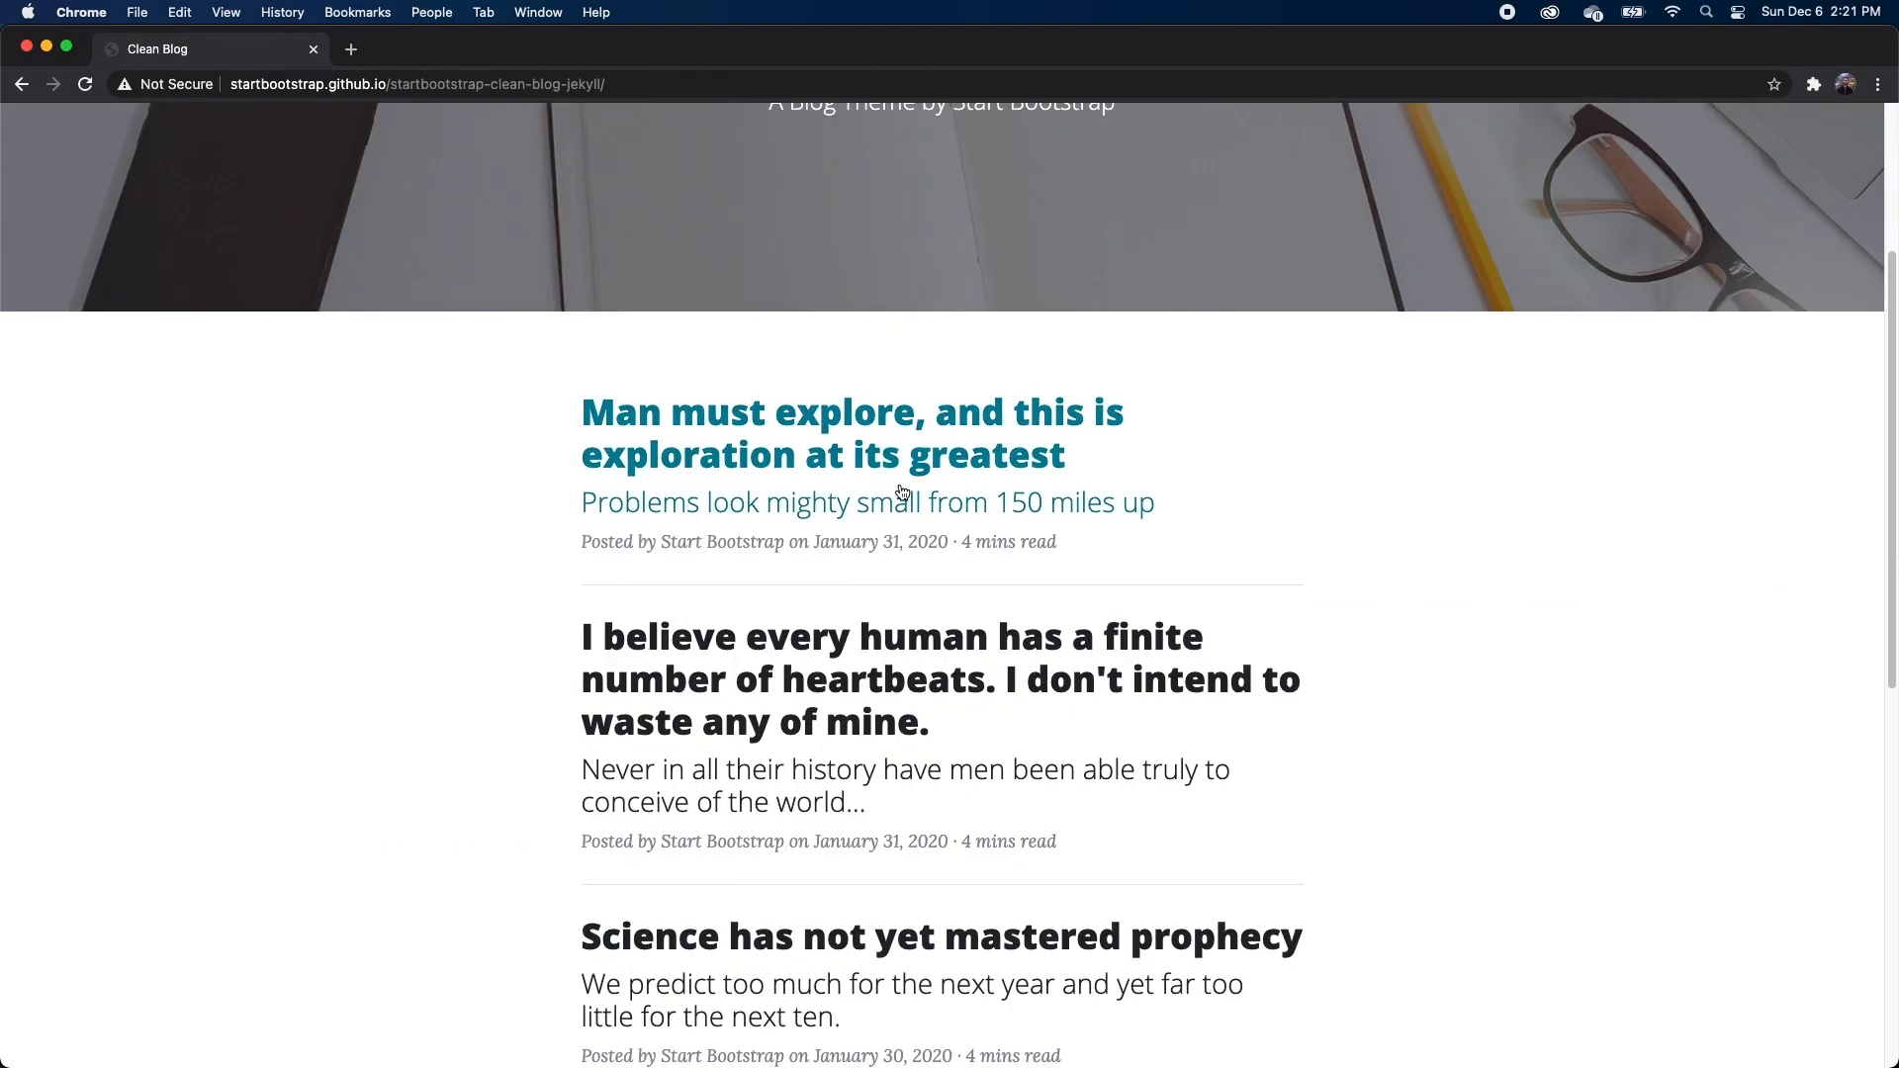
pyautogui.click(1260, 134)
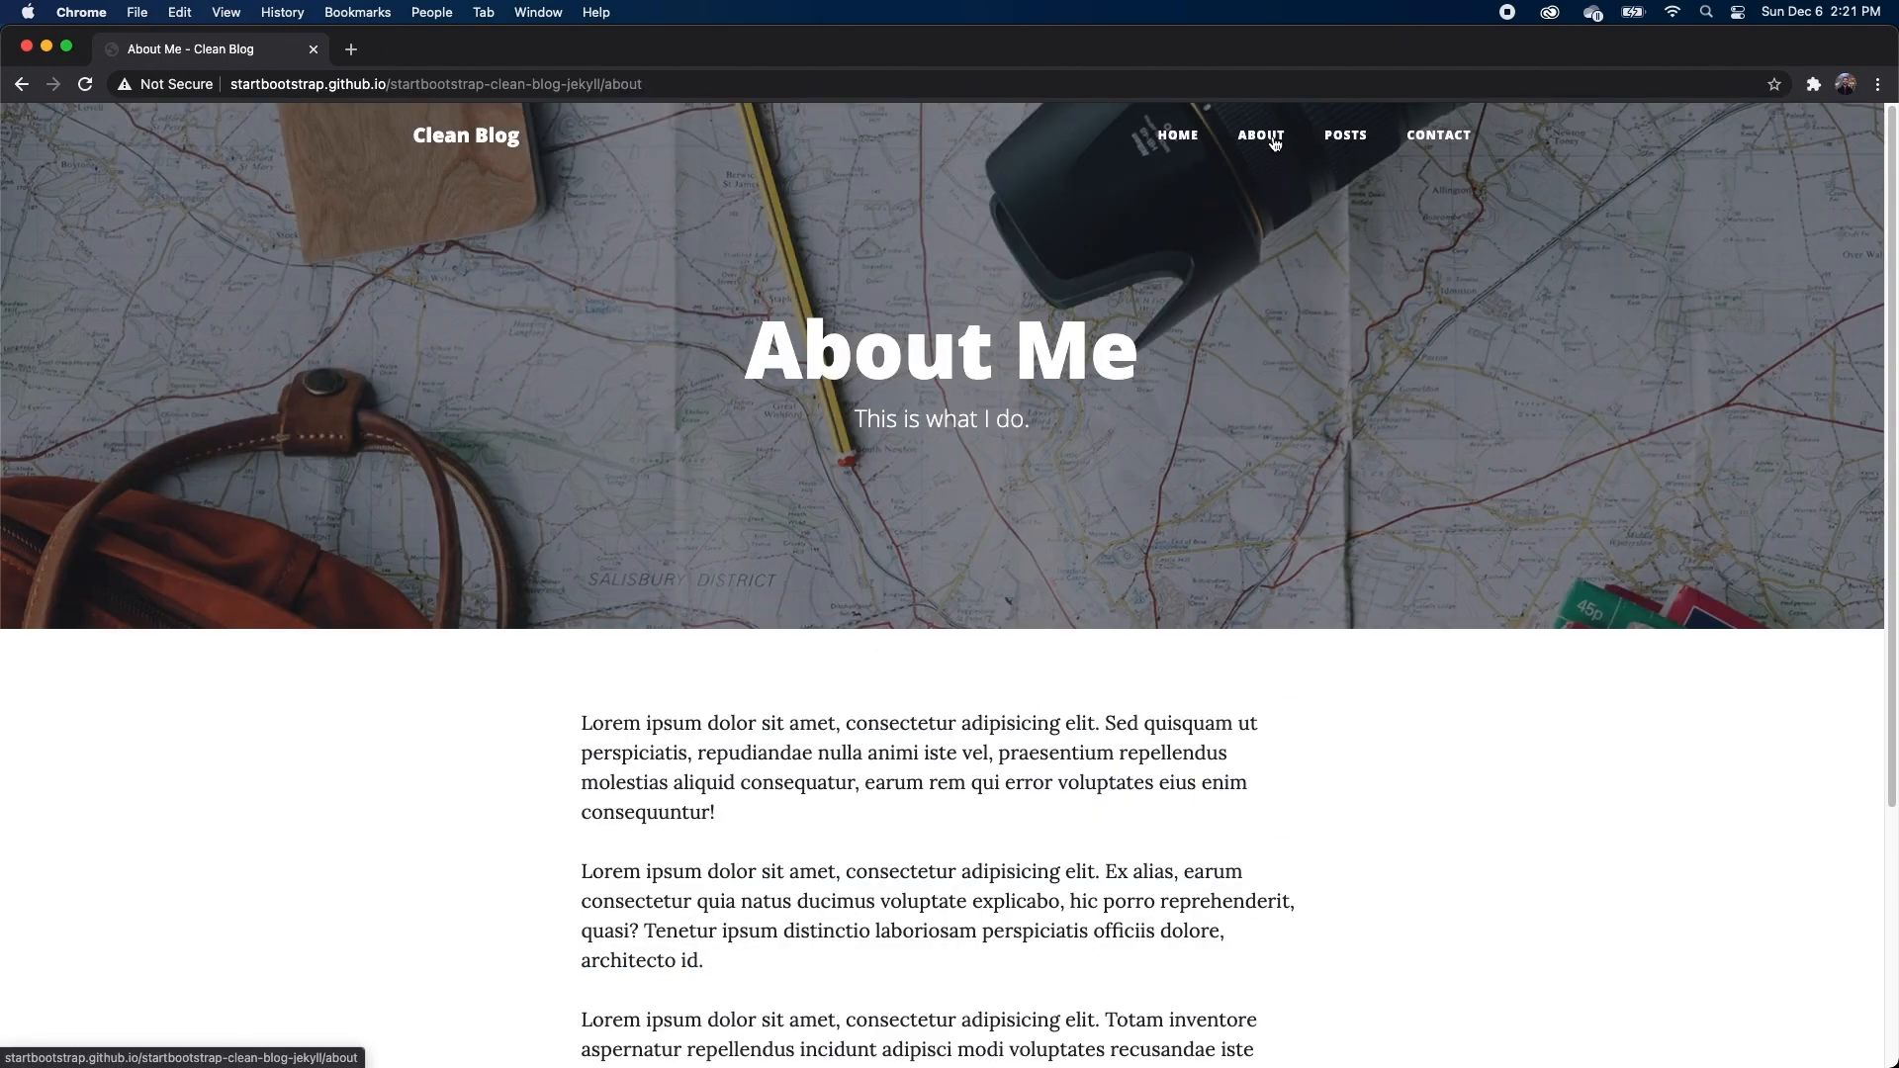
pyautogui.click(1345, 134)
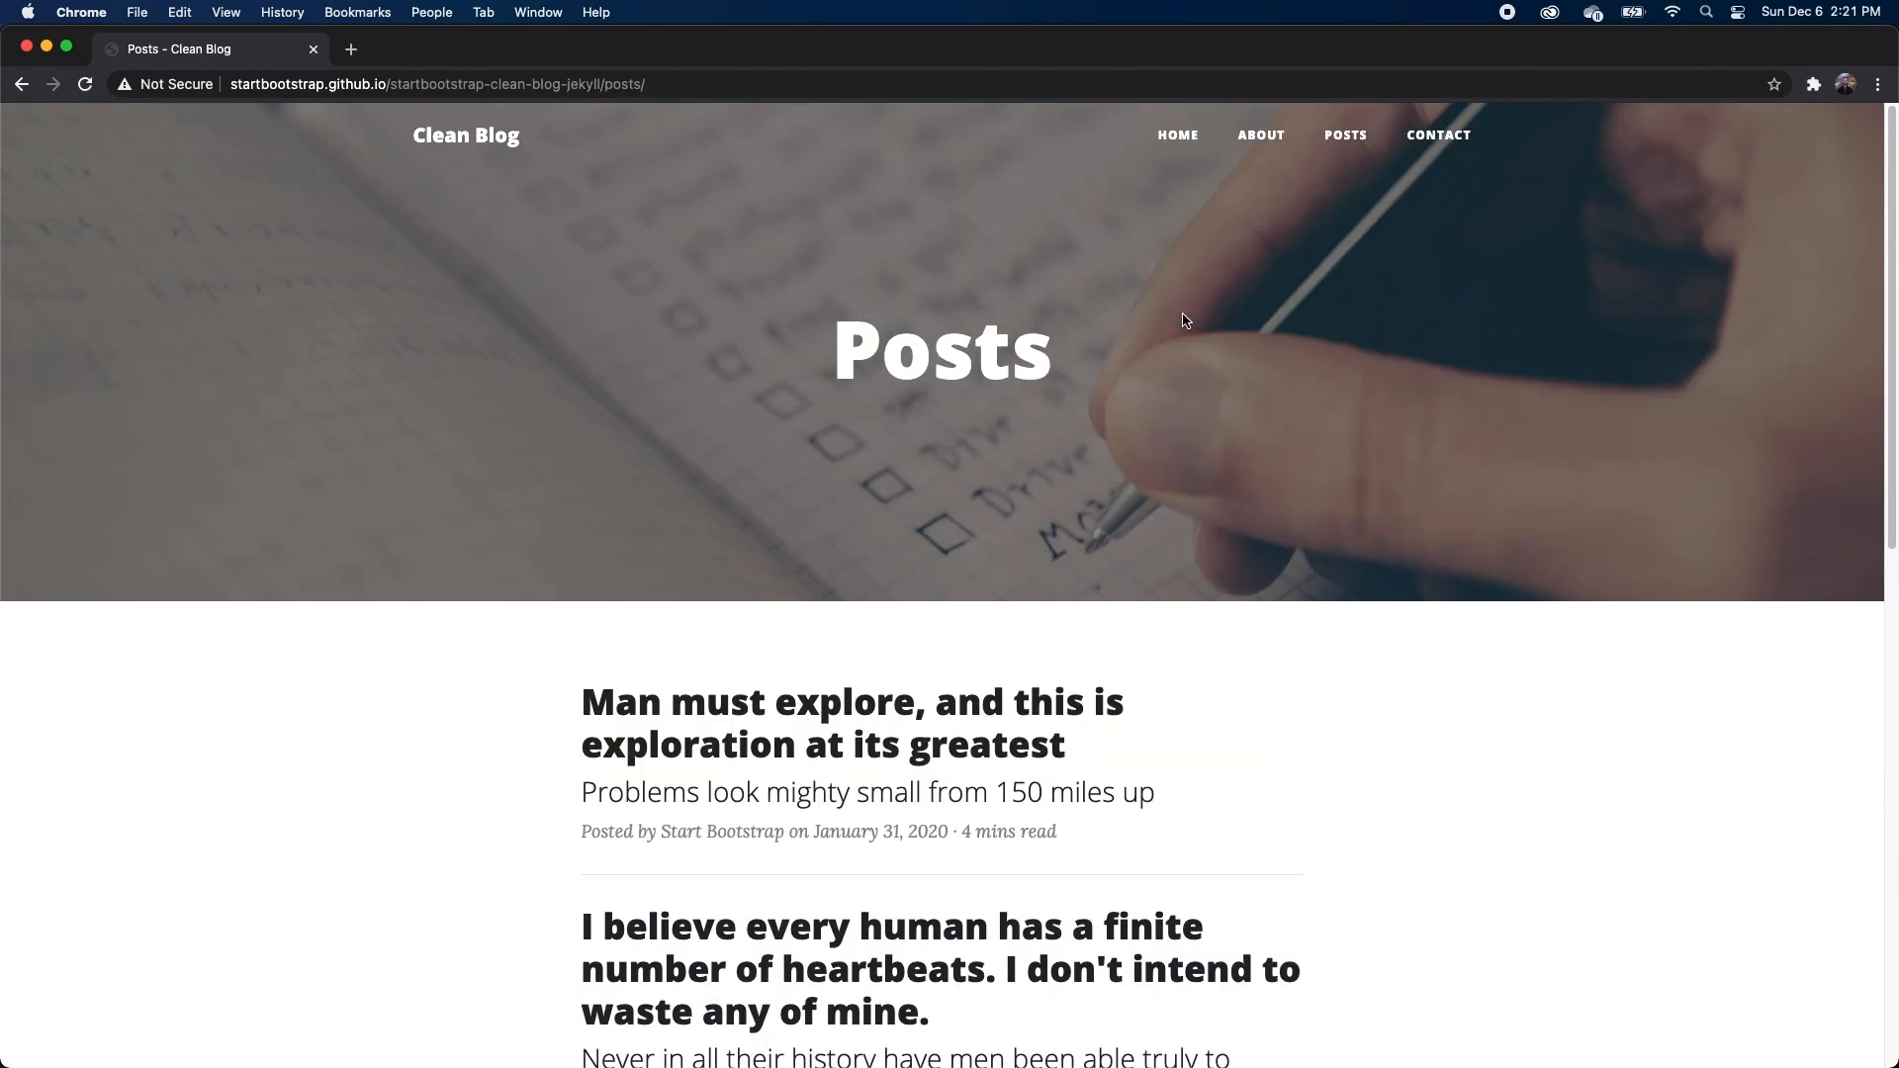
pyautogui.scroll(-3)
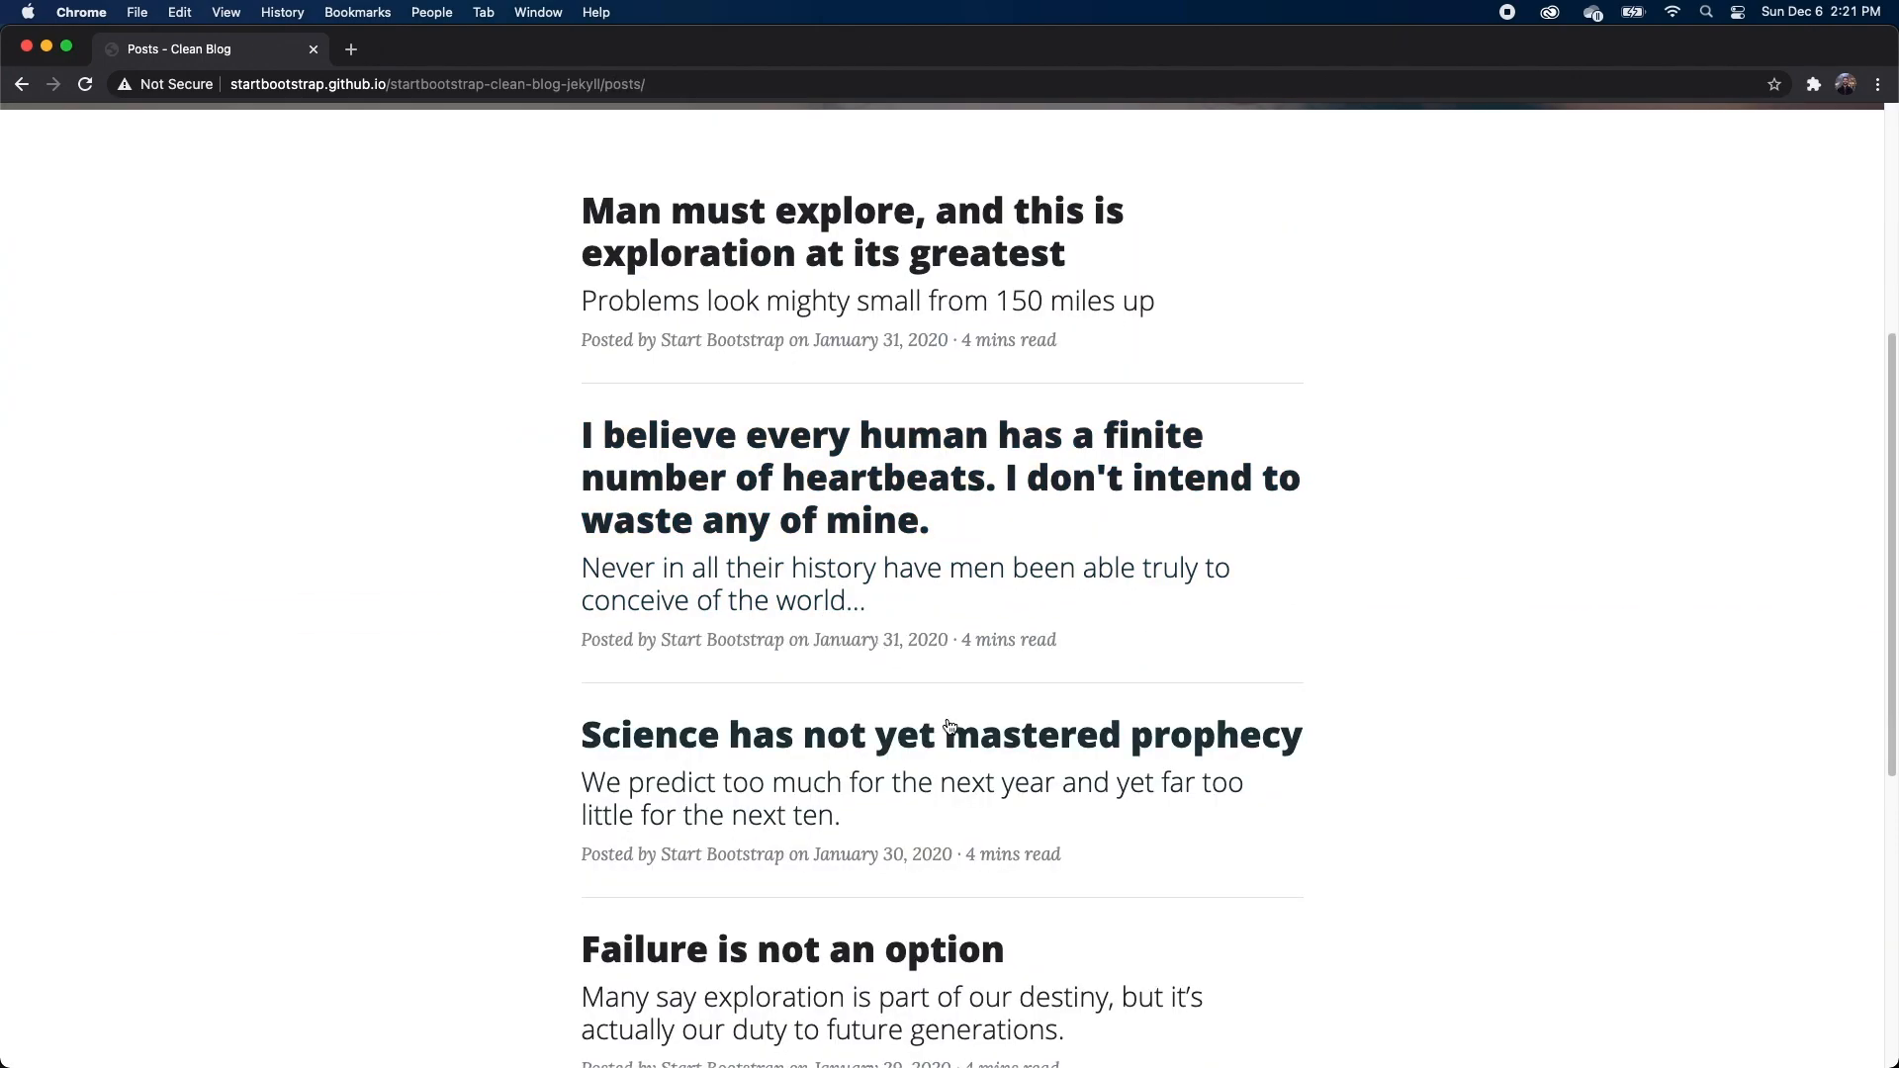
pyautogui.click(949, 732)
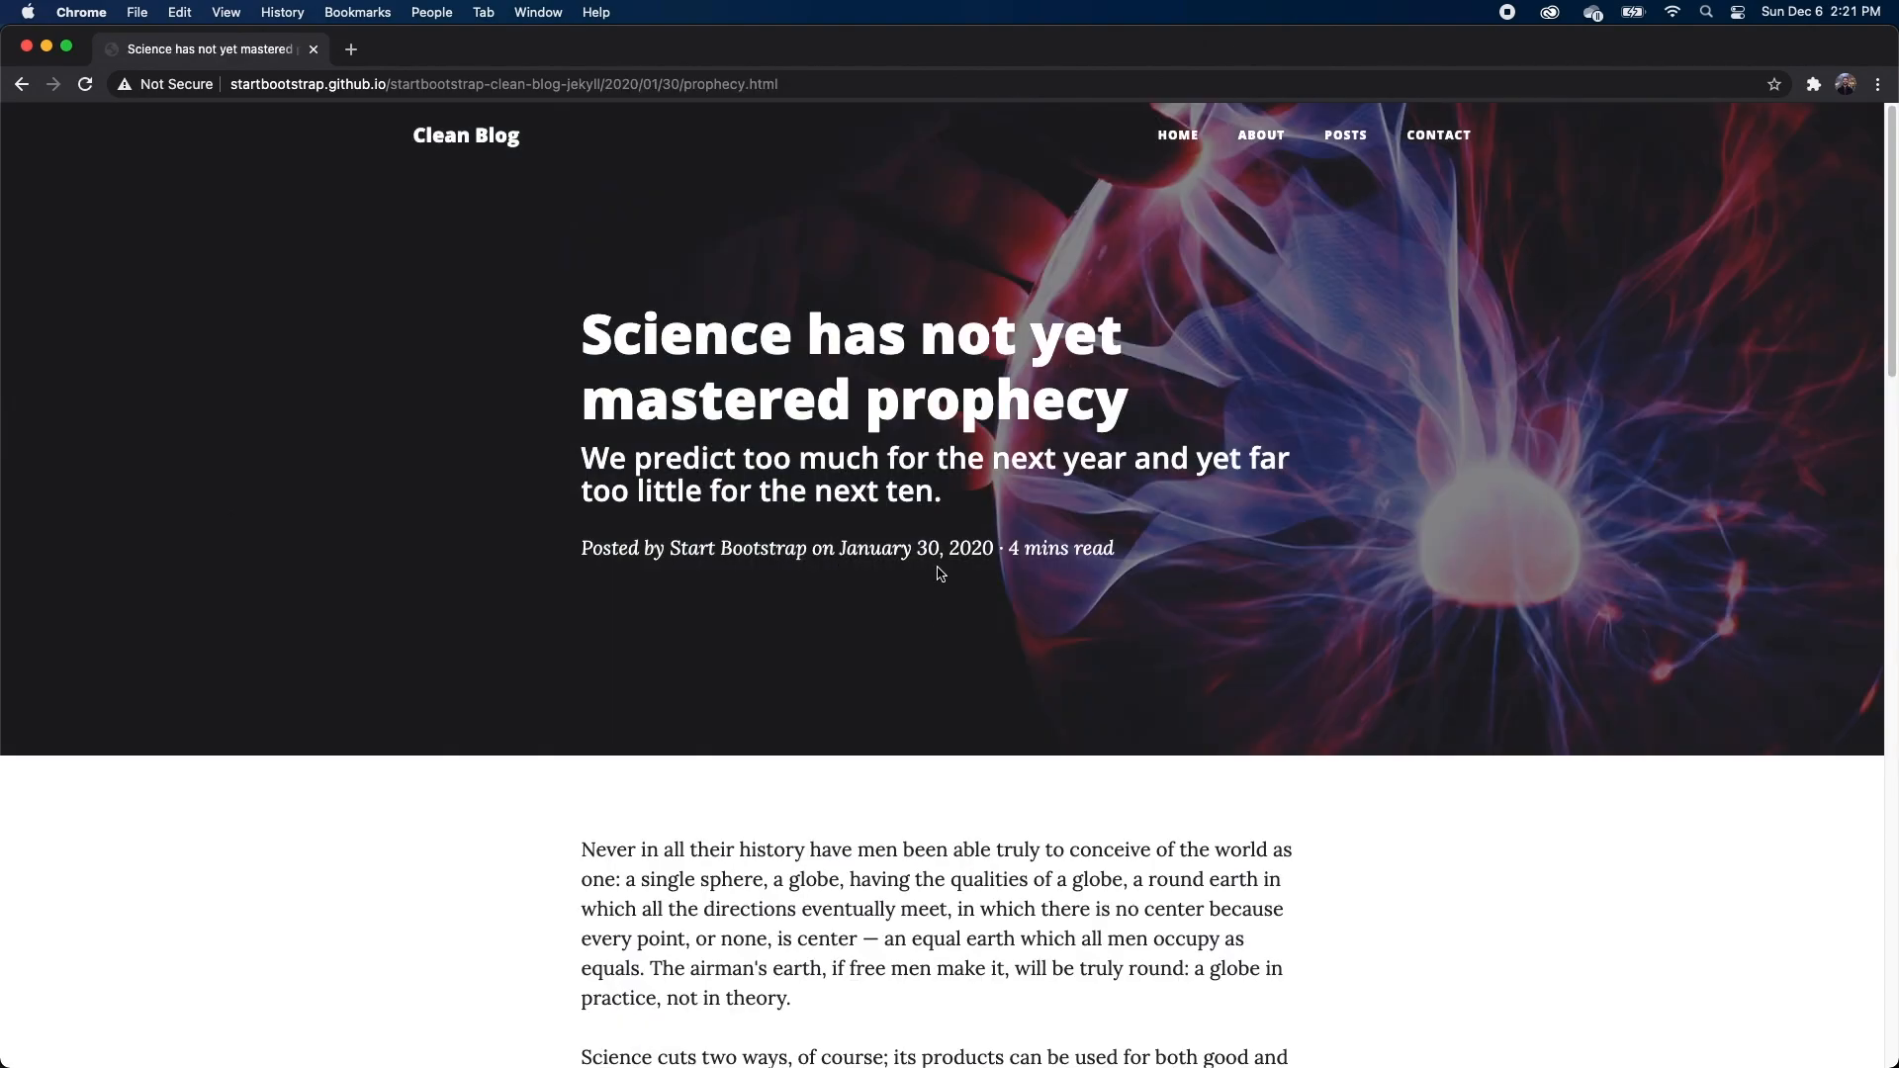
pyautogui.click(1438, 134)
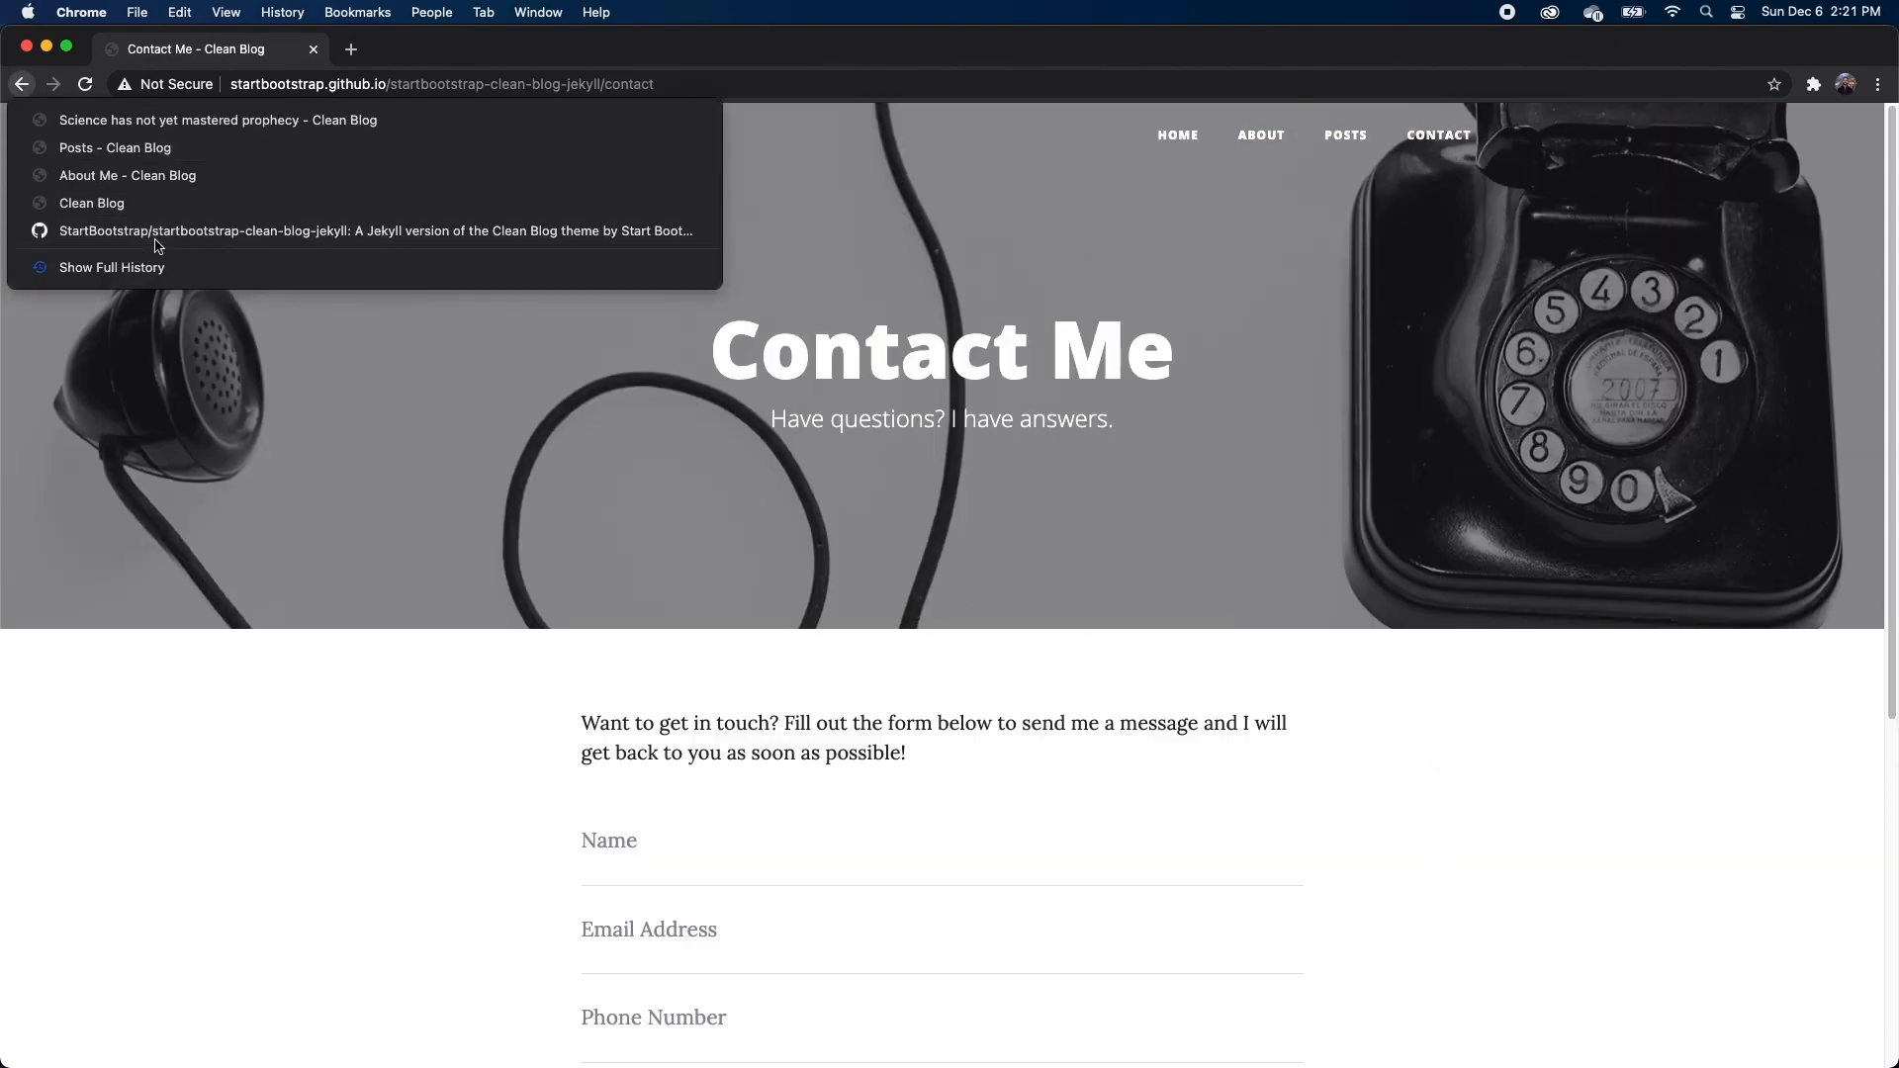
pyautogui.click(210, 230)
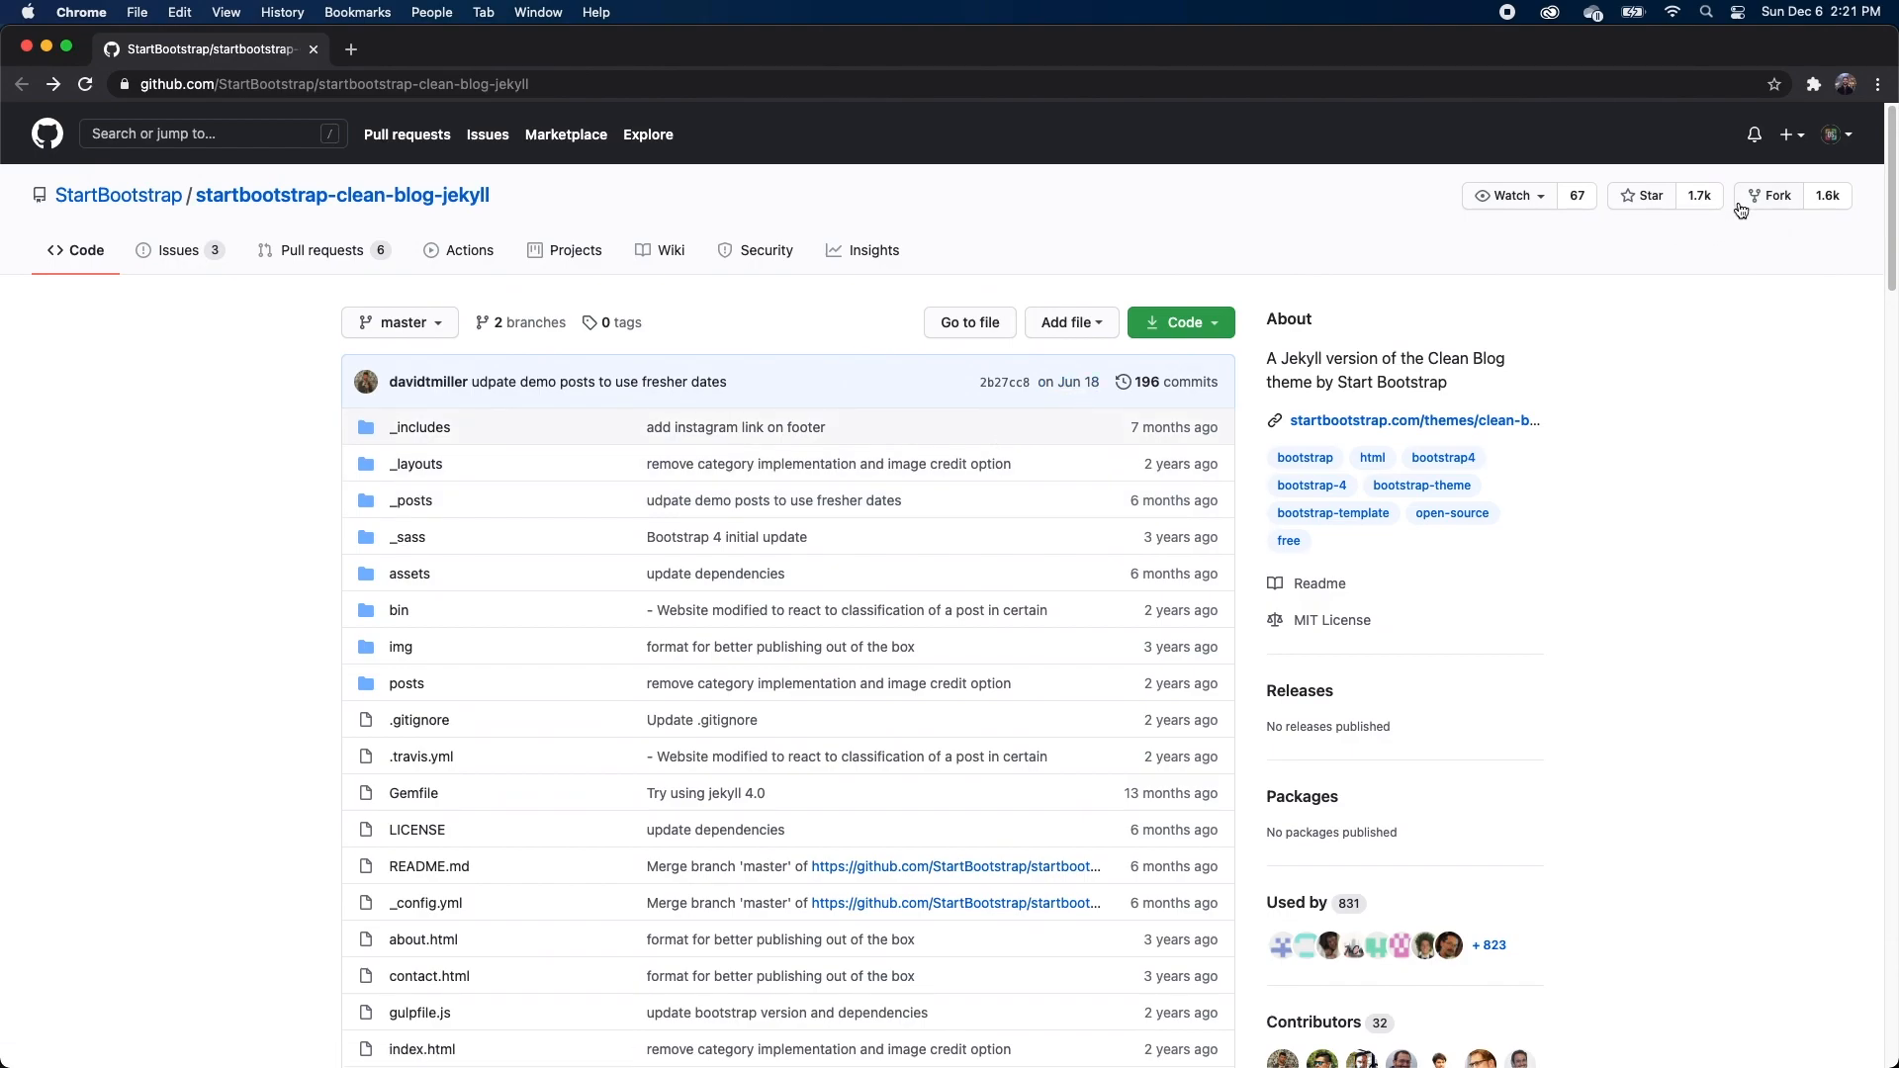
# Fork the Clean Blog repository into the account and open the fork's Settings.
pyautogui.click(1768, 194)
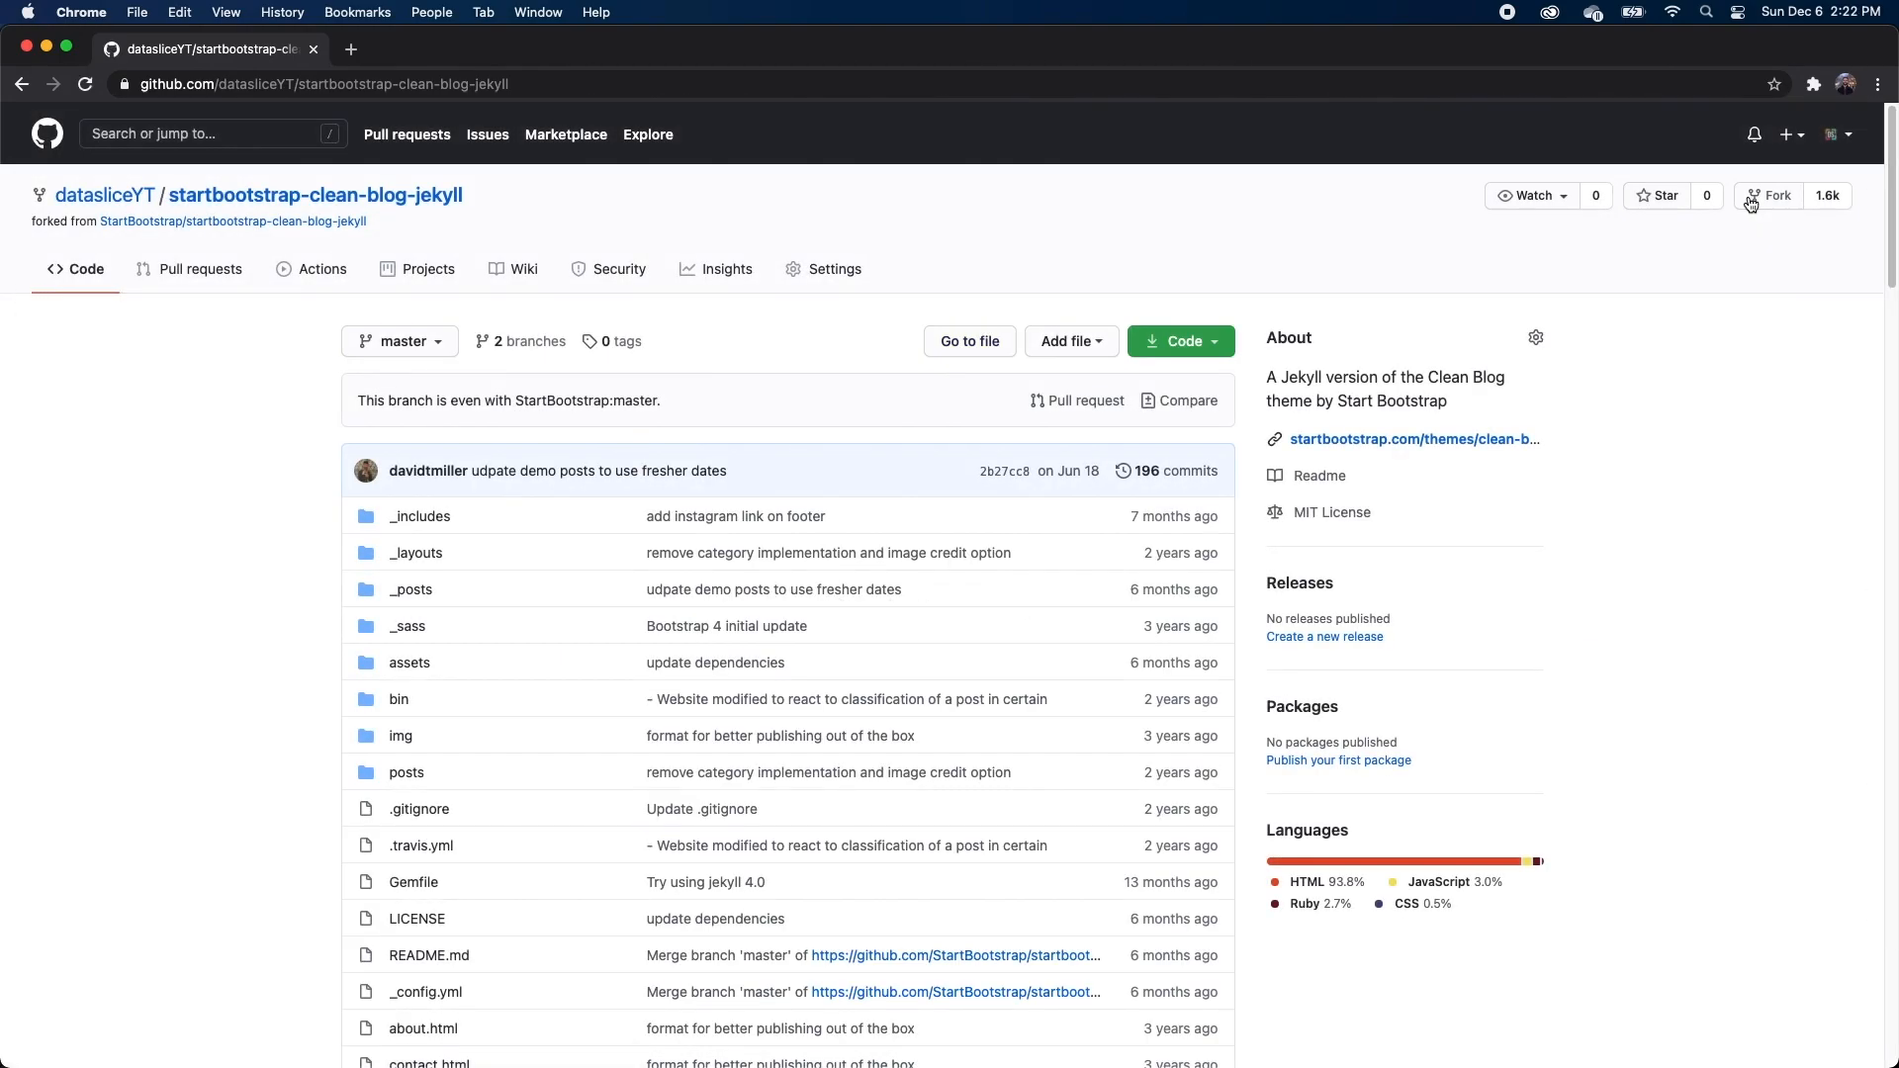
pyautogui.click(832, 269)
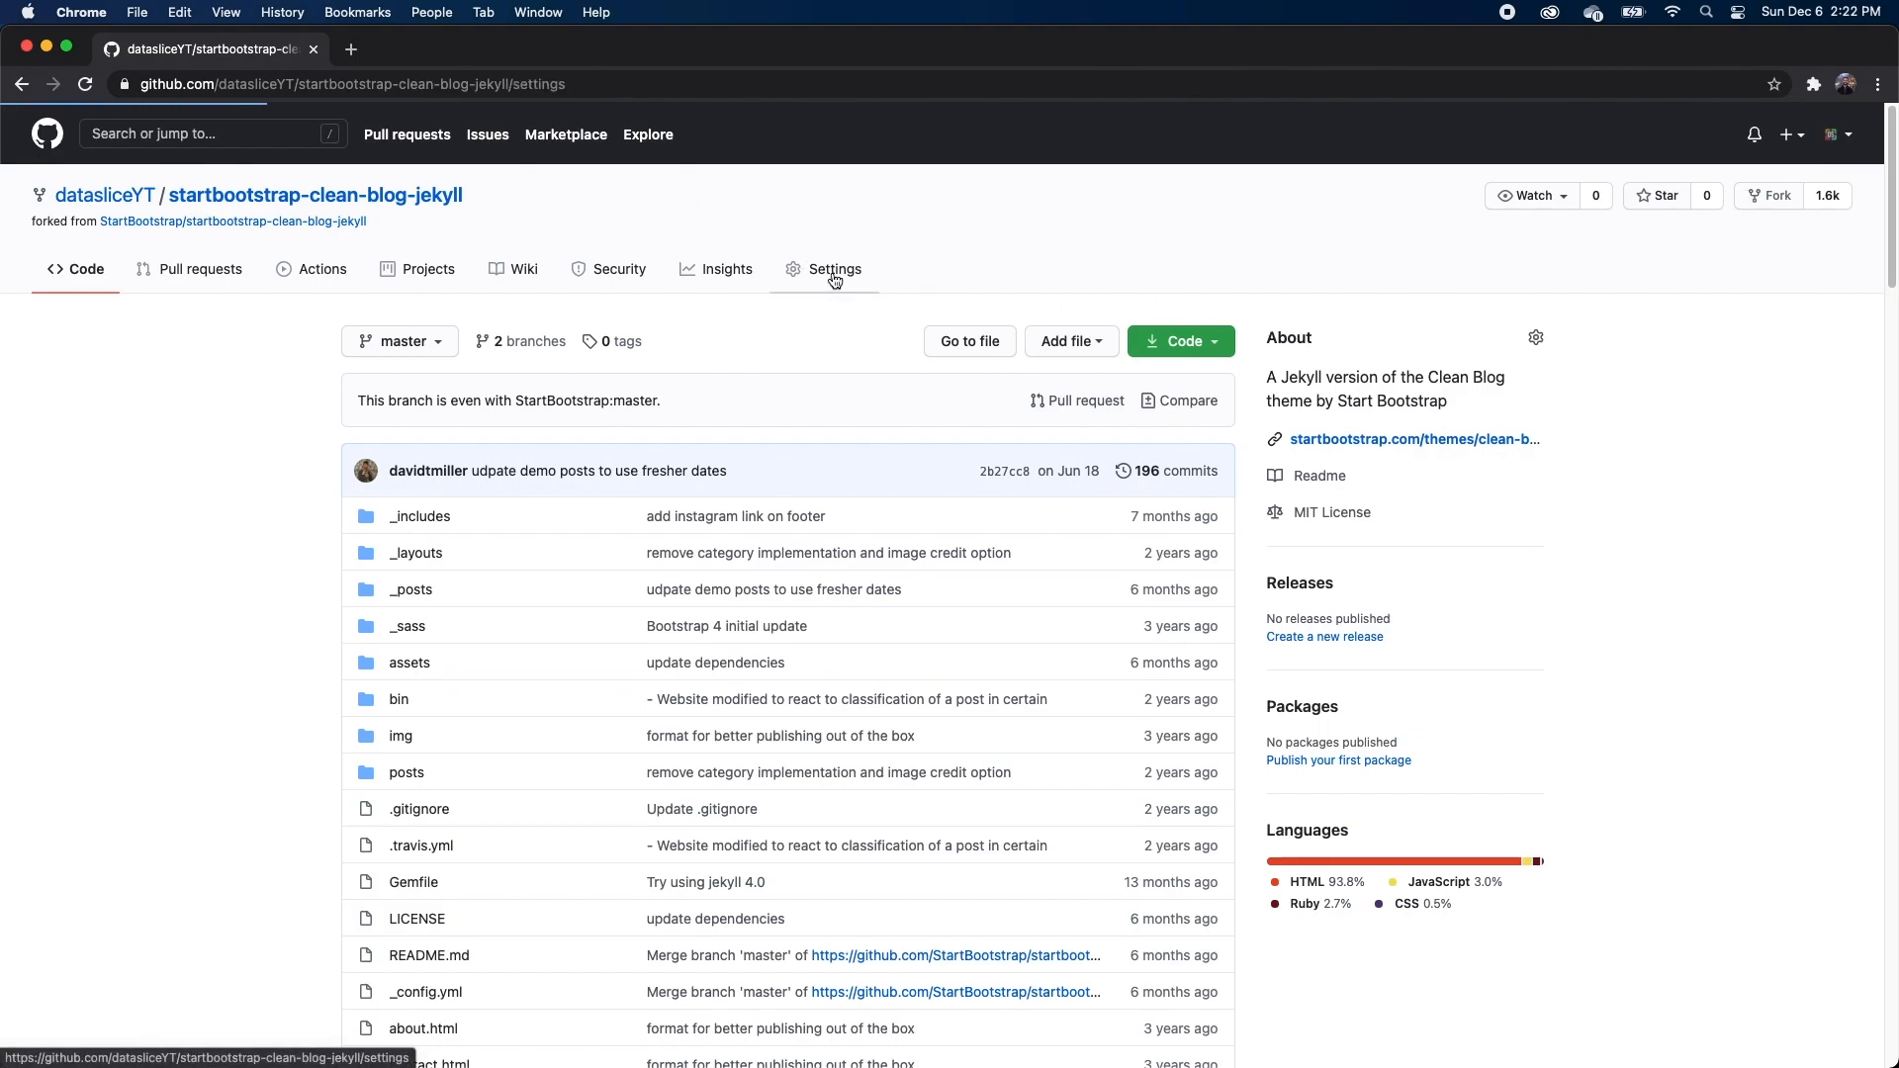
pyautogui.click(833, 269)
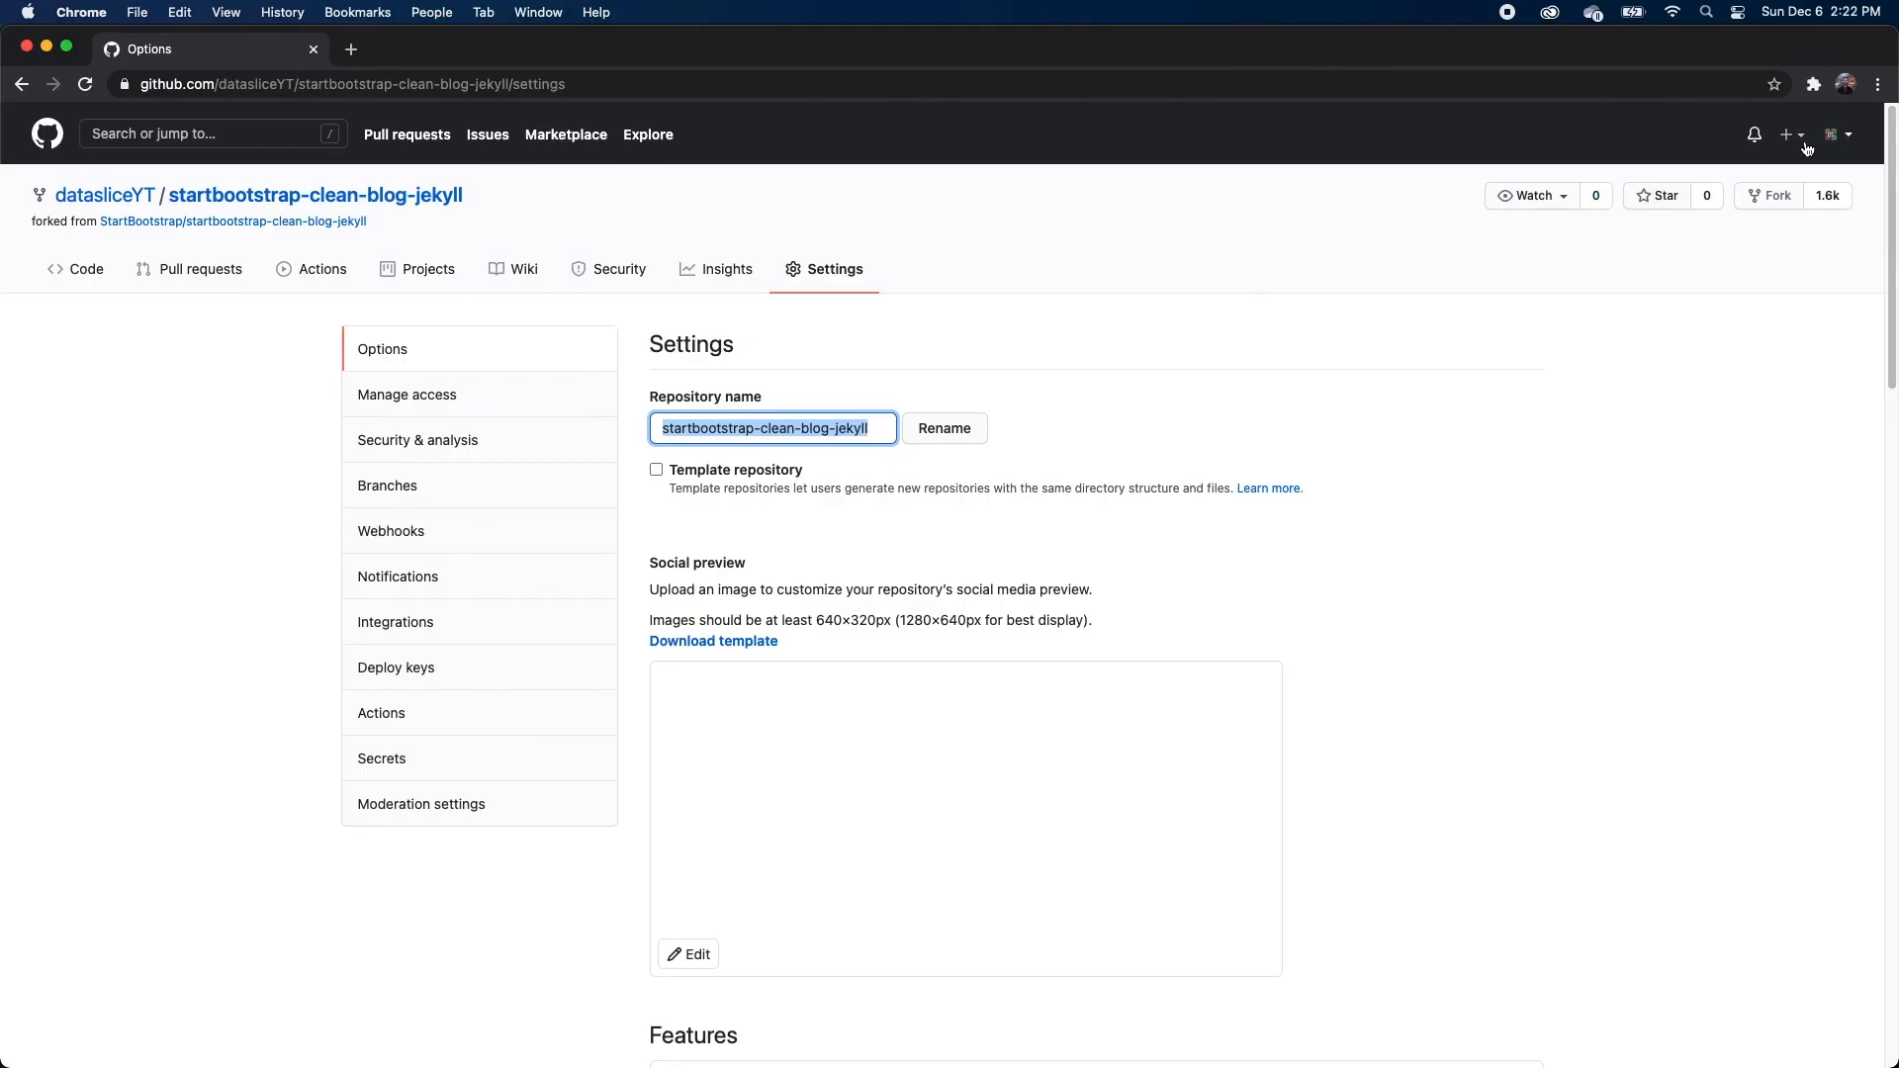
# Rename the forked repository to datasliceYT.github.io and confirm the rename.
pyautogui.click(1832, 134)
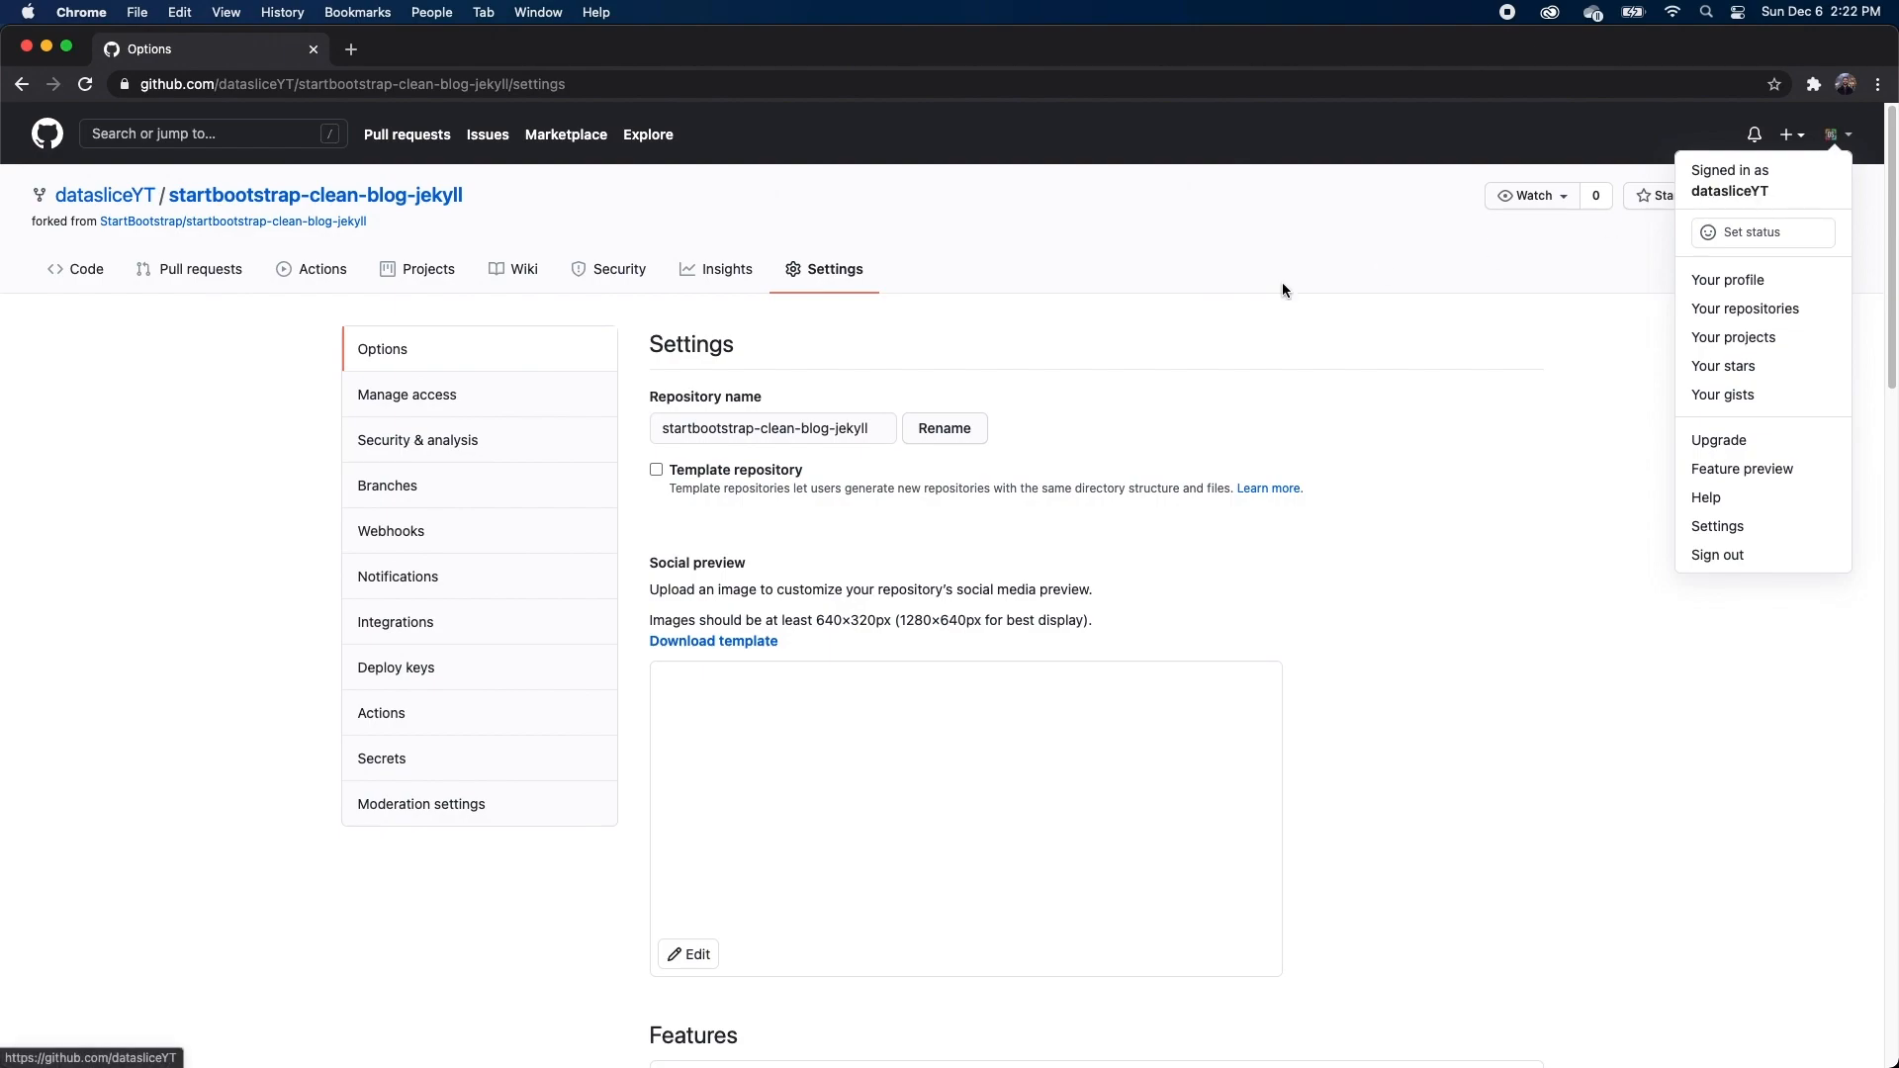
pyautogui.write('datasliceYT.github.io')
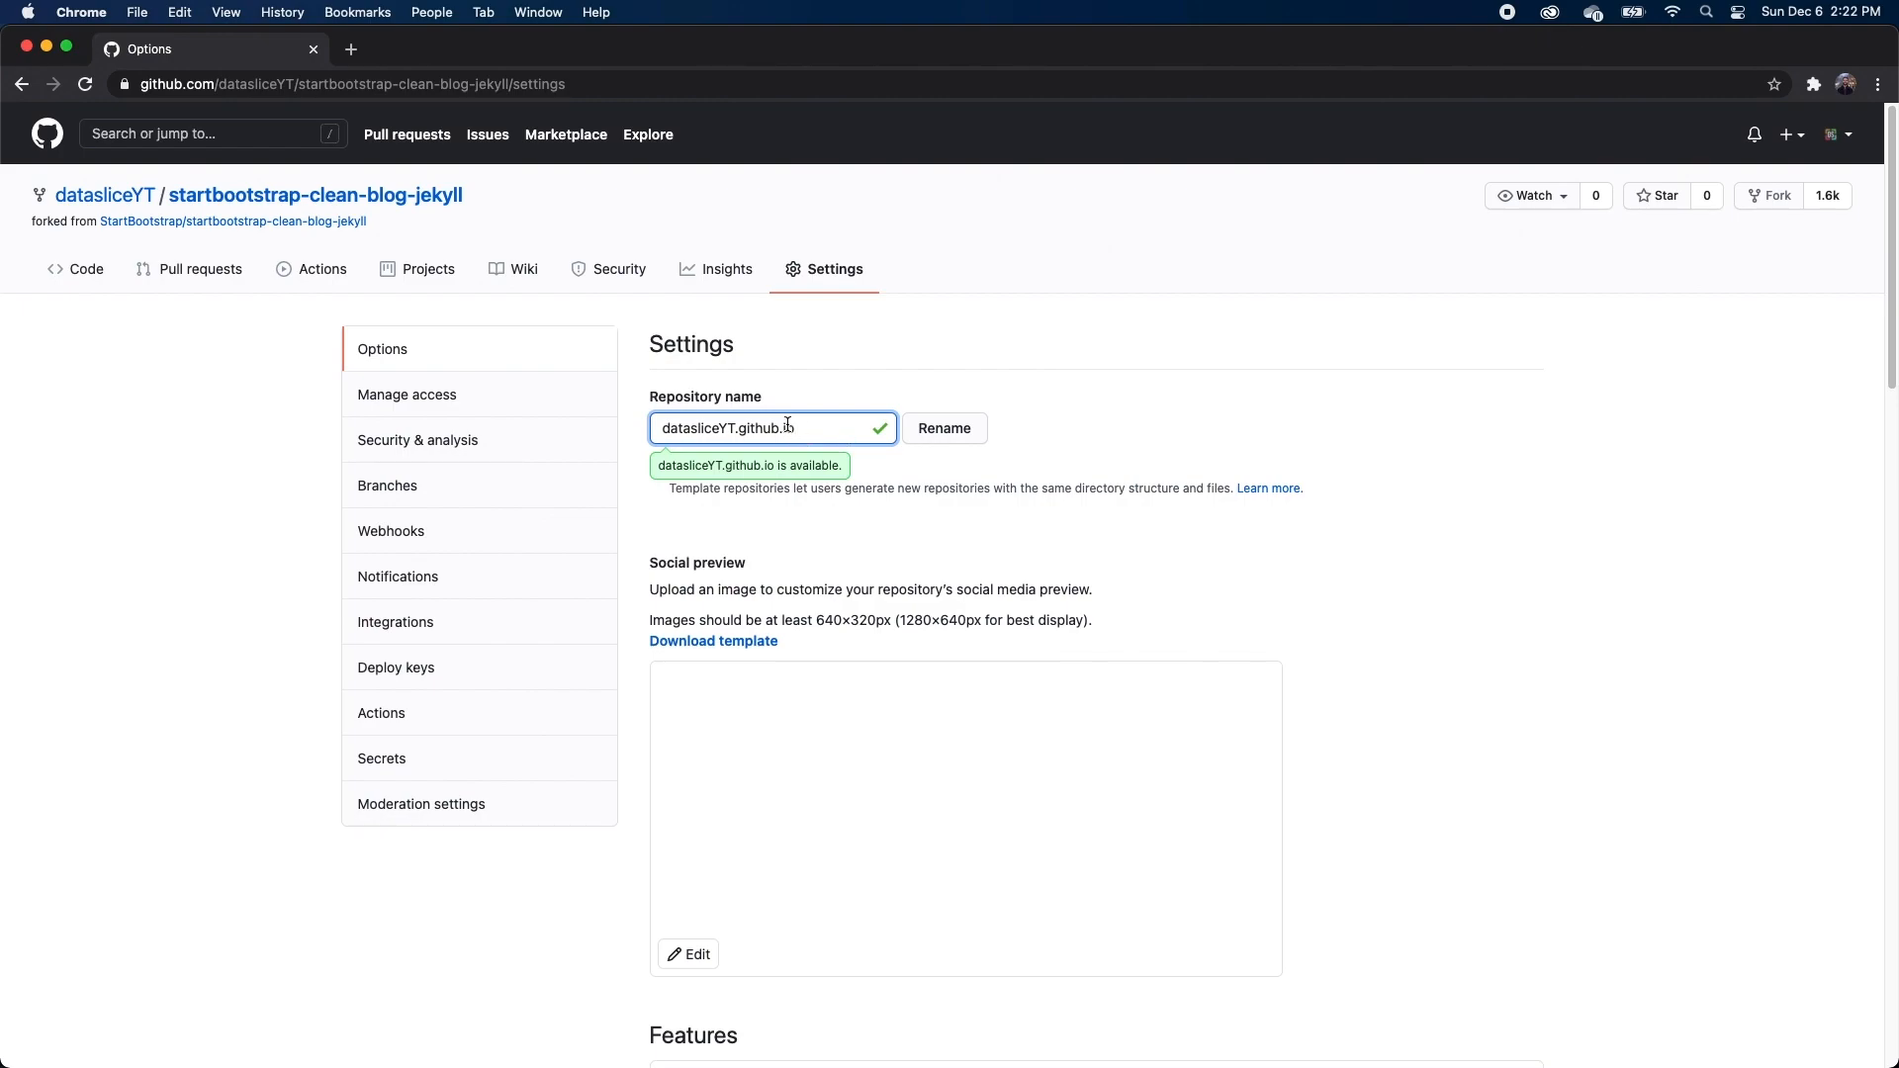
pyautogui.moveTo(533, 376)
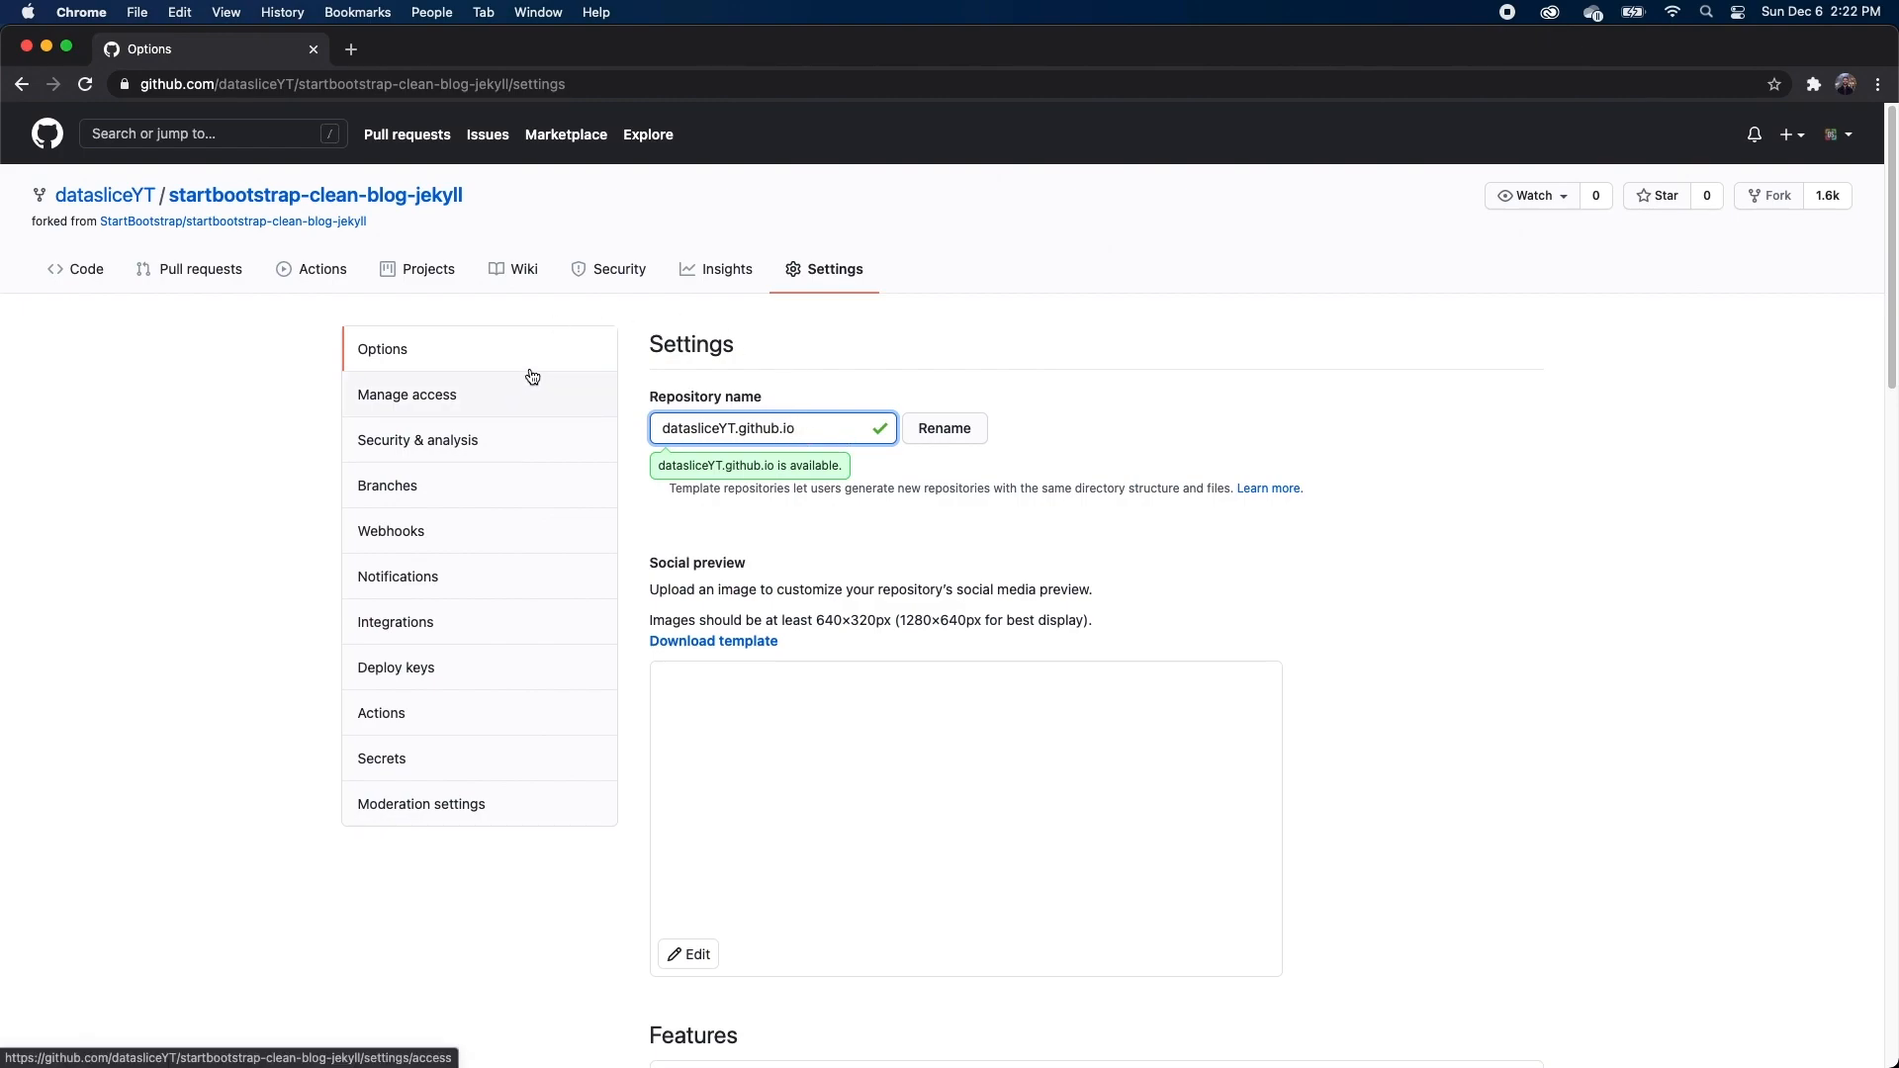
pyautogui.click(943, 427)
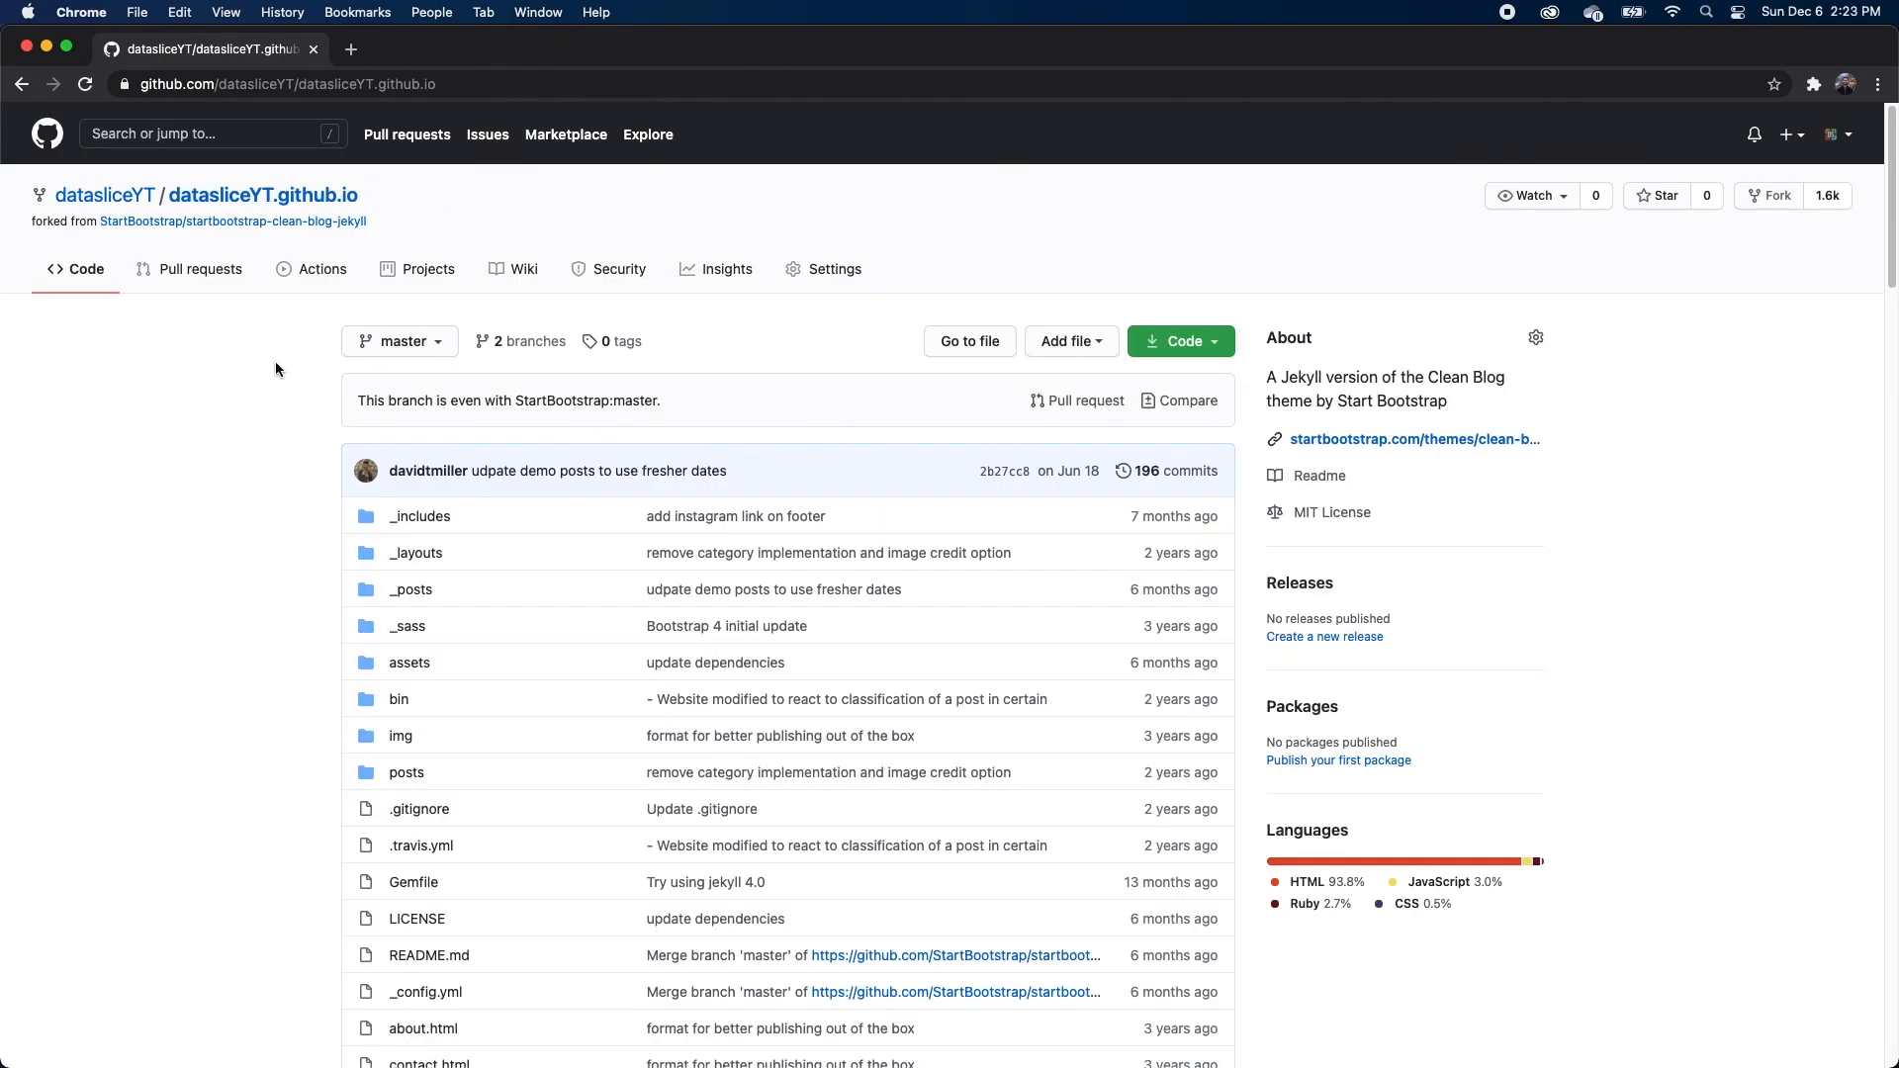
pyautogui.moveTo(306, 334)
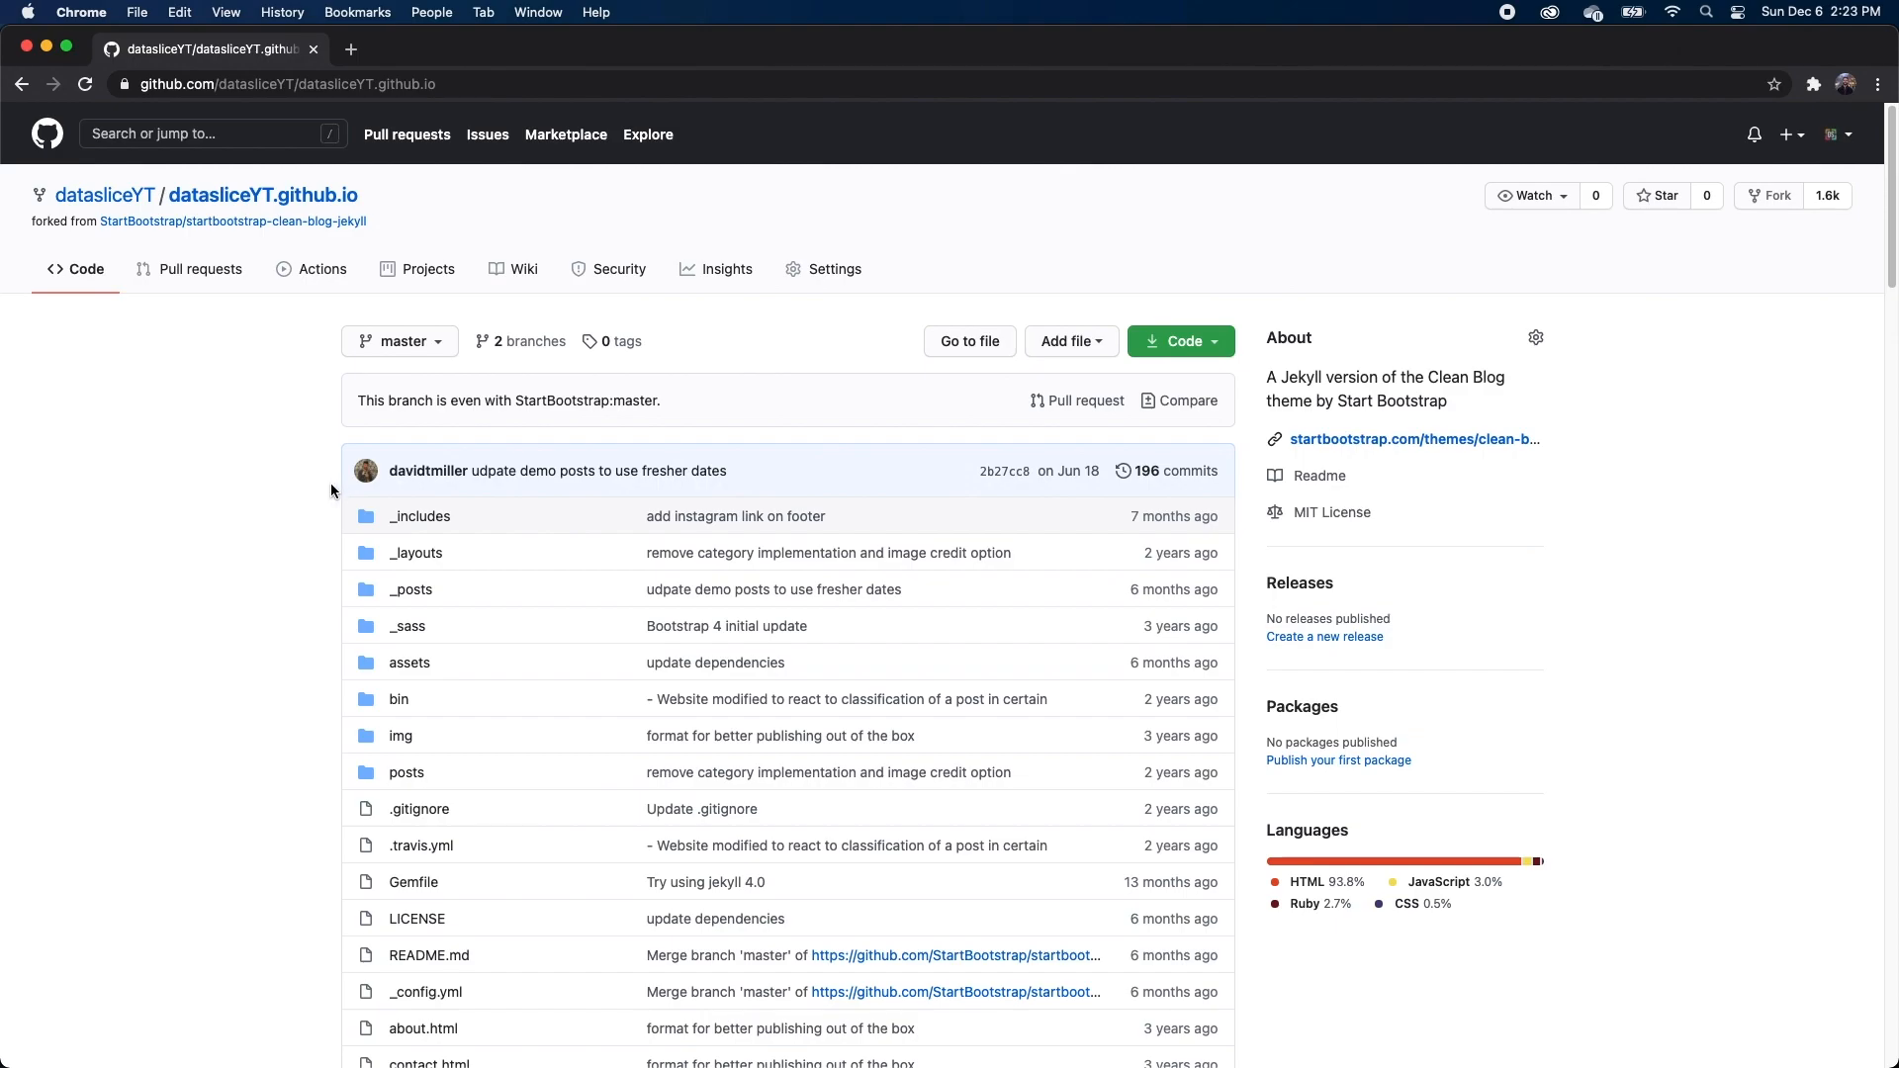
pyautogui.moveTo(960, 463)
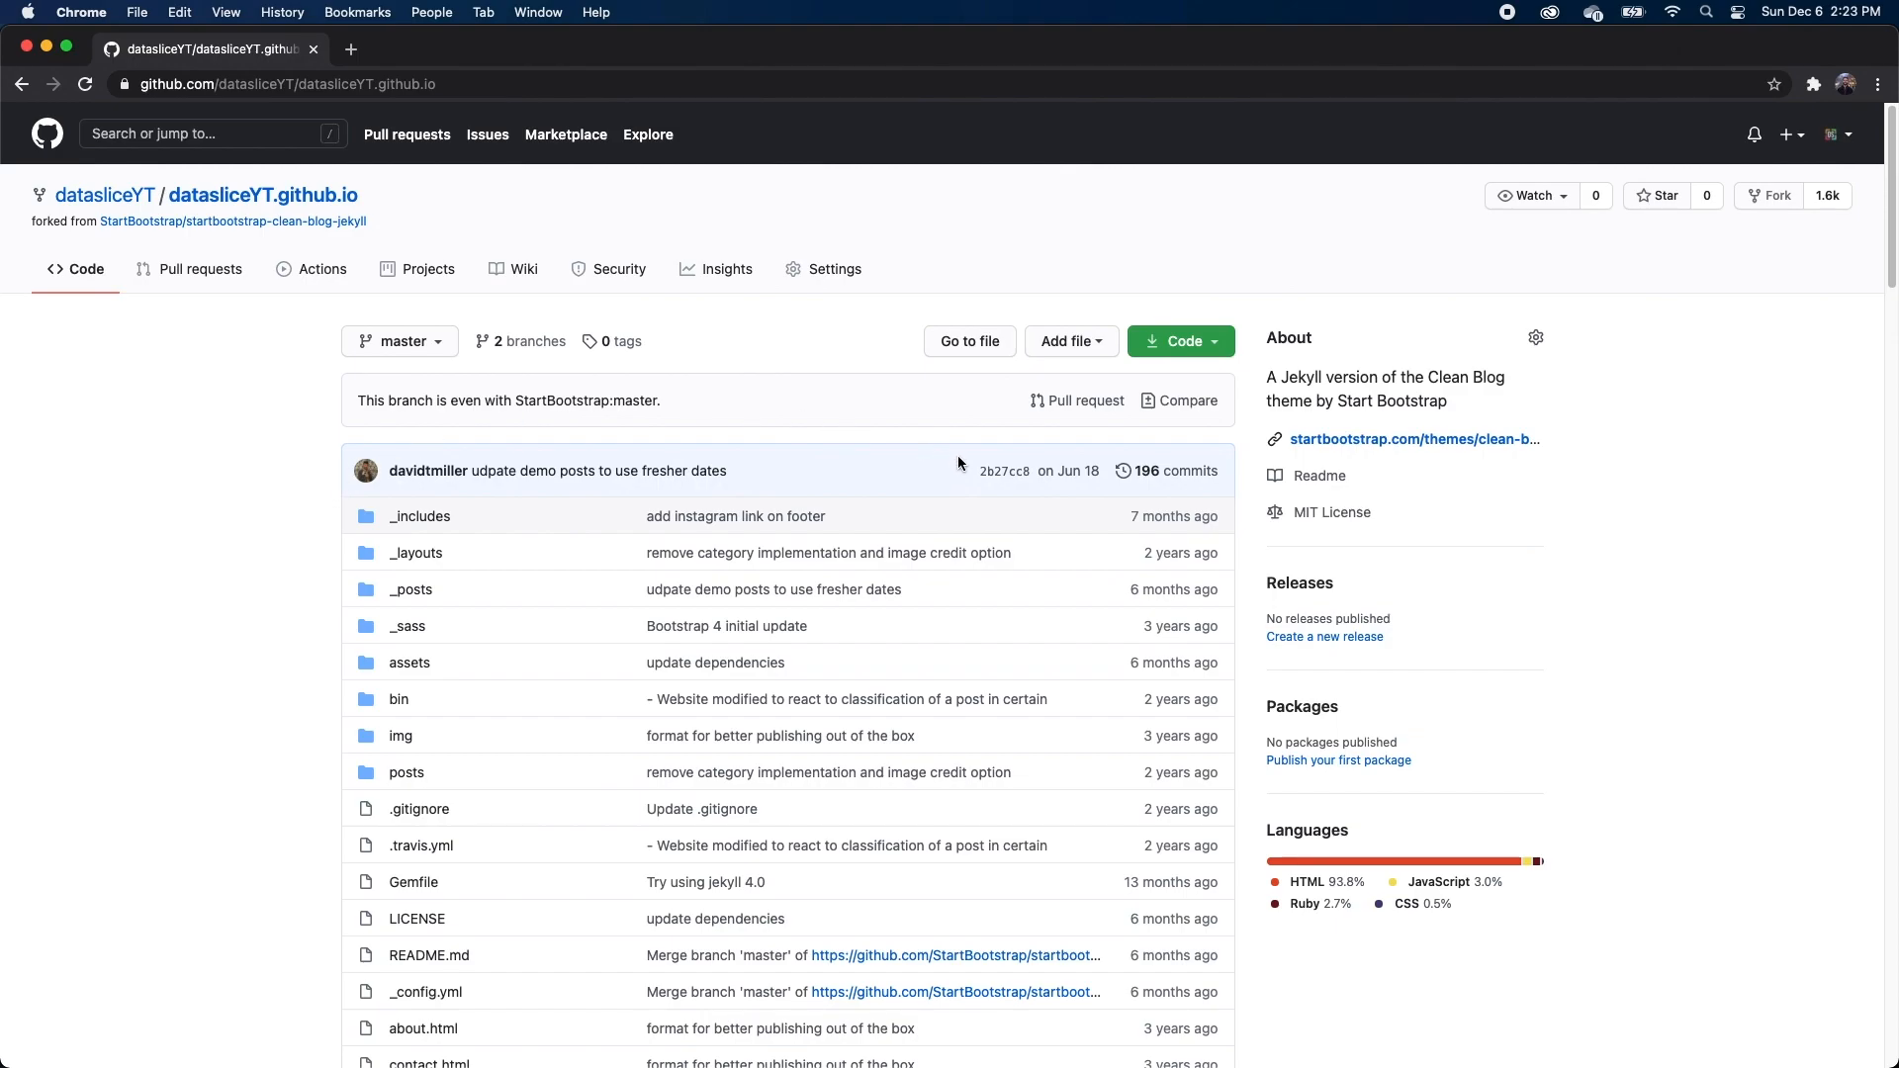
# Review the README's Installation & Setup Core Files section, then switch to VS Code.
pyautogui.scroll(-3)
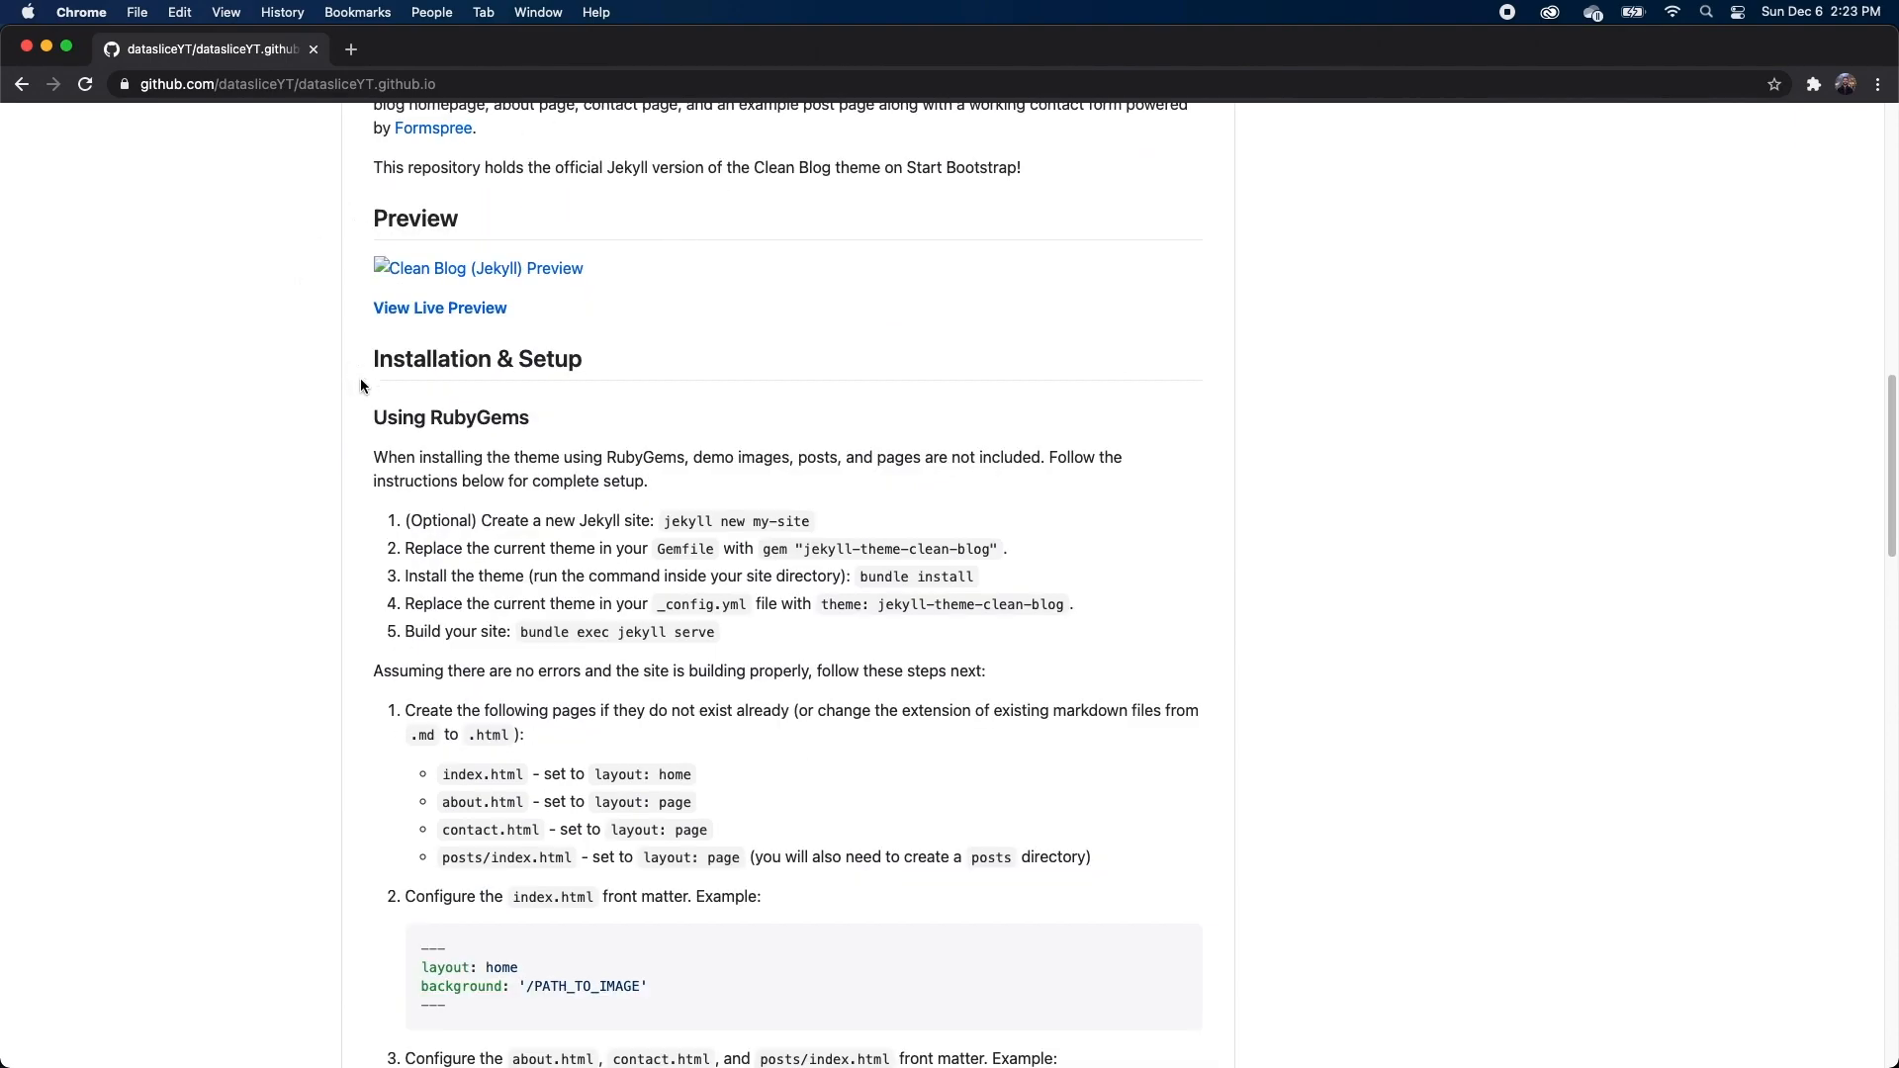
pyautogui.scroll(-3)
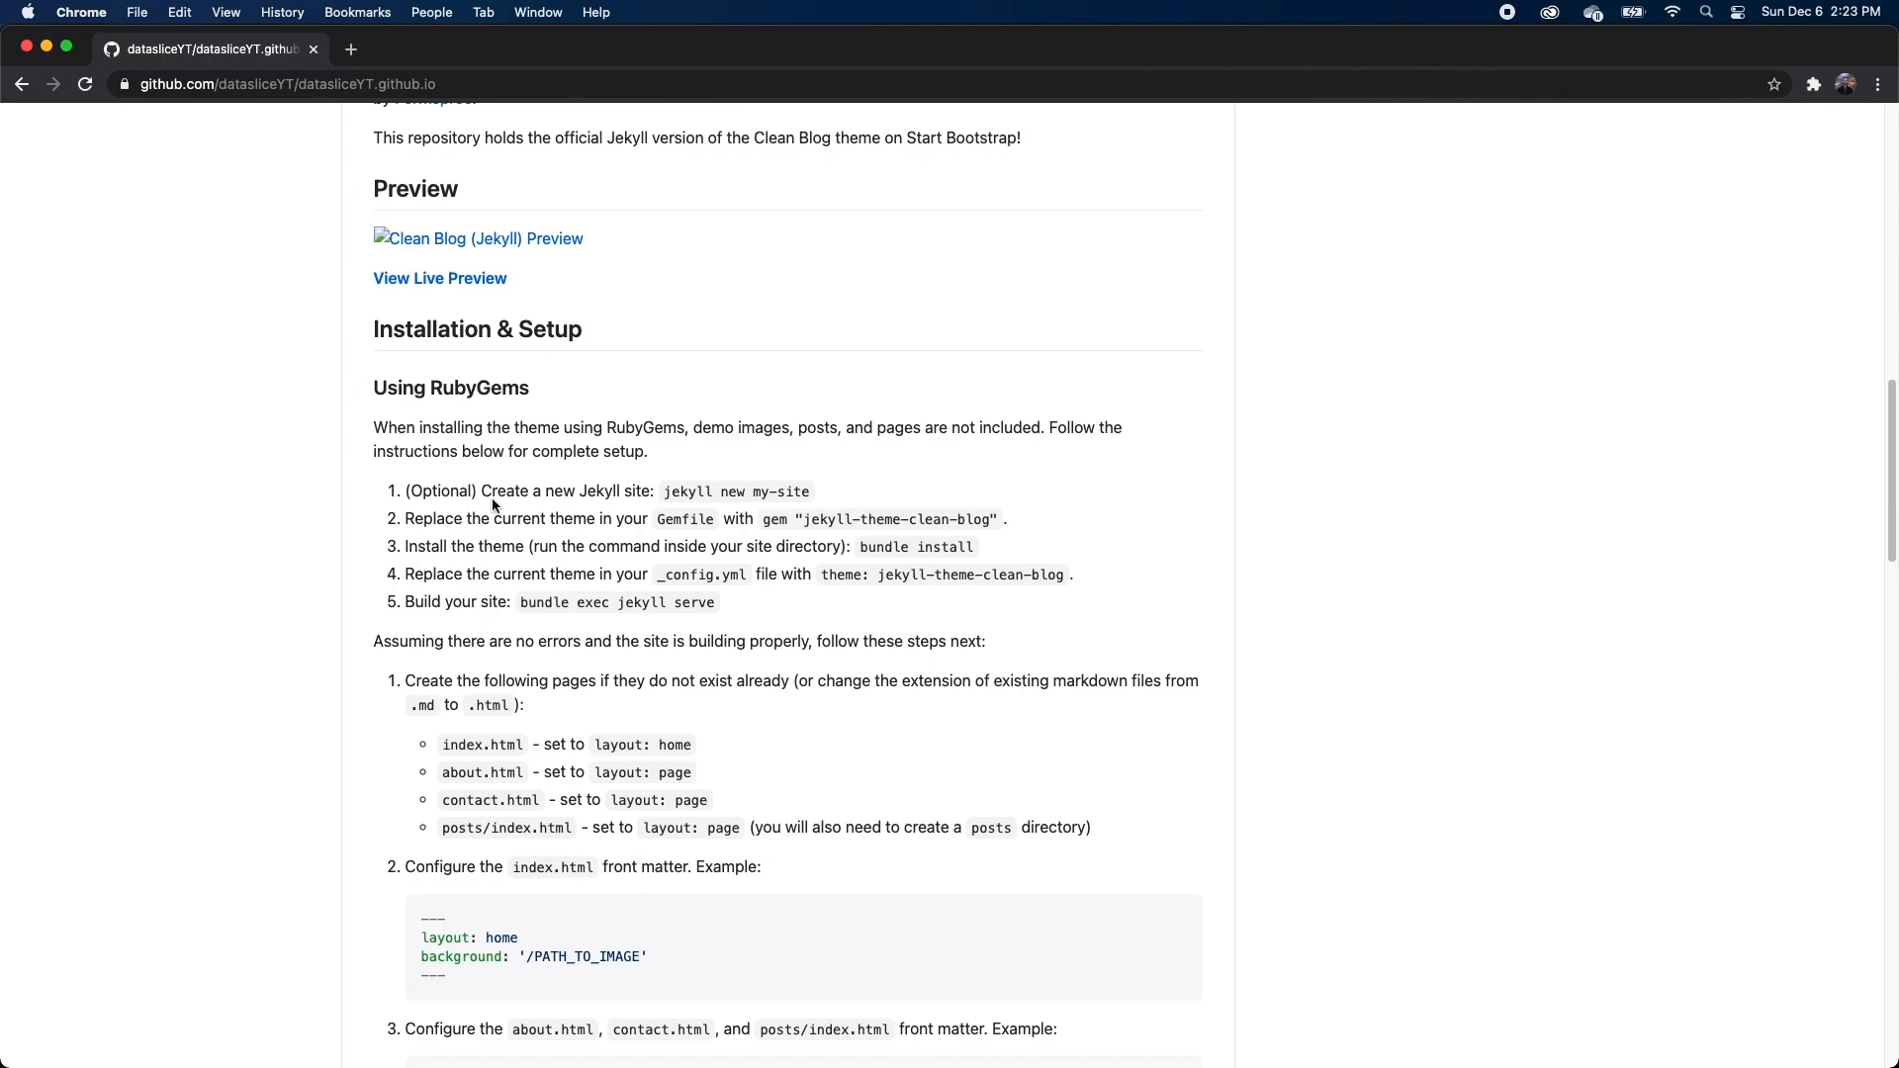
pyautogui.scroll(-3)
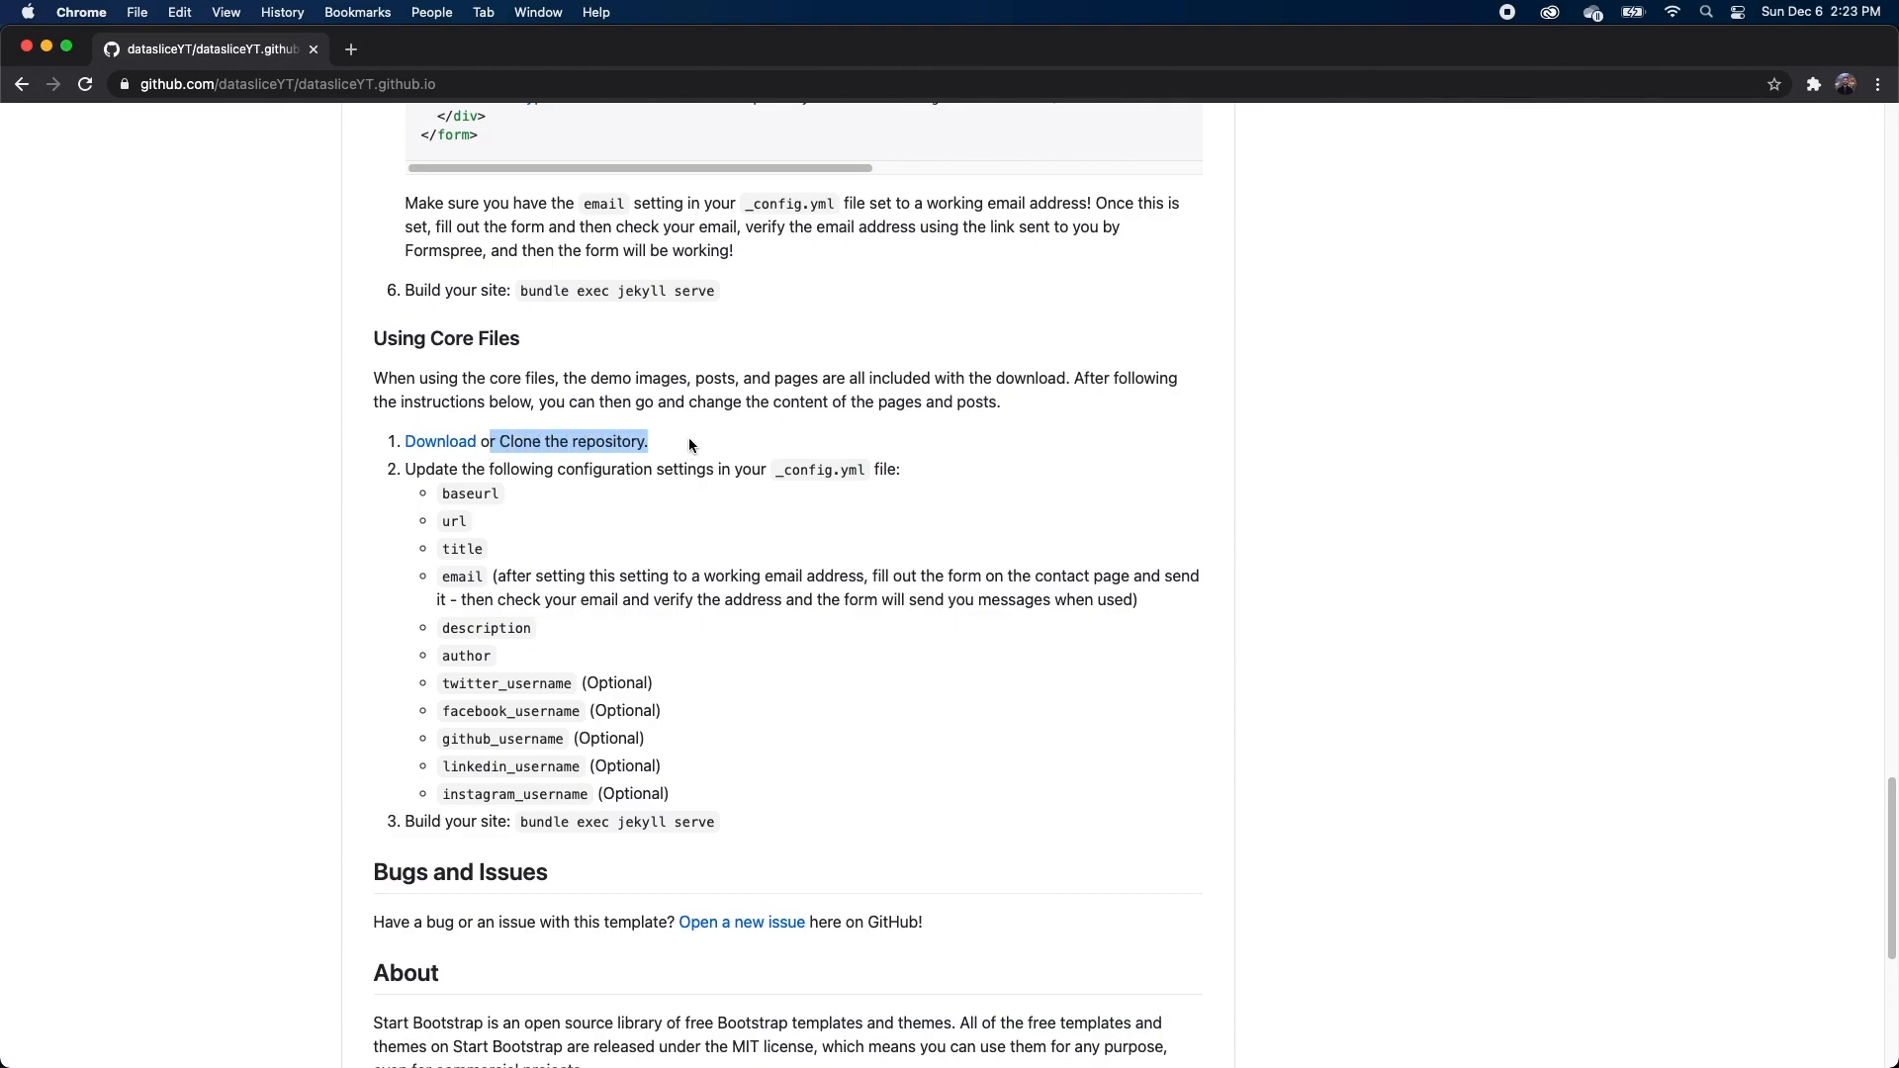
pyautogui.scroll(3)
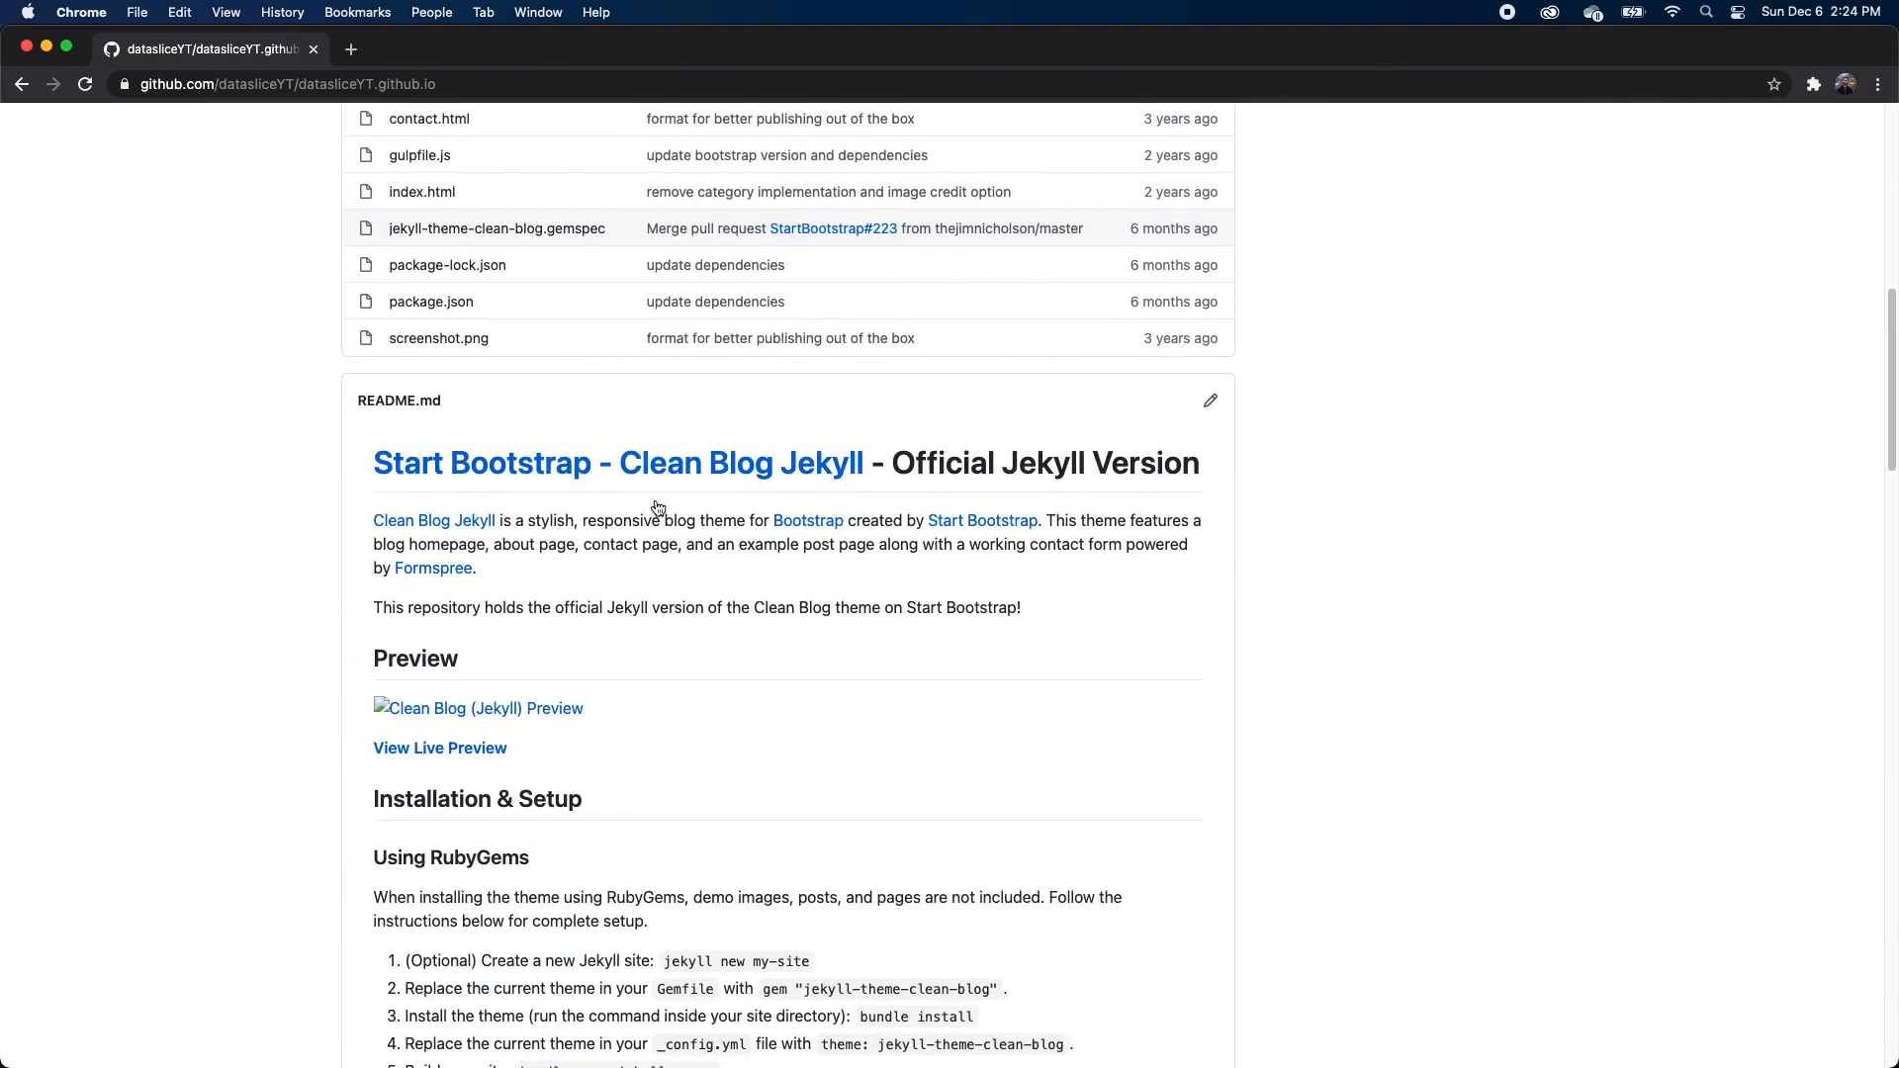
pyautogui.click(1178, 341)
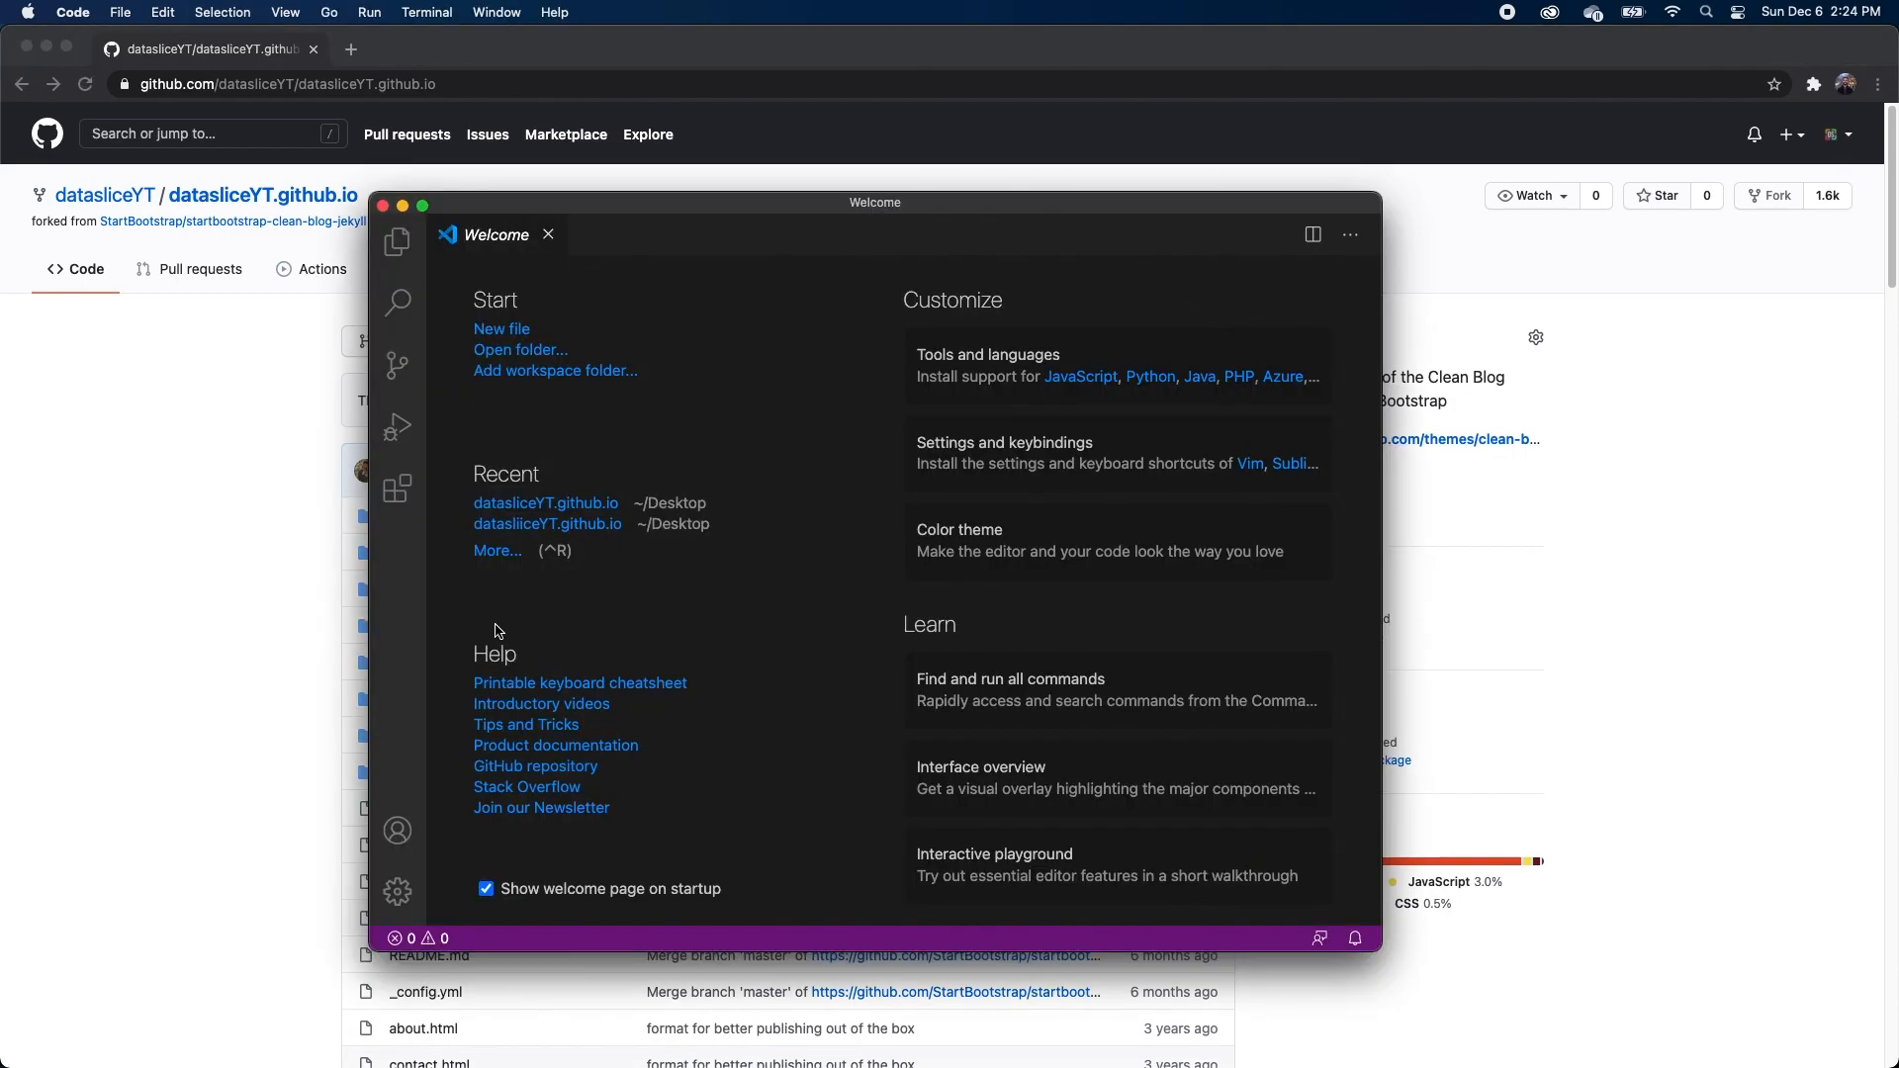
# Cancel the Clone Repository dialog and open the recent datasliceYT.github.io folder instead.
pyautogui.click(396, 364)
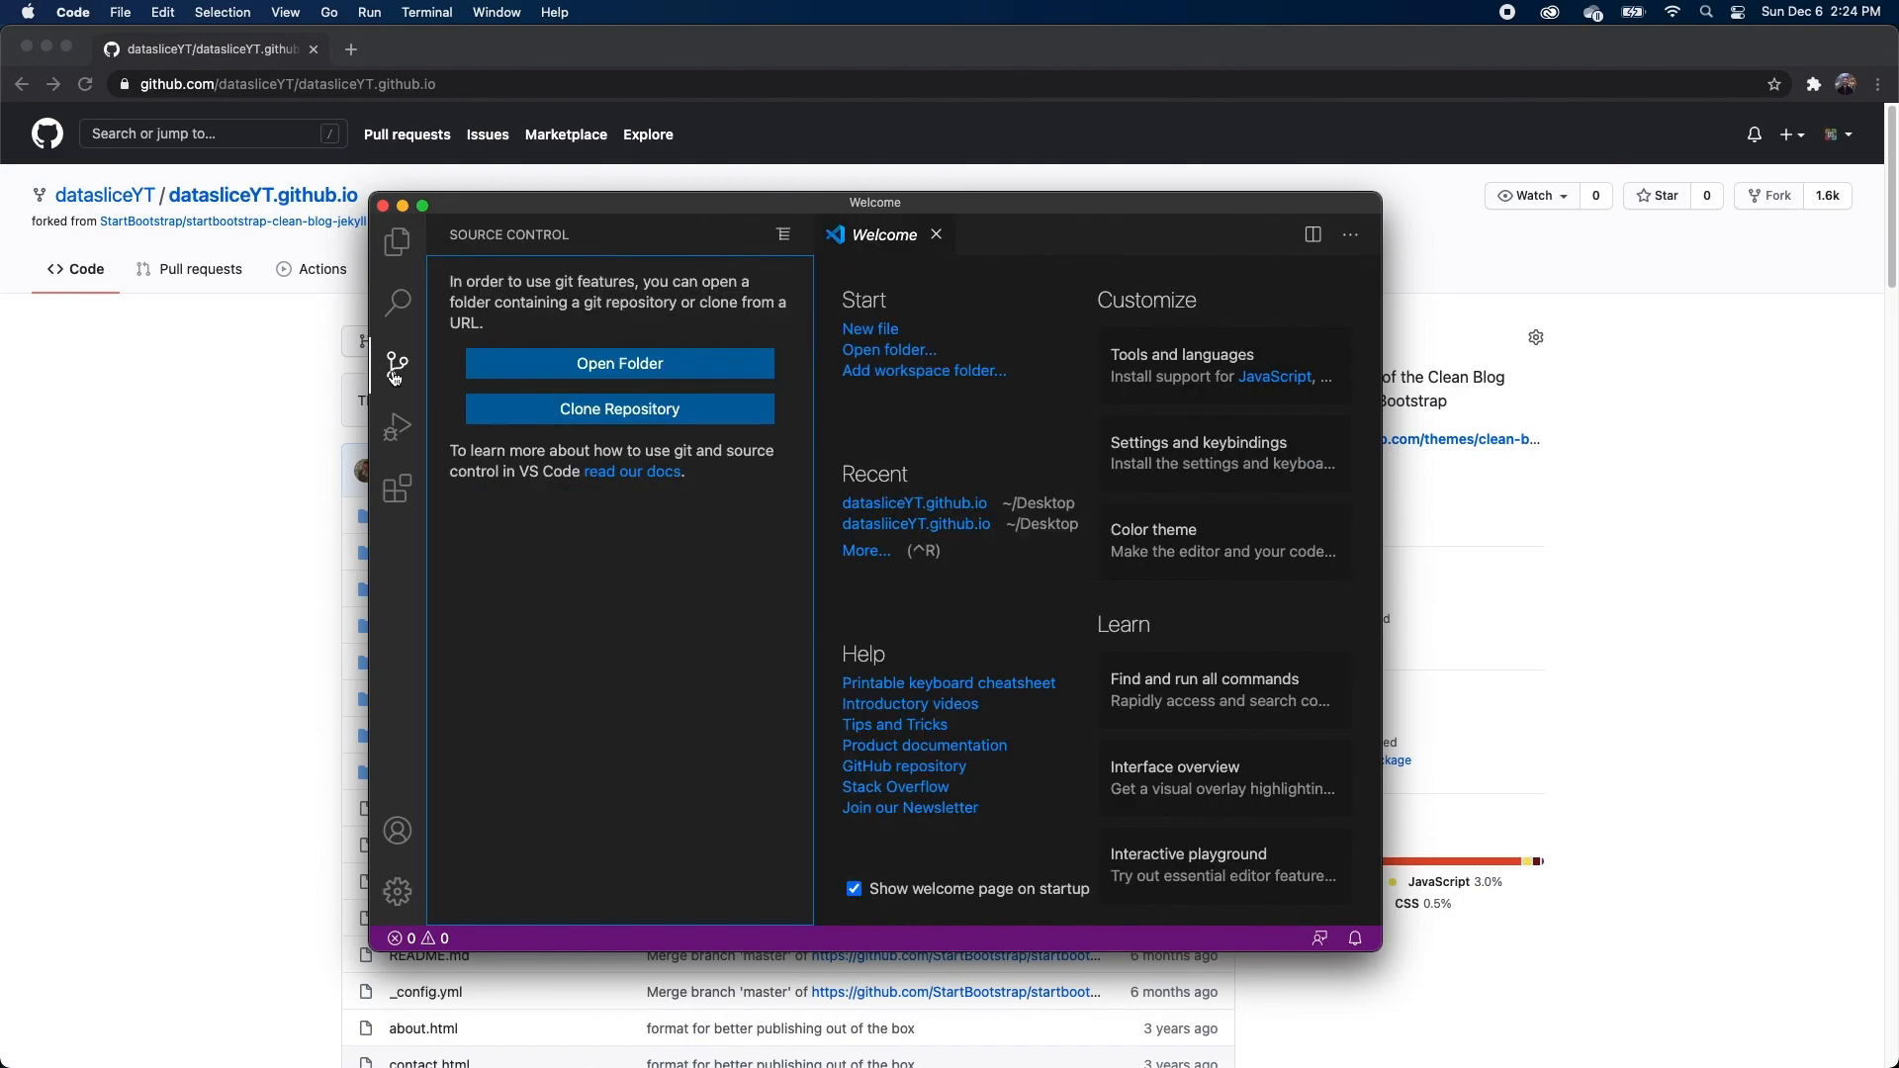
pyautogui.click(619, 407)
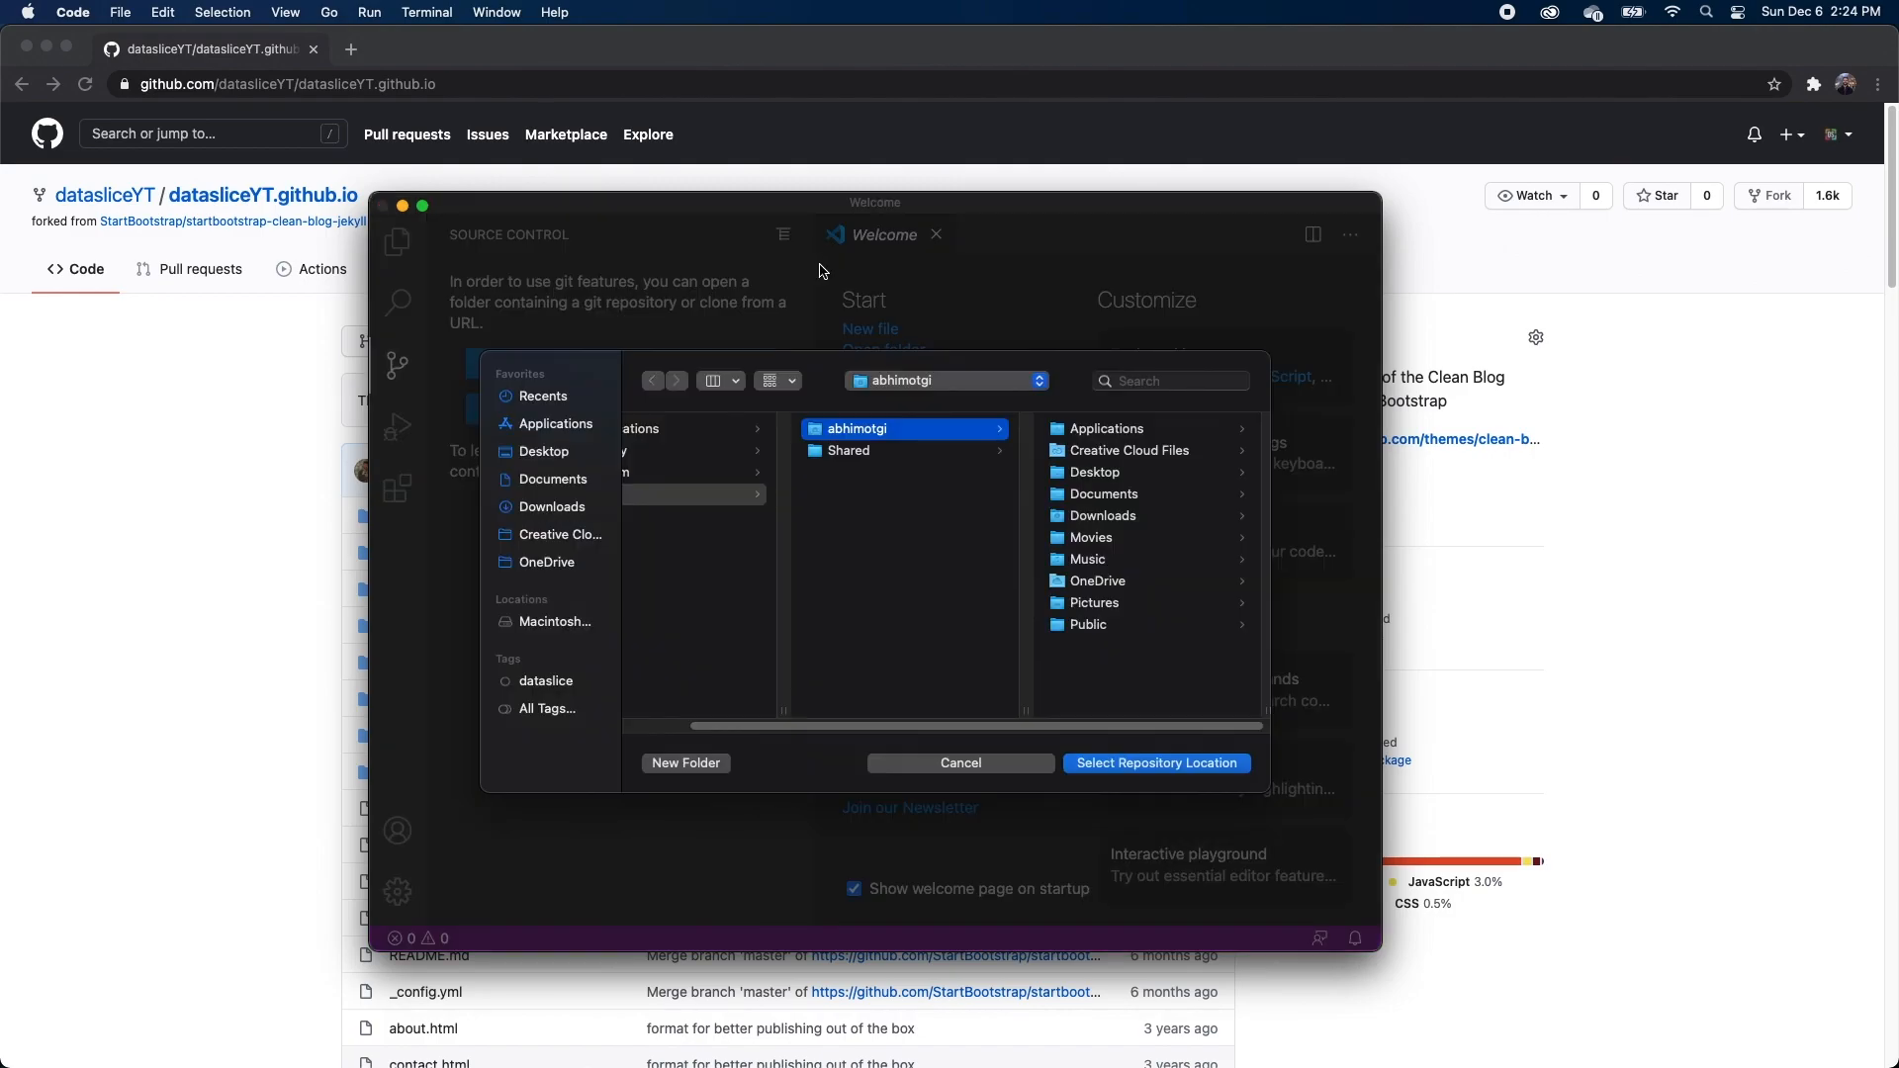
pyautogui.click(1155, 764)
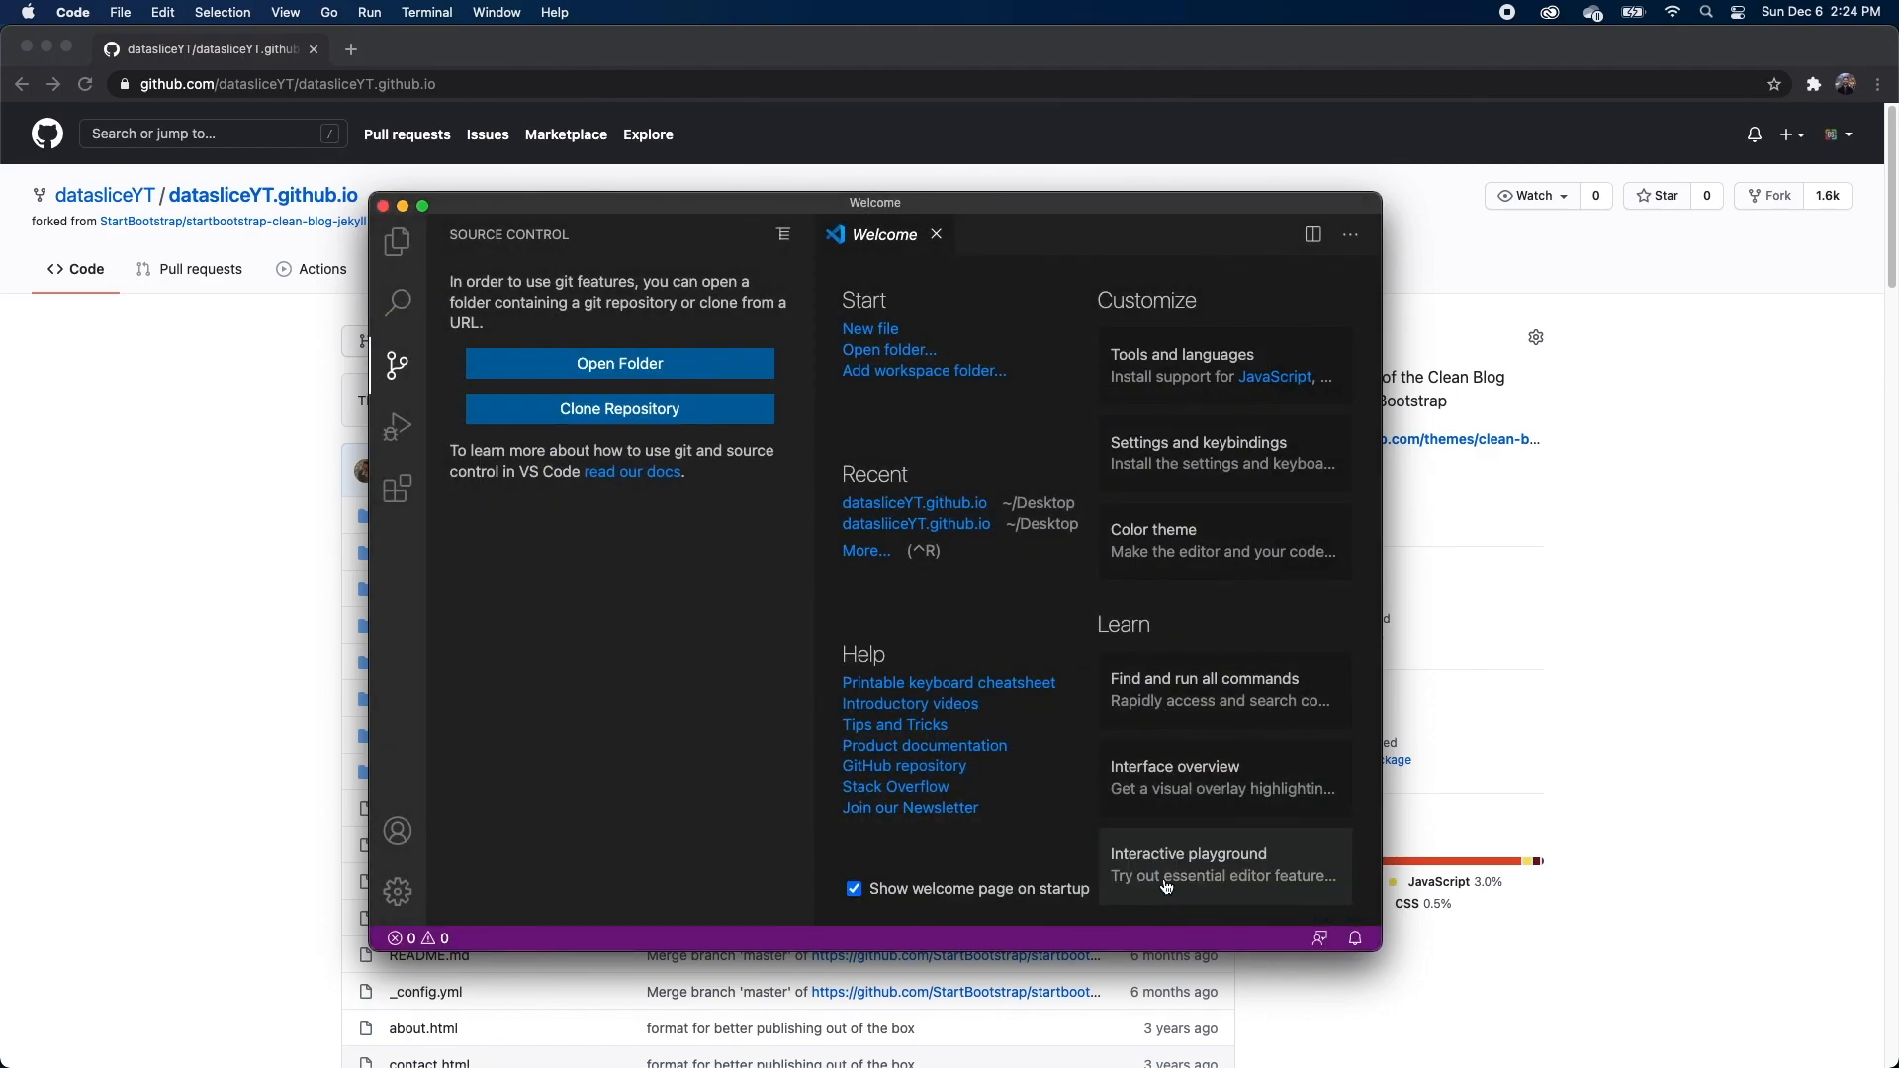
pyautogui.click(396, 240)
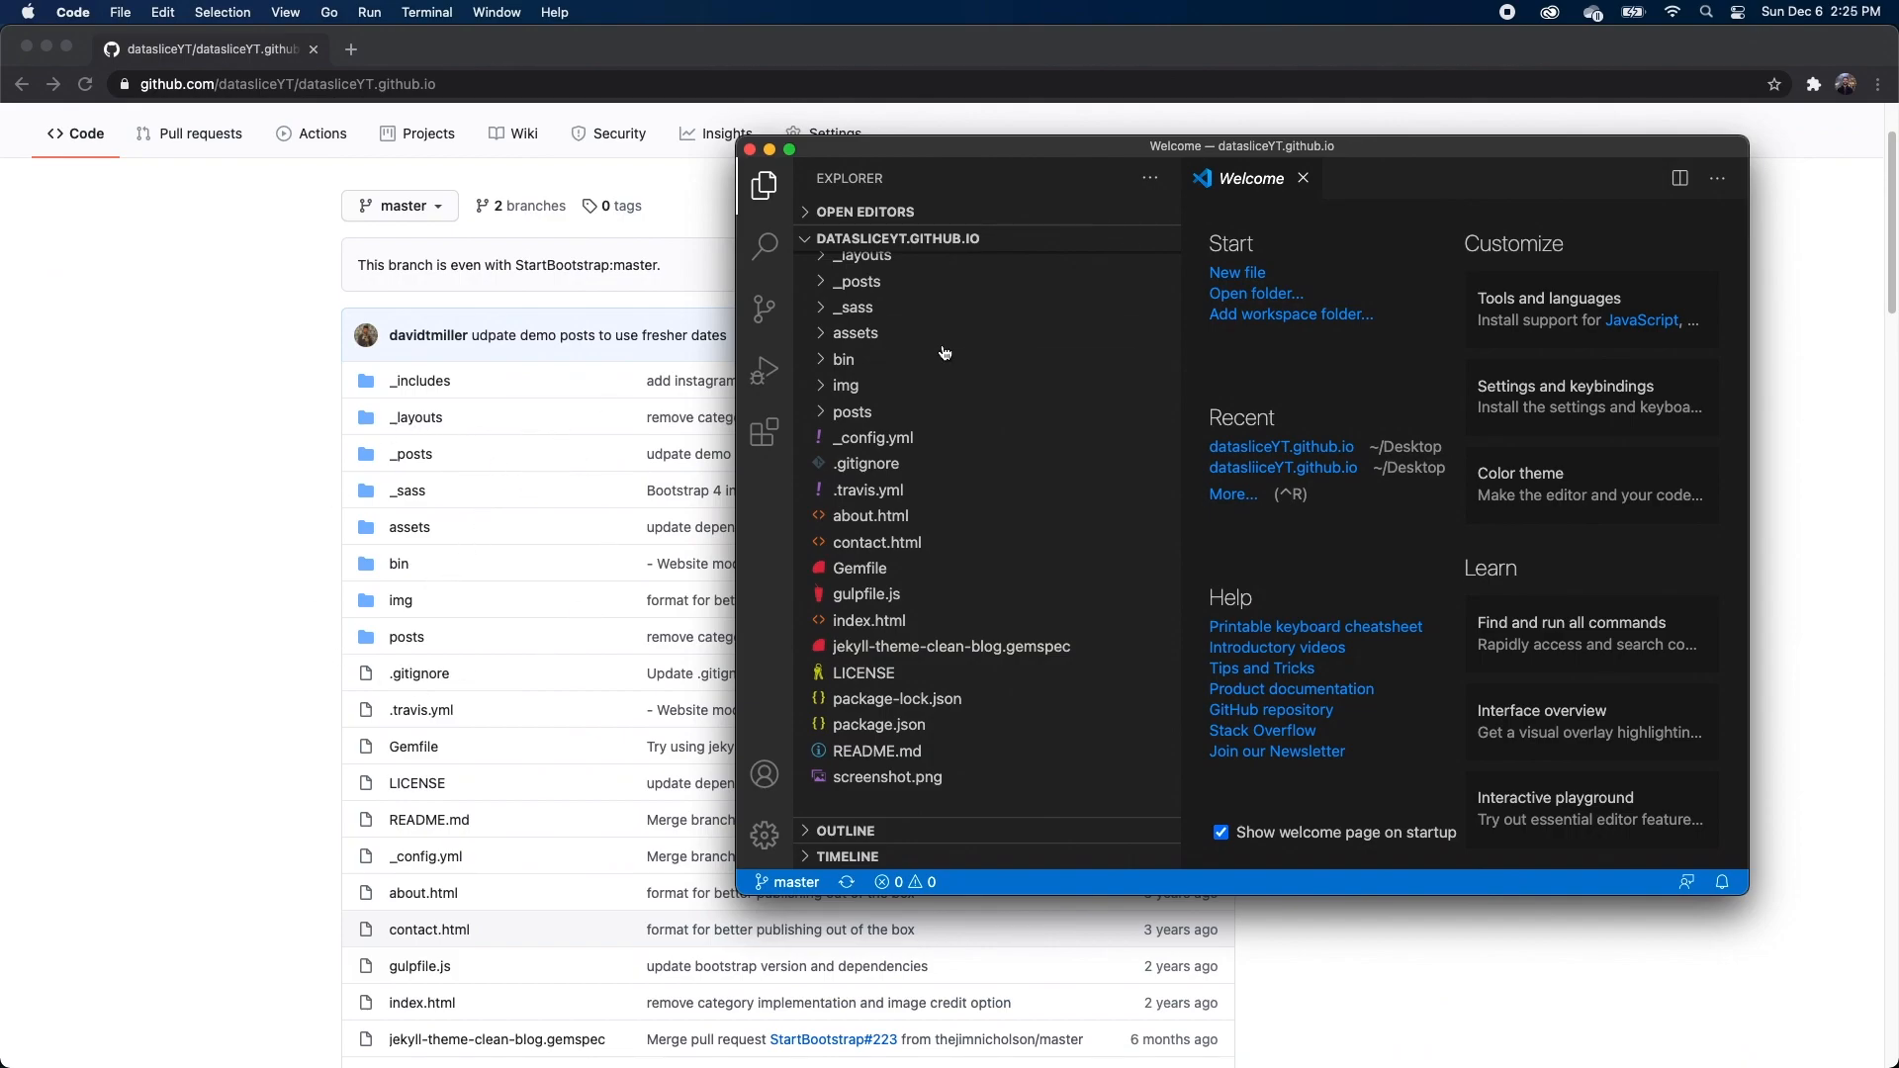
pyautogui.moveTo(934, 476)
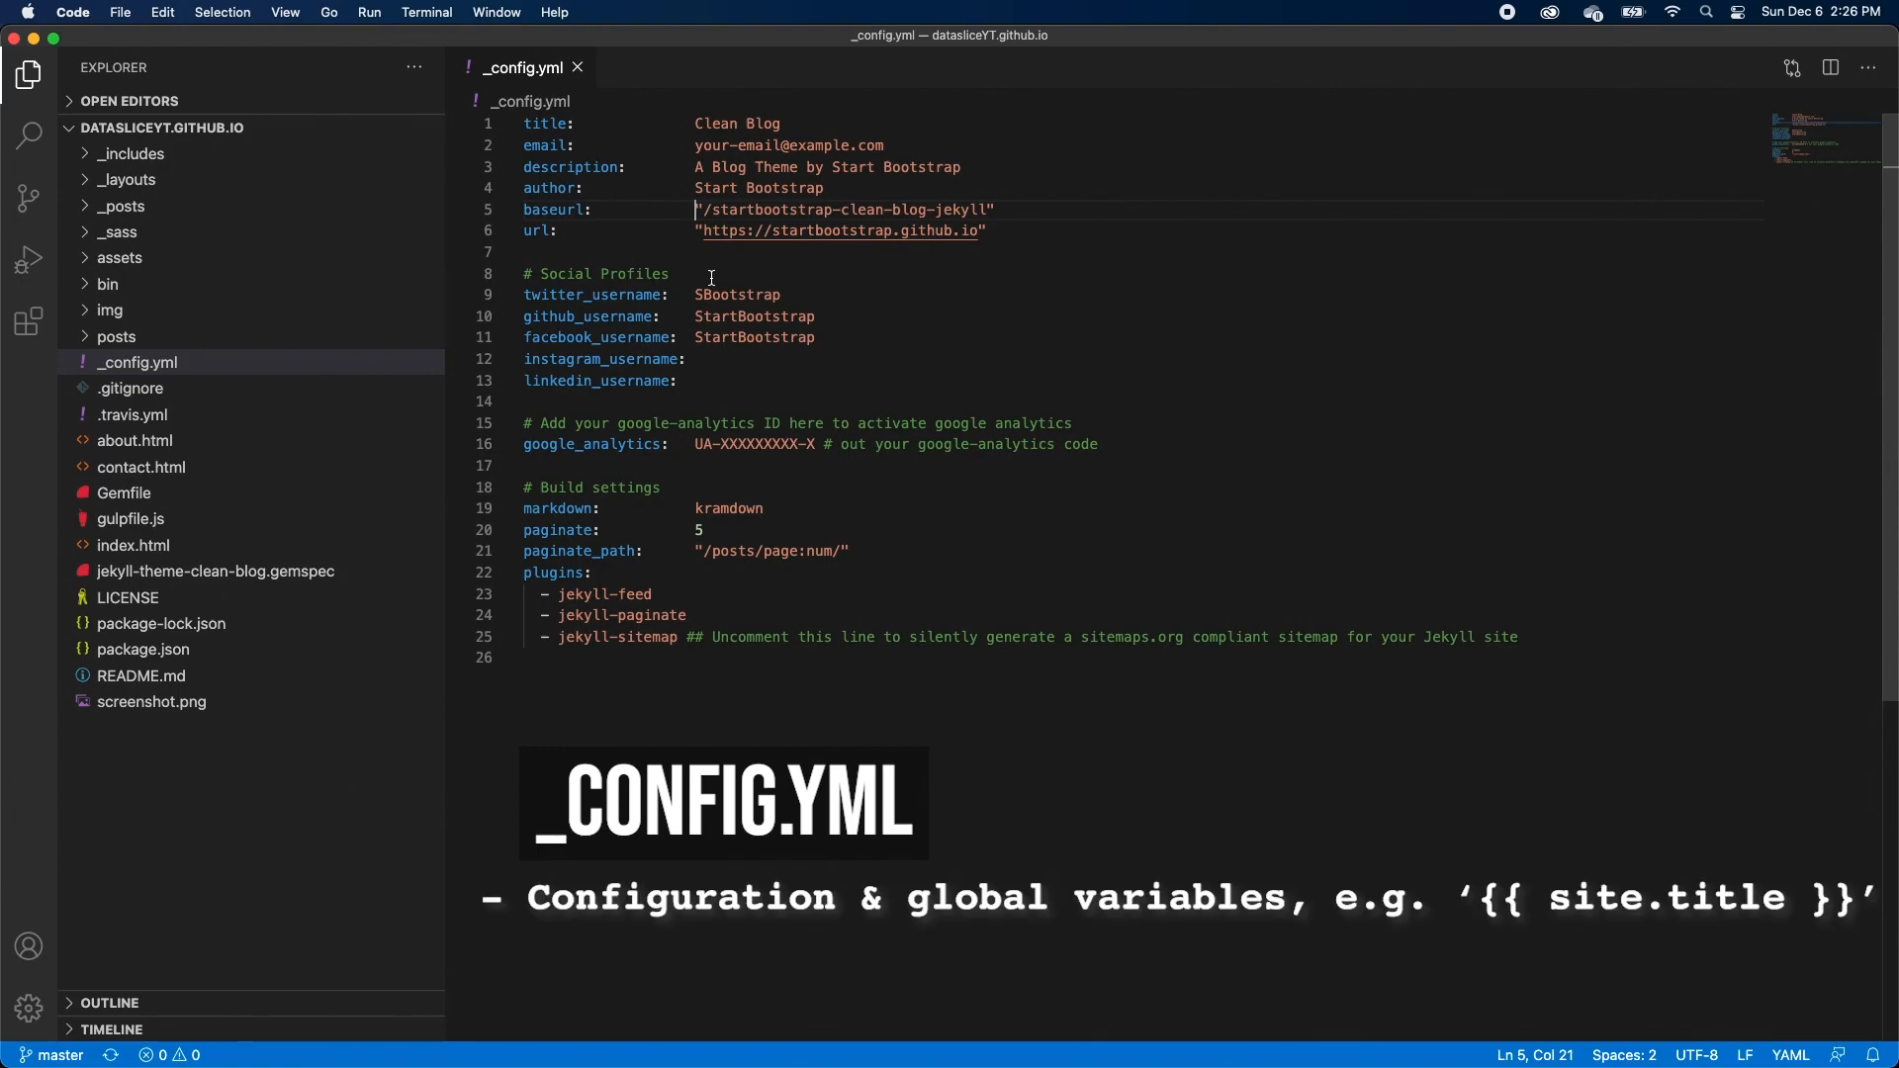
pyautogui.moveTo(896, 345)
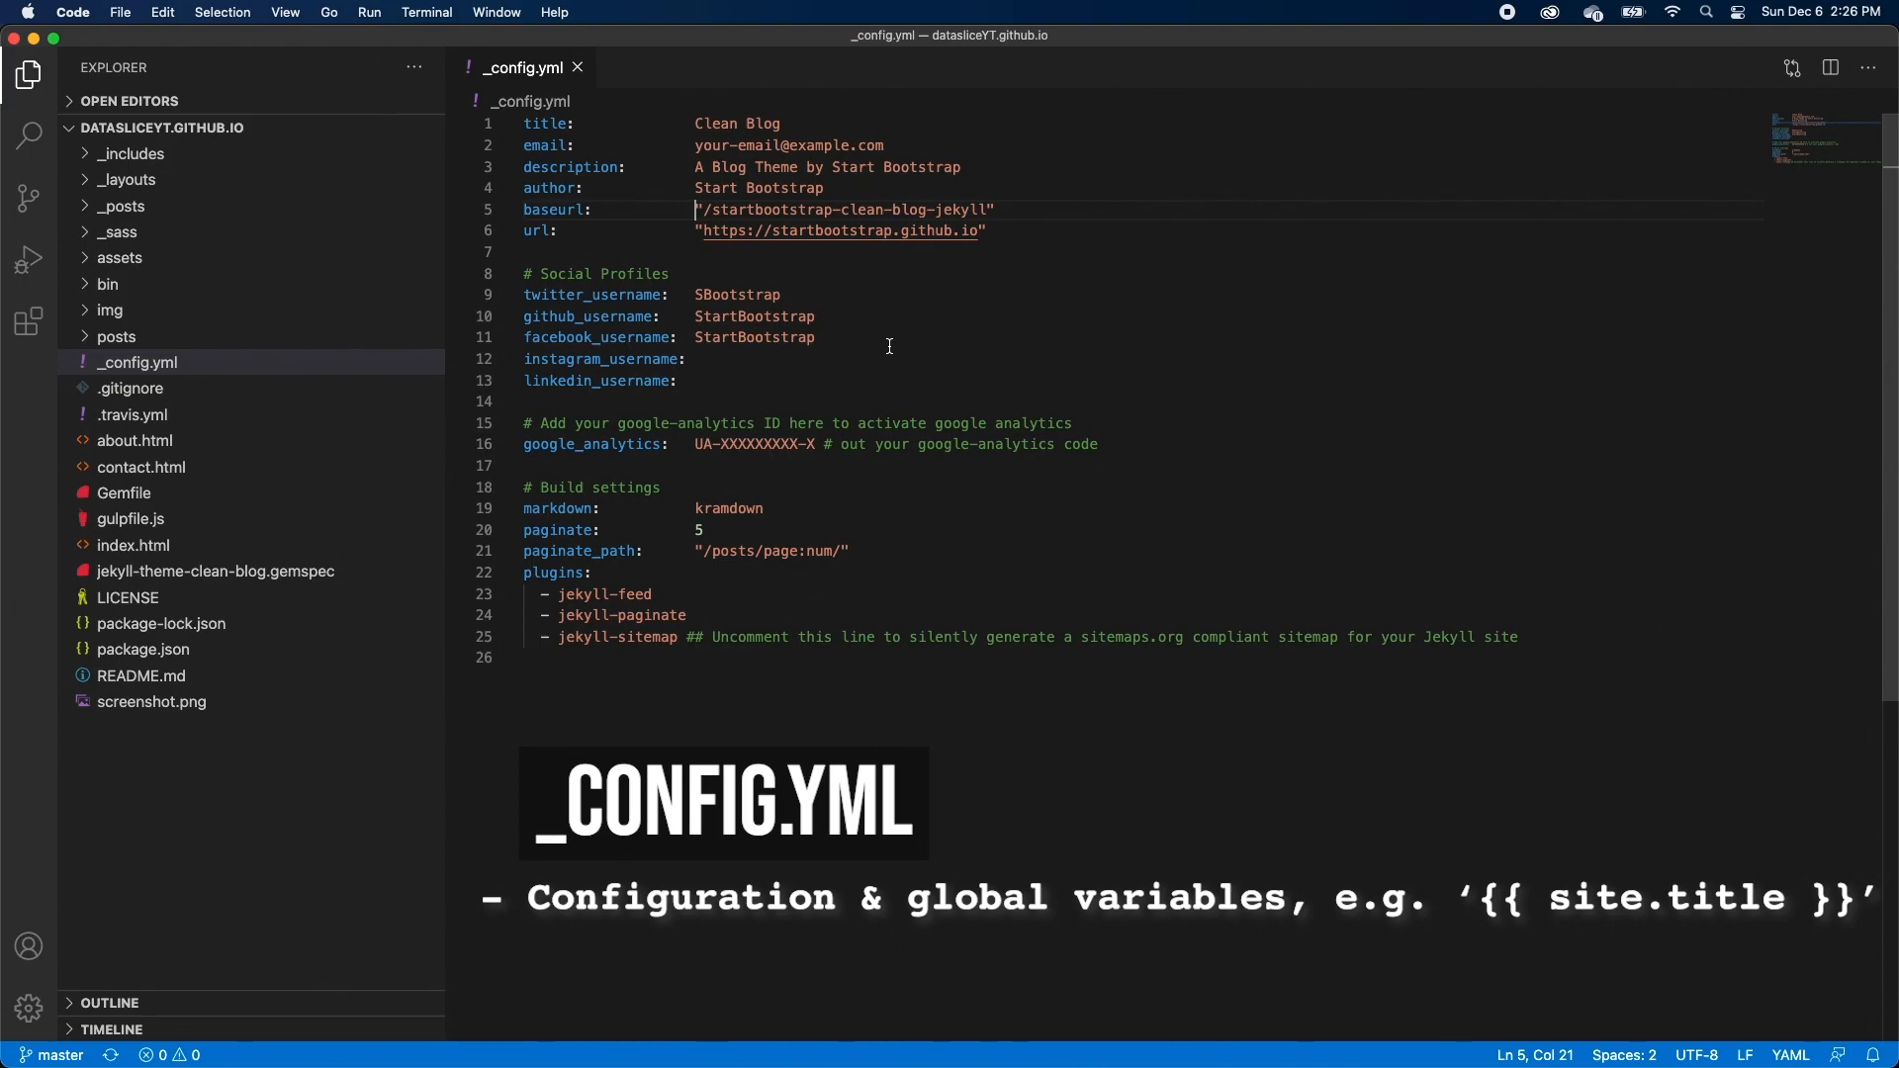
pyautogui.moveTo(890, 340)
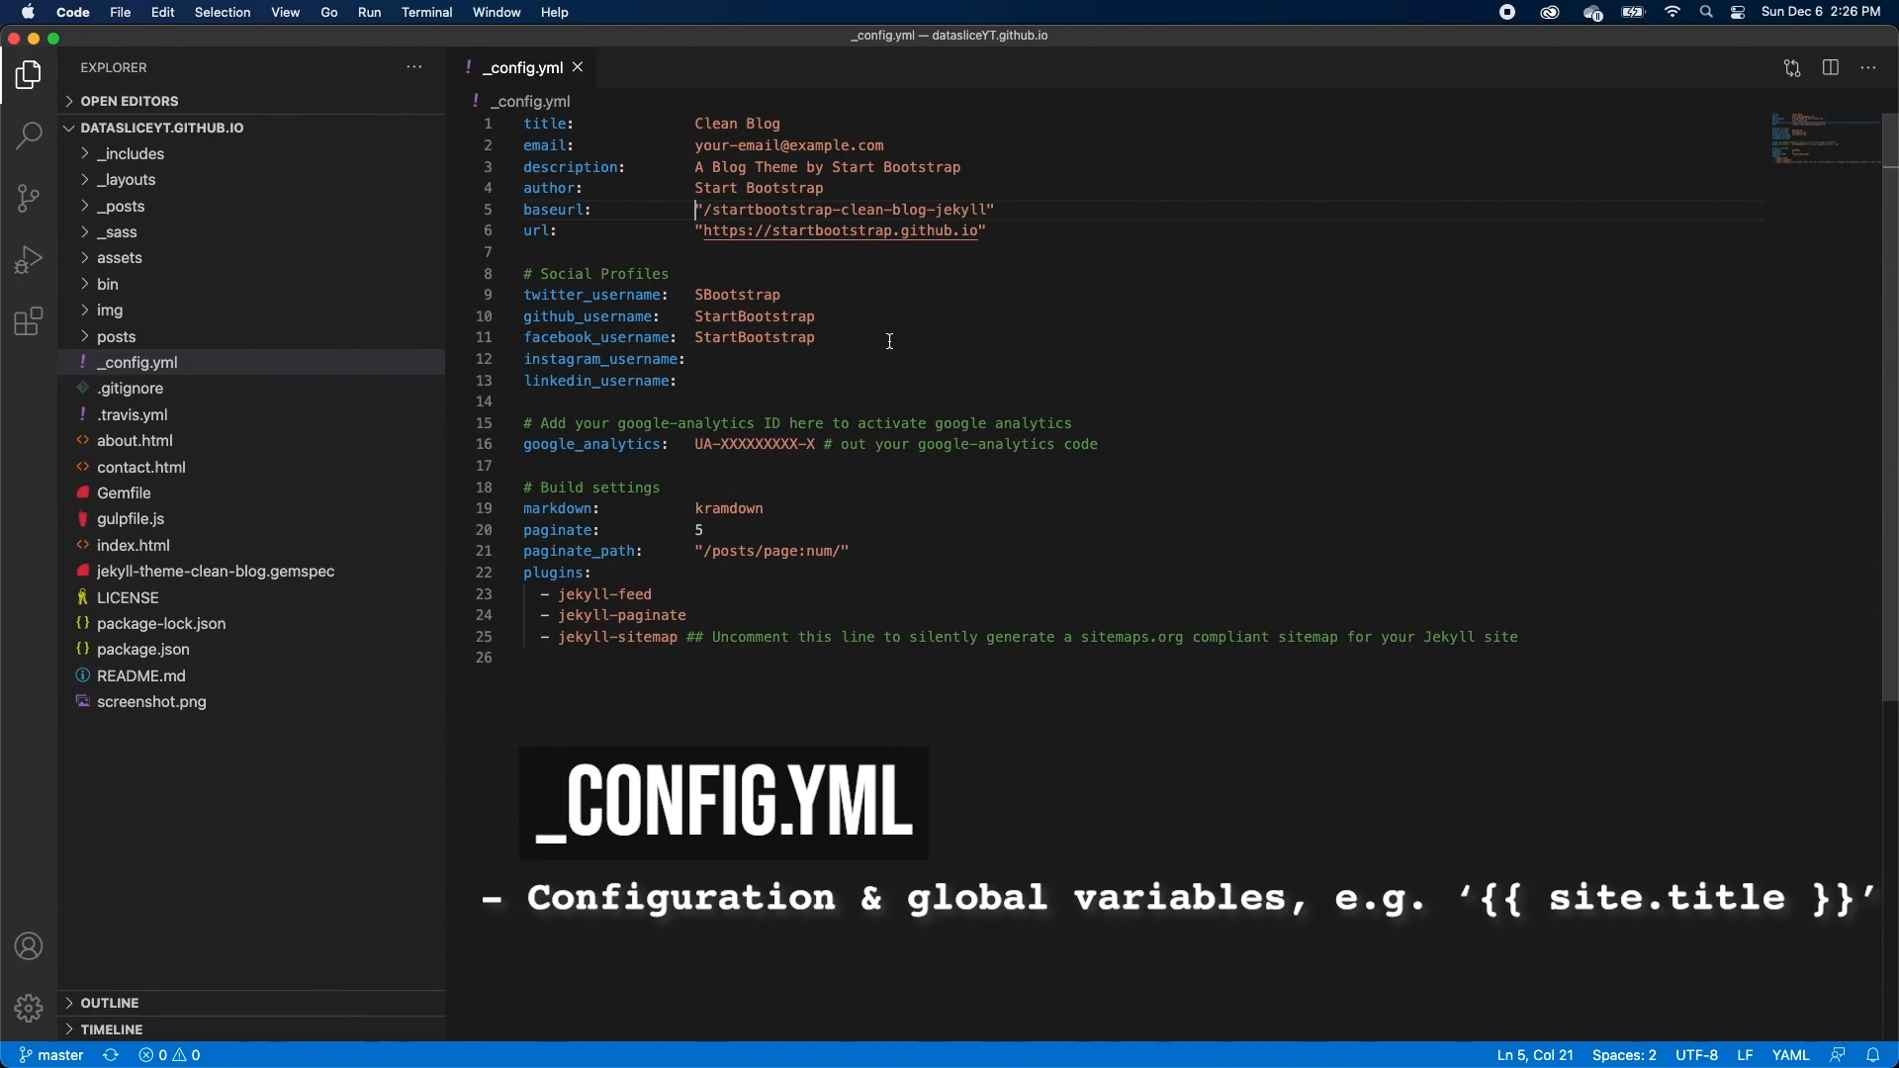
pyautogui.moveTo(554, 427)
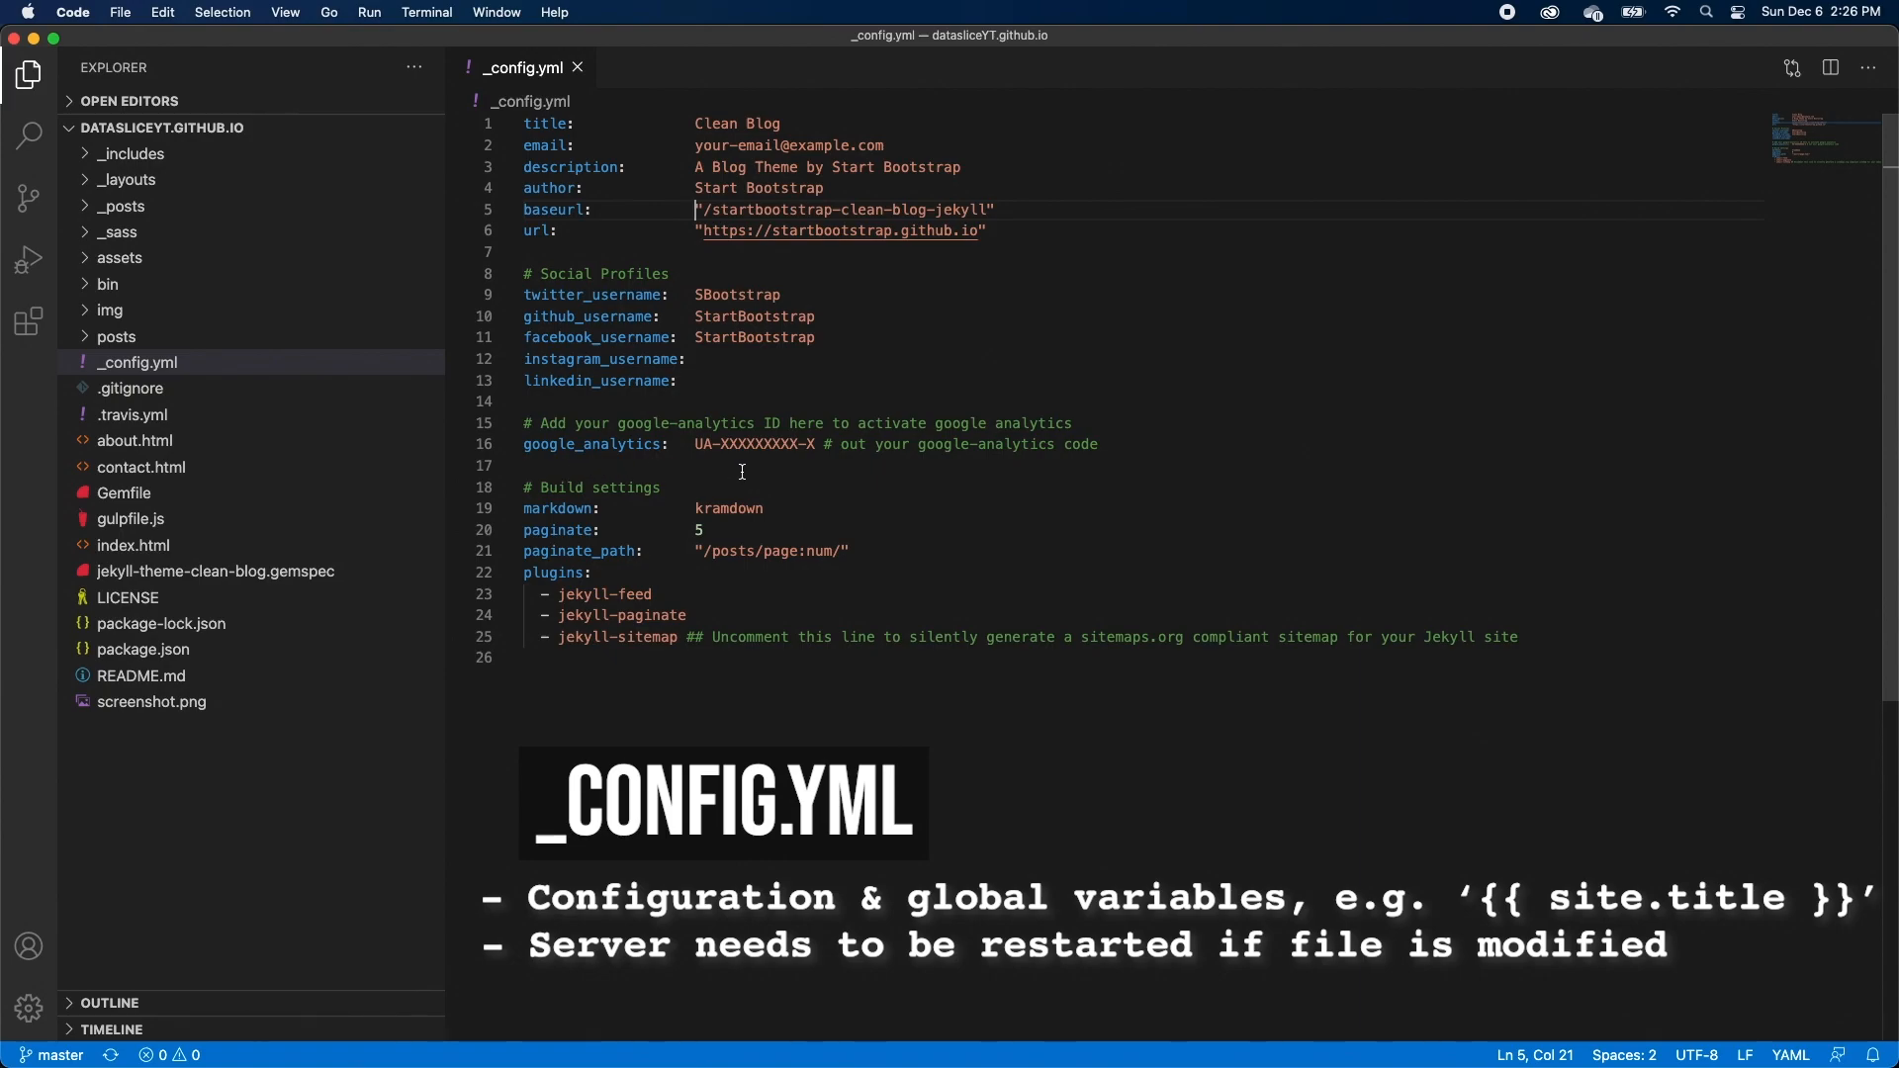
# Expand the _includes, _posts, assets, img and posts folders to review their contents.
pyautogui.click(131, 155)
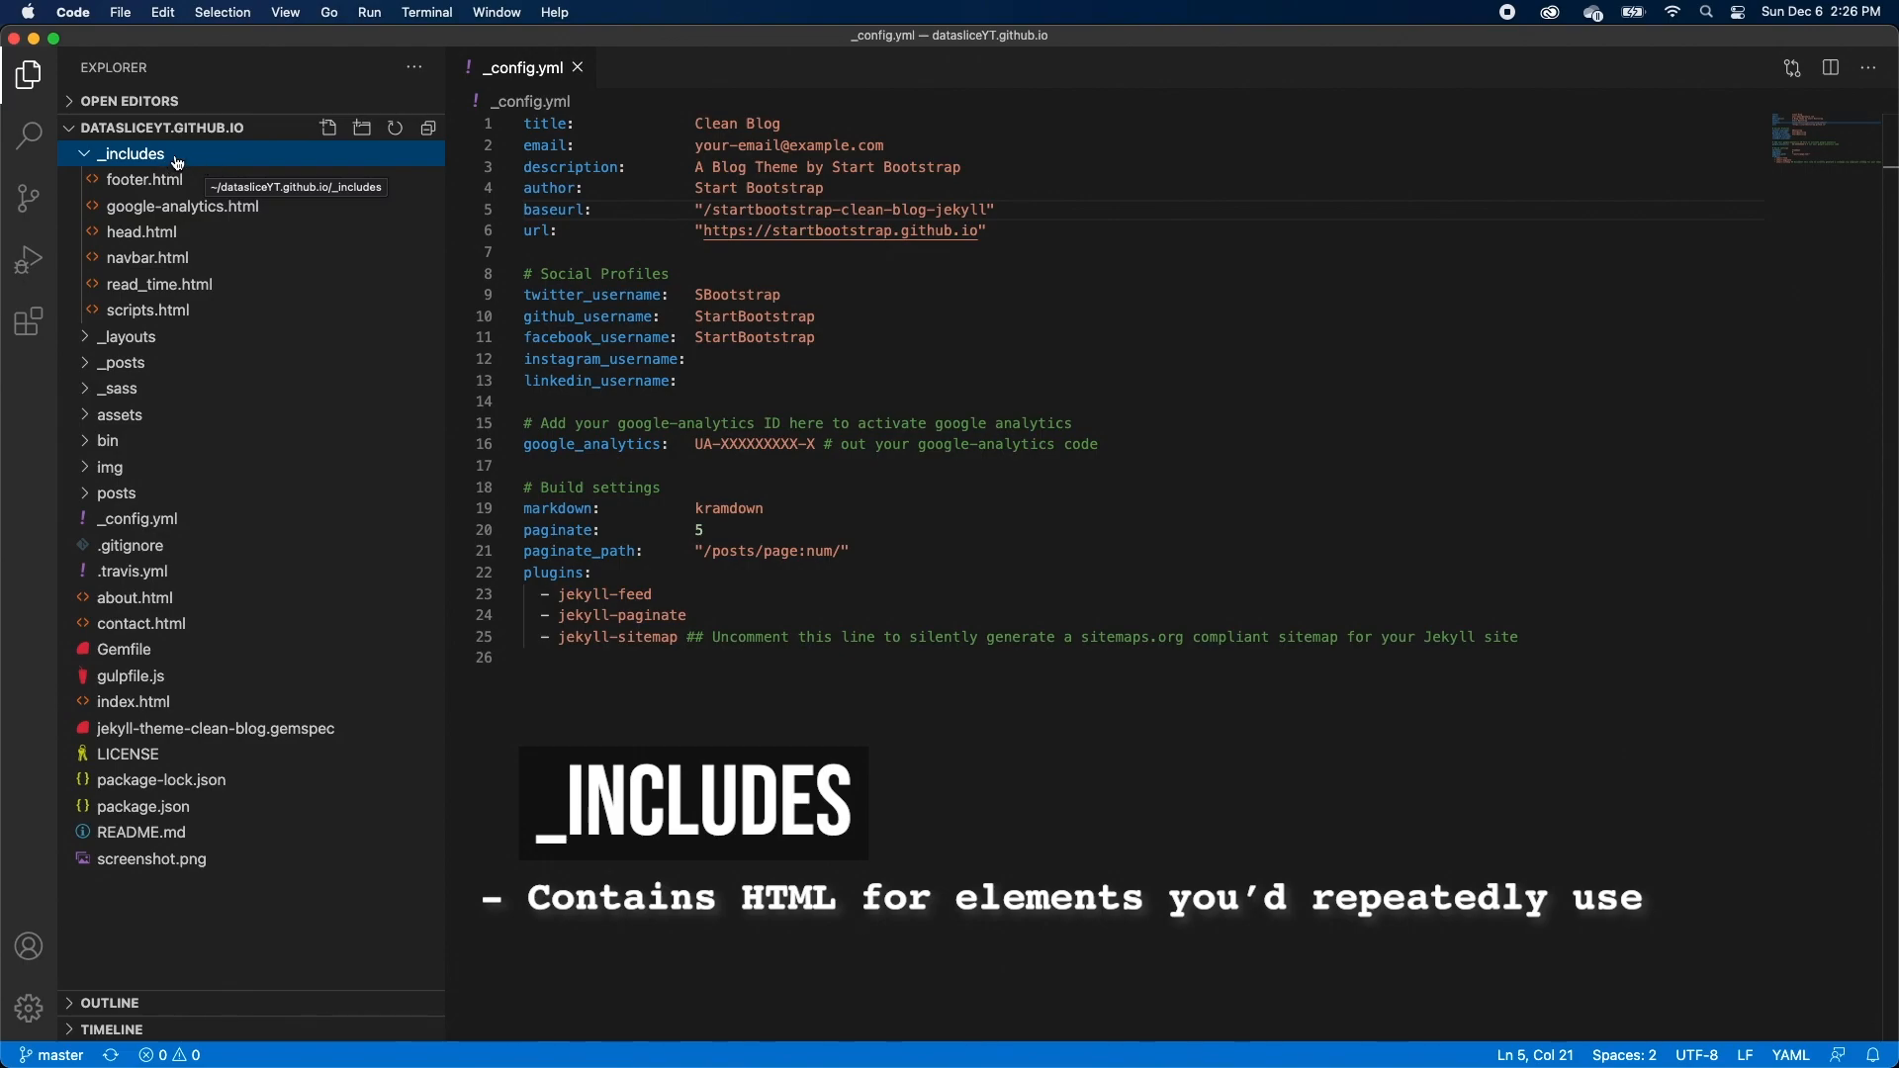
pyautogui.click(143, 232)
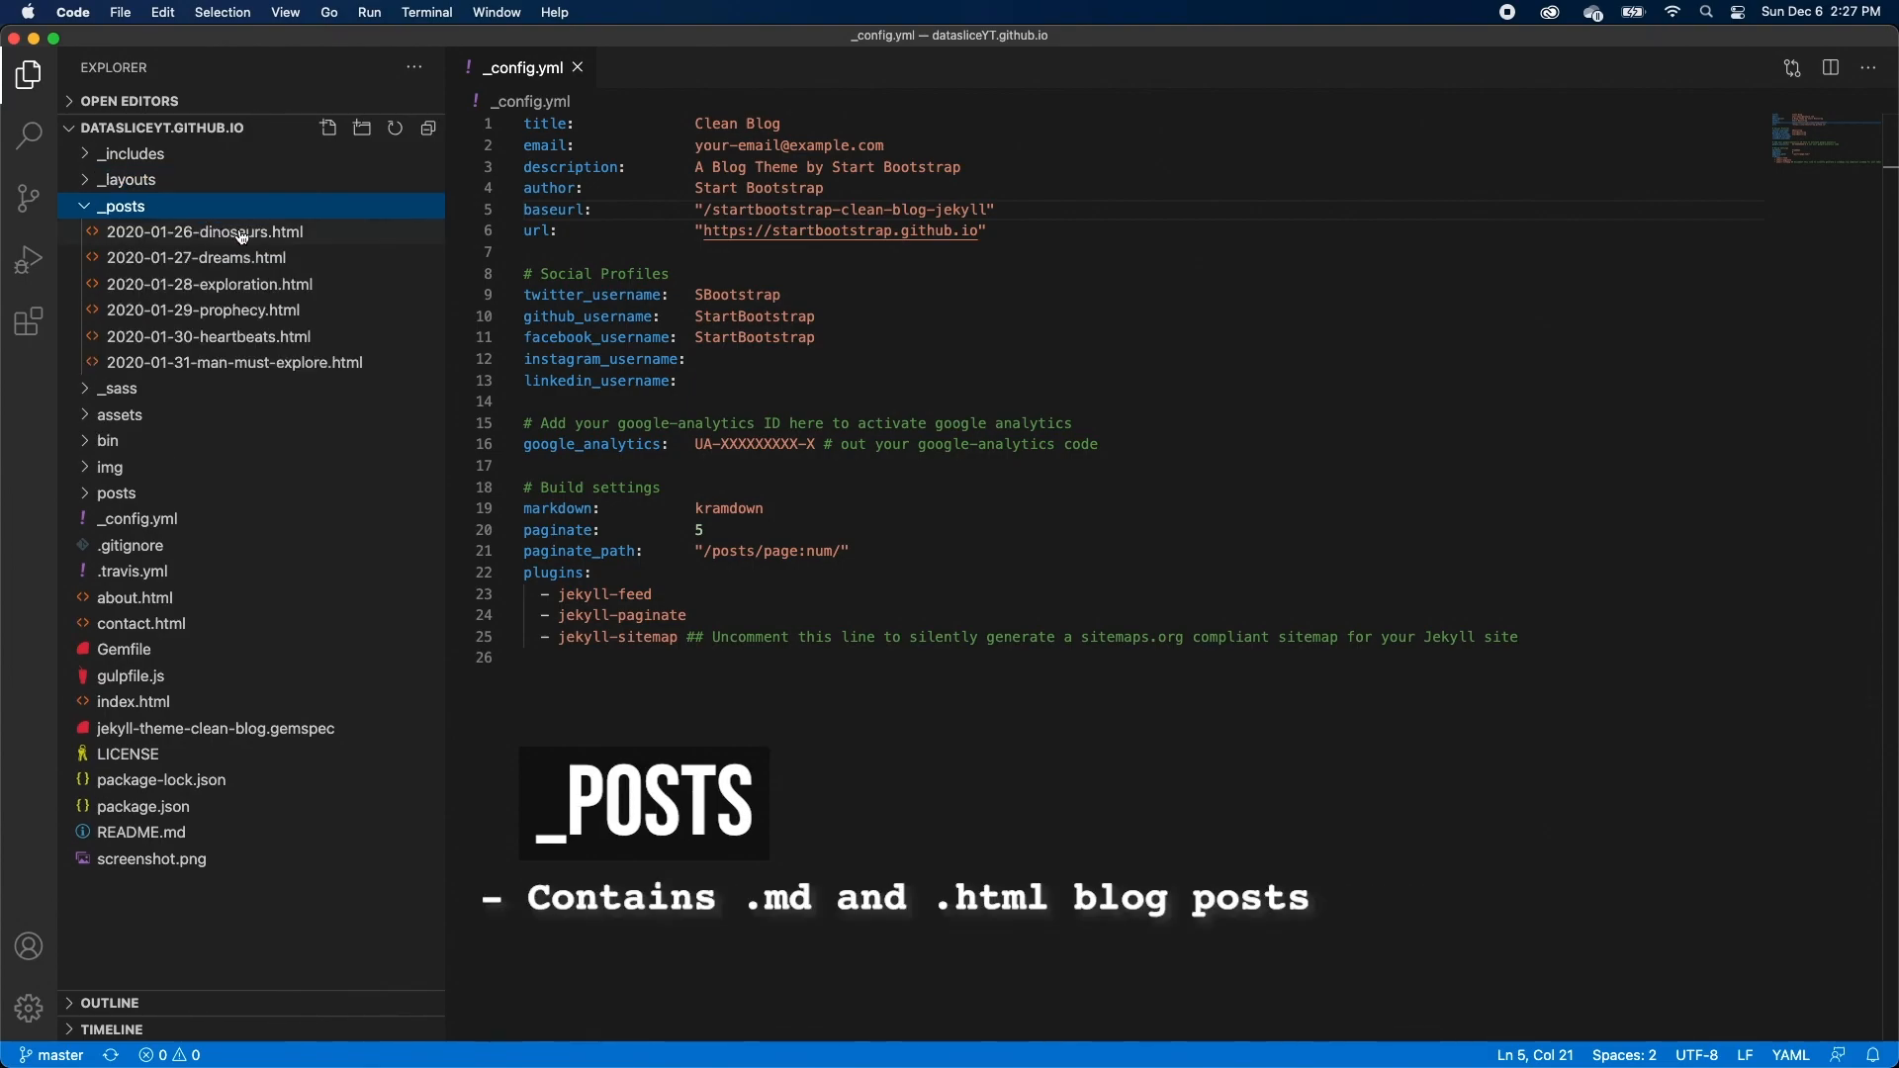
pyautogui.moveTo(242, 235)
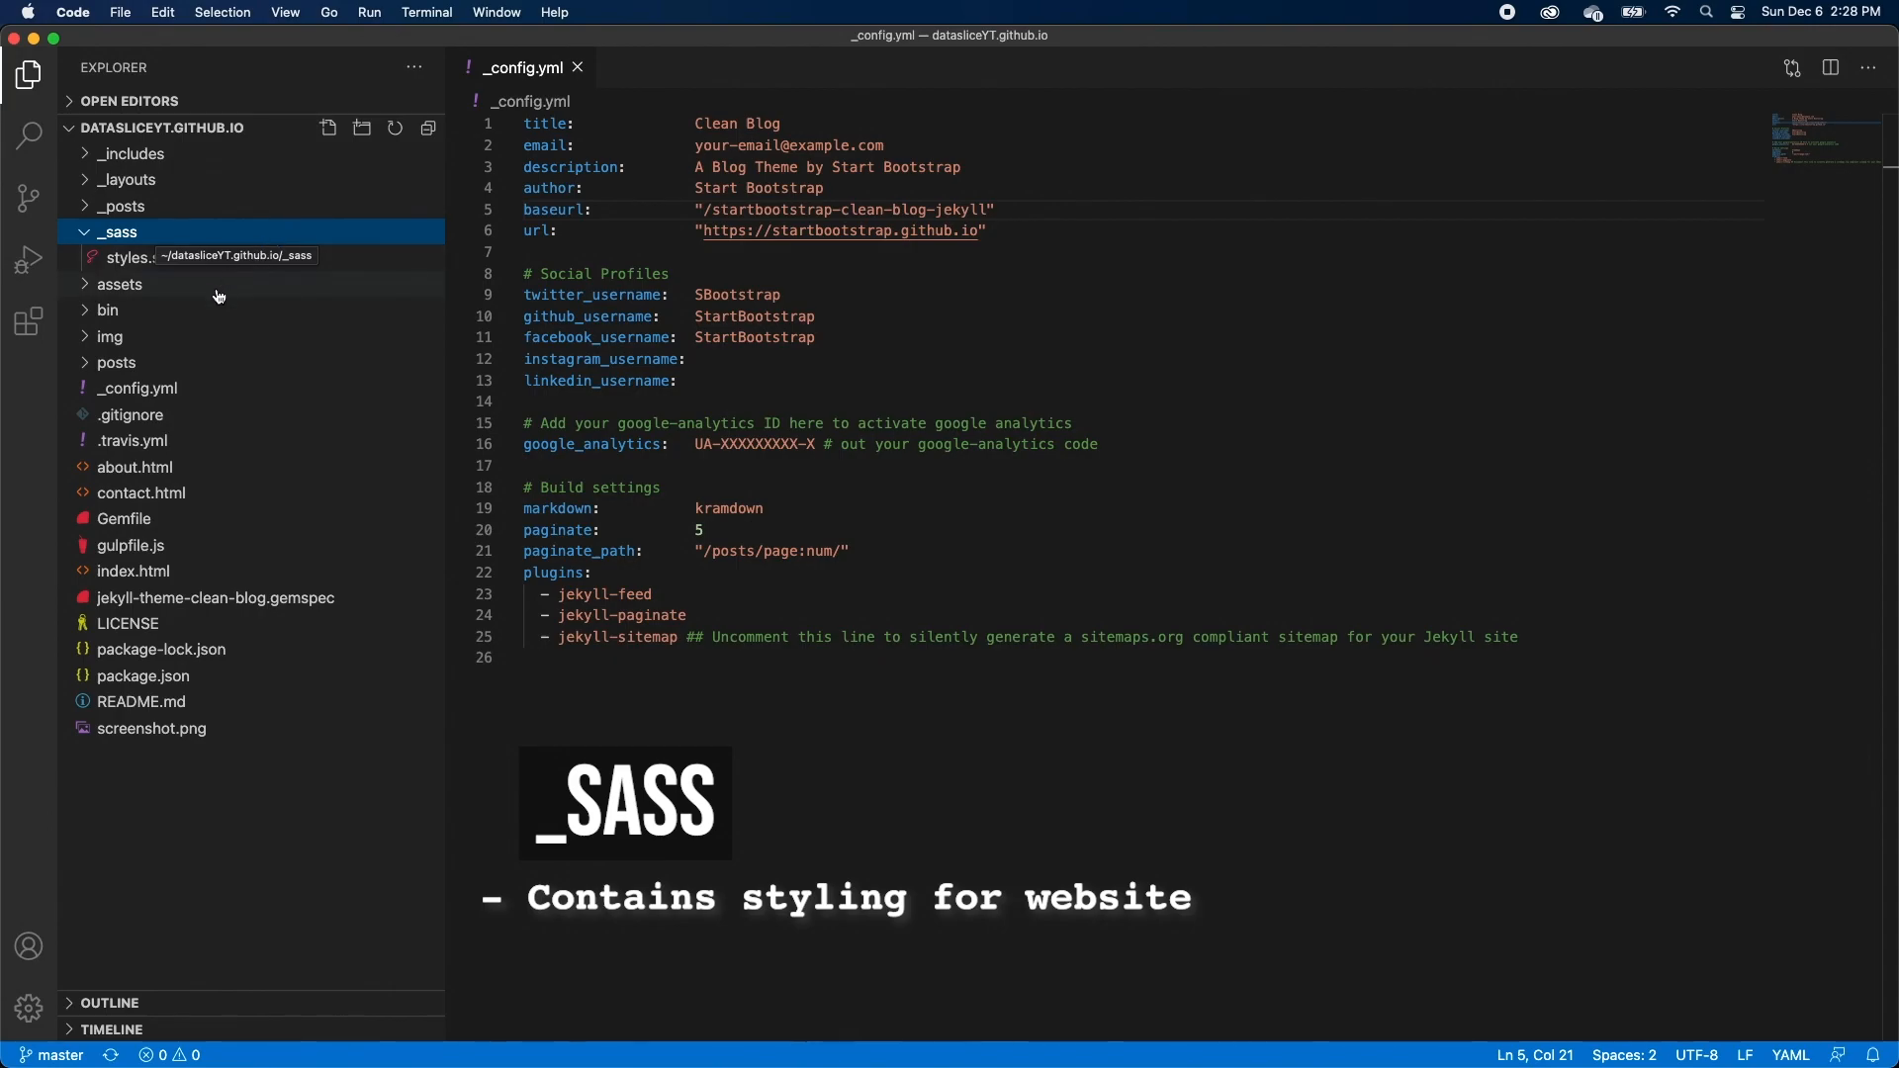
pyautogui.click(121, 284)
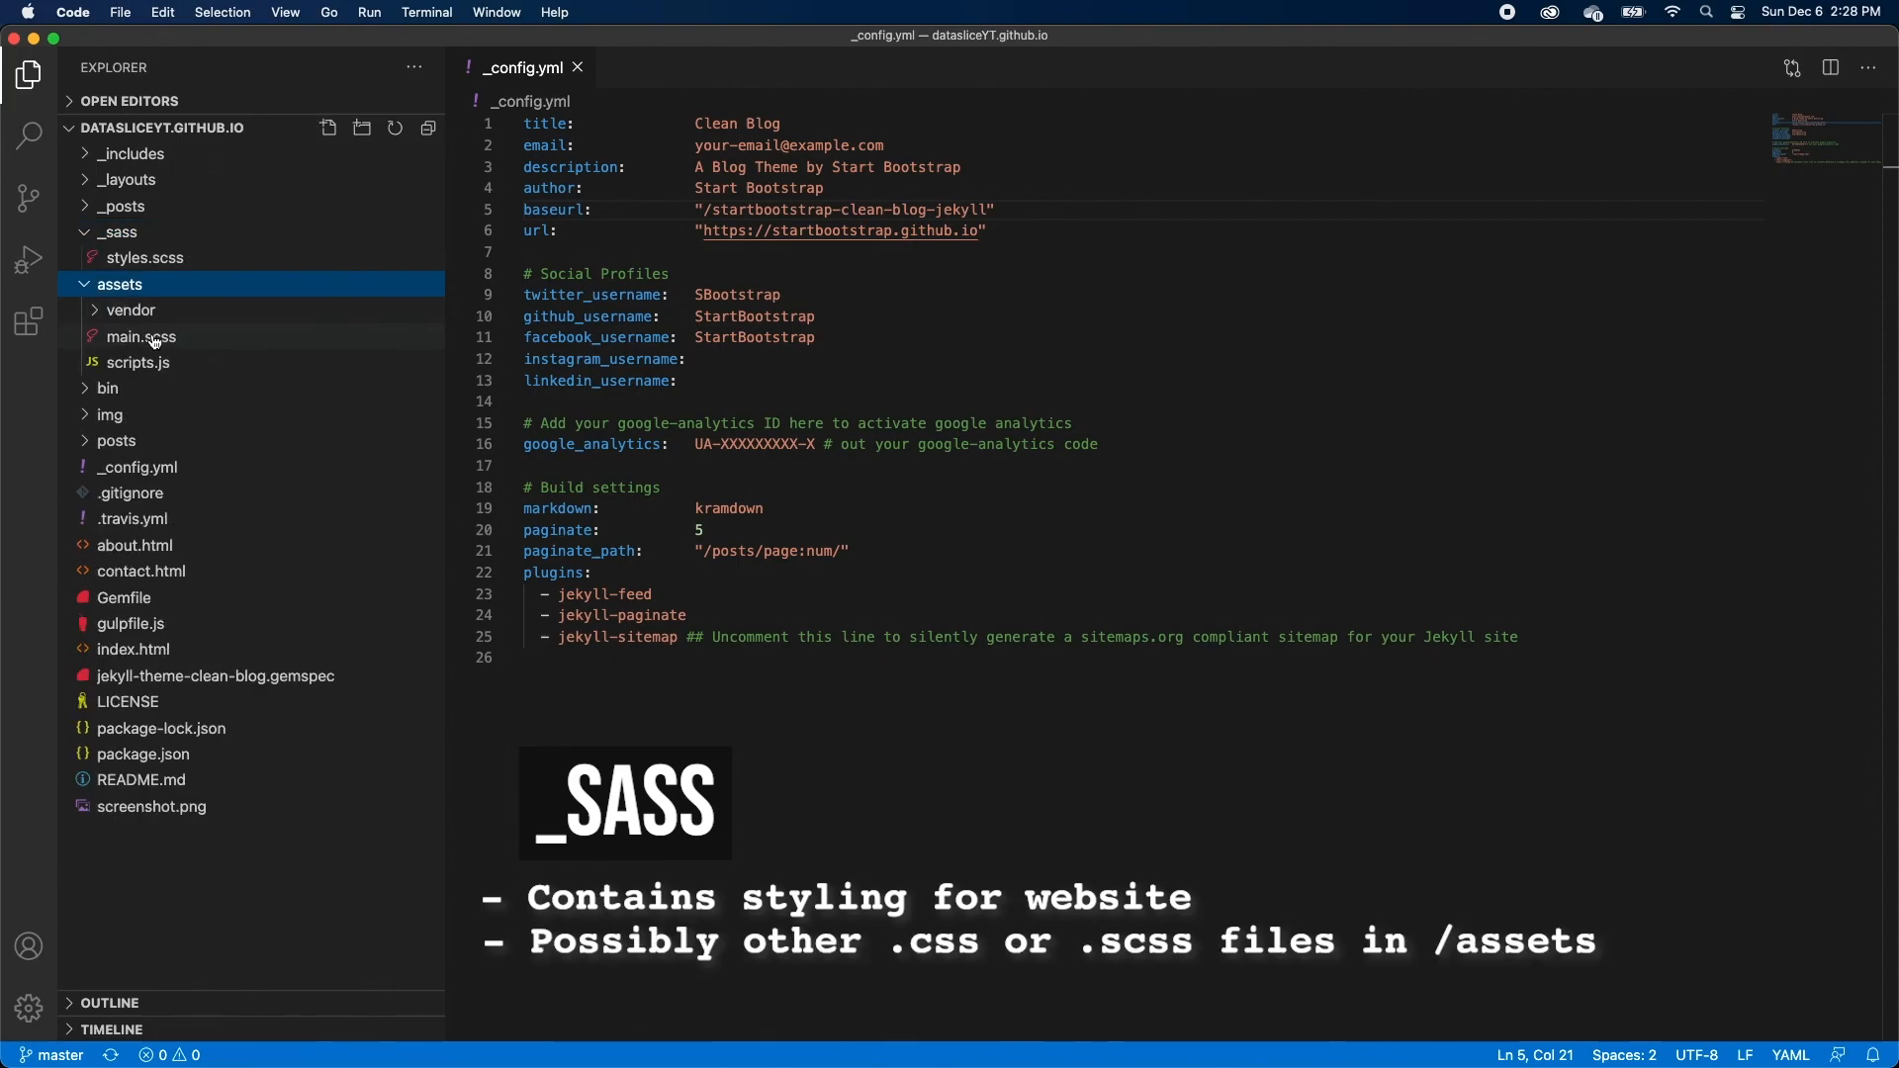
pyautogui.moveTo(170, 345)
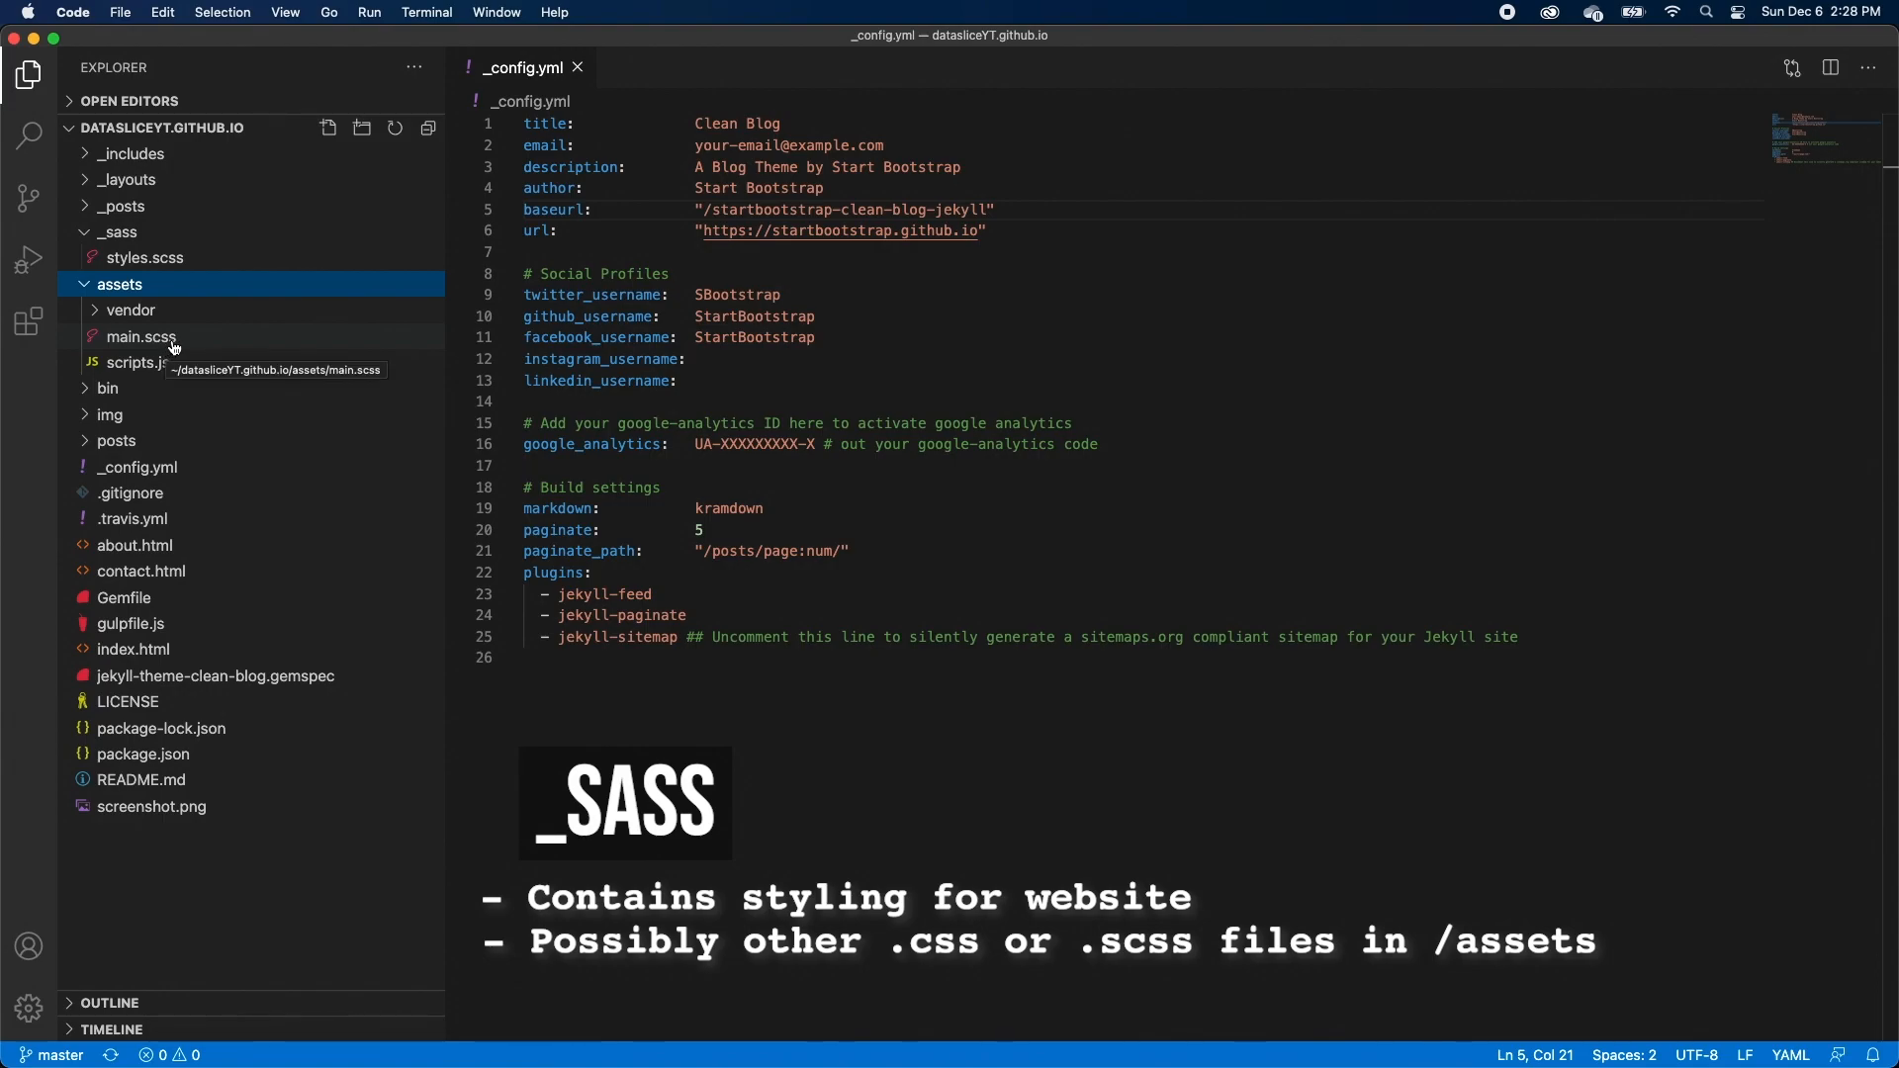
pyautogui.click(117, 285)
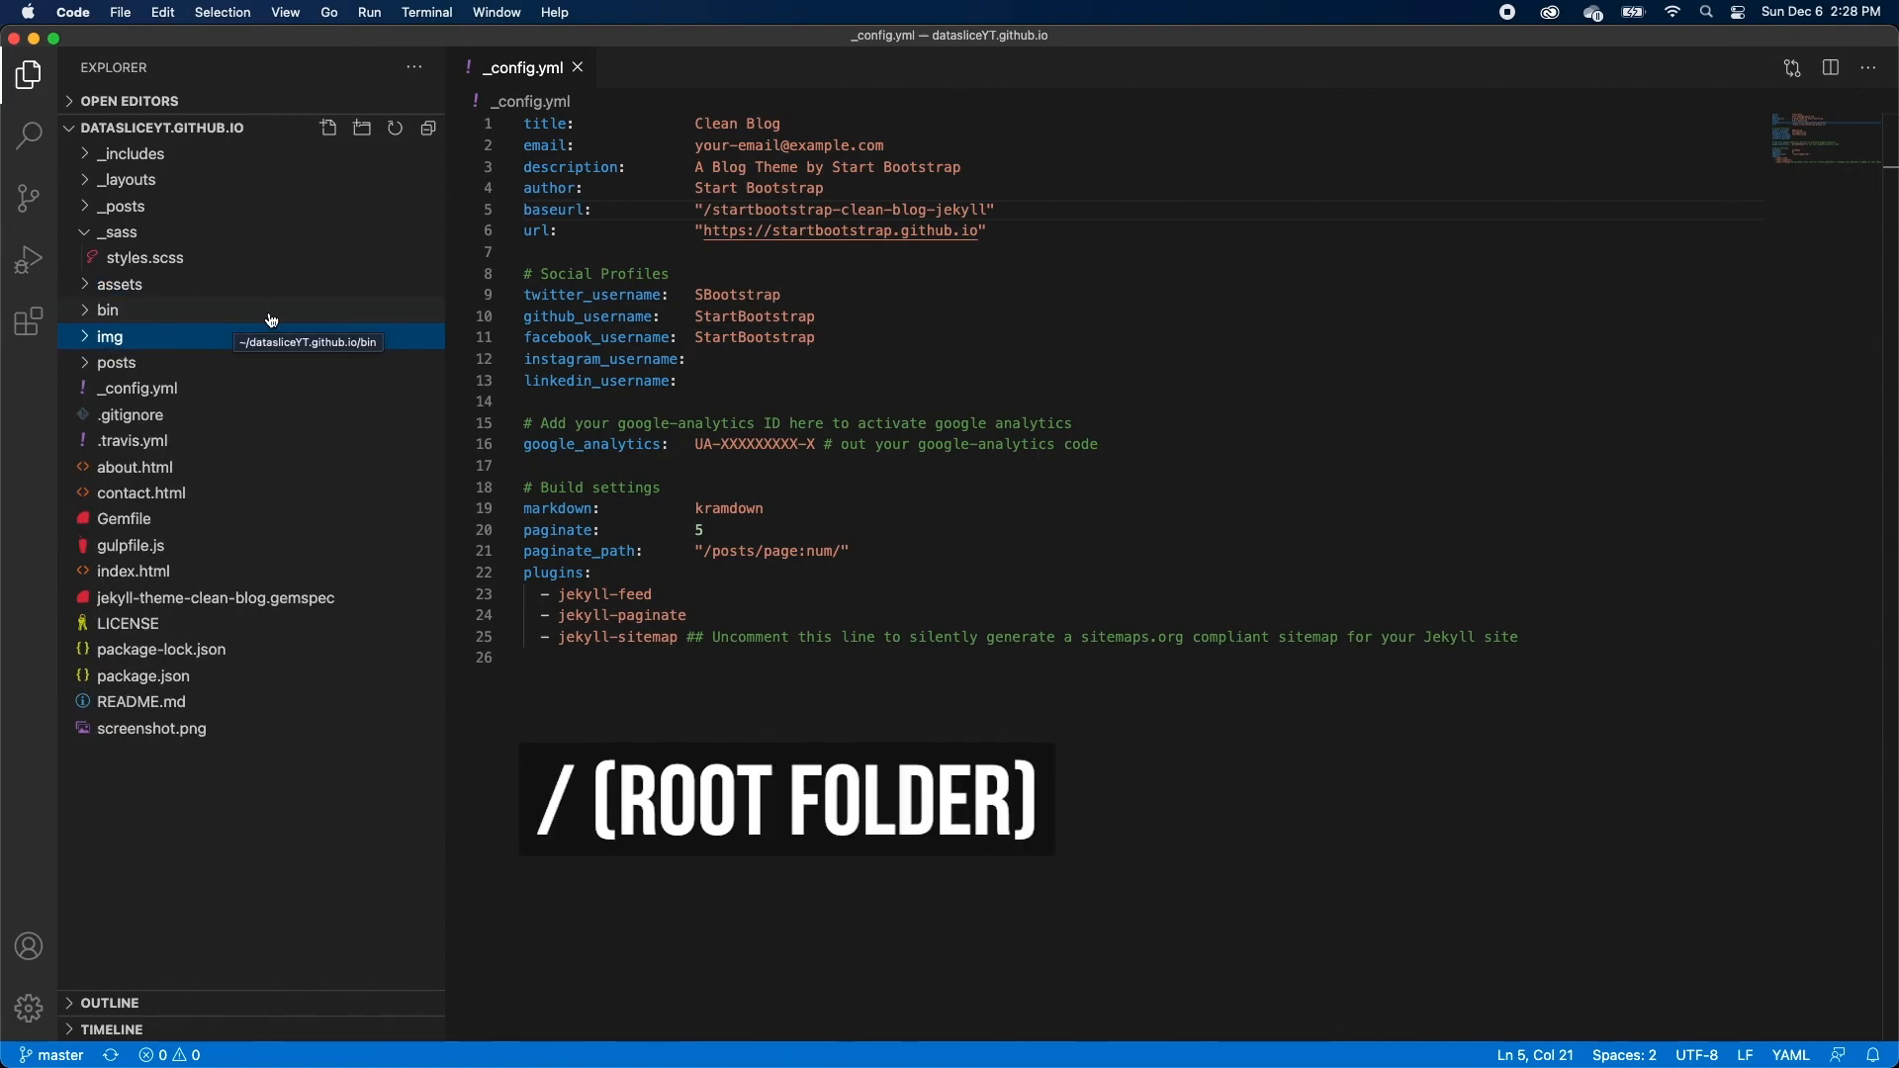
pyautogui.click(109, 336)
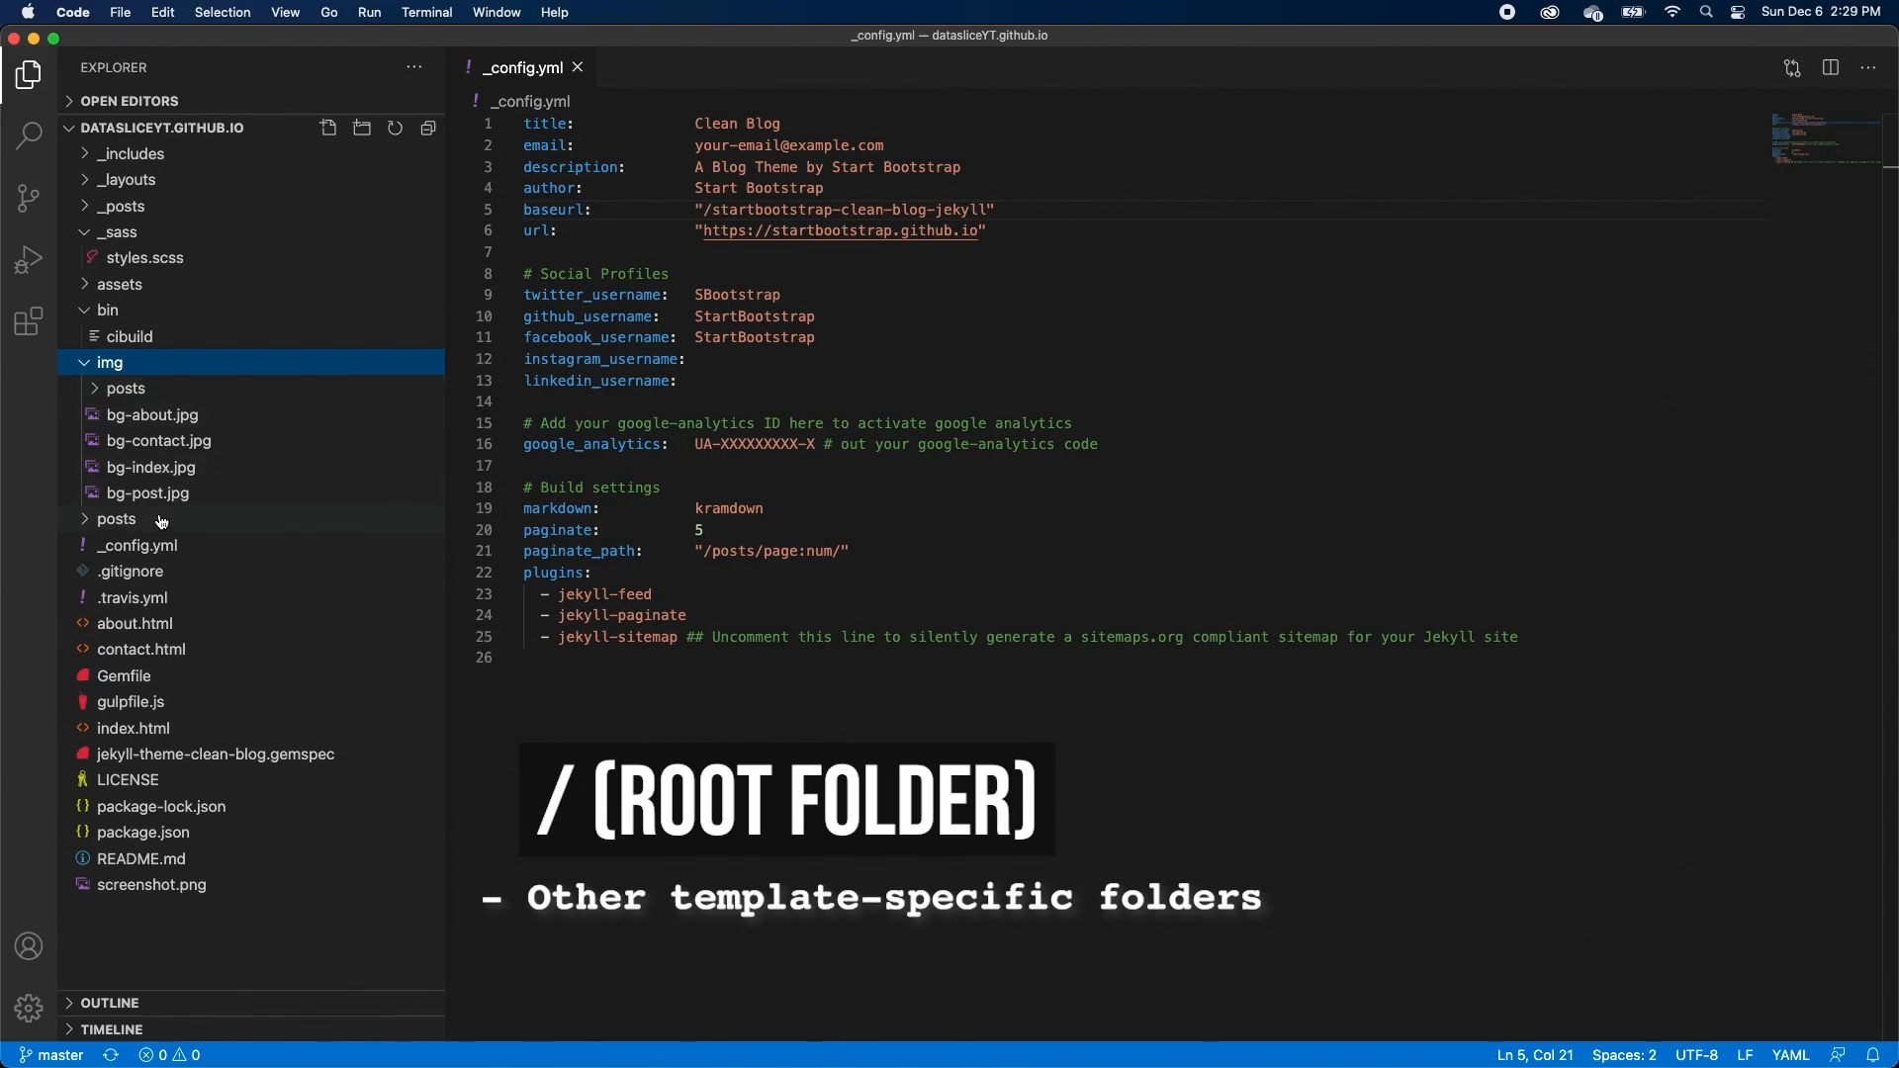
pyautogui.click(114, 518)
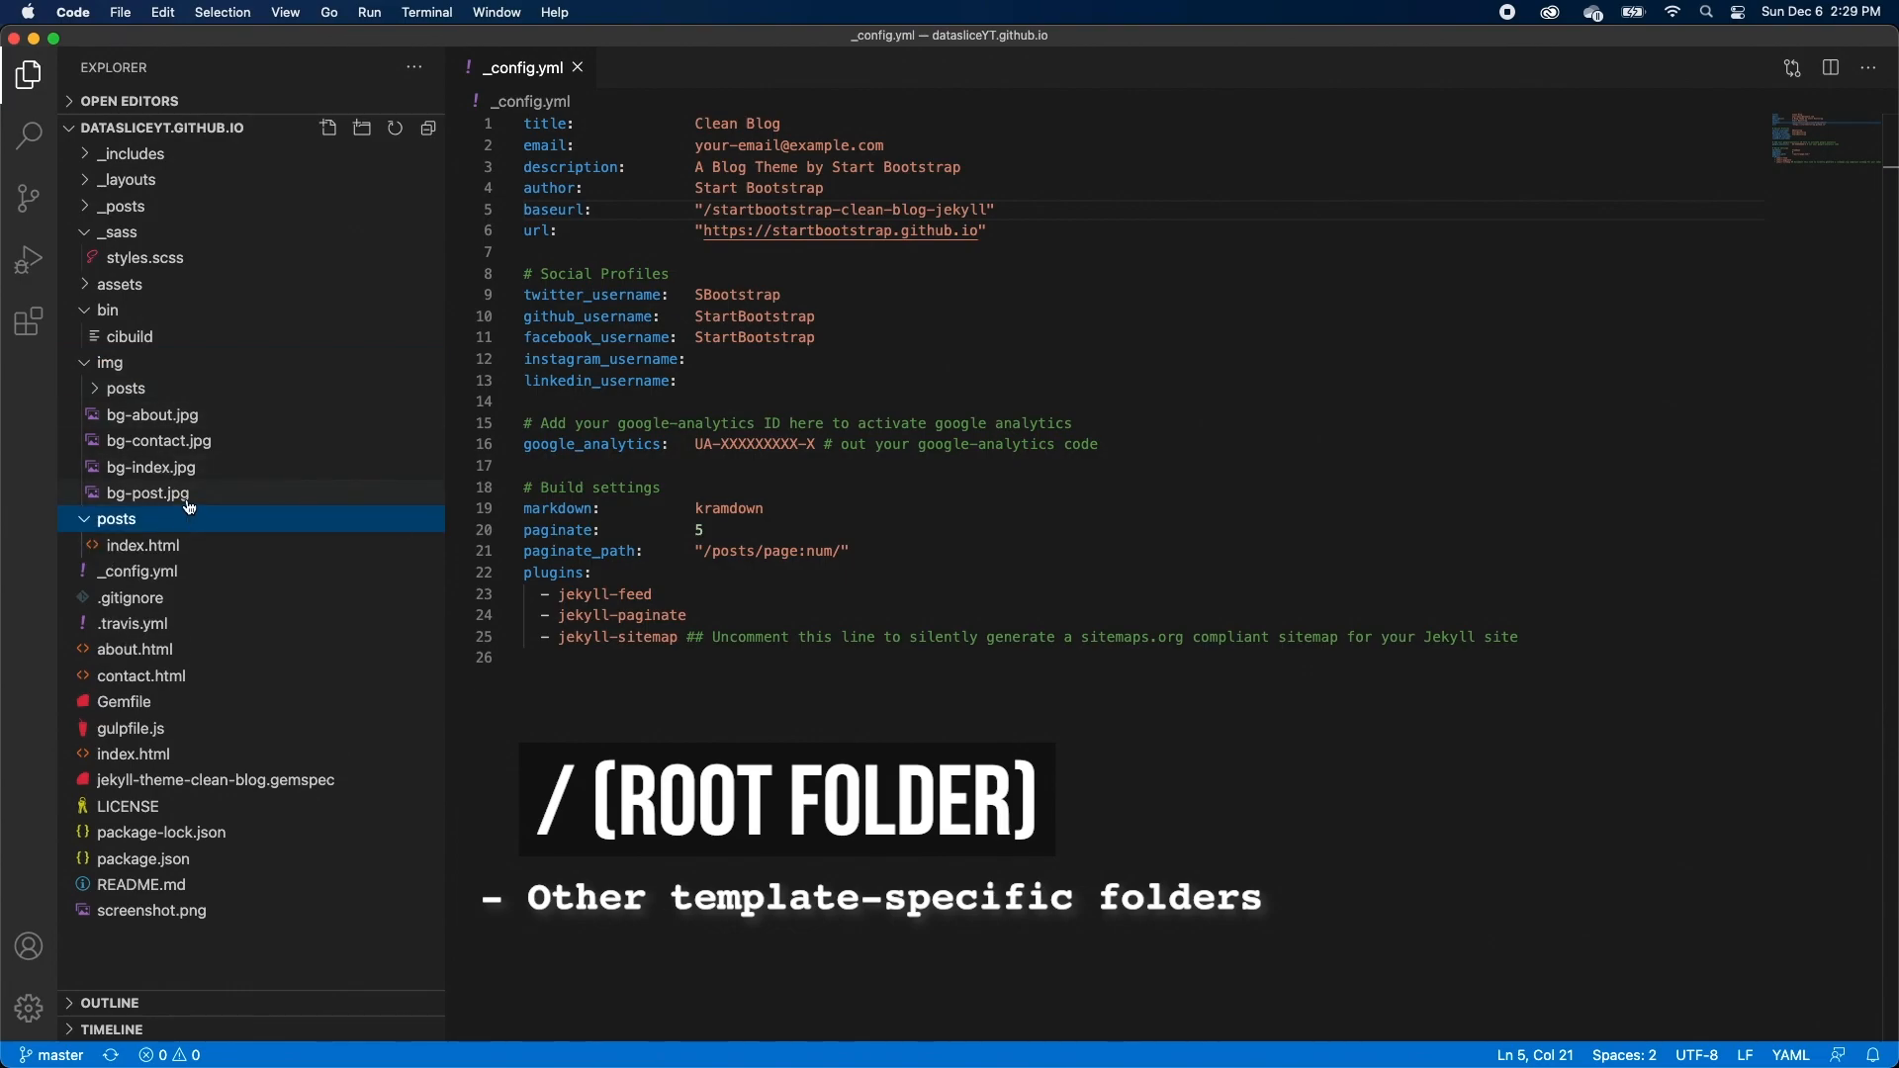
pyautogui.moveTo(188, 498)
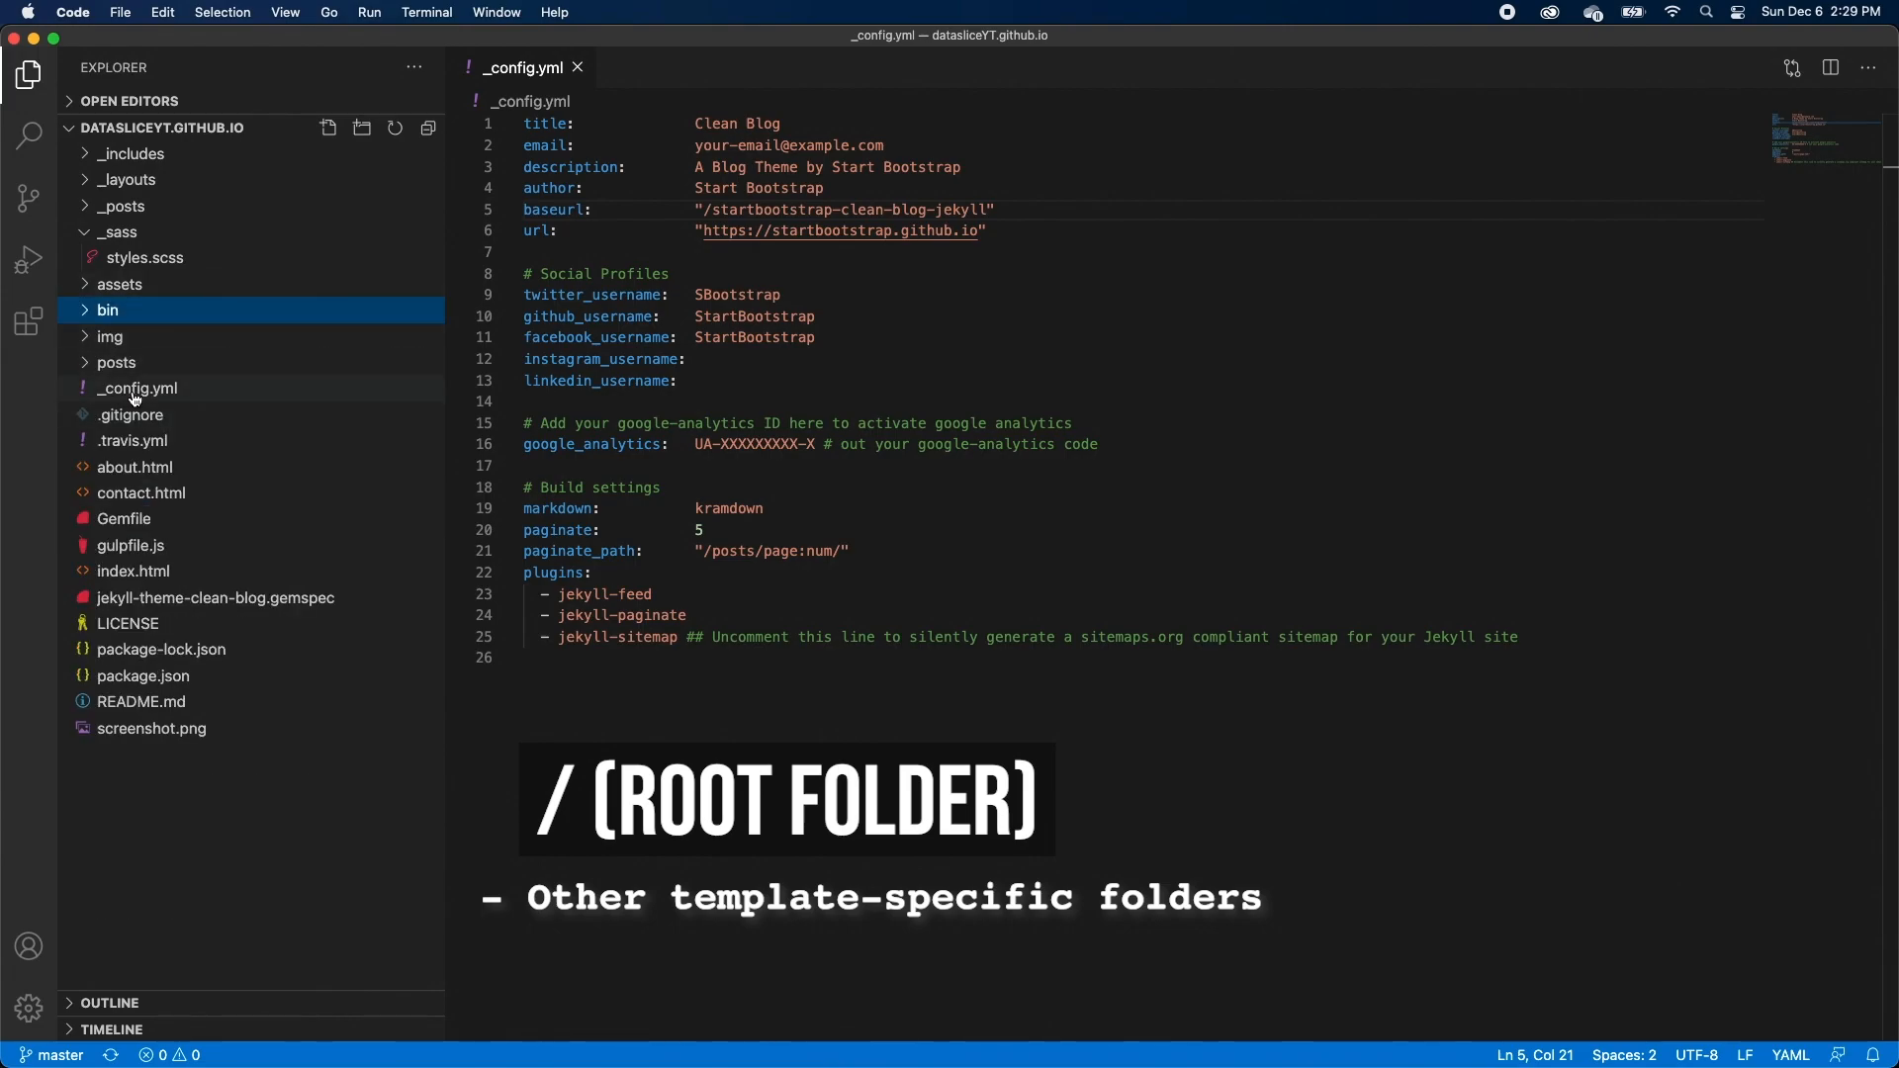
pyautogui.moveTo(186, 473)
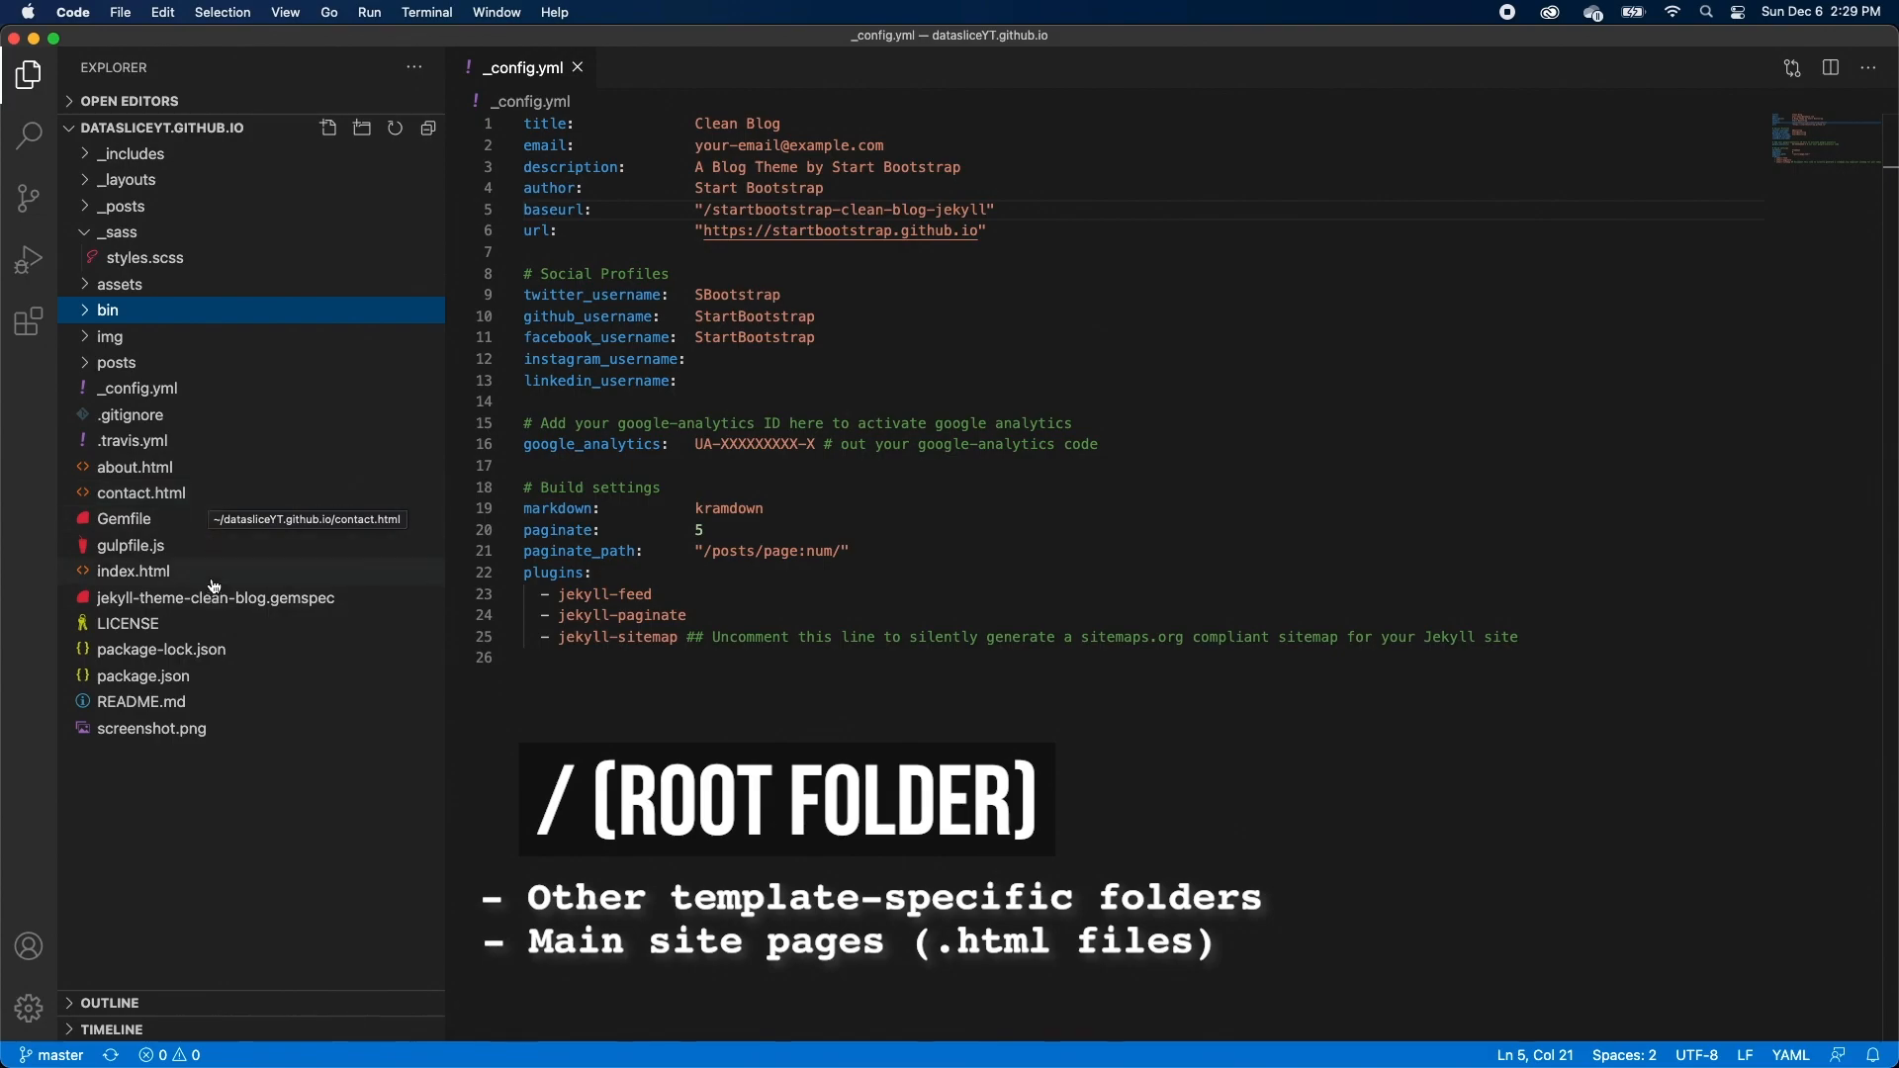
pyautogui.moveTo(197, 542)
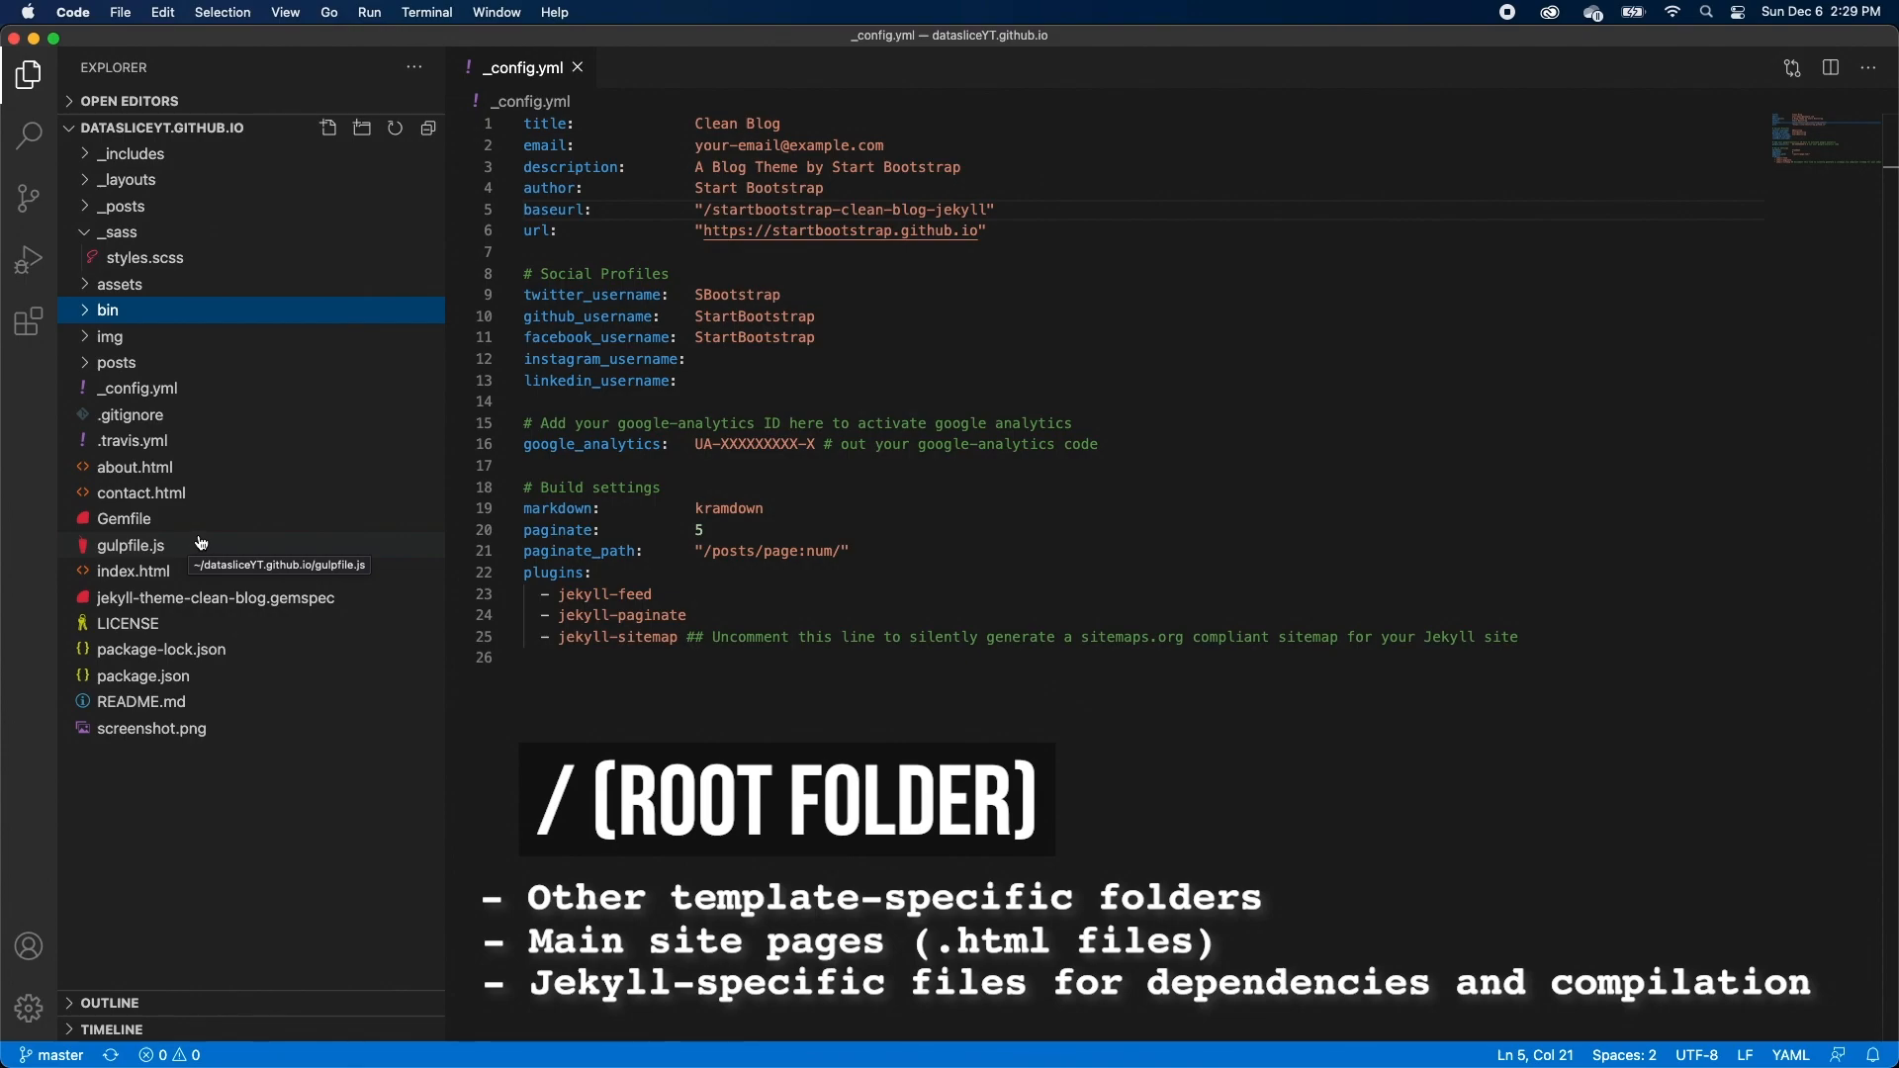
pyautogui.moveTo(344, 605)
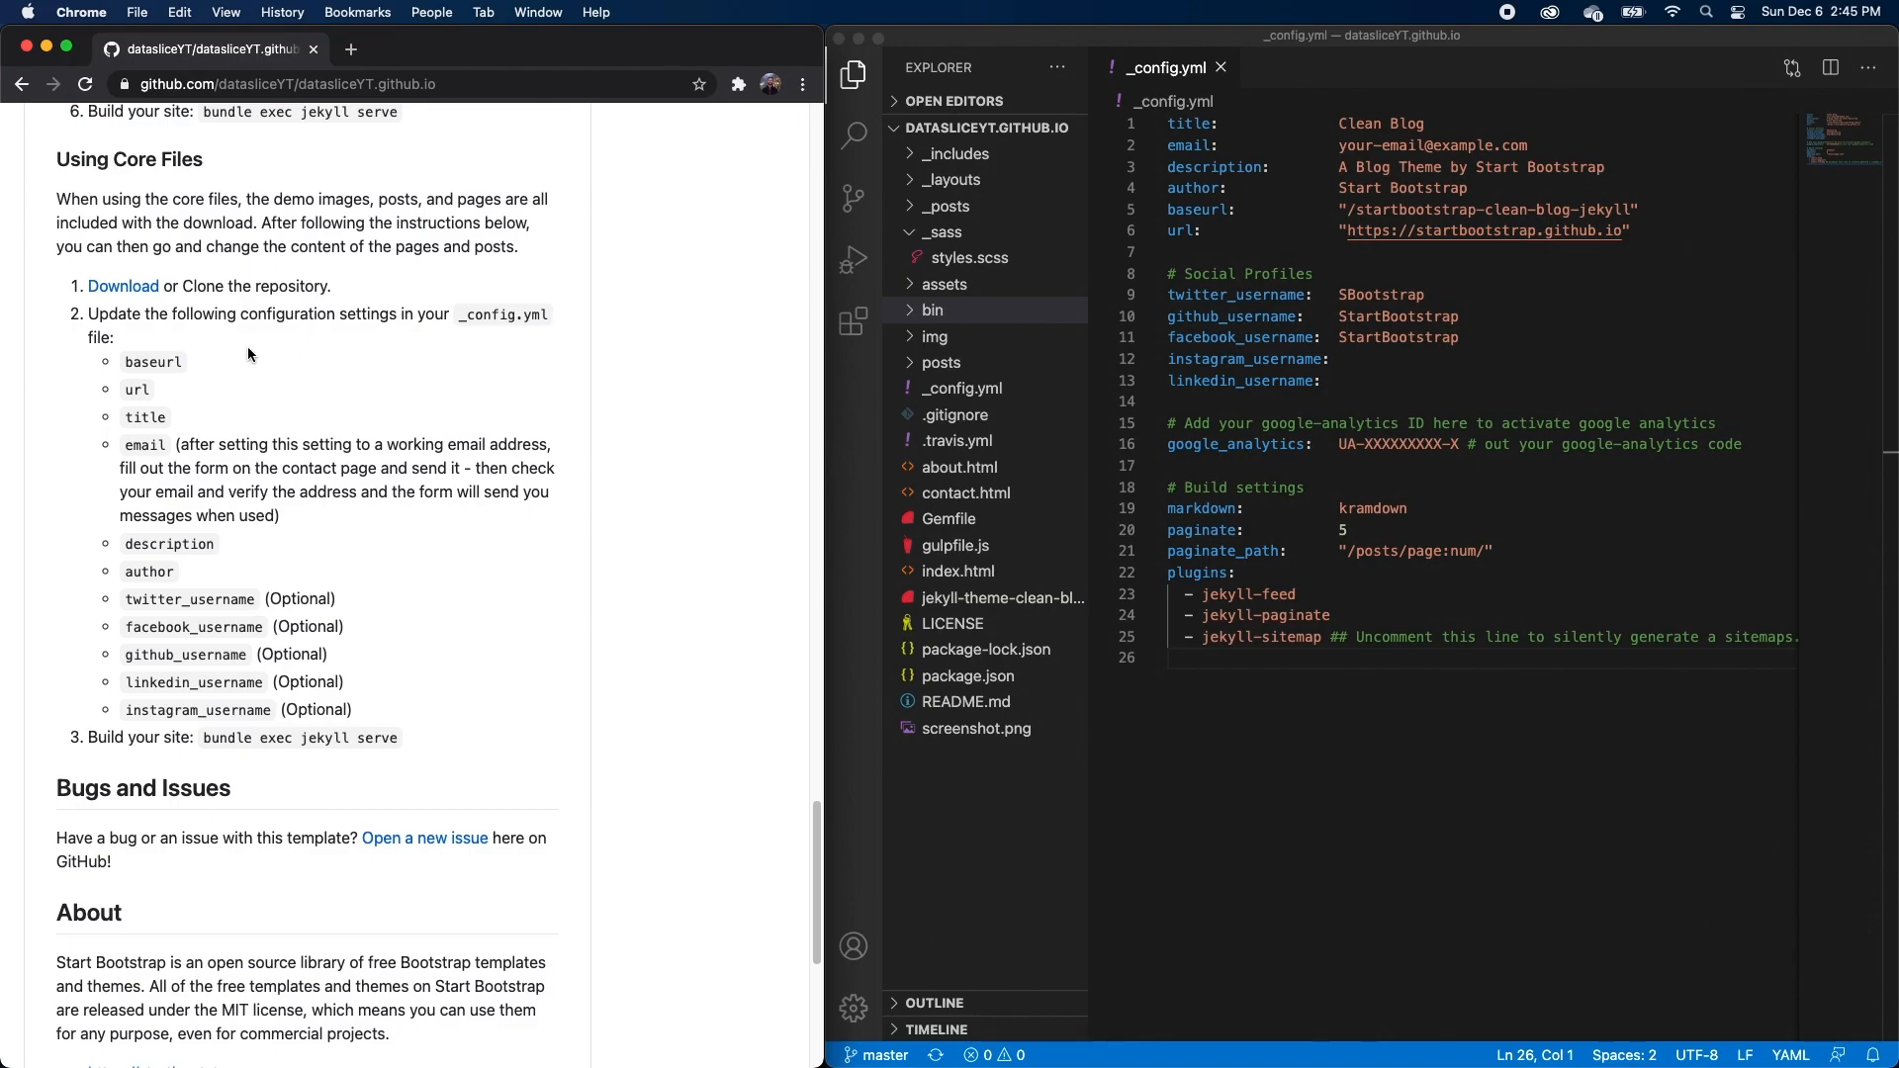
pyautogui.moveTo(149, 312)
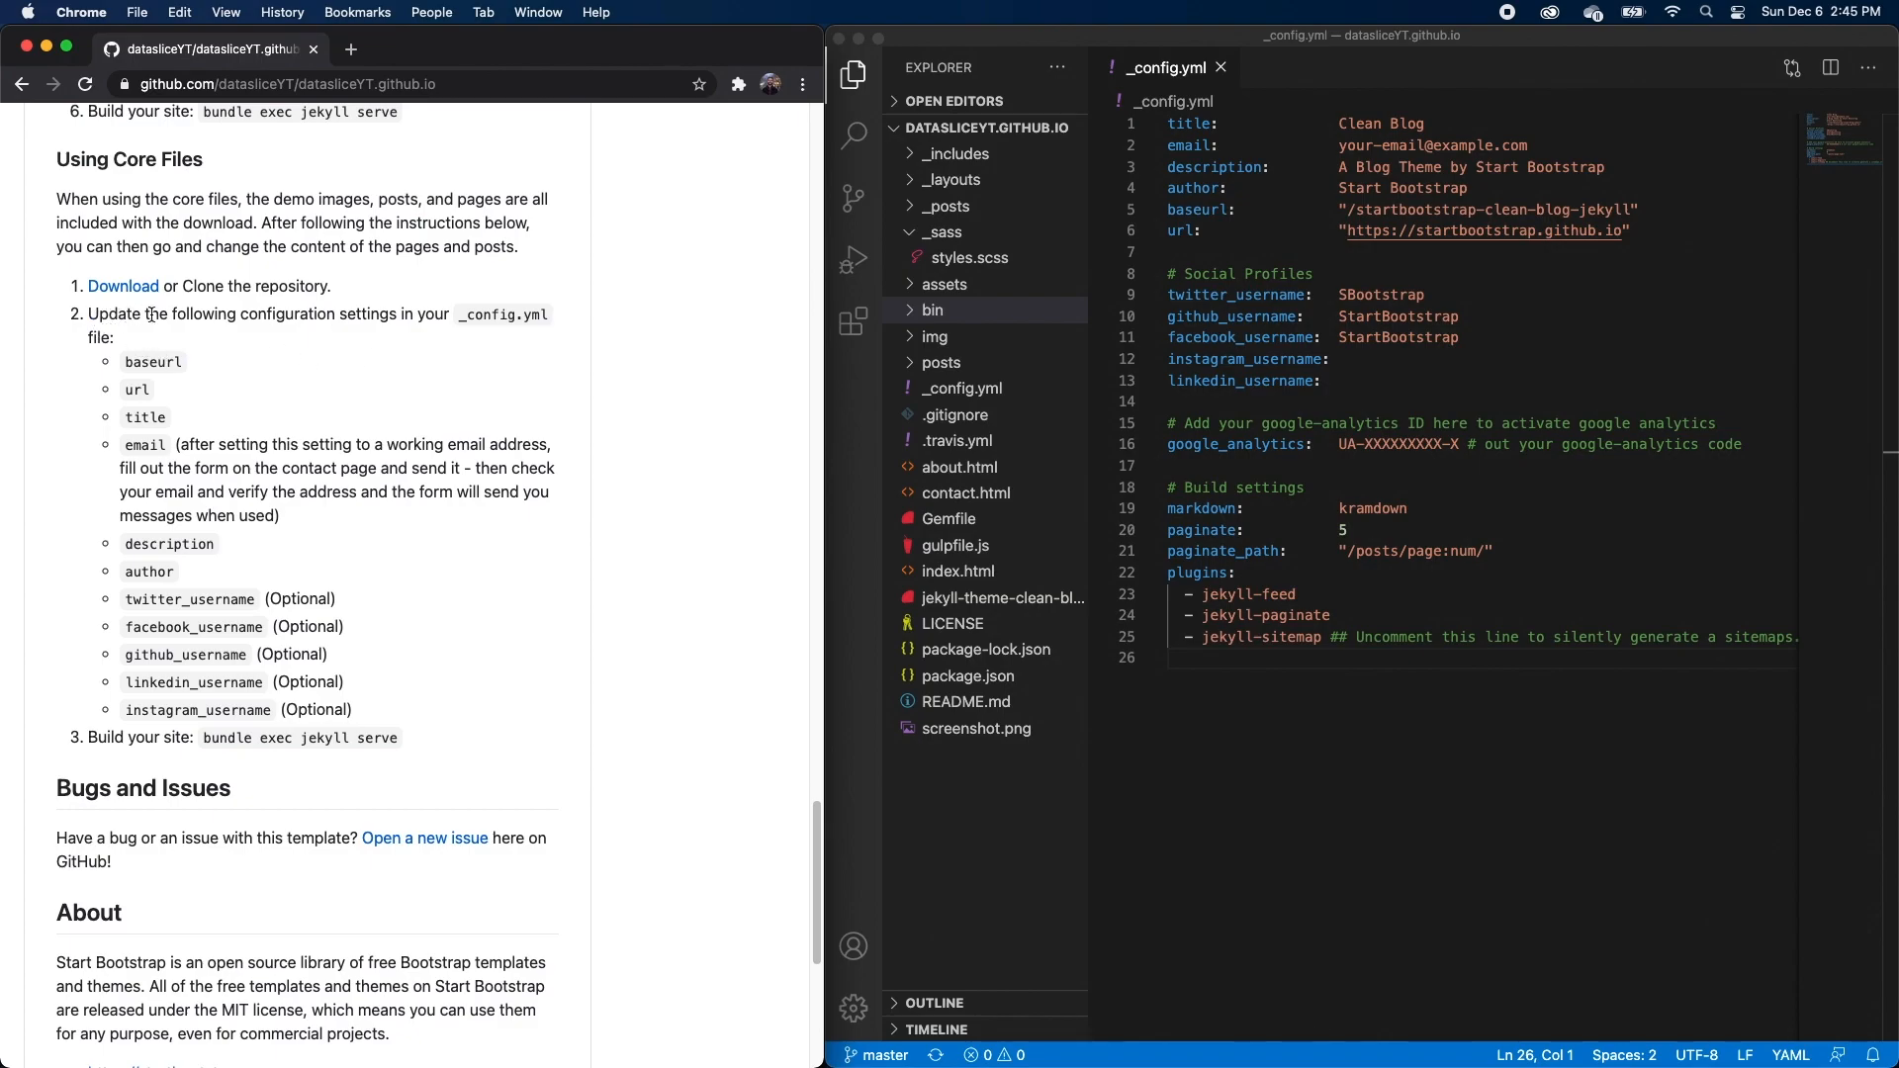
pyautogui.moveTo(586, 336)
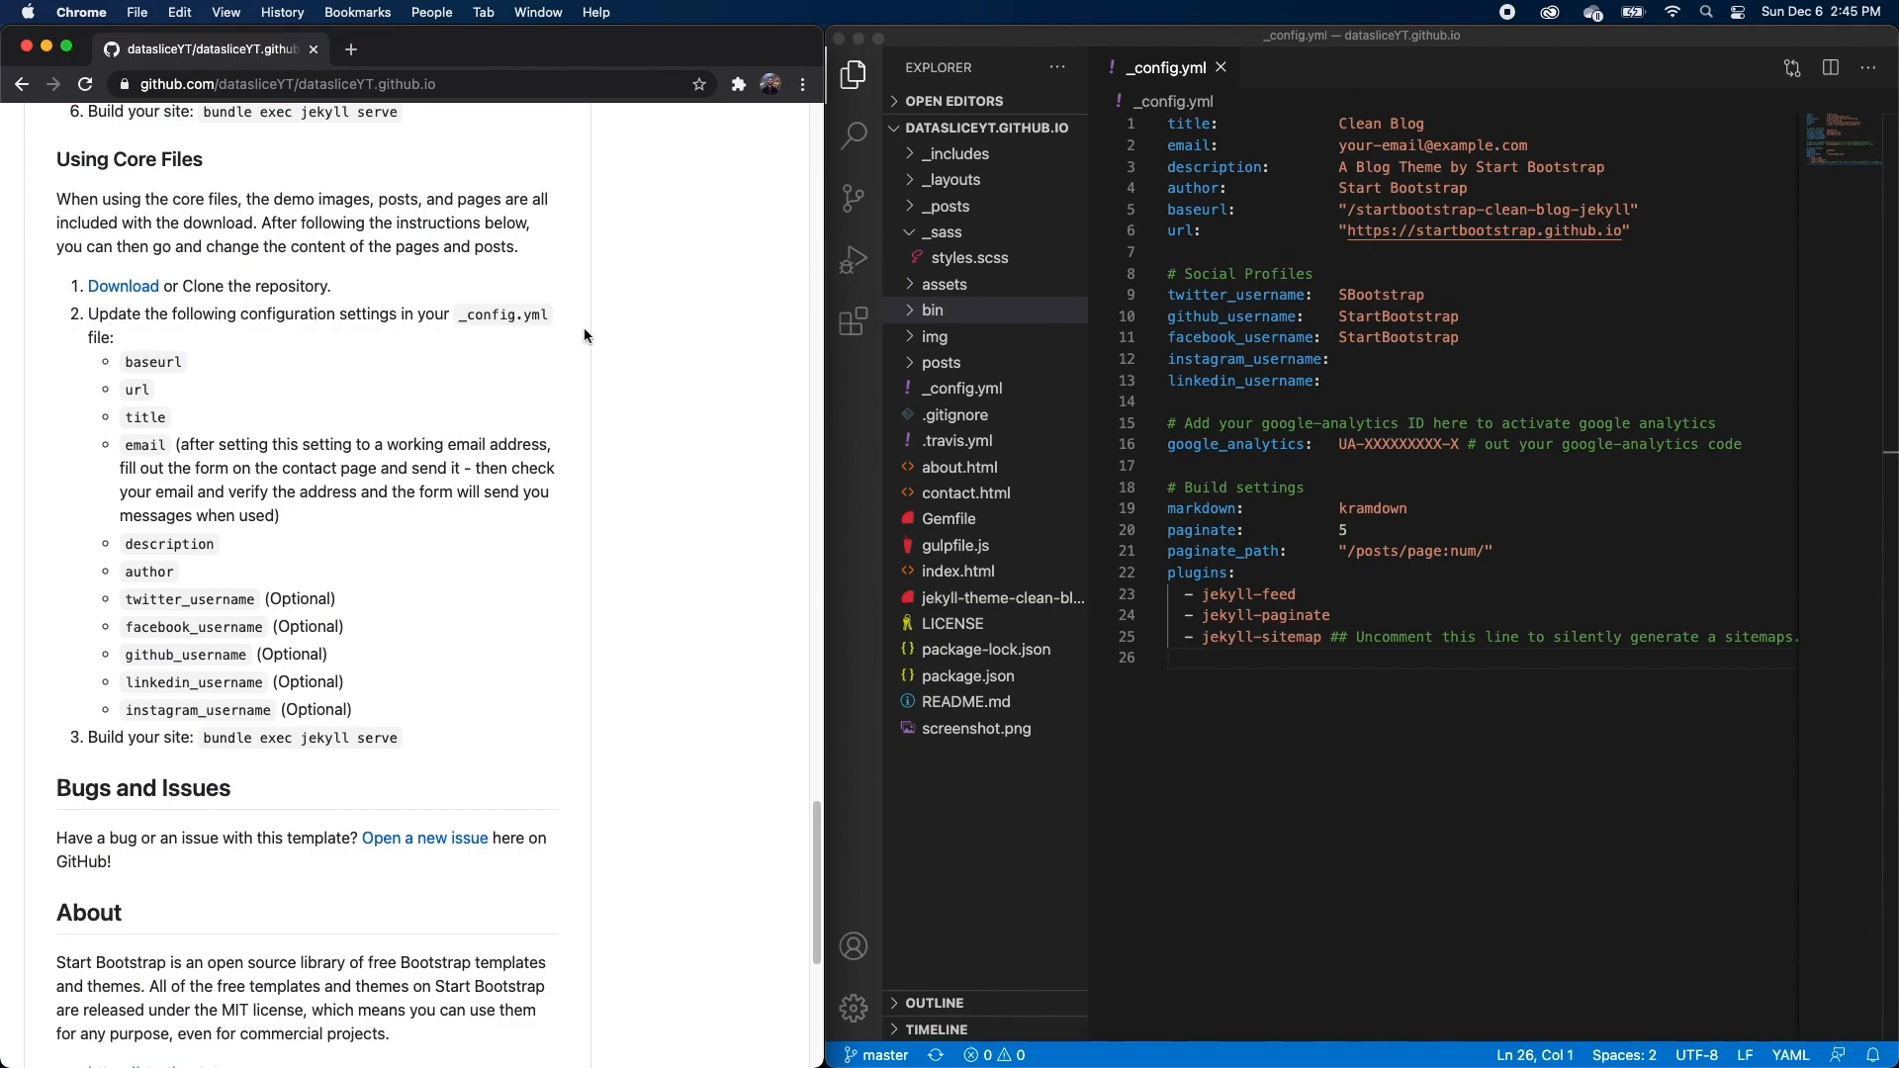
pyautogui.write('Dataslice')
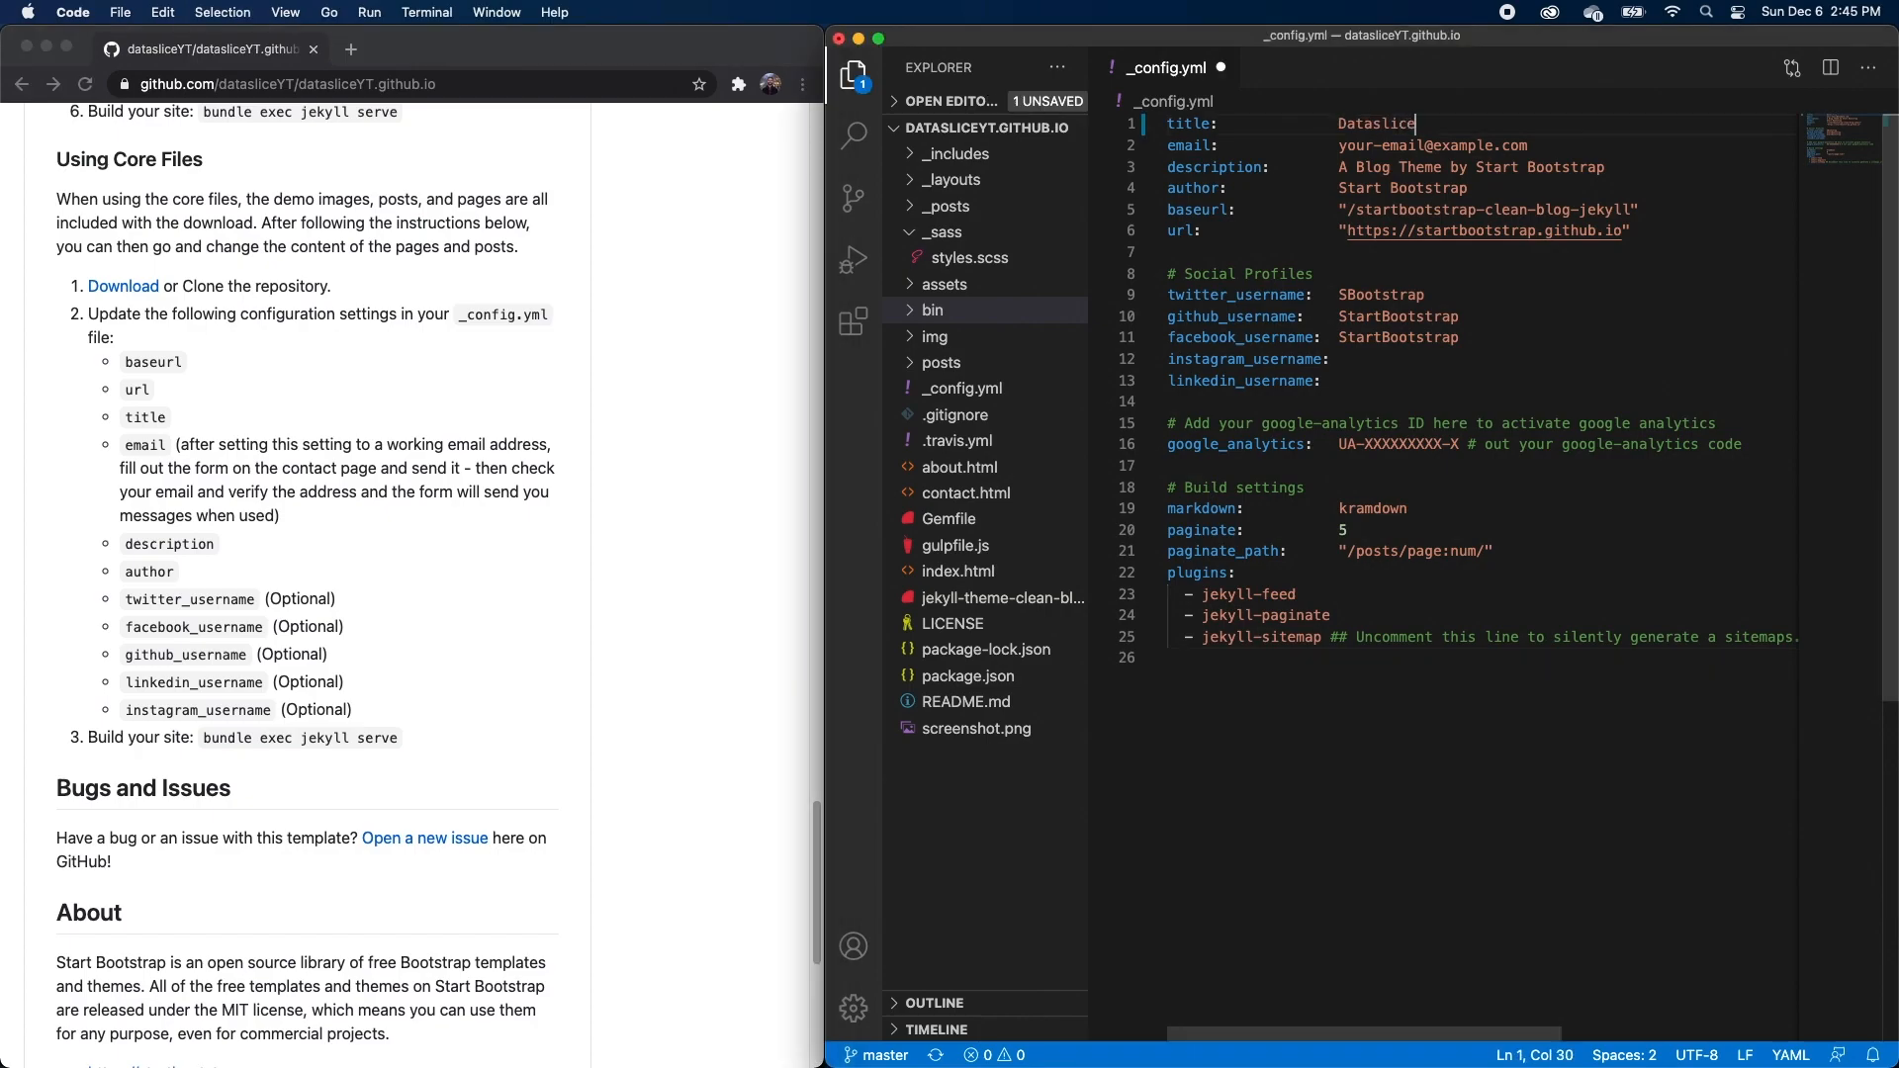
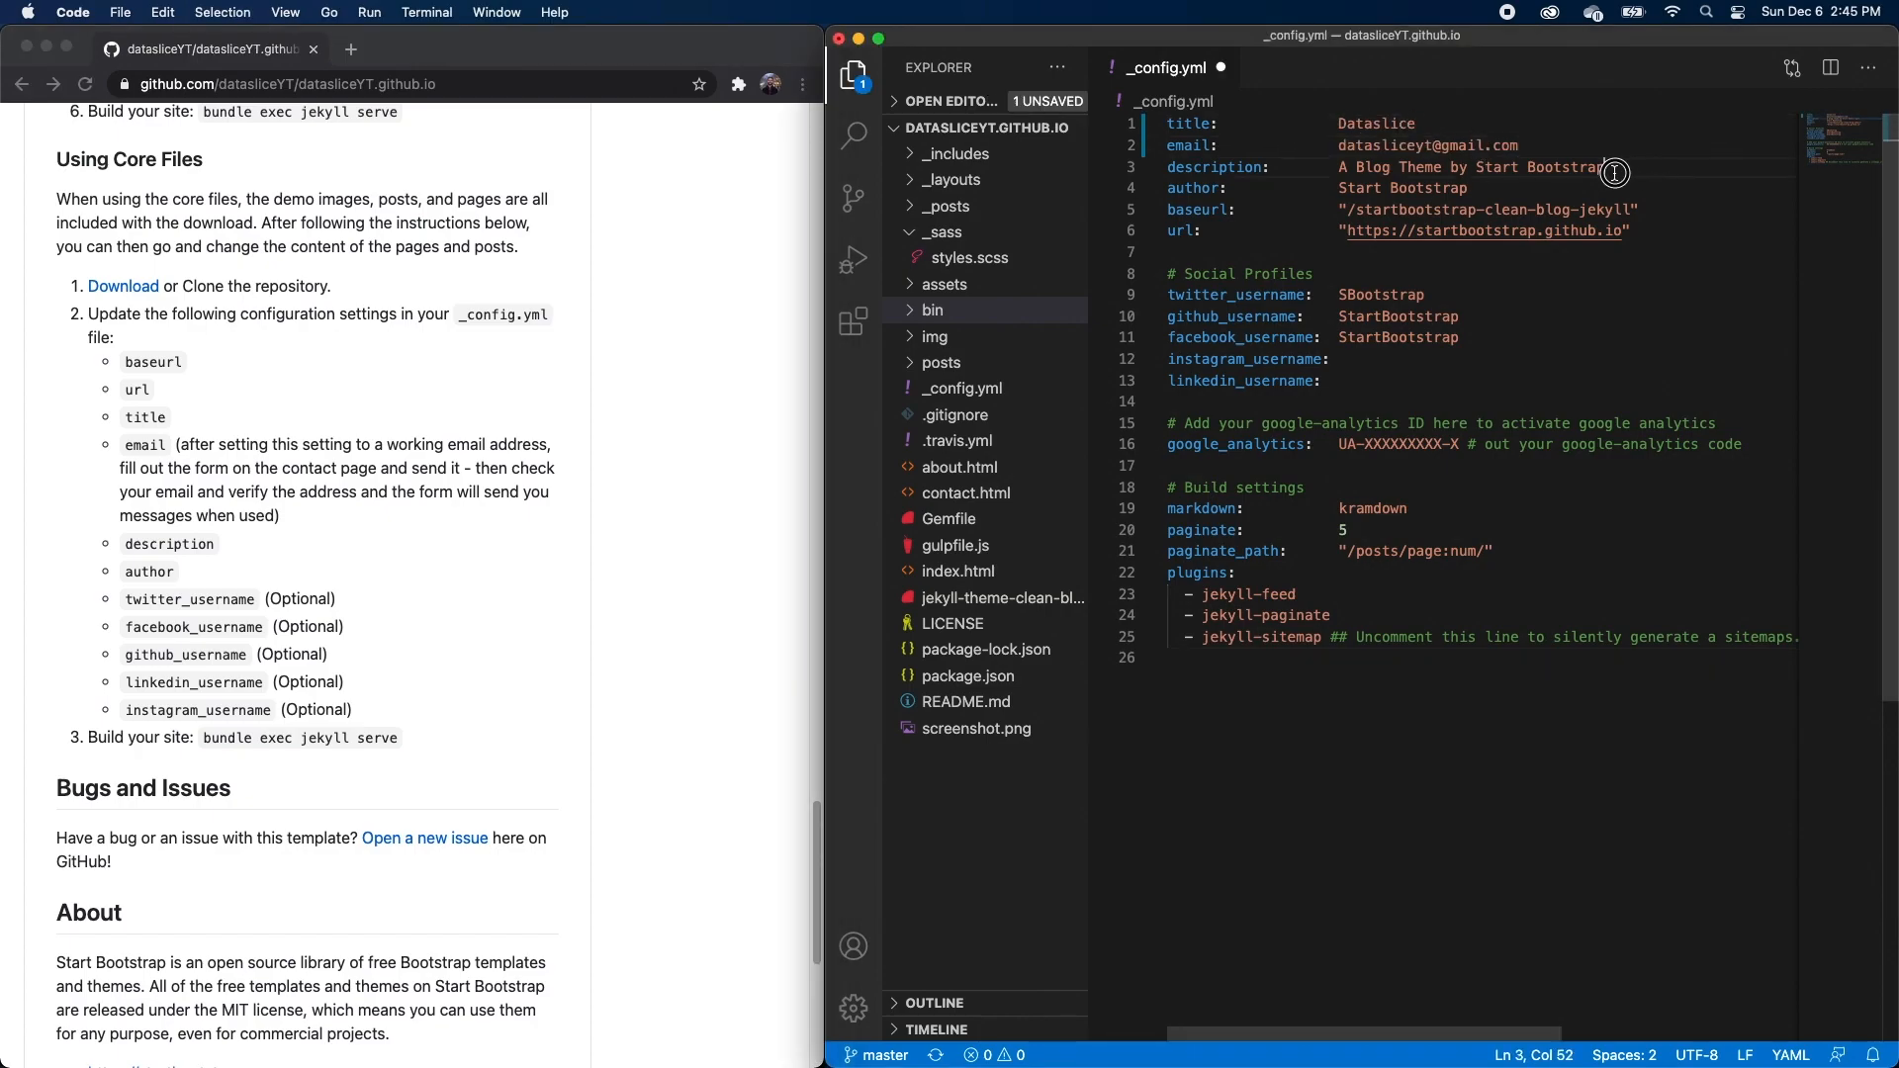
pyautogui.write('Data tutorials, tips, and tricks')
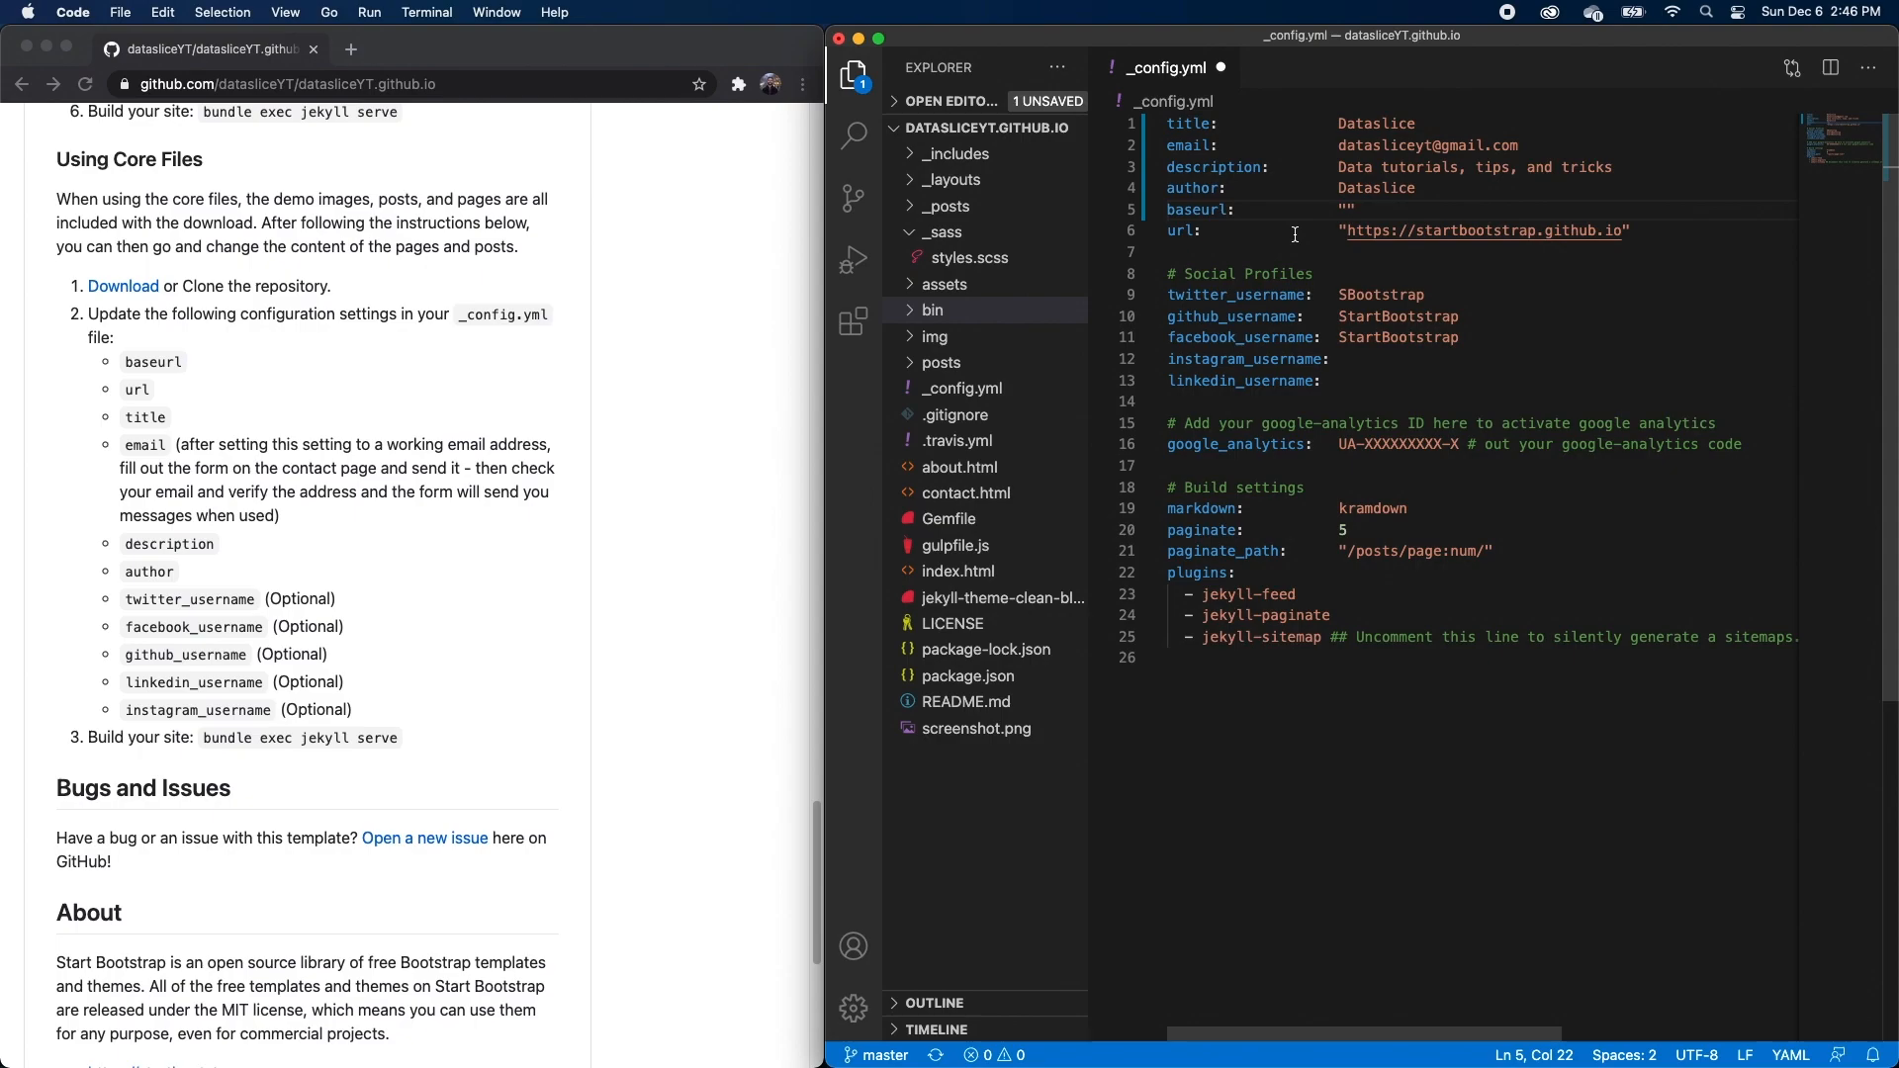
# Replace 'startbootstrap' in the site url with the dataslice account name.
pyautogui.doubleClick(1474, 229)
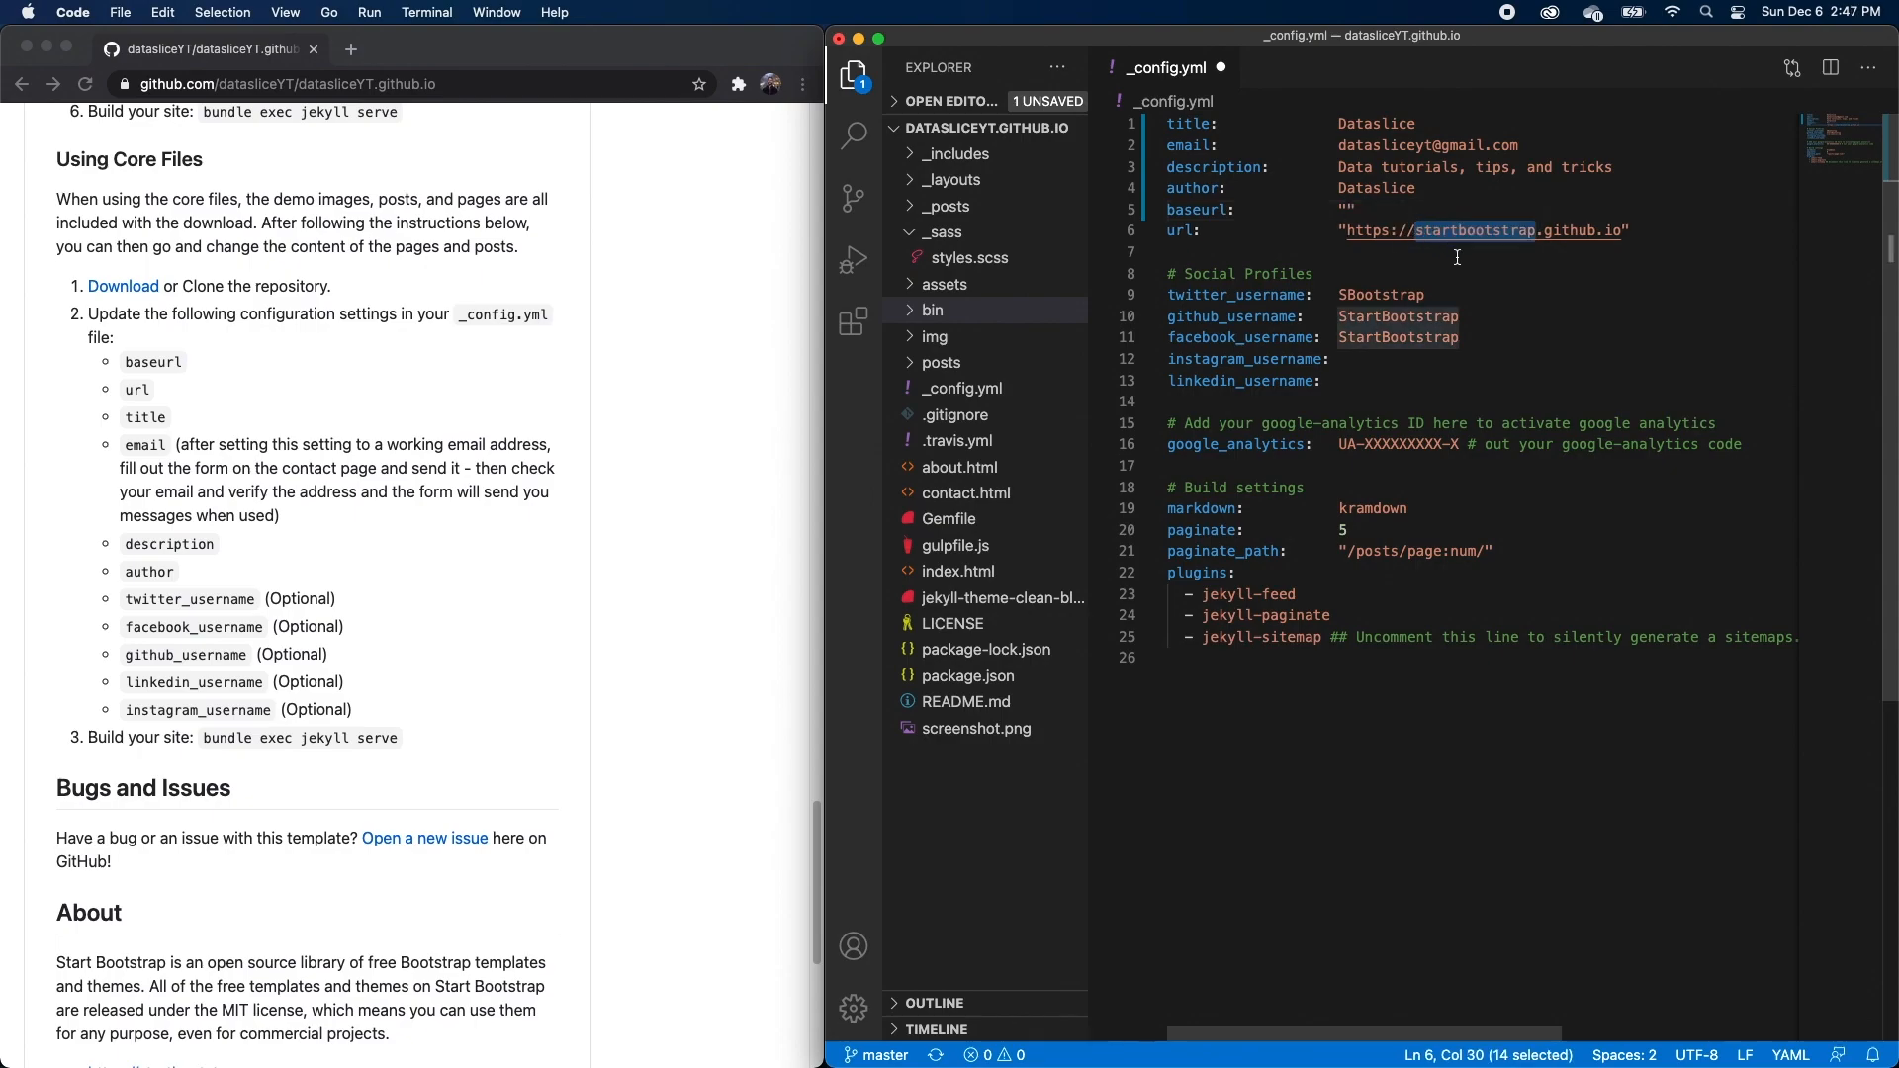
pyautogui.write('dataslicey')
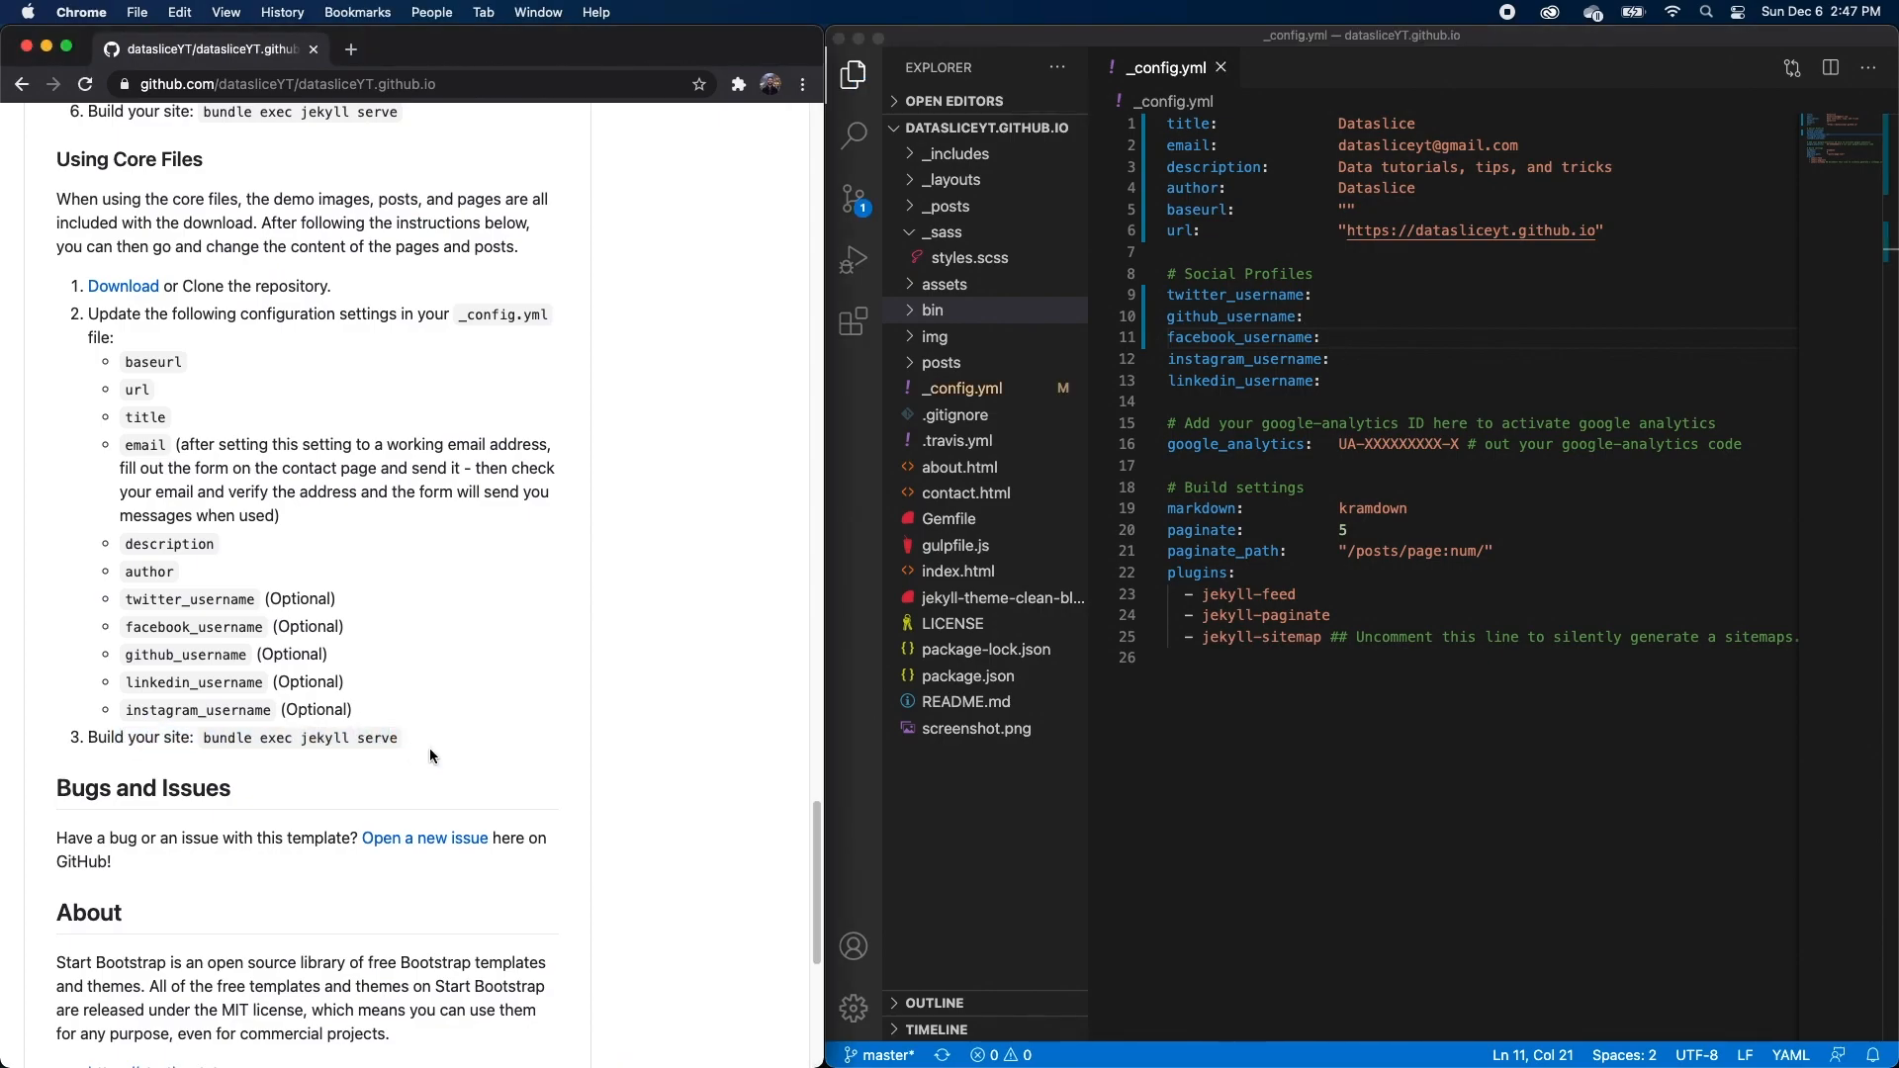
# Run 'bundle exec jekyll serve' in the integrated terminal to serve the site at 127.0.0.1:4000.
pyautogui.doubleClick(298, 738)
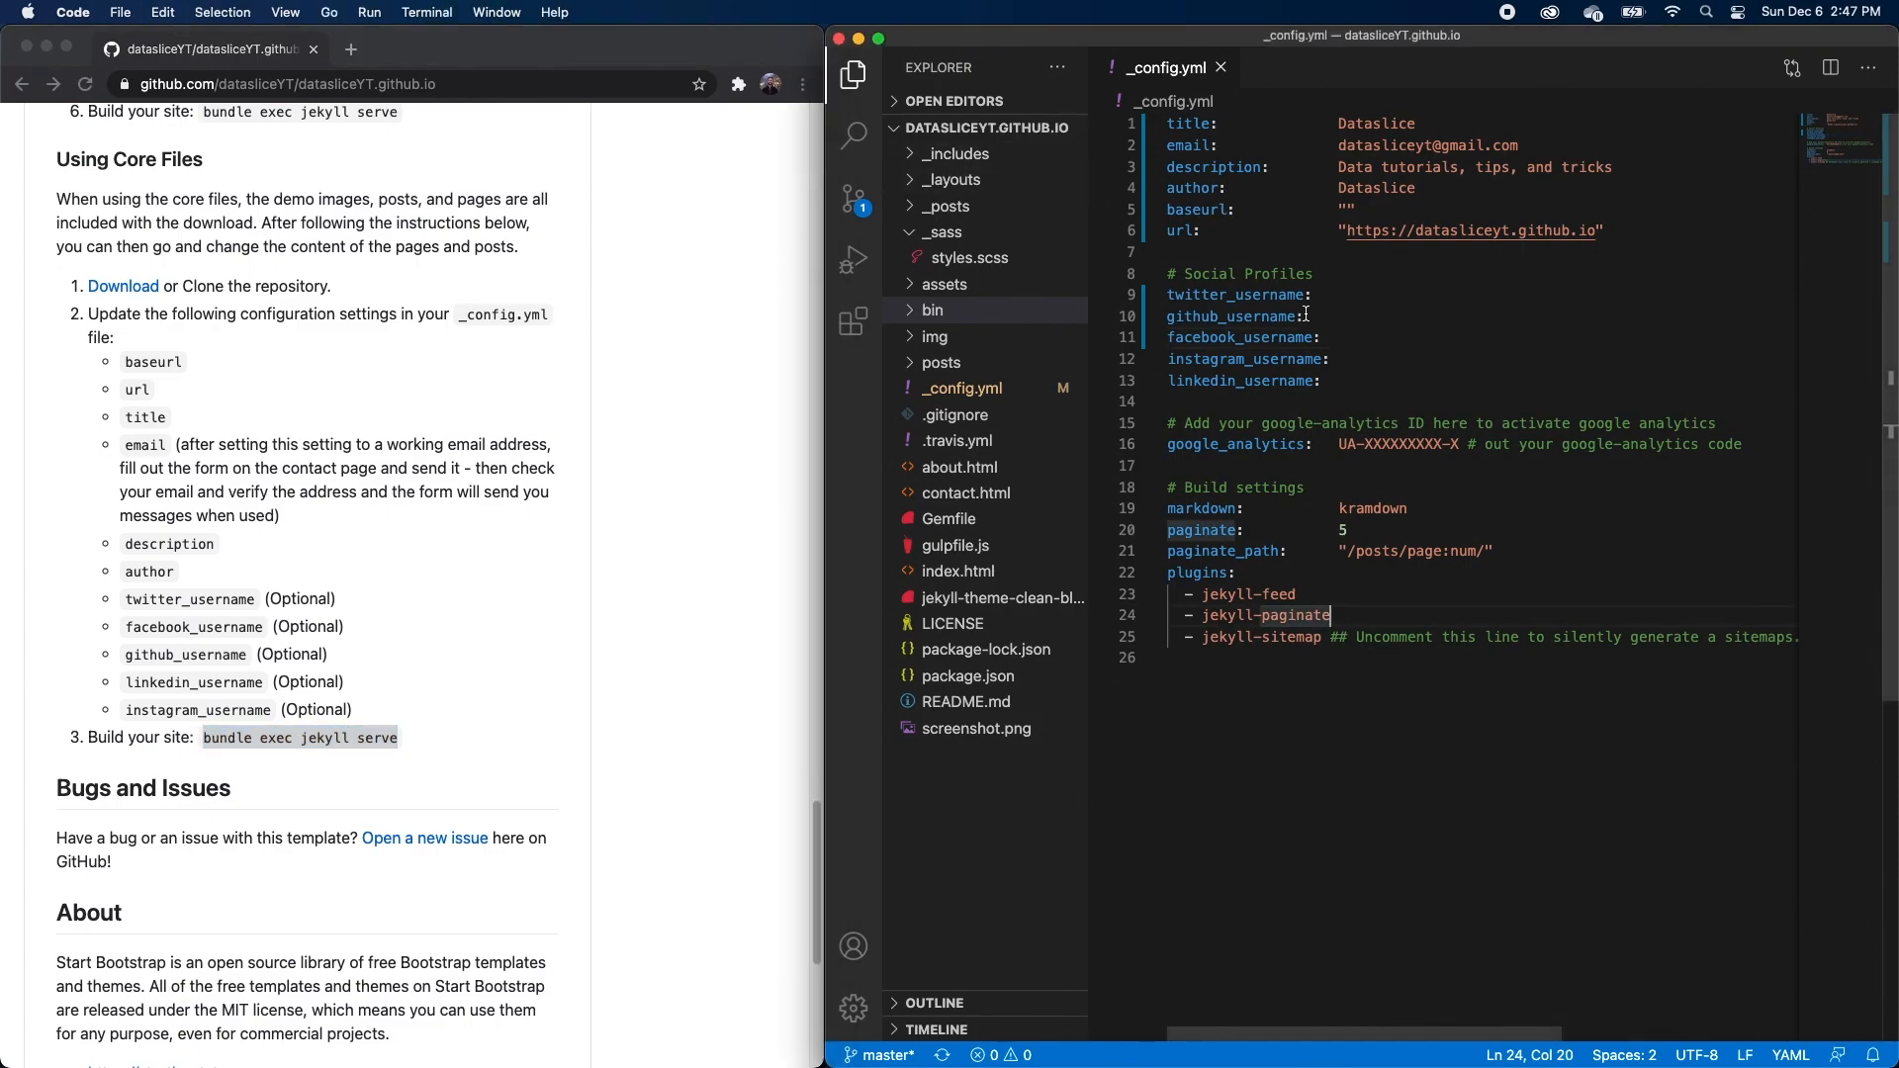
pyautogui.click(285, 11)
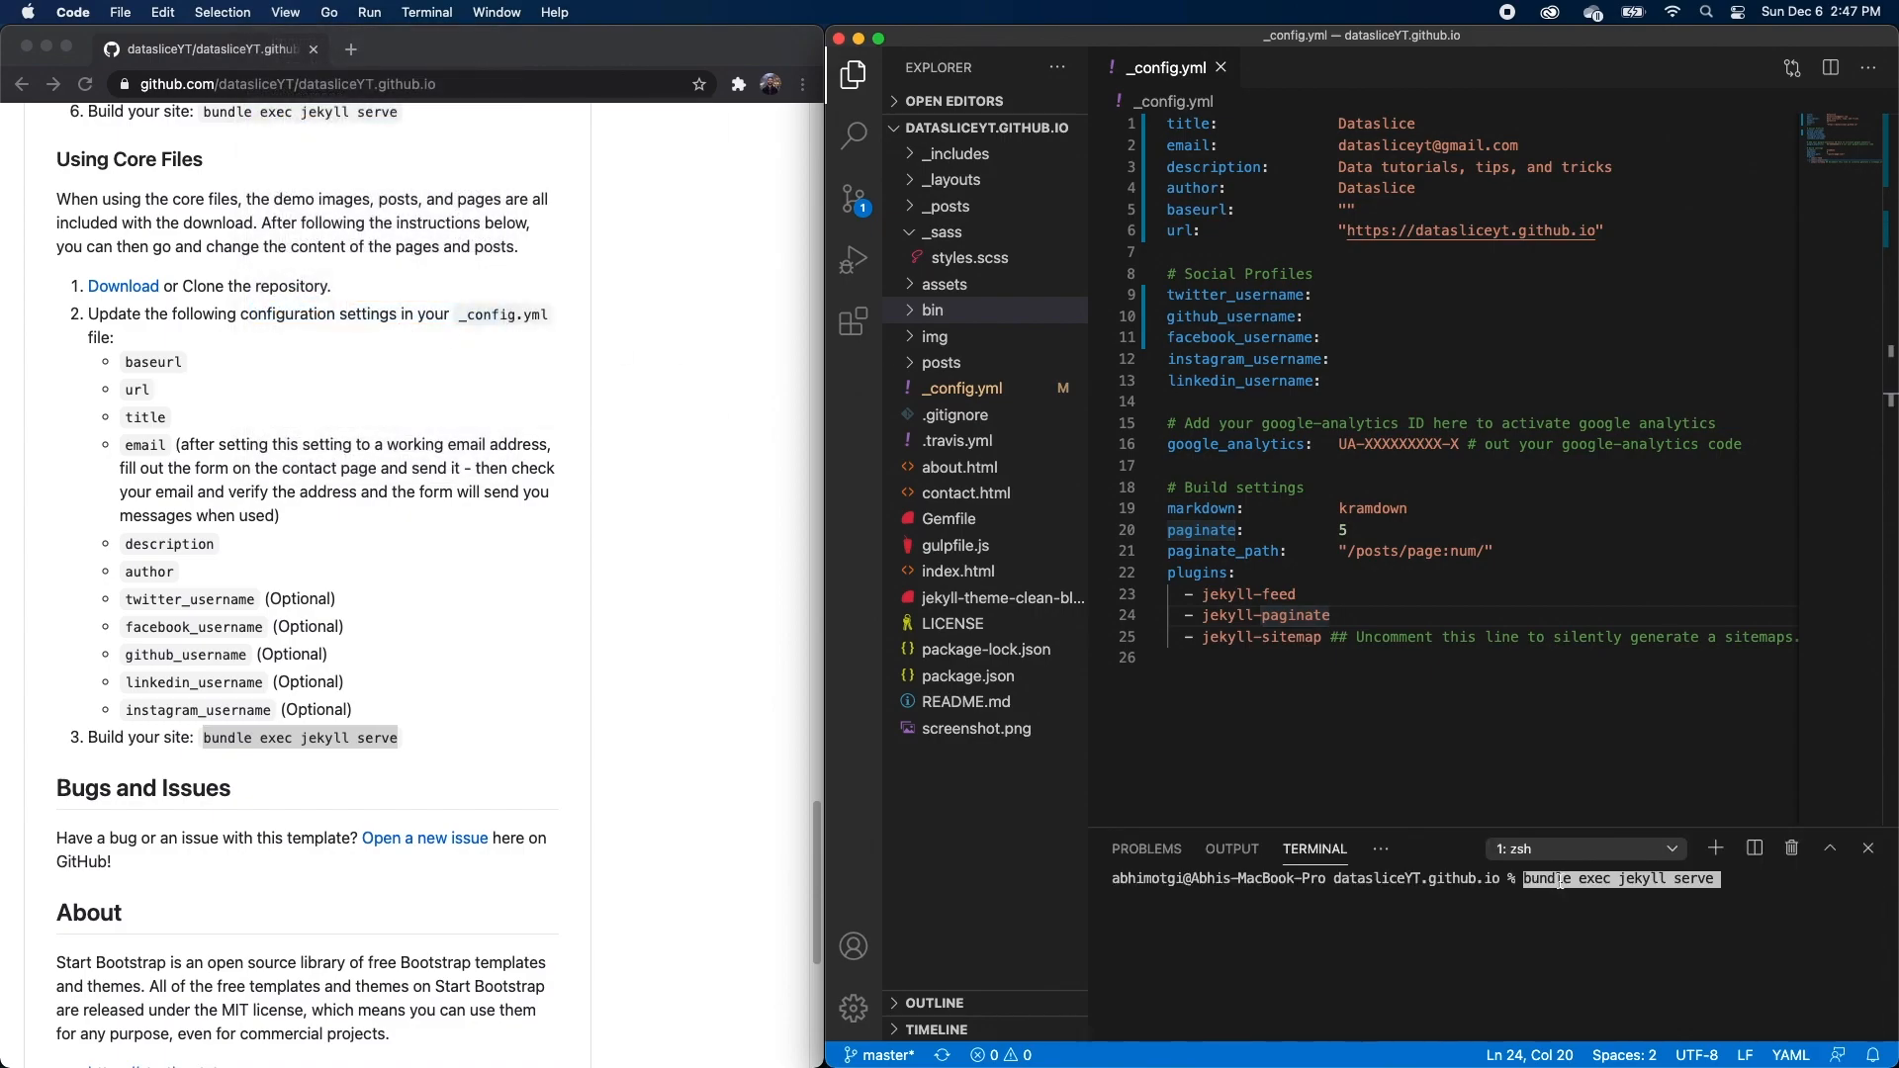
pyautogui.press('Enter')
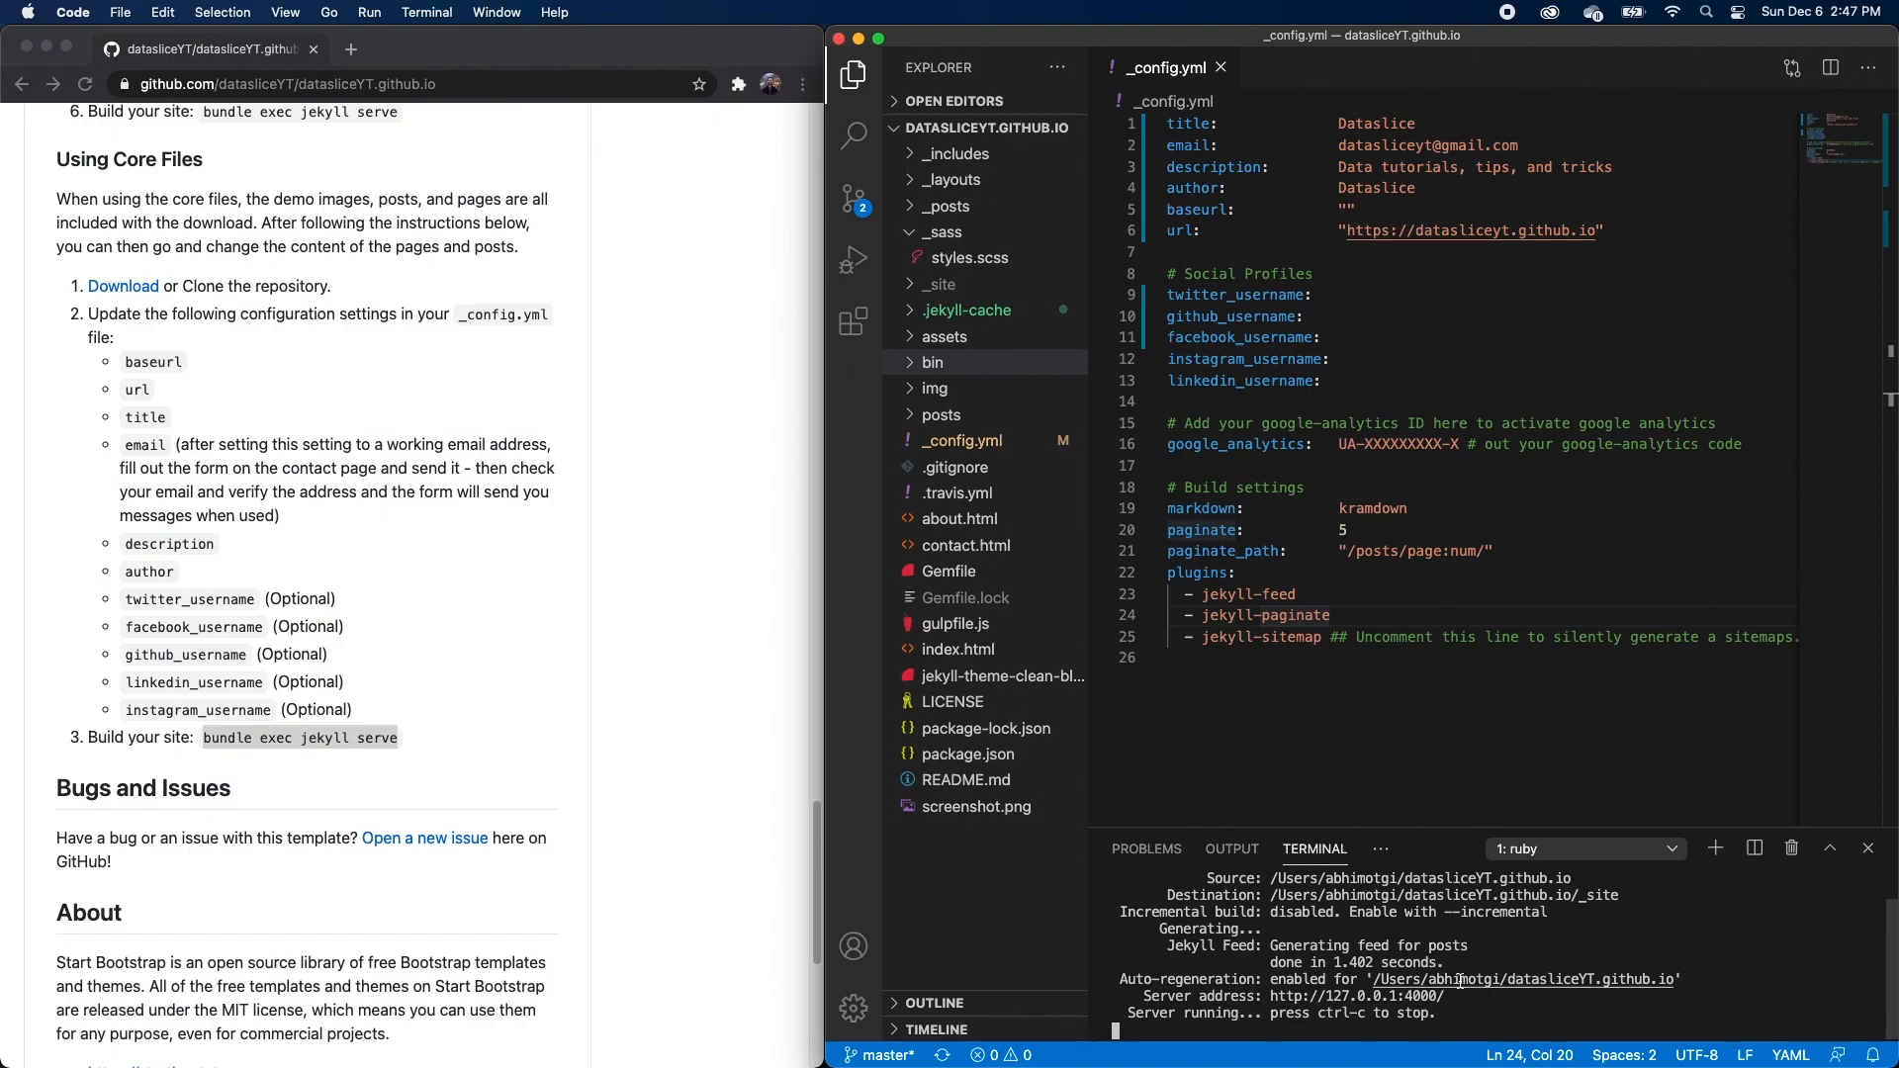
pyautogui.moveTo(1480, 938)
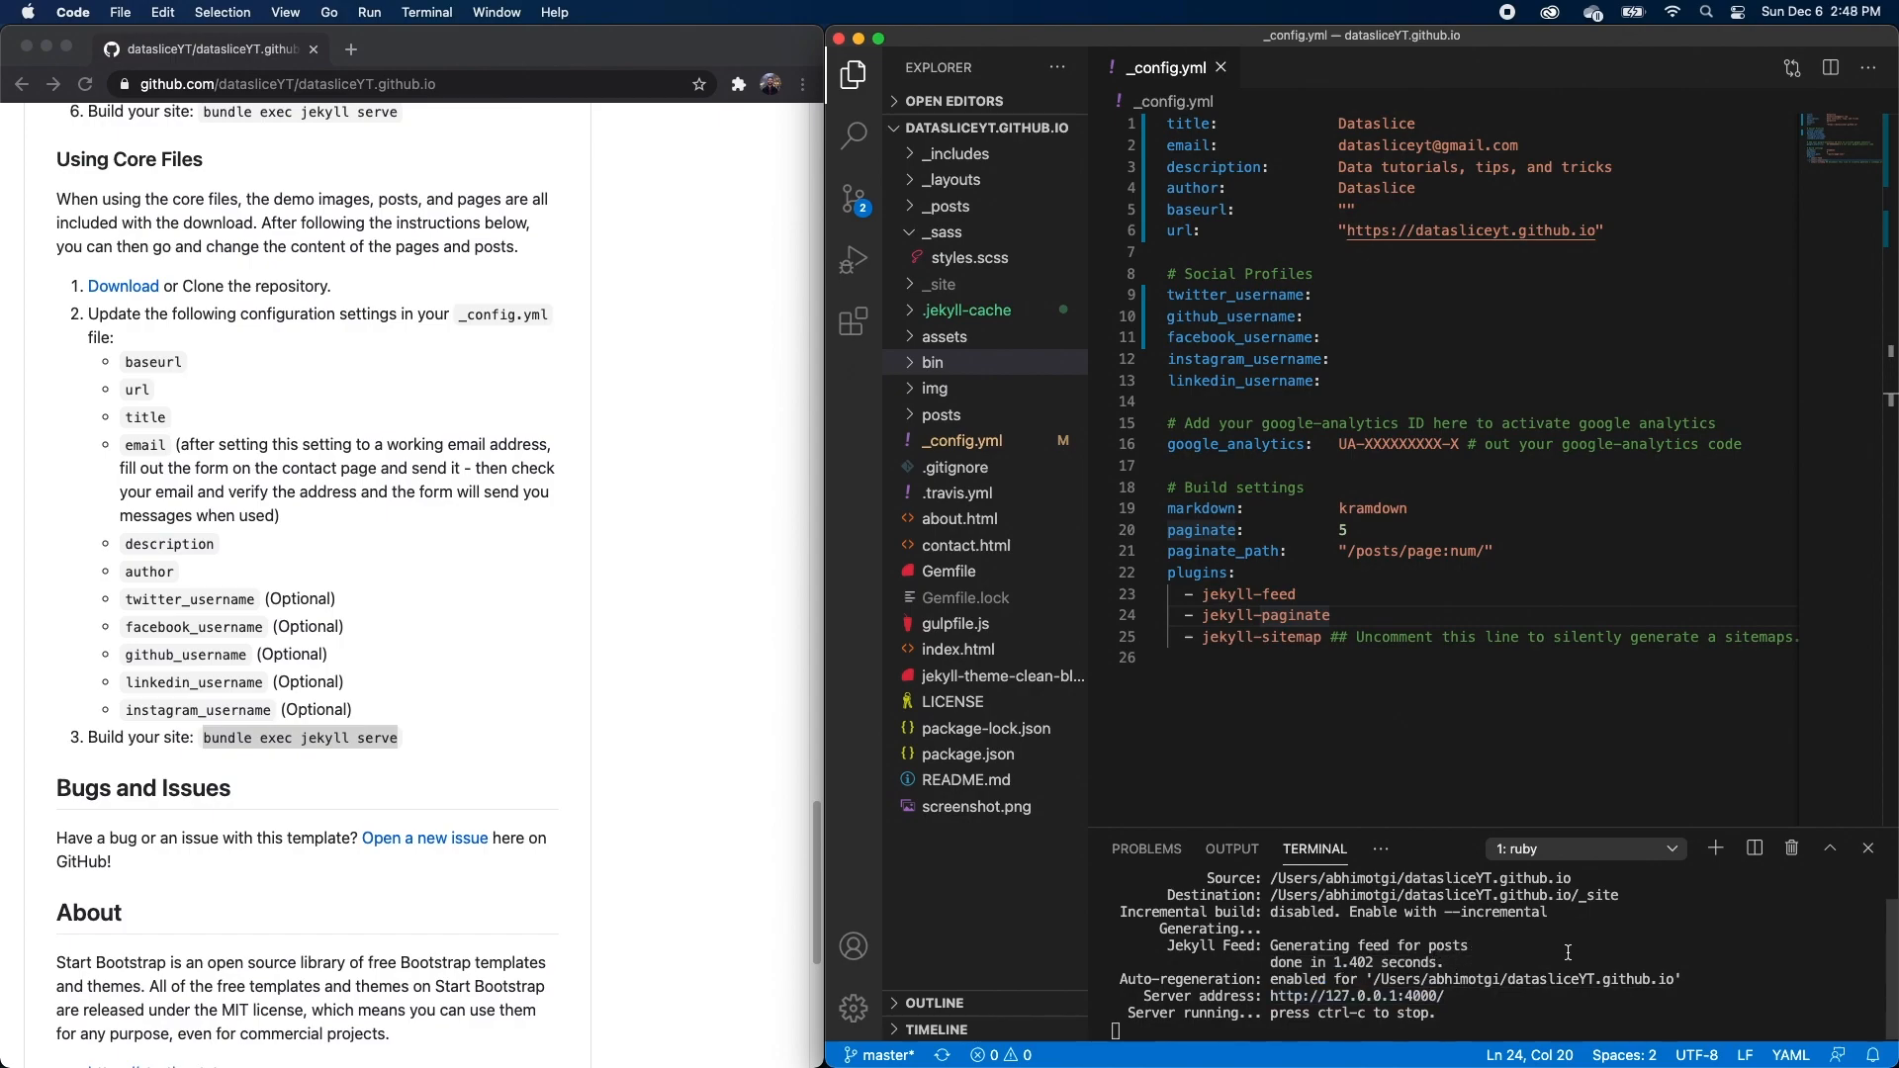
pyautogui.moveTo(1495, 945)
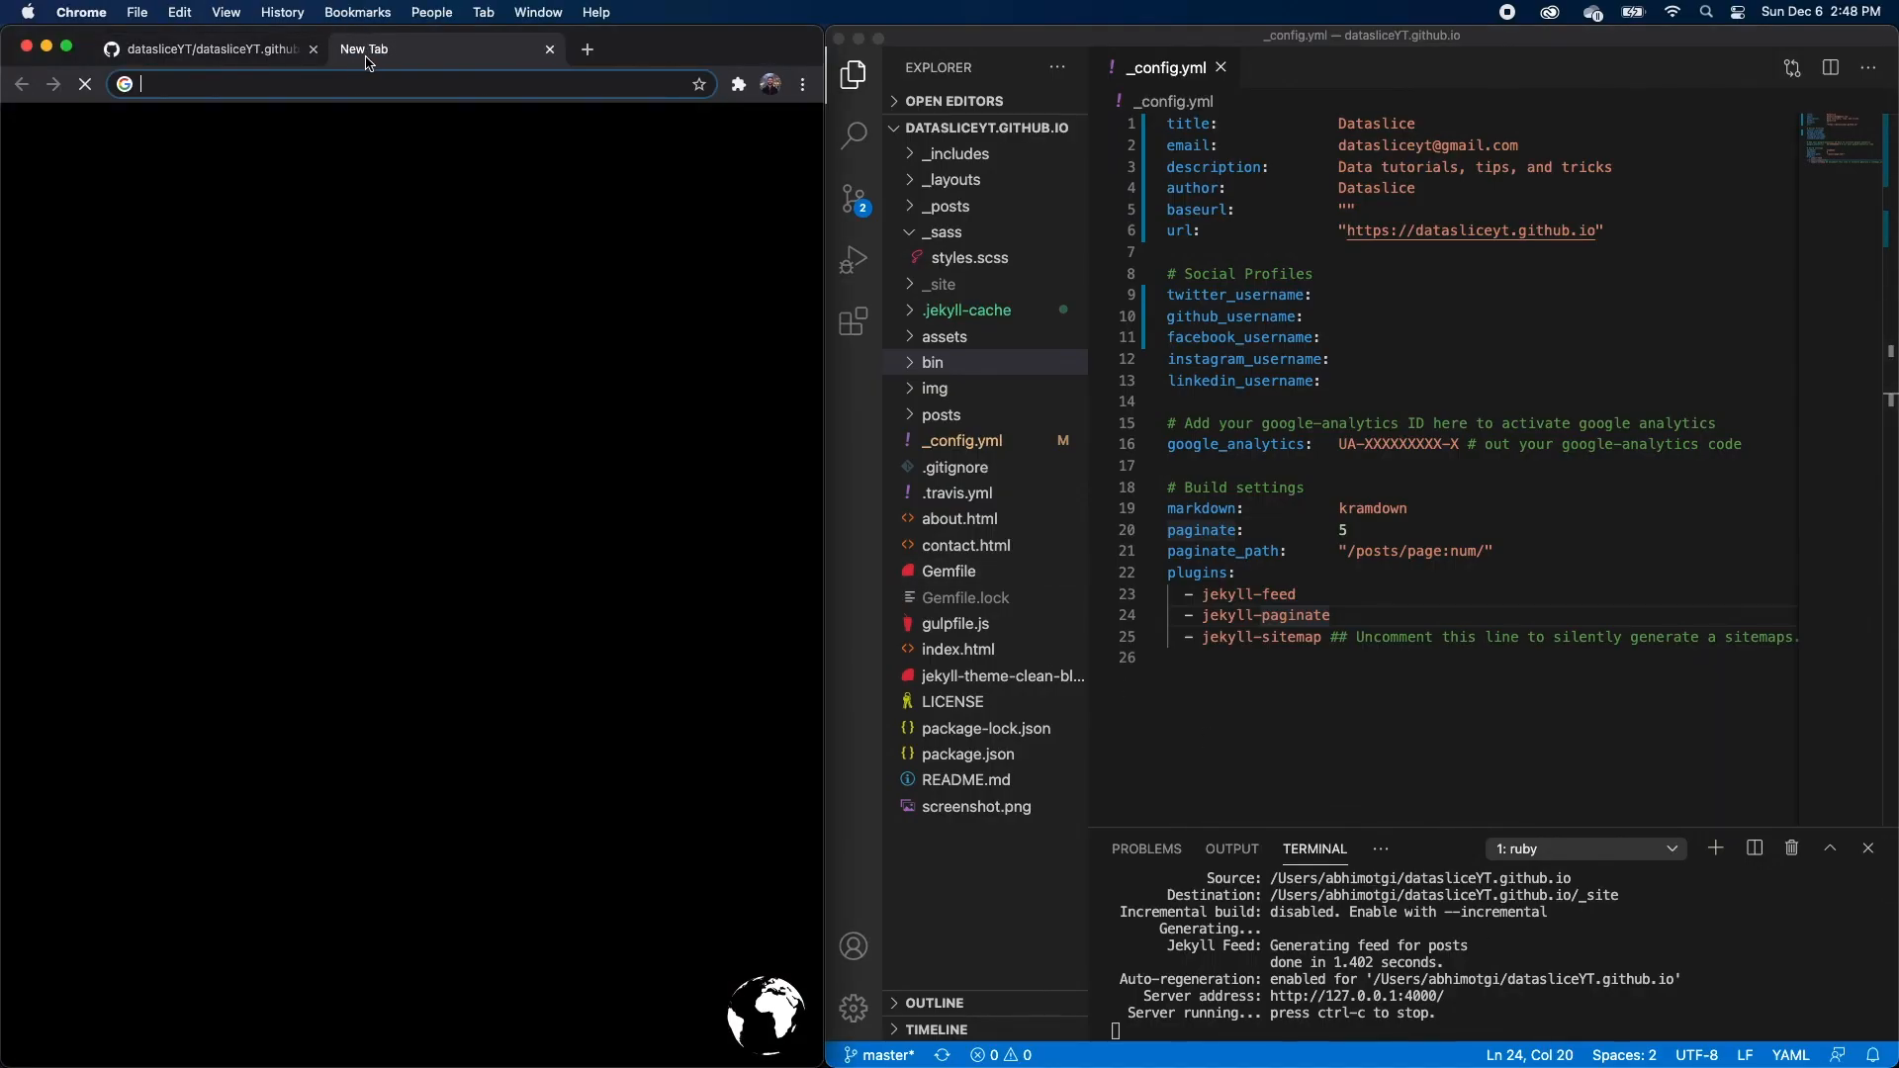
# Load localhost:4000 in a new tab and scroll through the Dataslice posts.
pyautogui.write('localhost:4000')
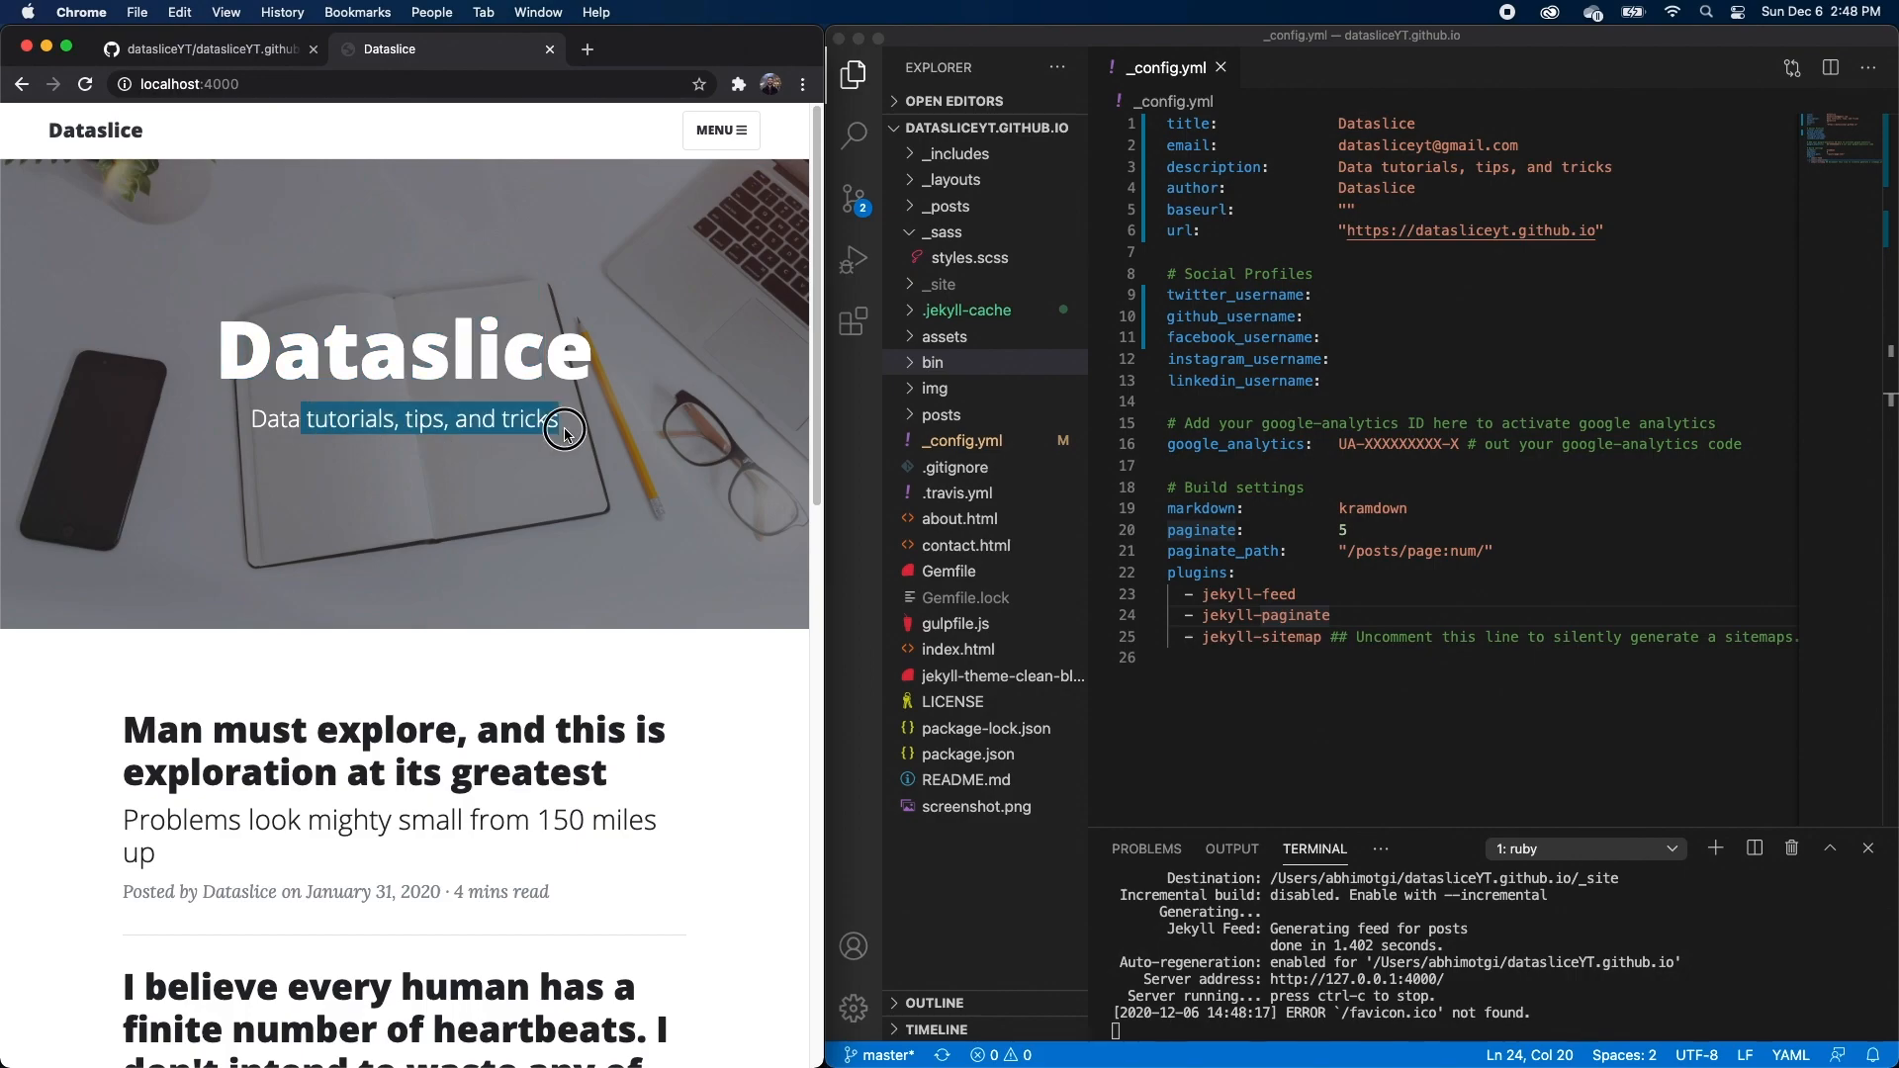
pyautogui.moveTo(1570, 356)
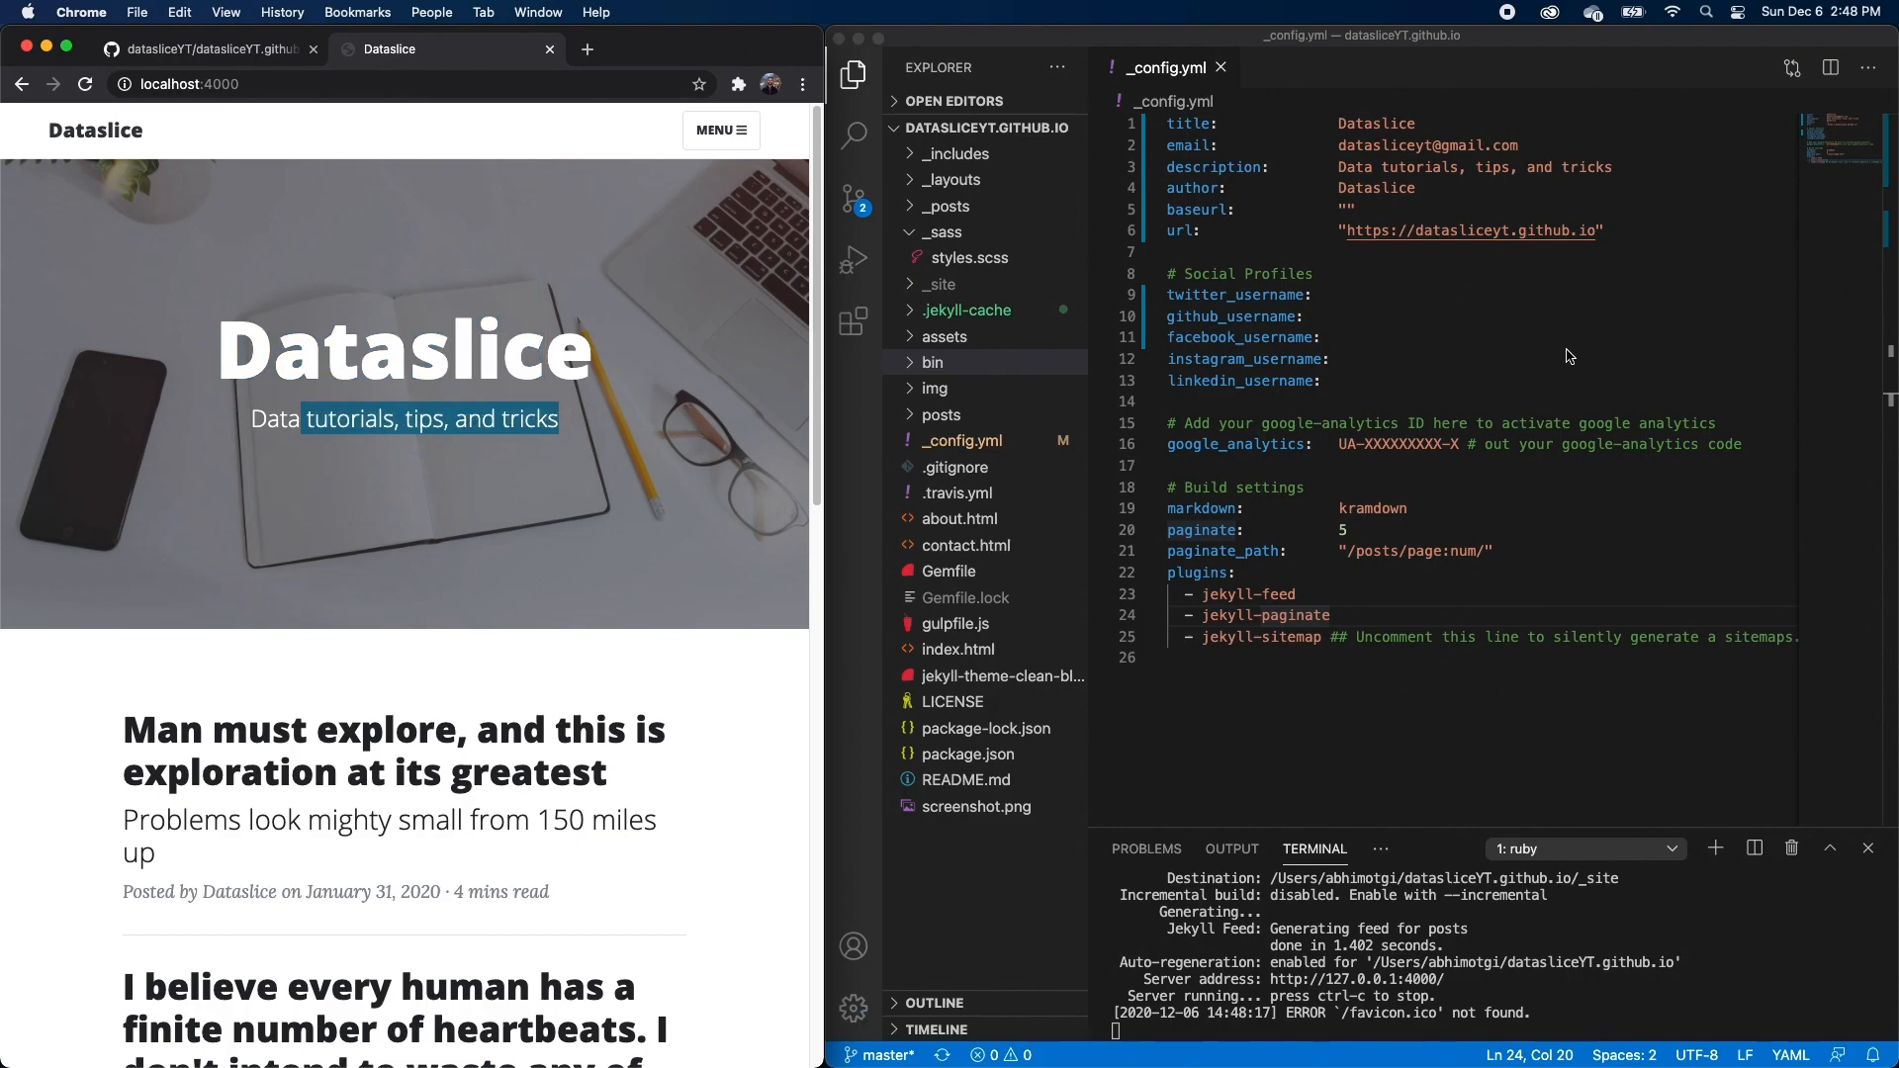
pyautogui.scroll(-3)
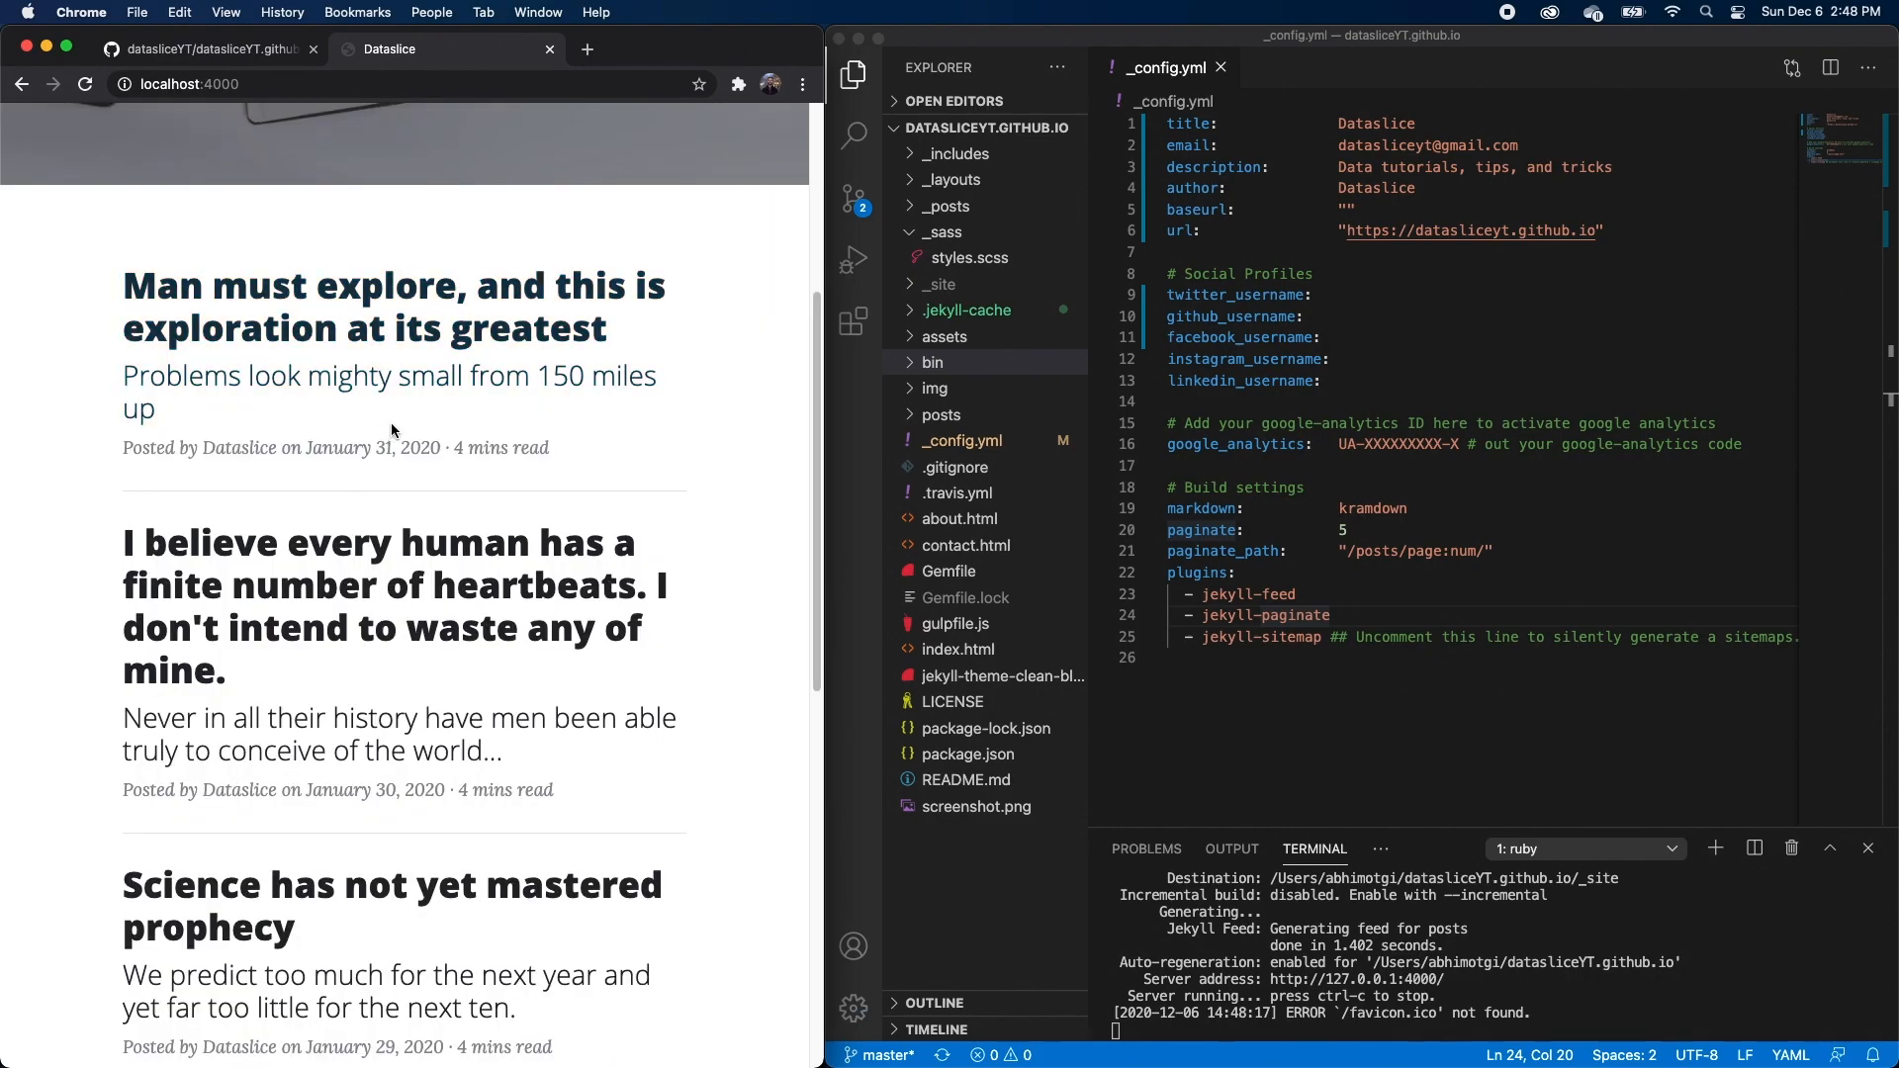
pyautogui.click(949, 206)
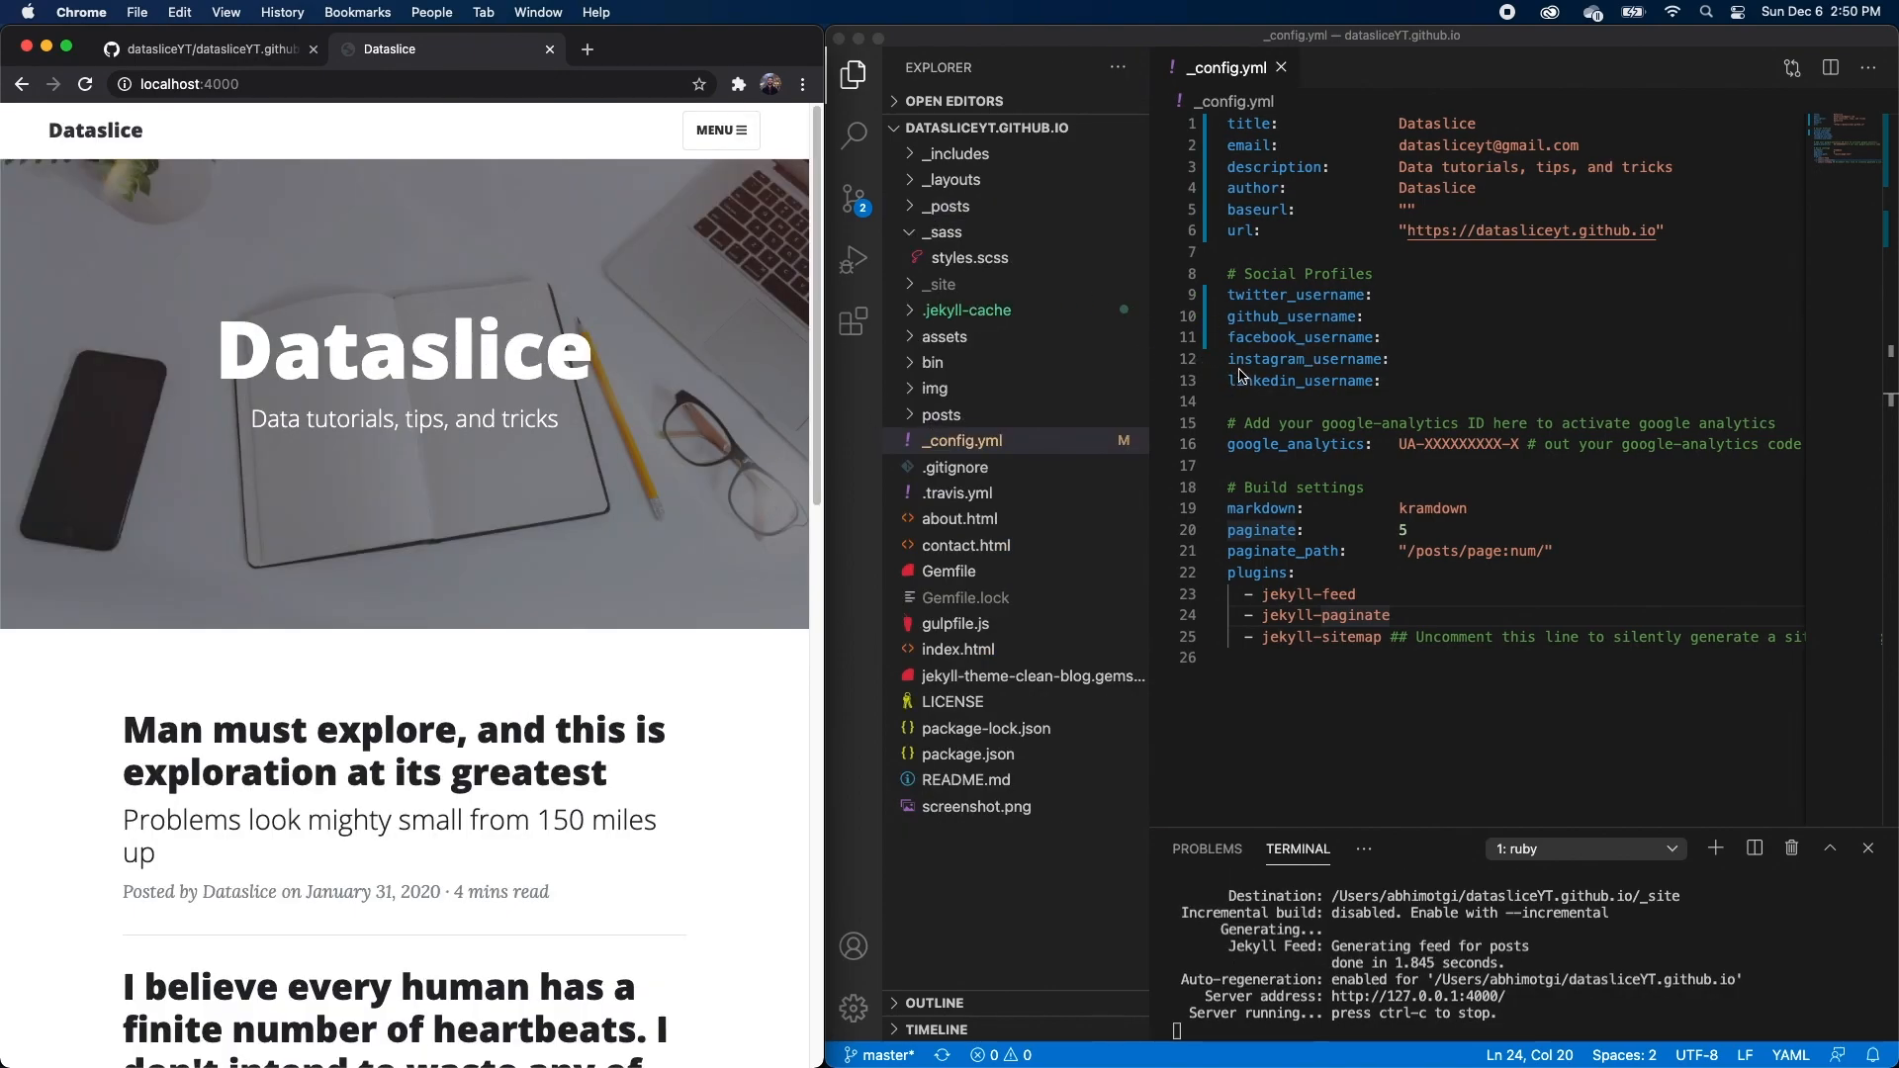
pyautogui.moveTo(241, 218)
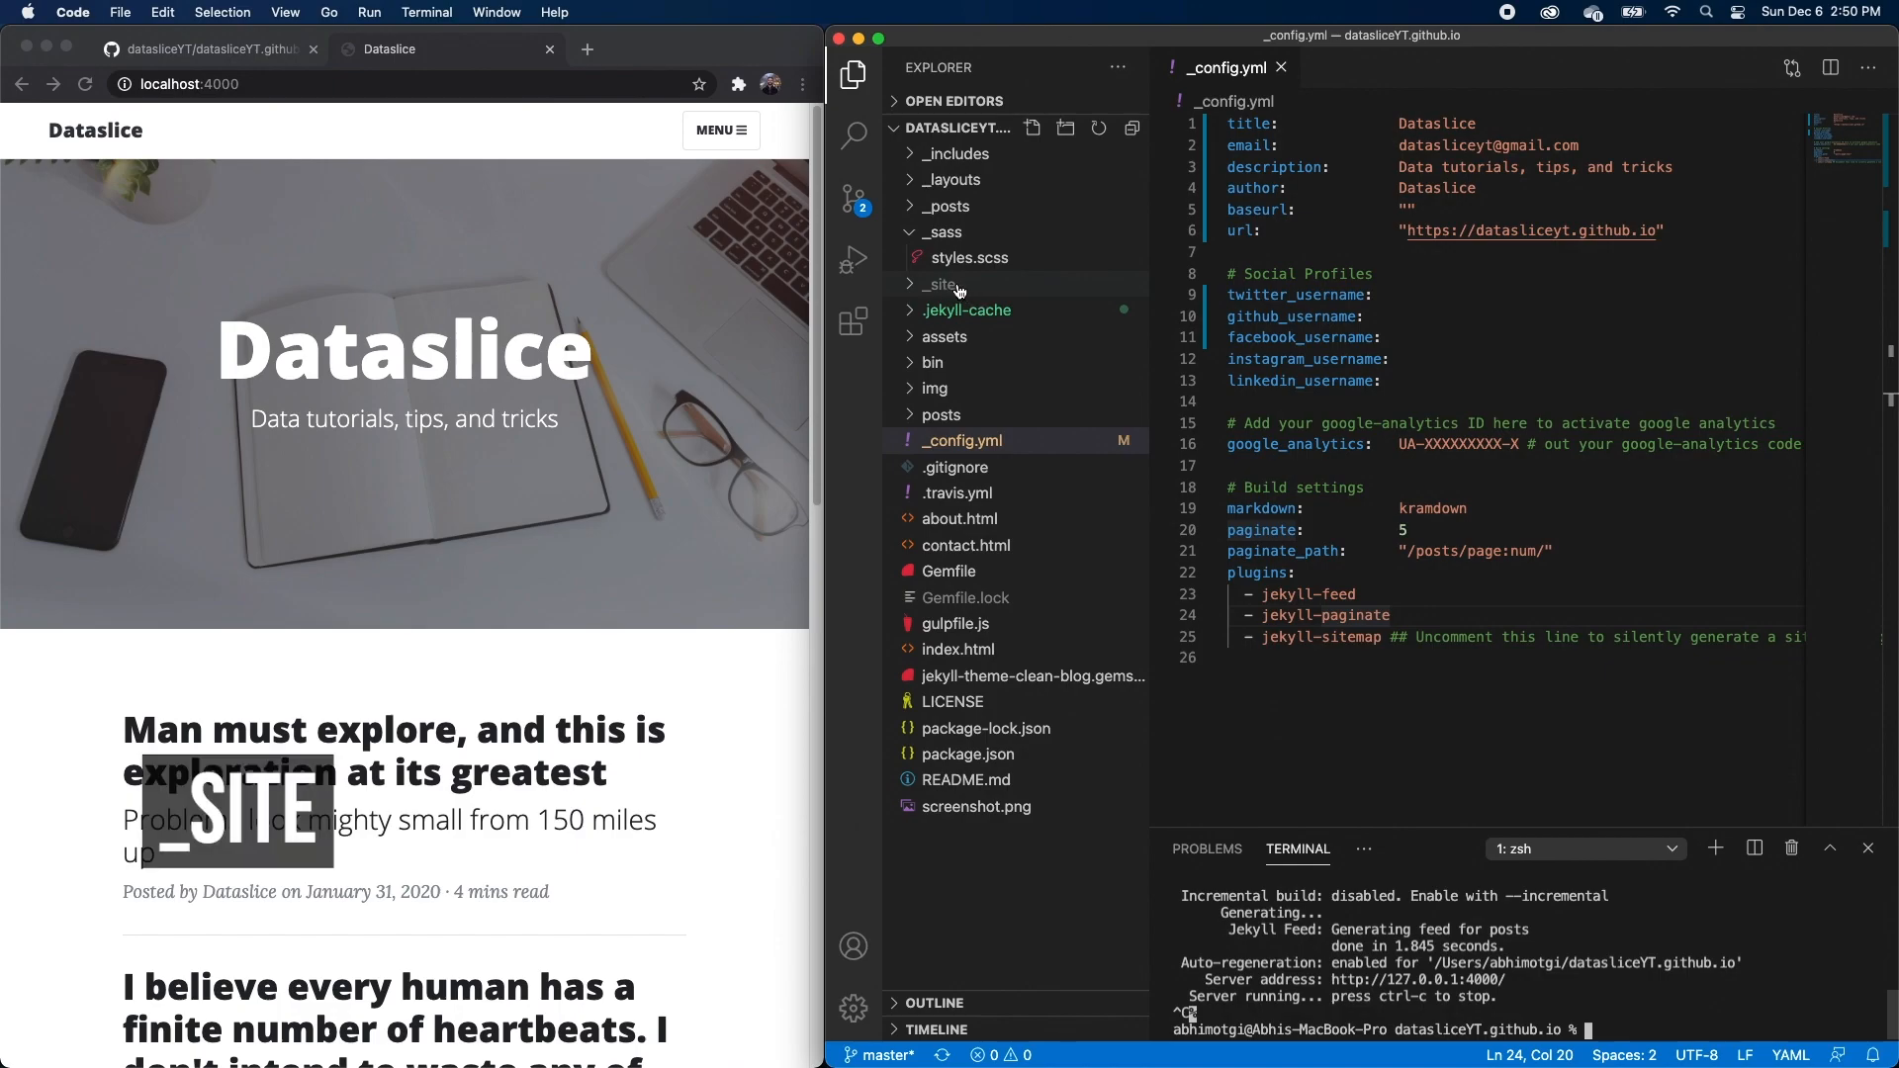
pyautogui.moveTo(985, 289)
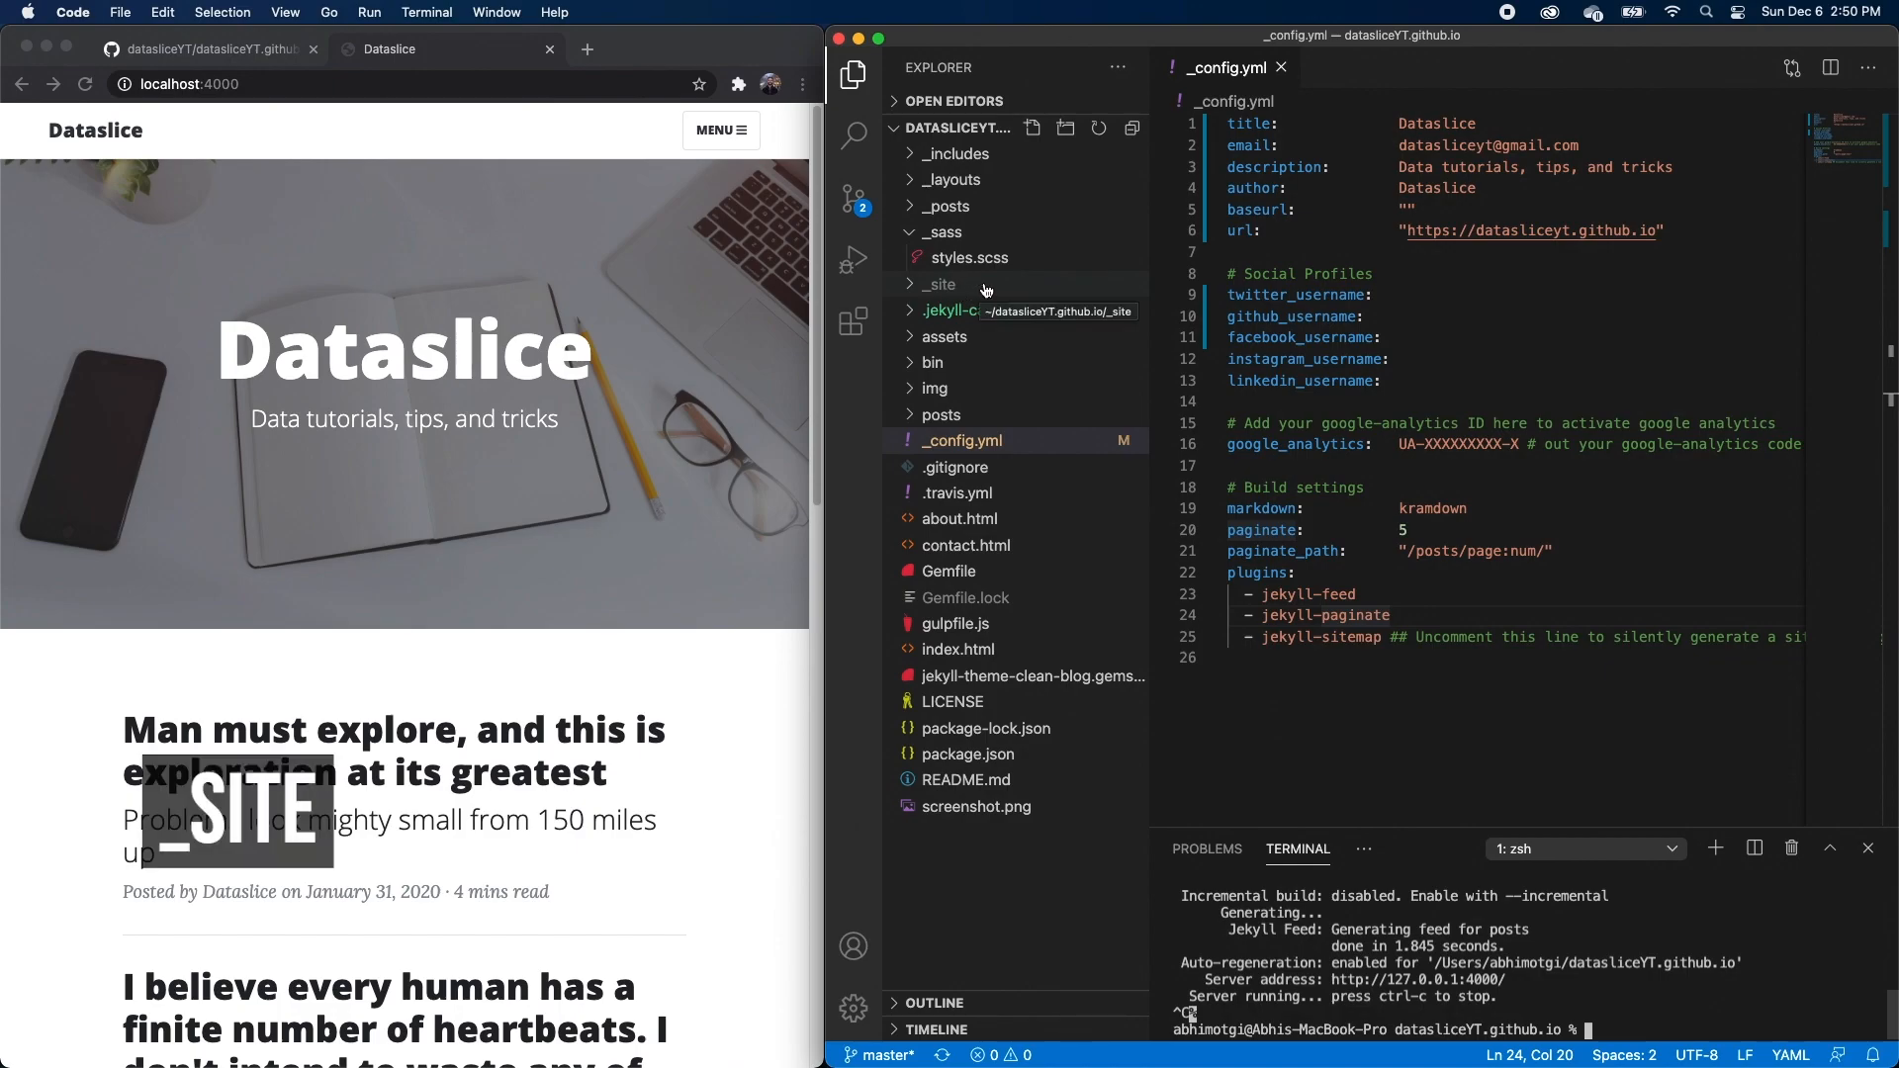
pyautogui.moveTo(1033, 135)
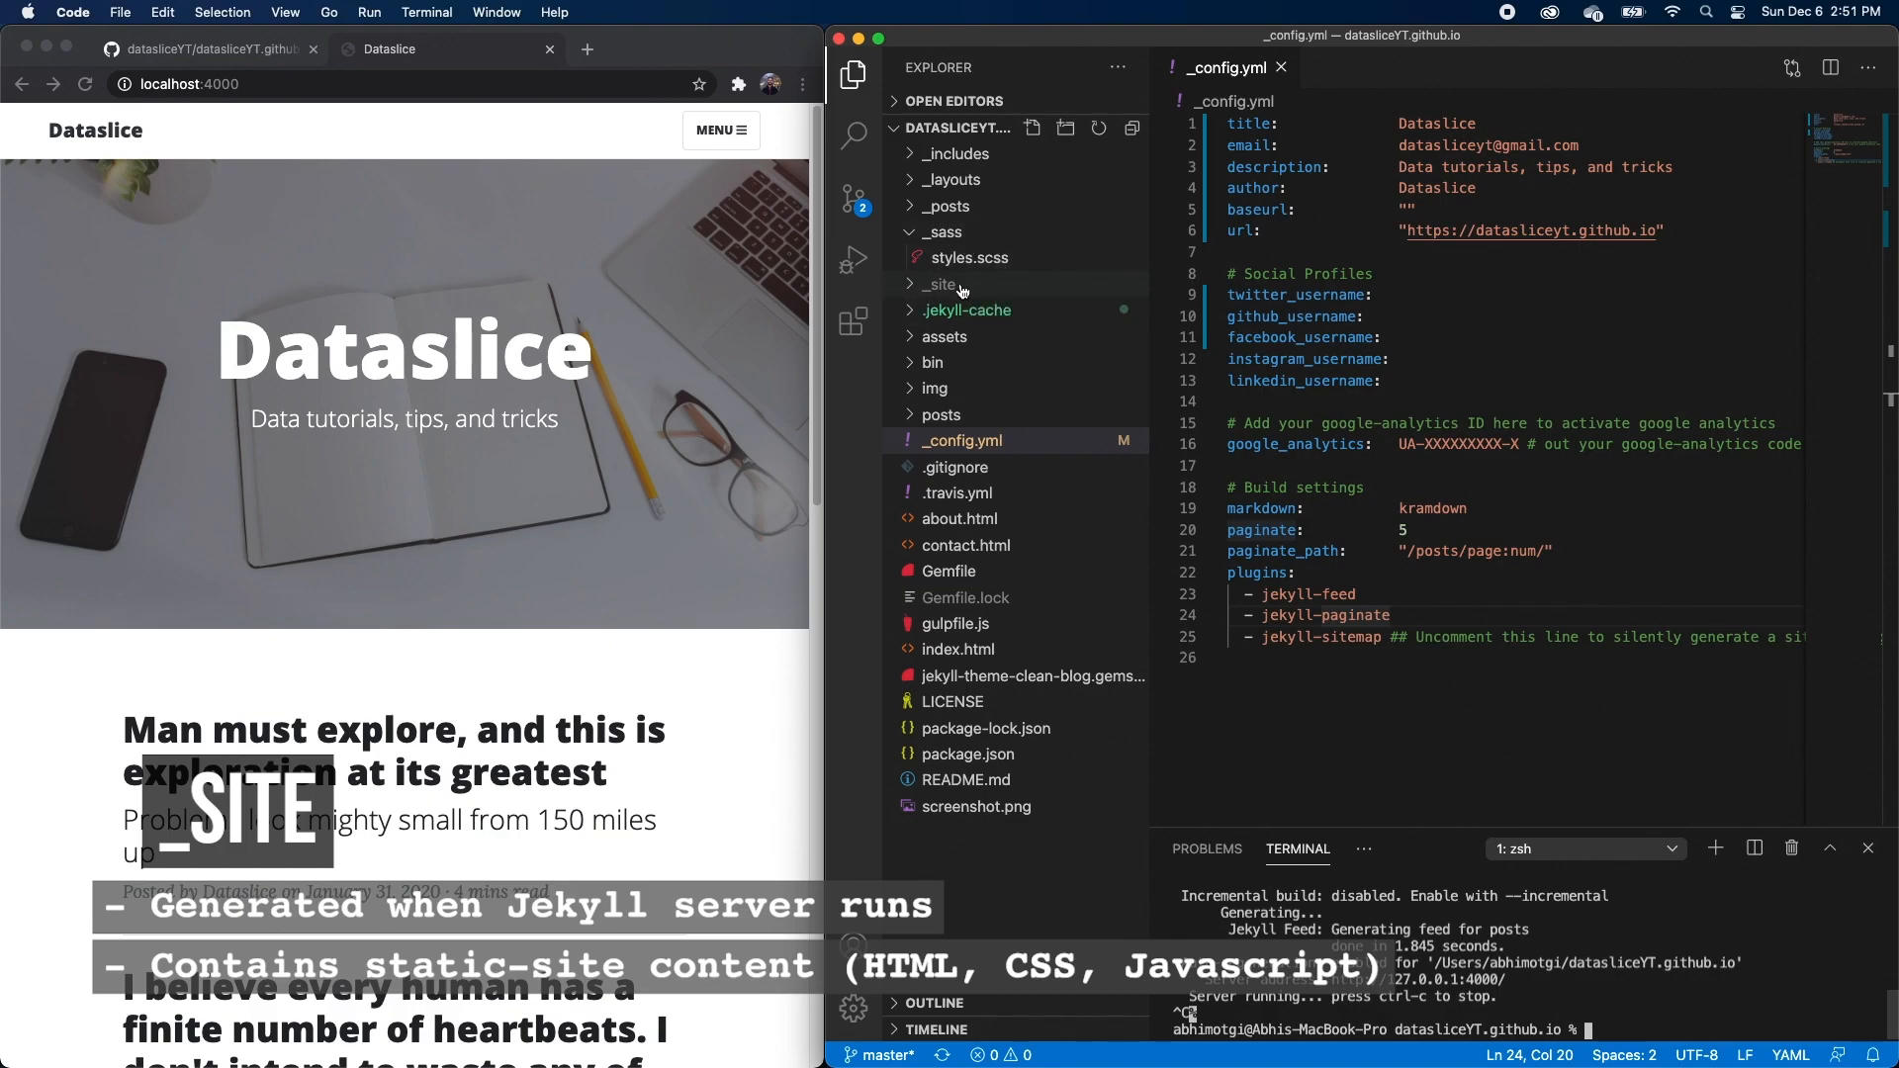
pyautogui.moveTo(971, 287)
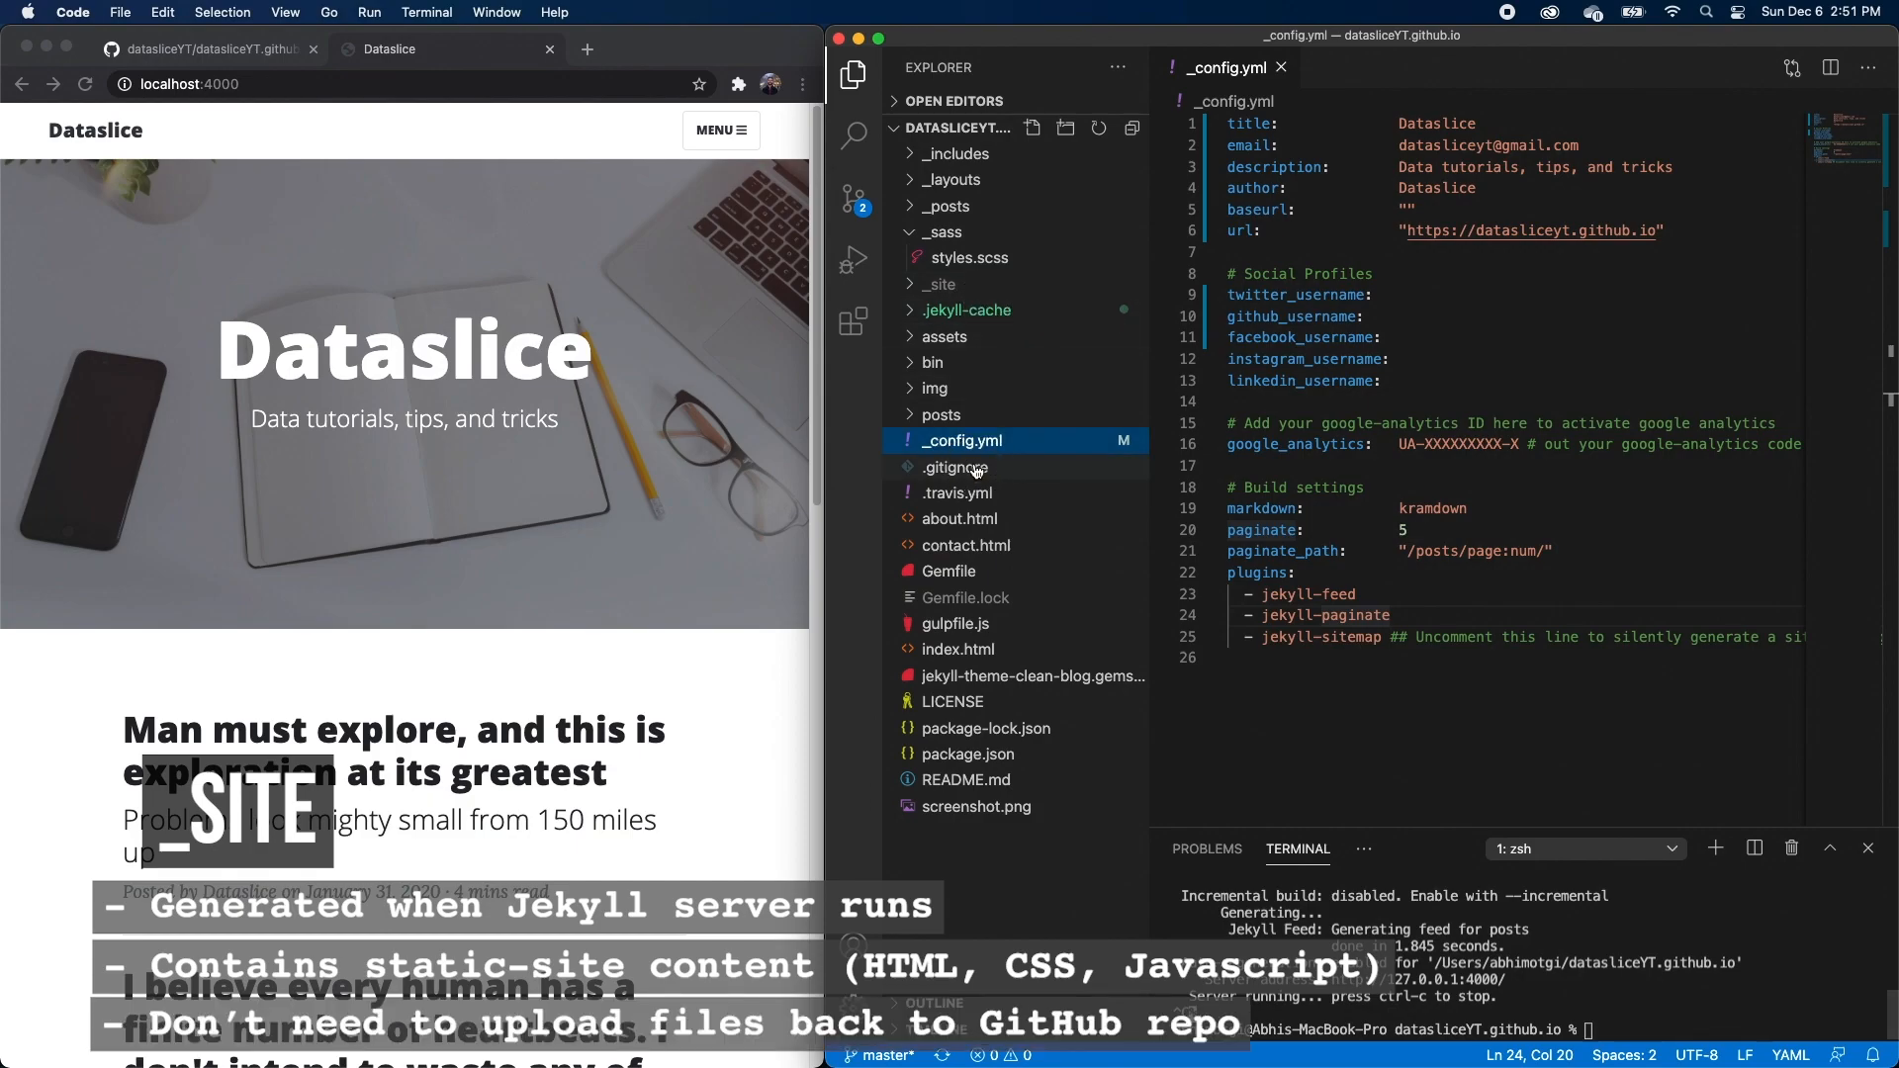
# View .gitignore to confirm _site is excluded, then return to _config.yml.
pyautogui.click(956, 467)
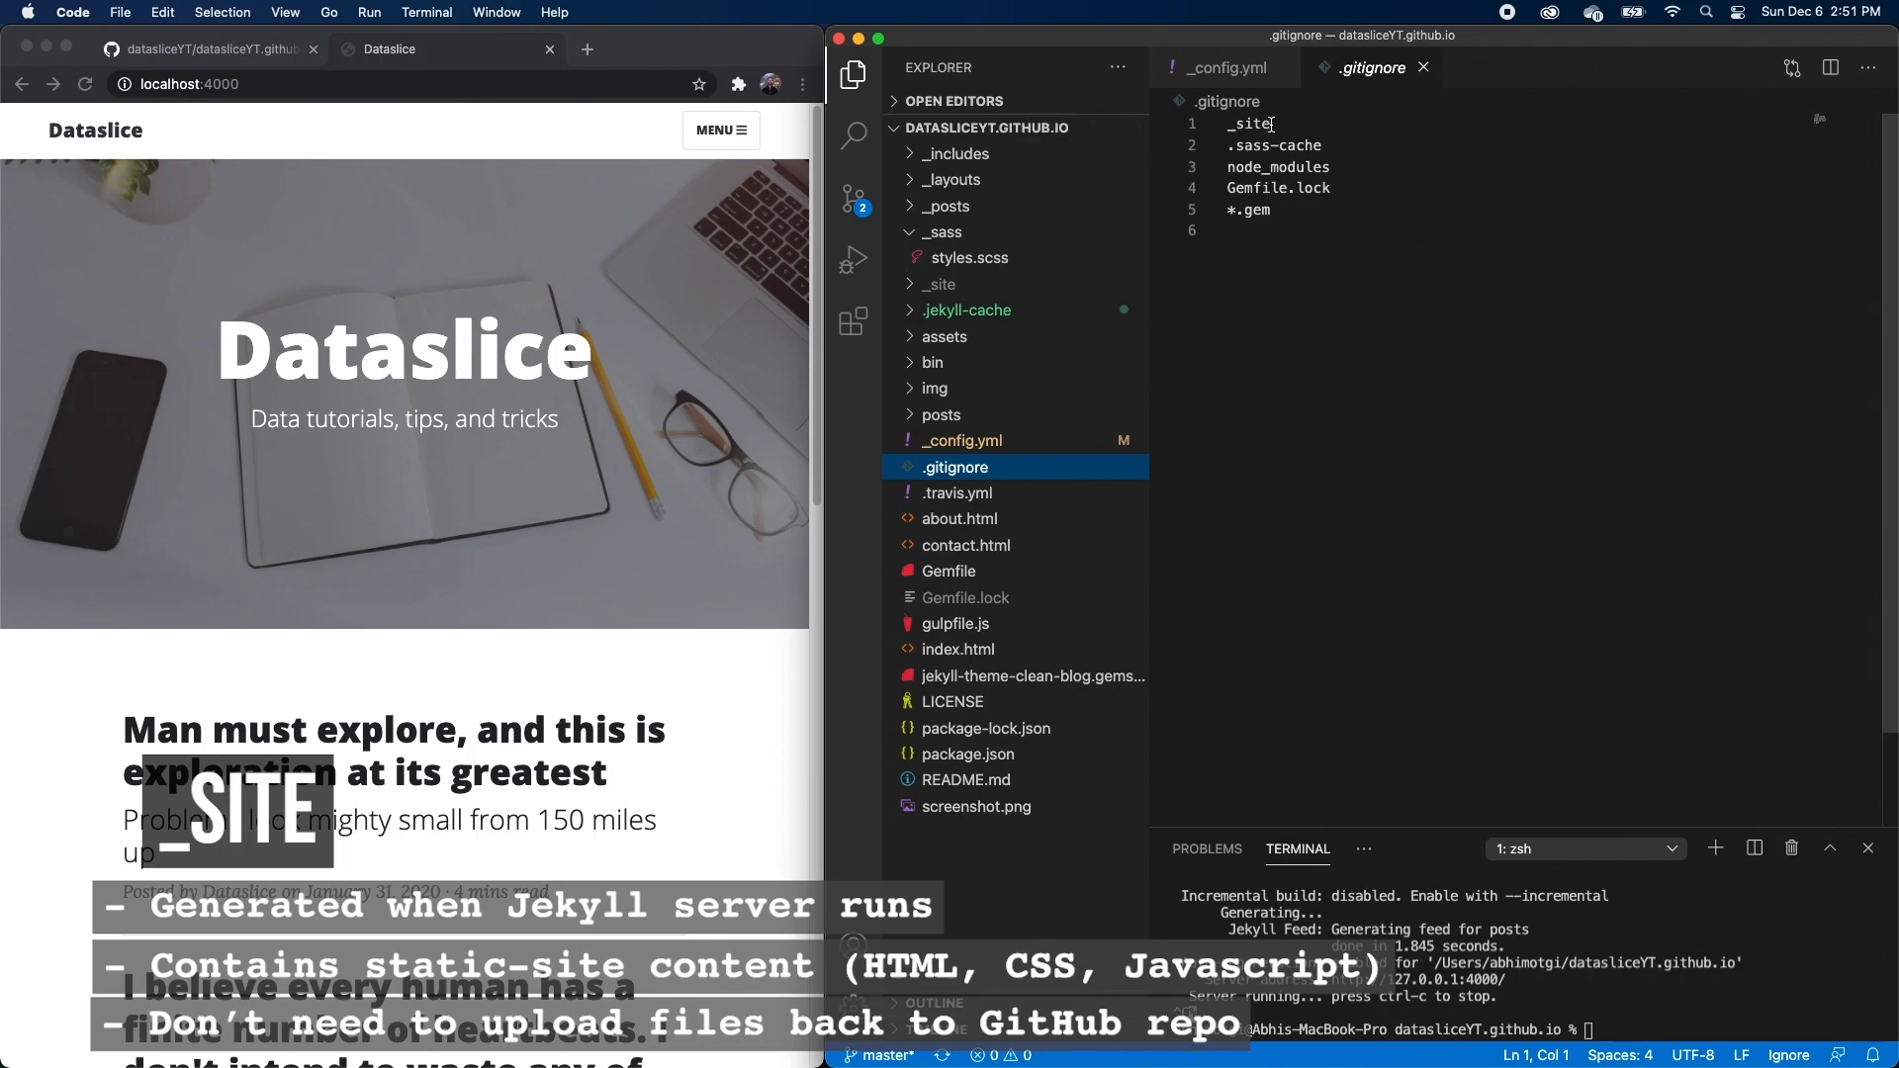
pyautogui.click(1226, 67)
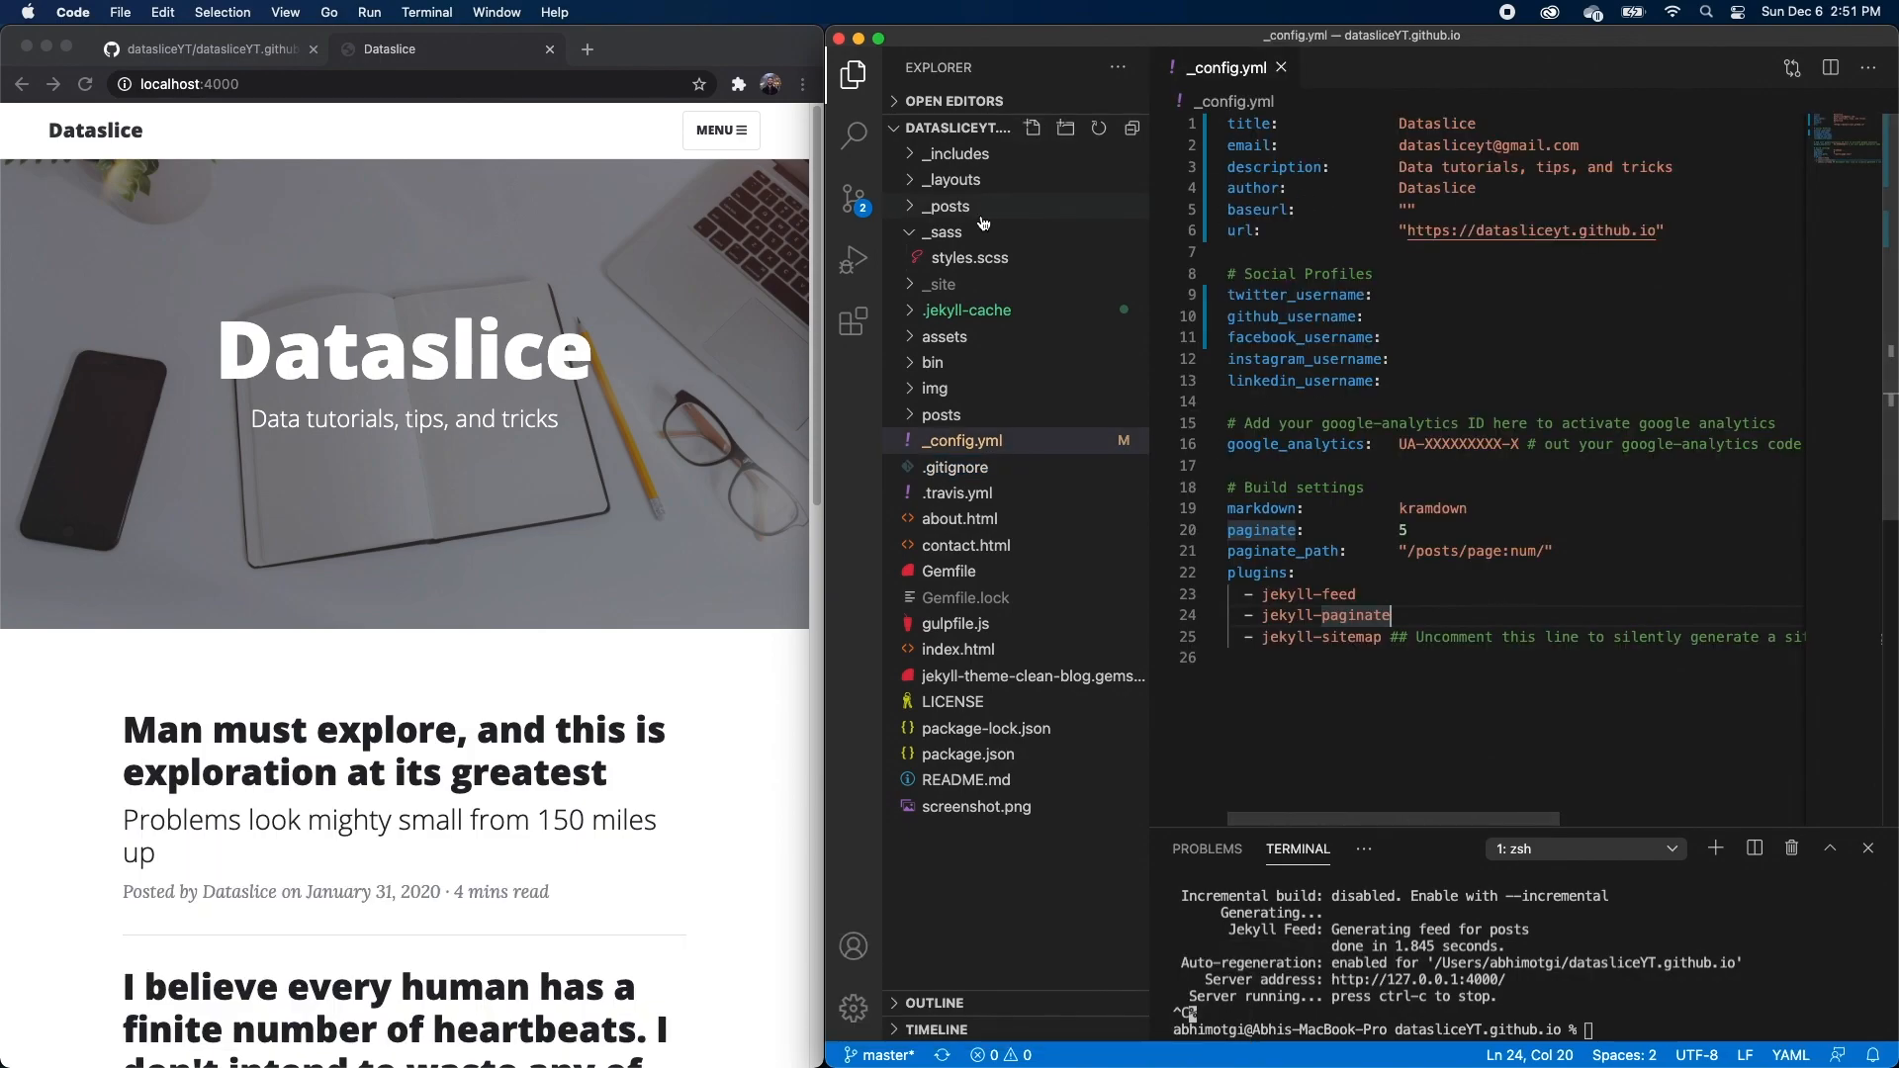
# Stage and commit all changes with the message 'Basic site configuration' from Source Control.
pyautogui.click(850, 198)
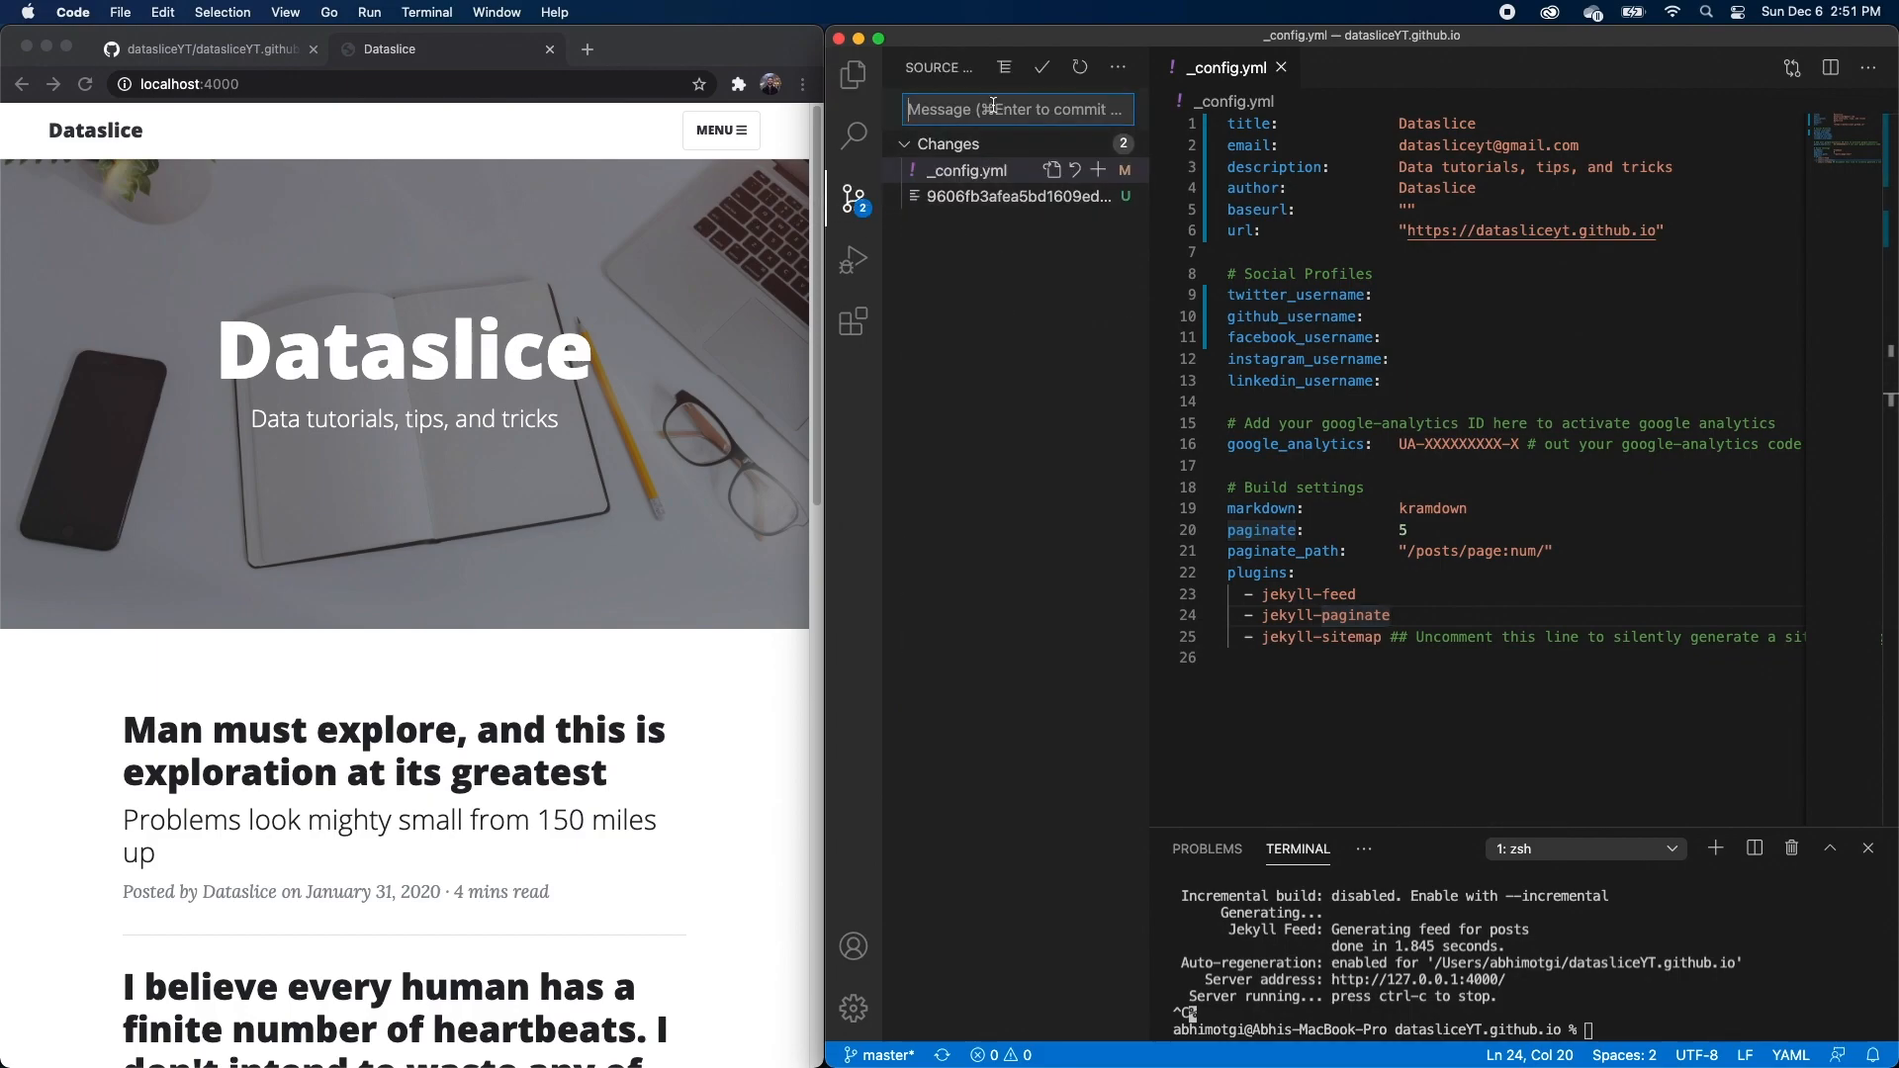
pyautogui.write('Basic site configuration')
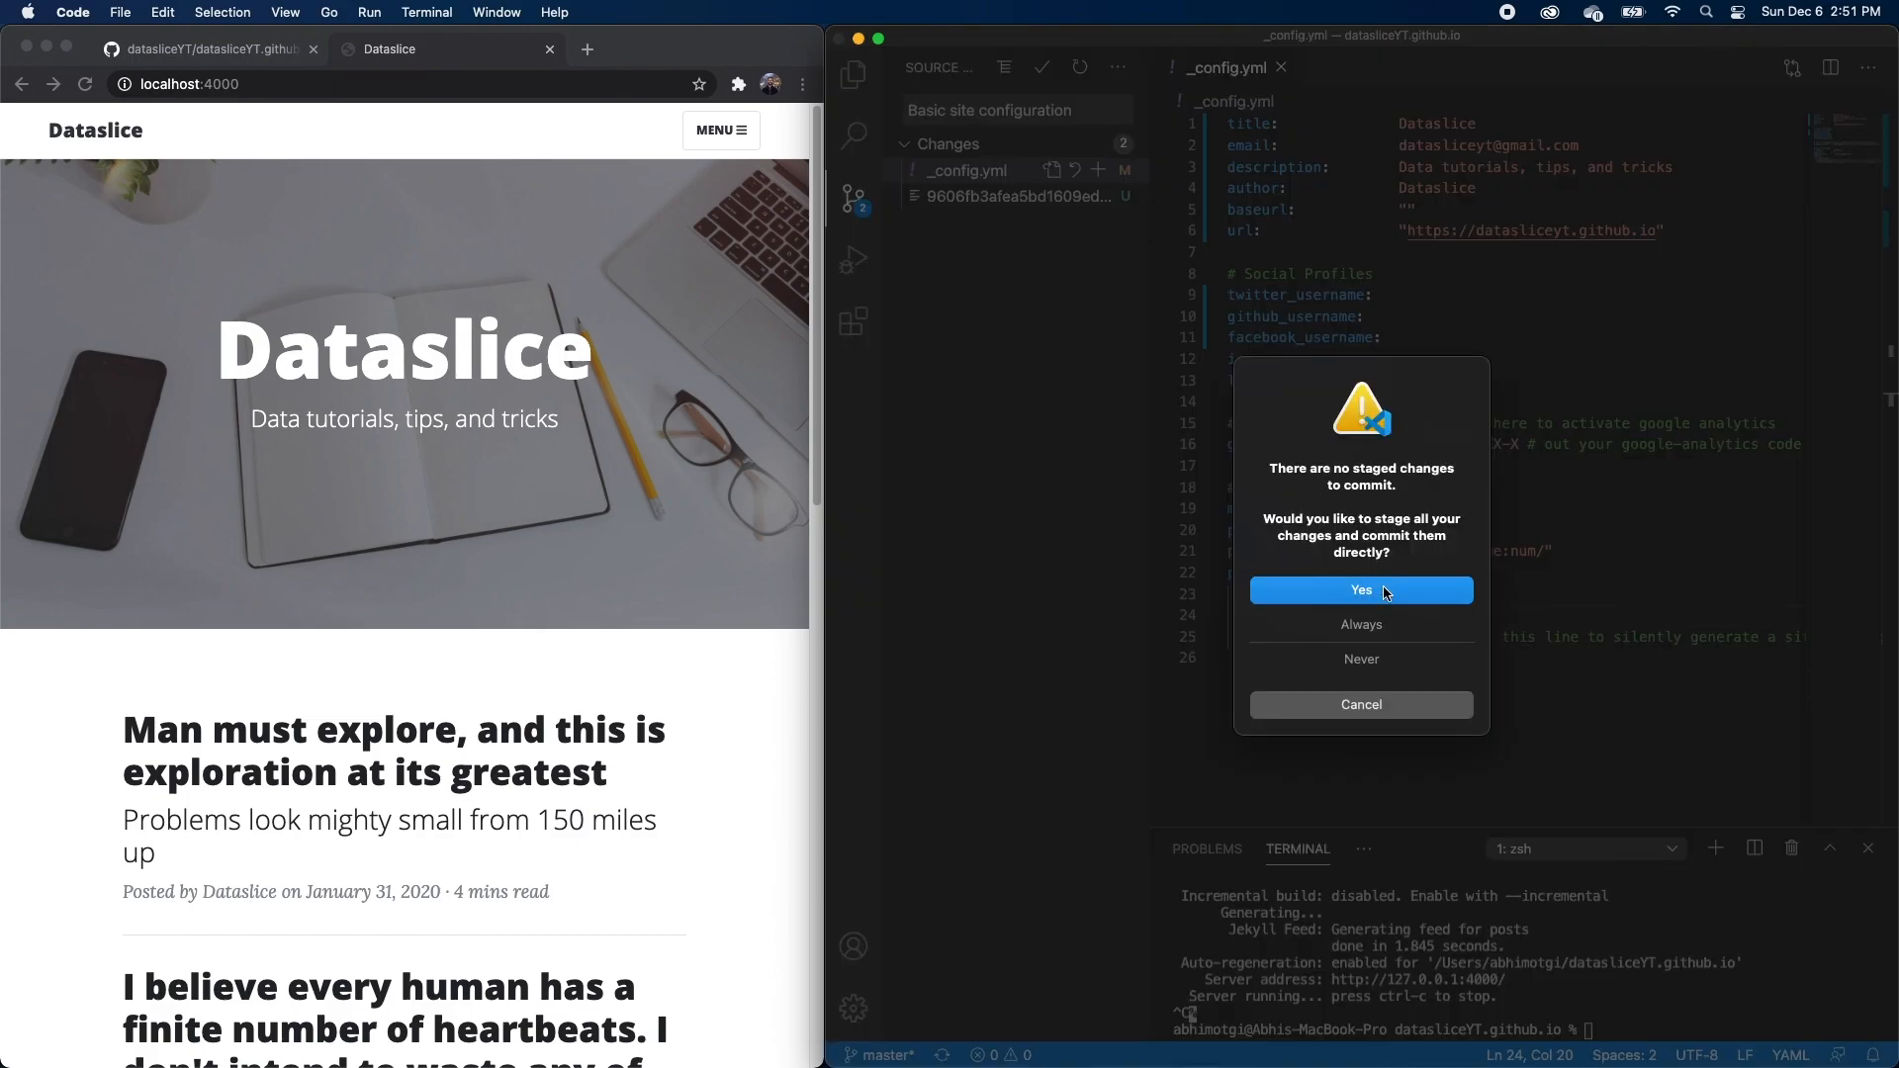
pyautogui.click(1361, 589)
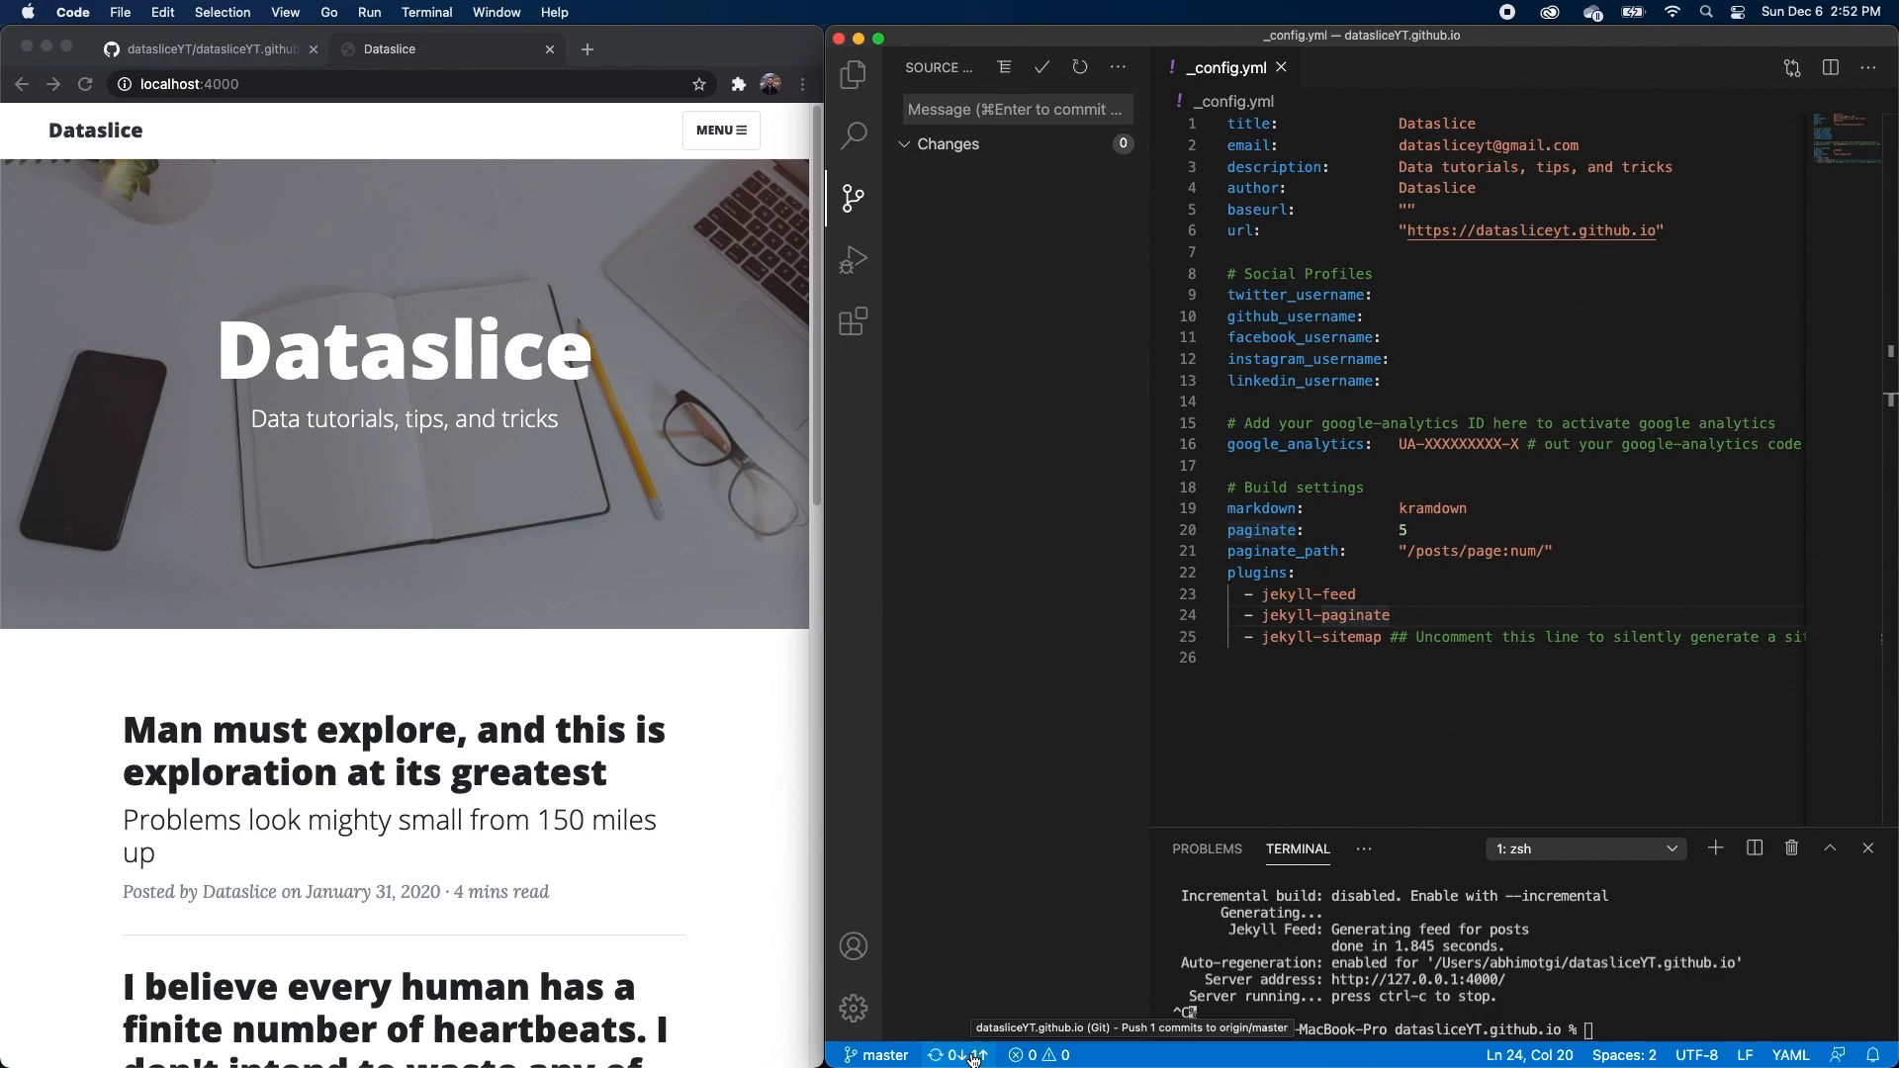
# Sync the new commit with origin/master, confirming the push to the remote.
pyautogui.click(957, 1054)
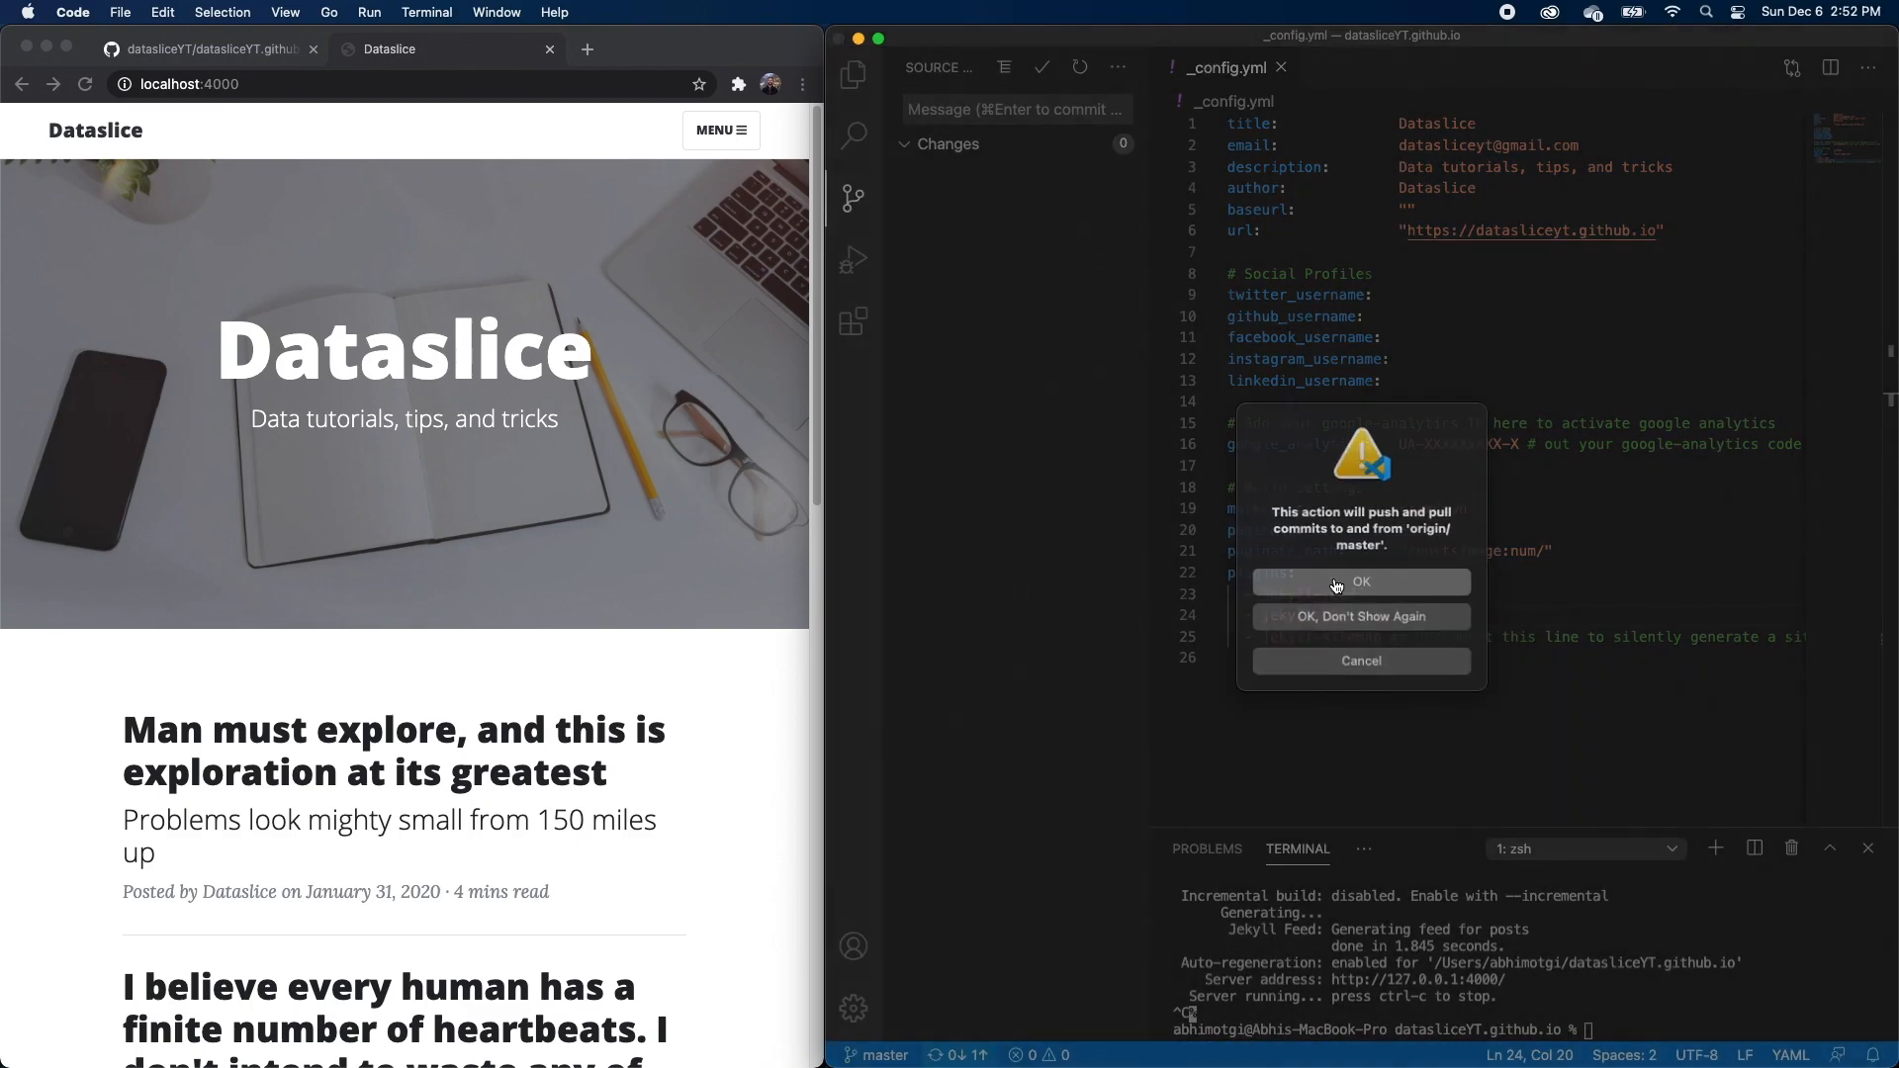
pyautogui.click(1361, 581)
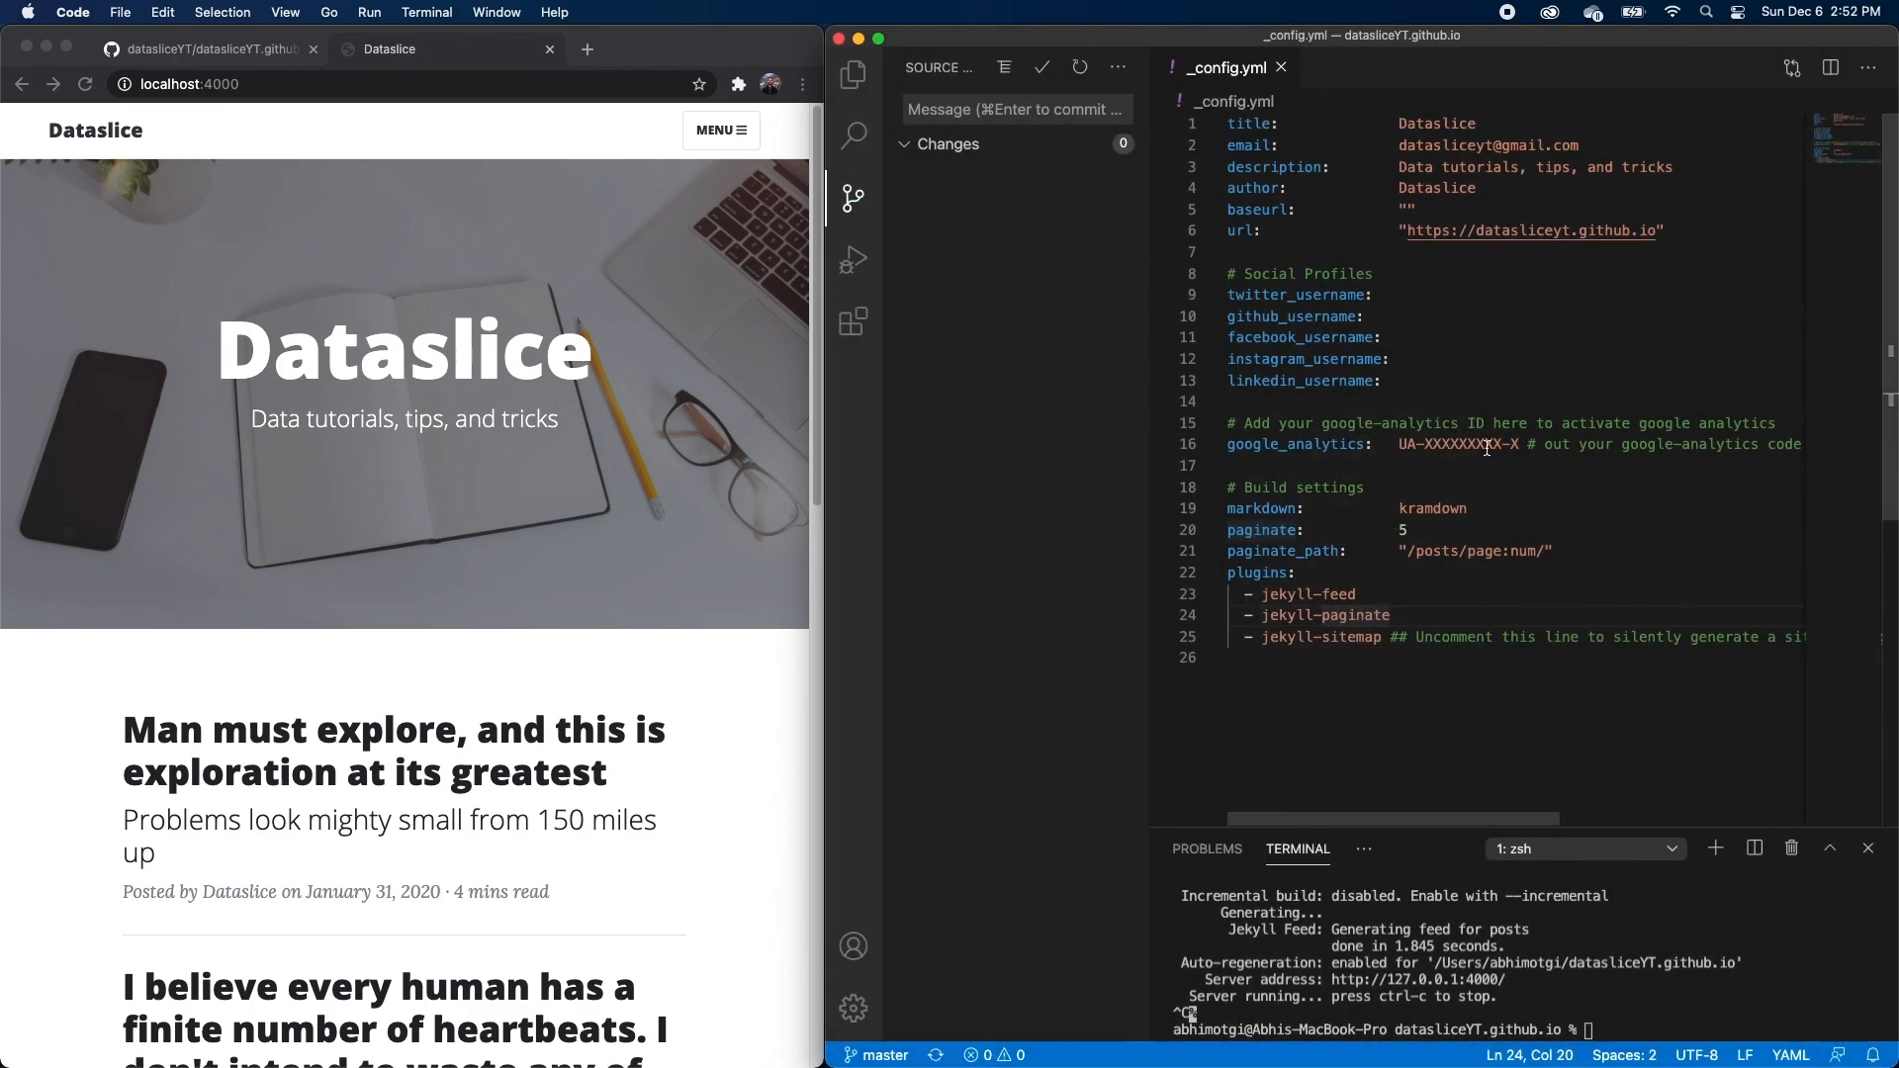
pyautogui.click(207, 50)
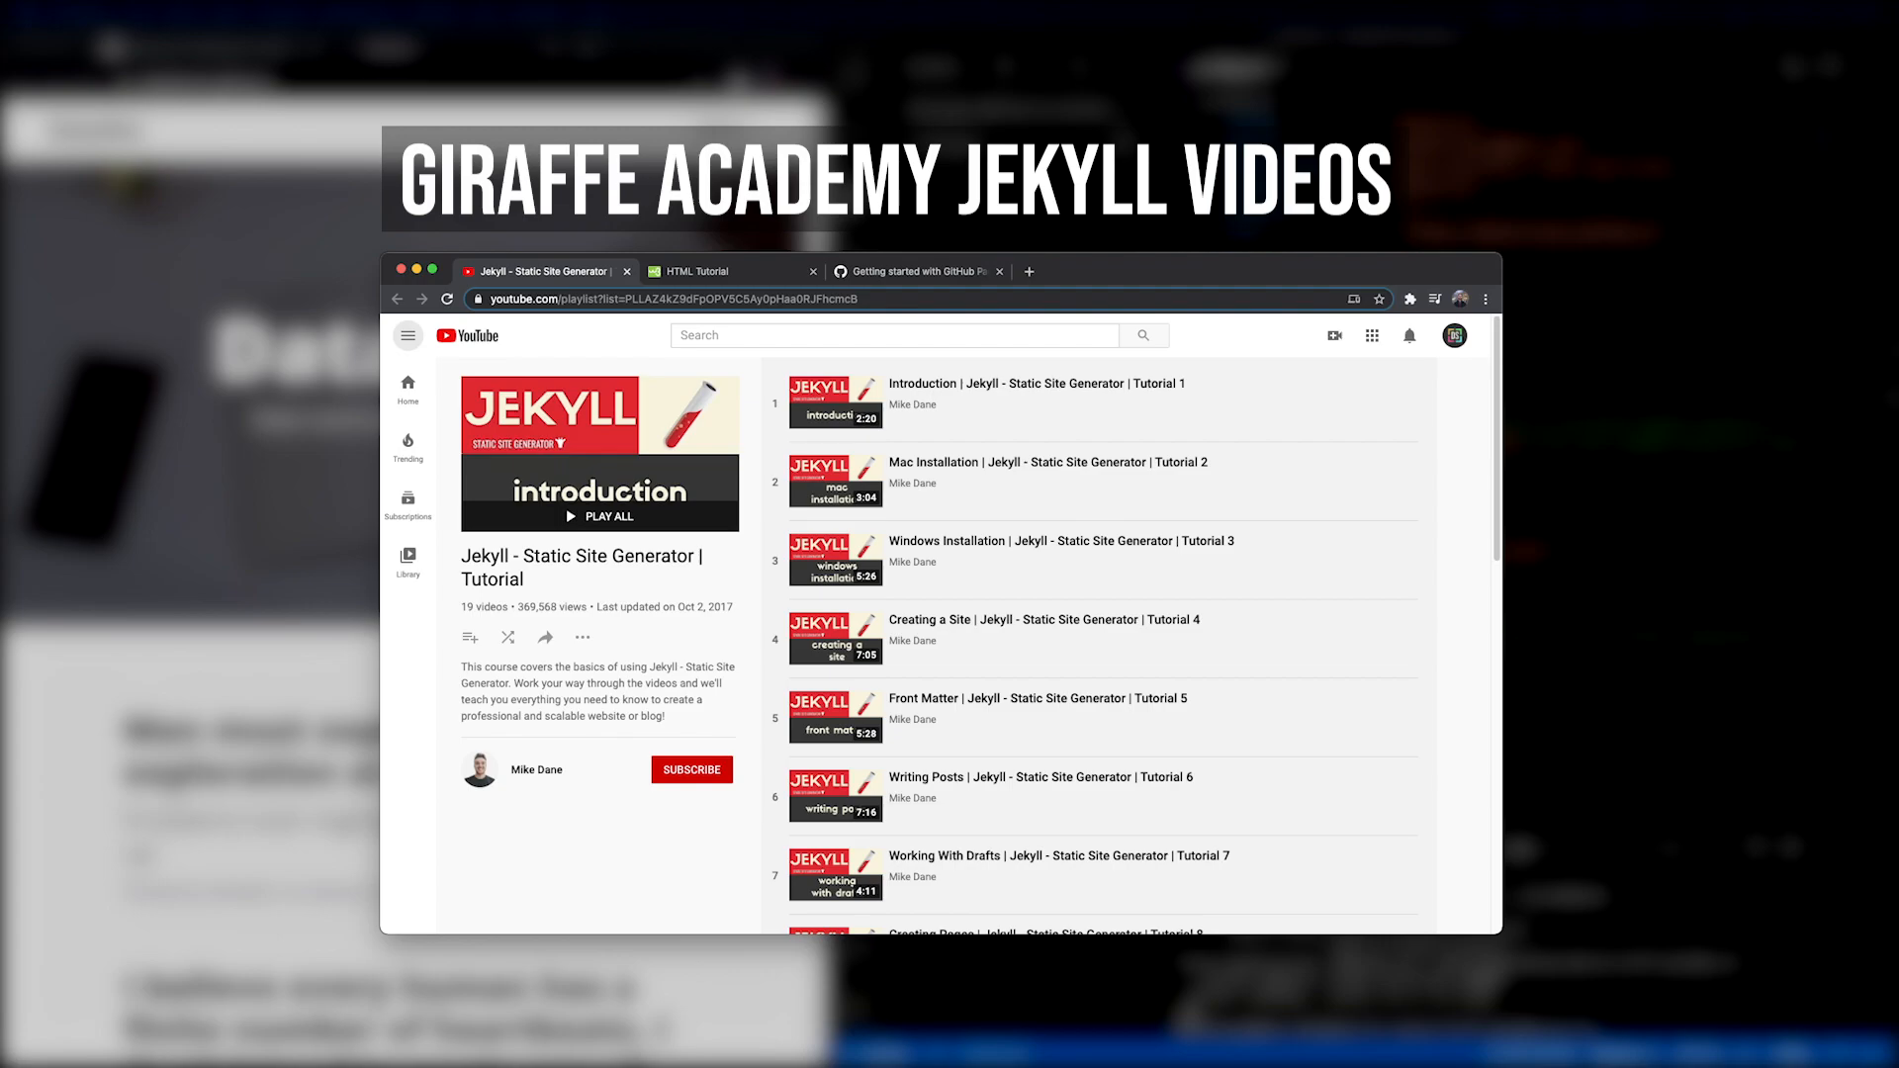
# Move from the W3Schools HTML tutorial to the Getting started with GitHub Pages documentation.
pyautogui.click(706, 271)
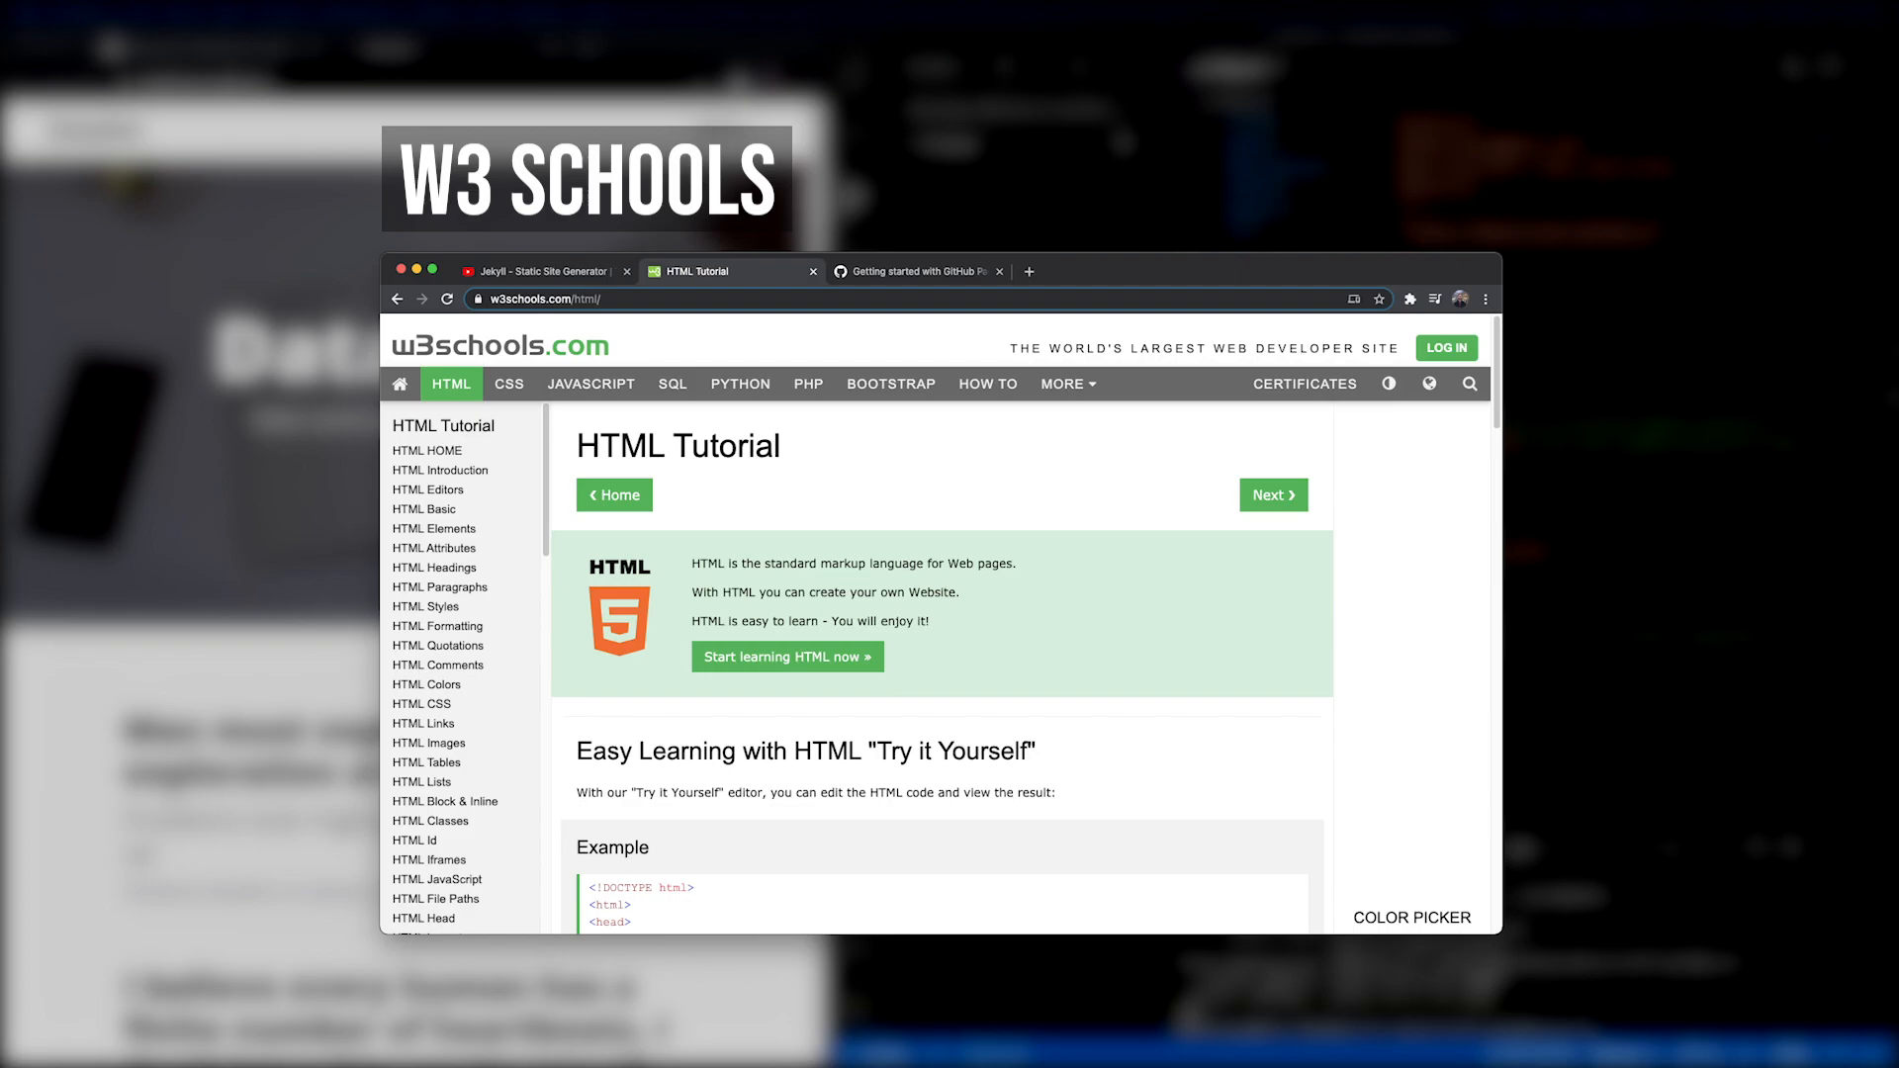
pyautogui.click(918, 271)
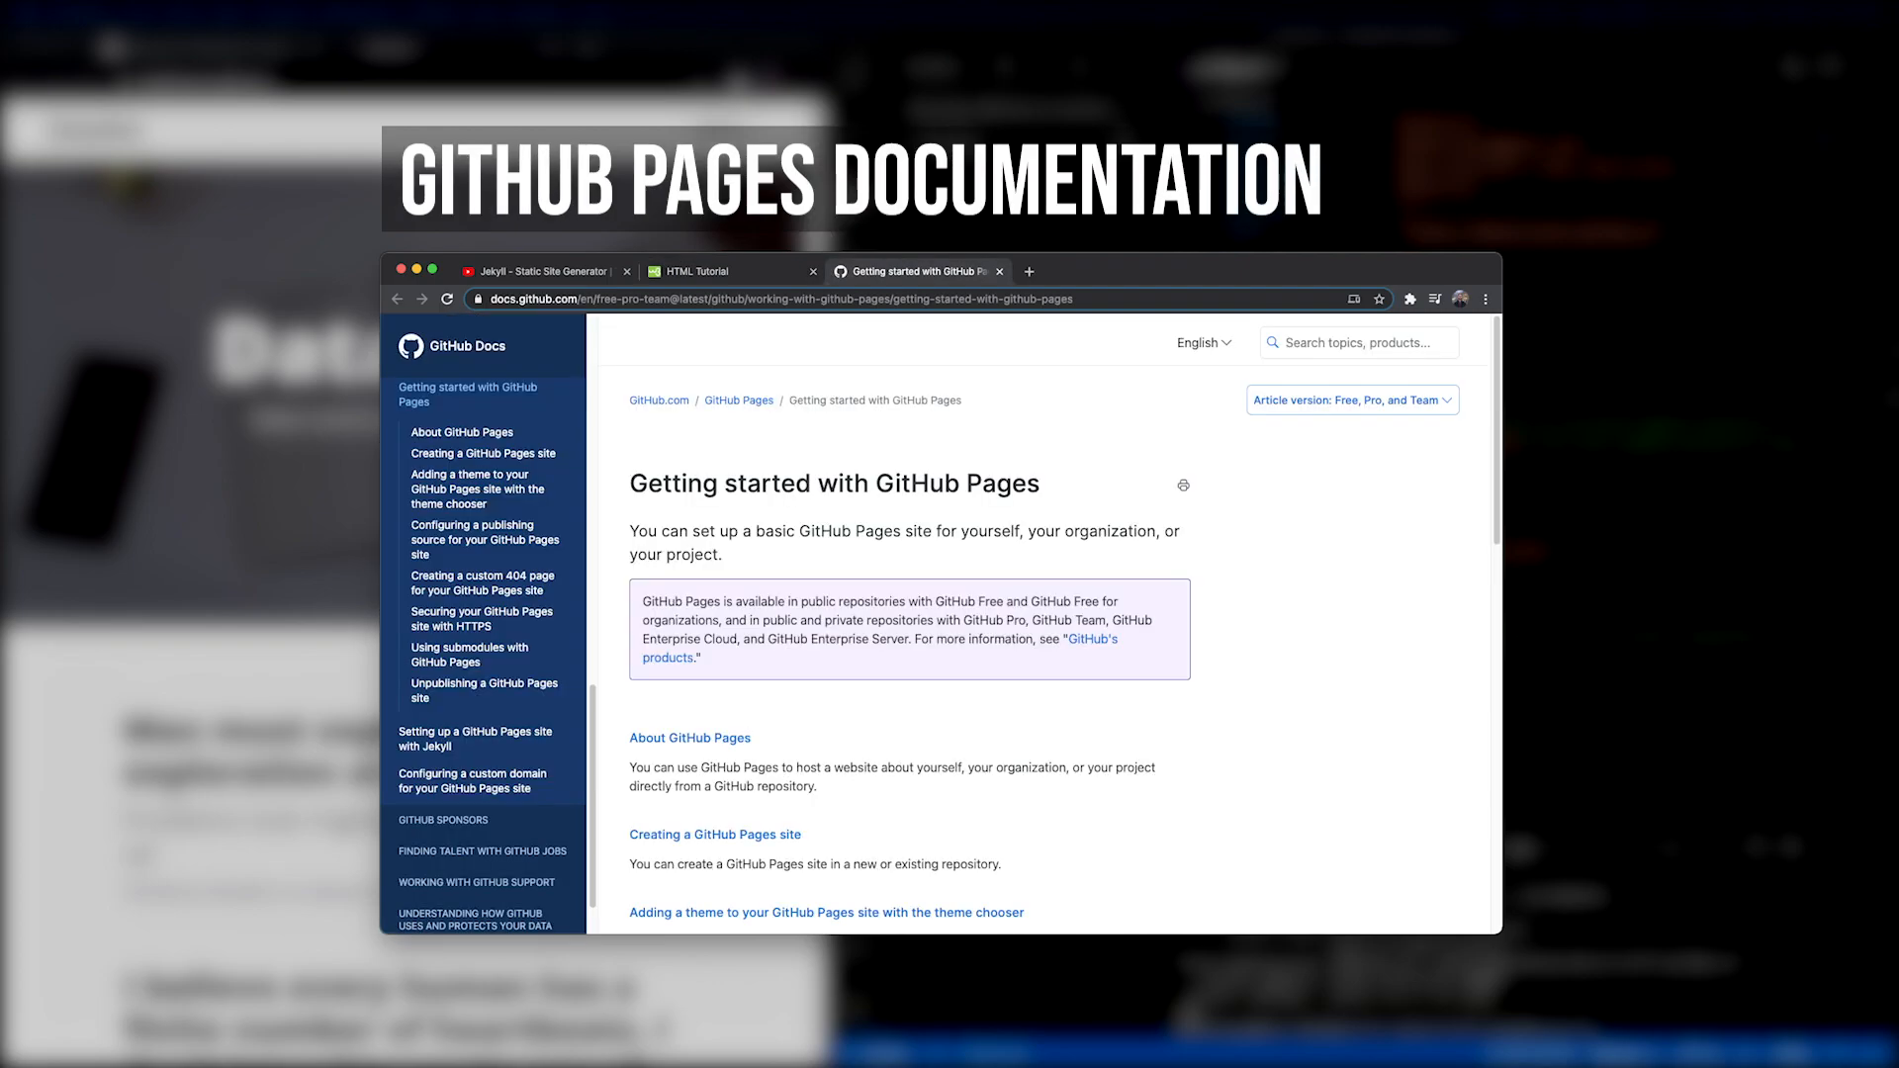